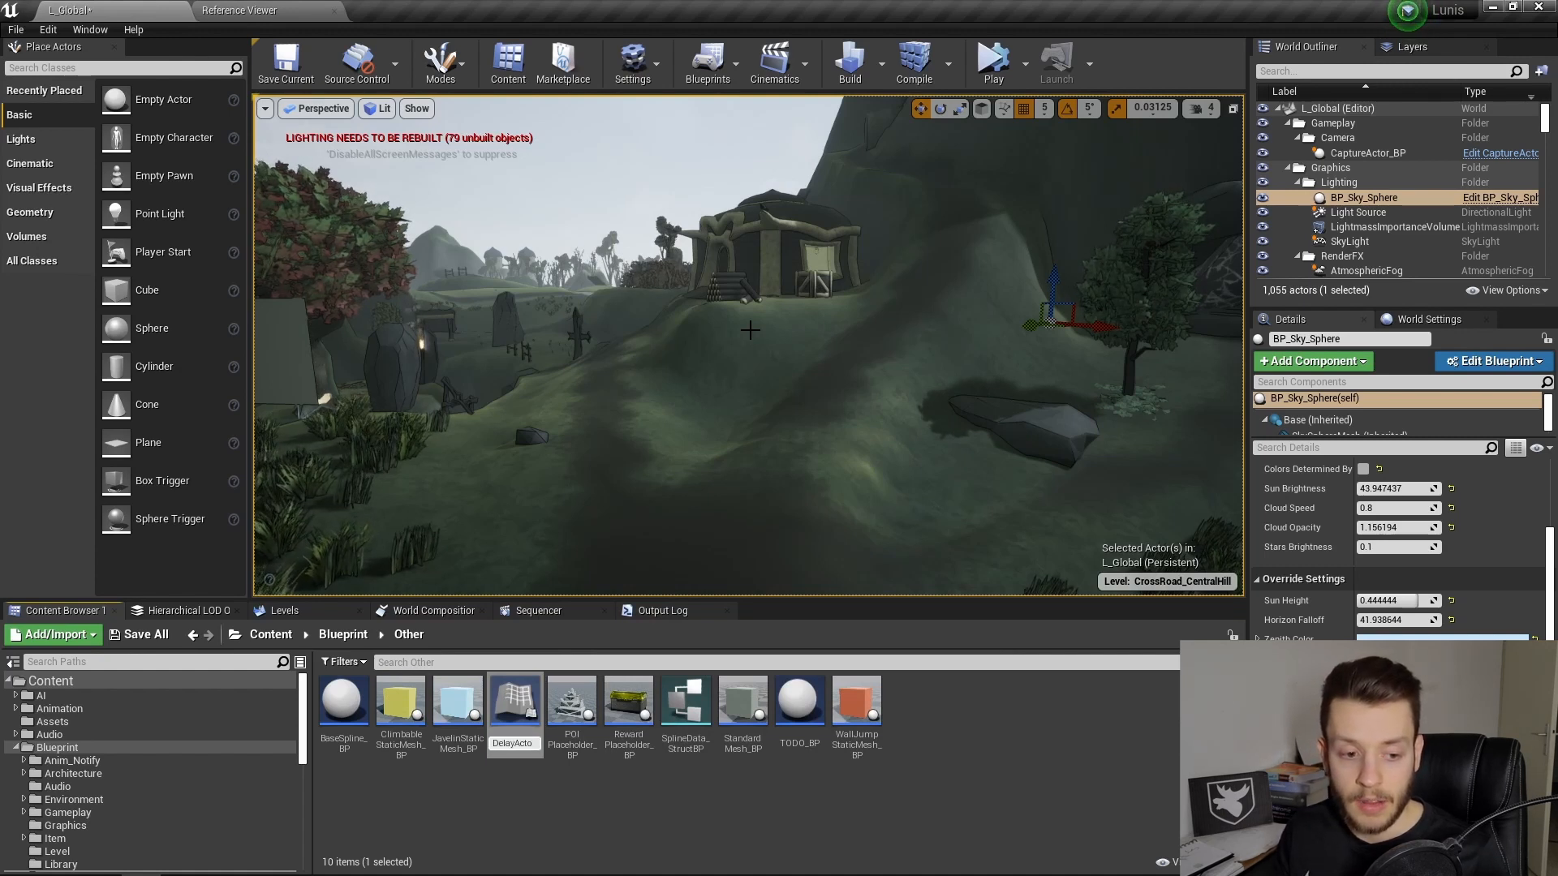
Step: Confirm the name DelayActor_BP and open the blueprint in the Blueprint Editor
left_click(457, 702)
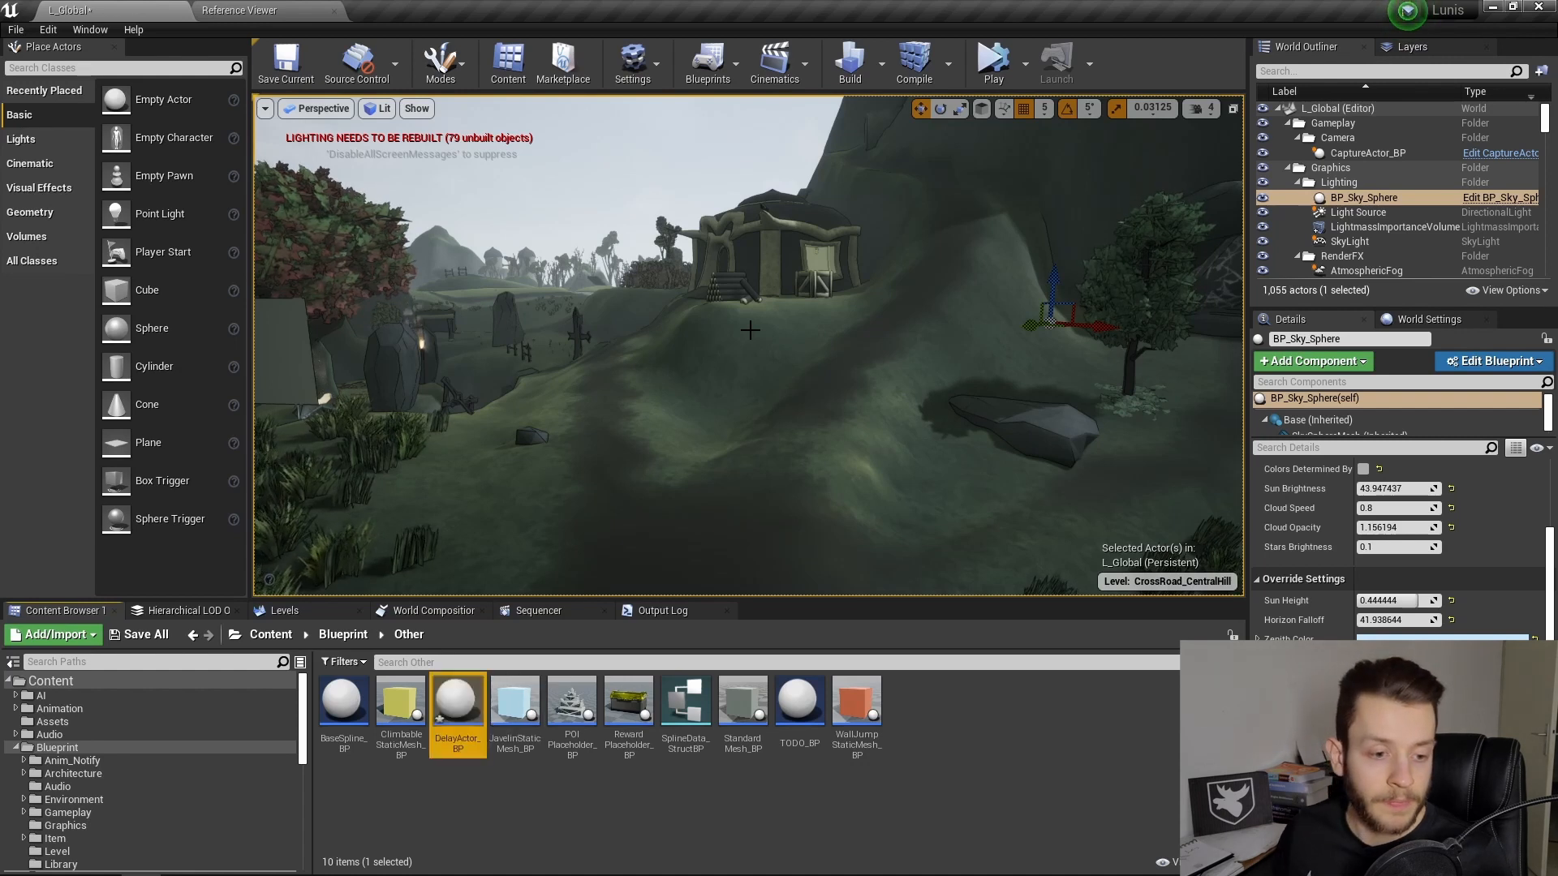
double_click(457, 701)
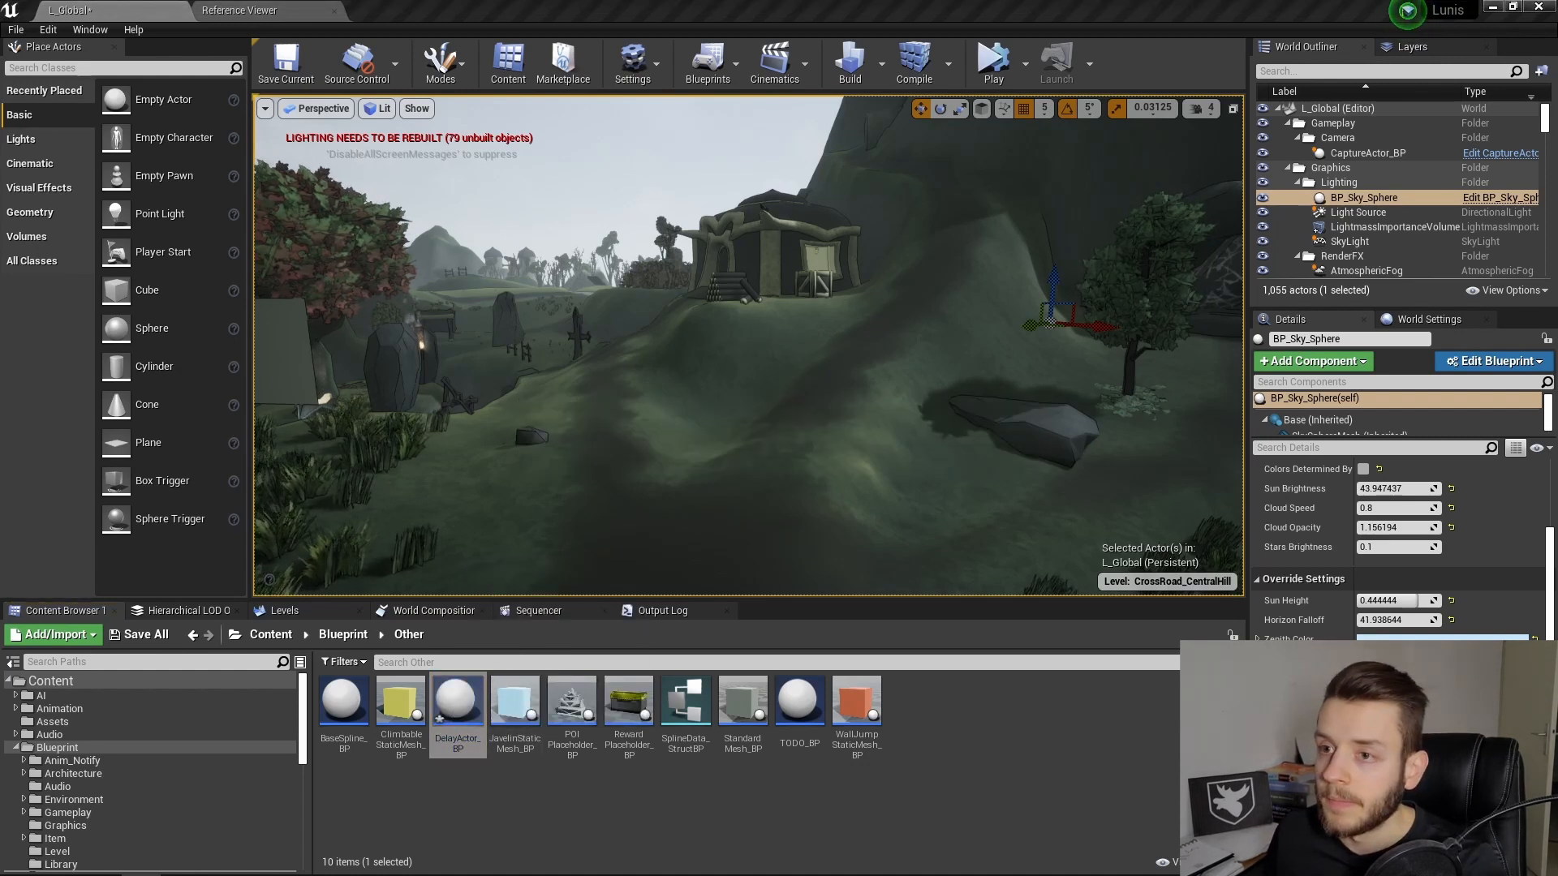
double_click(457, 701)
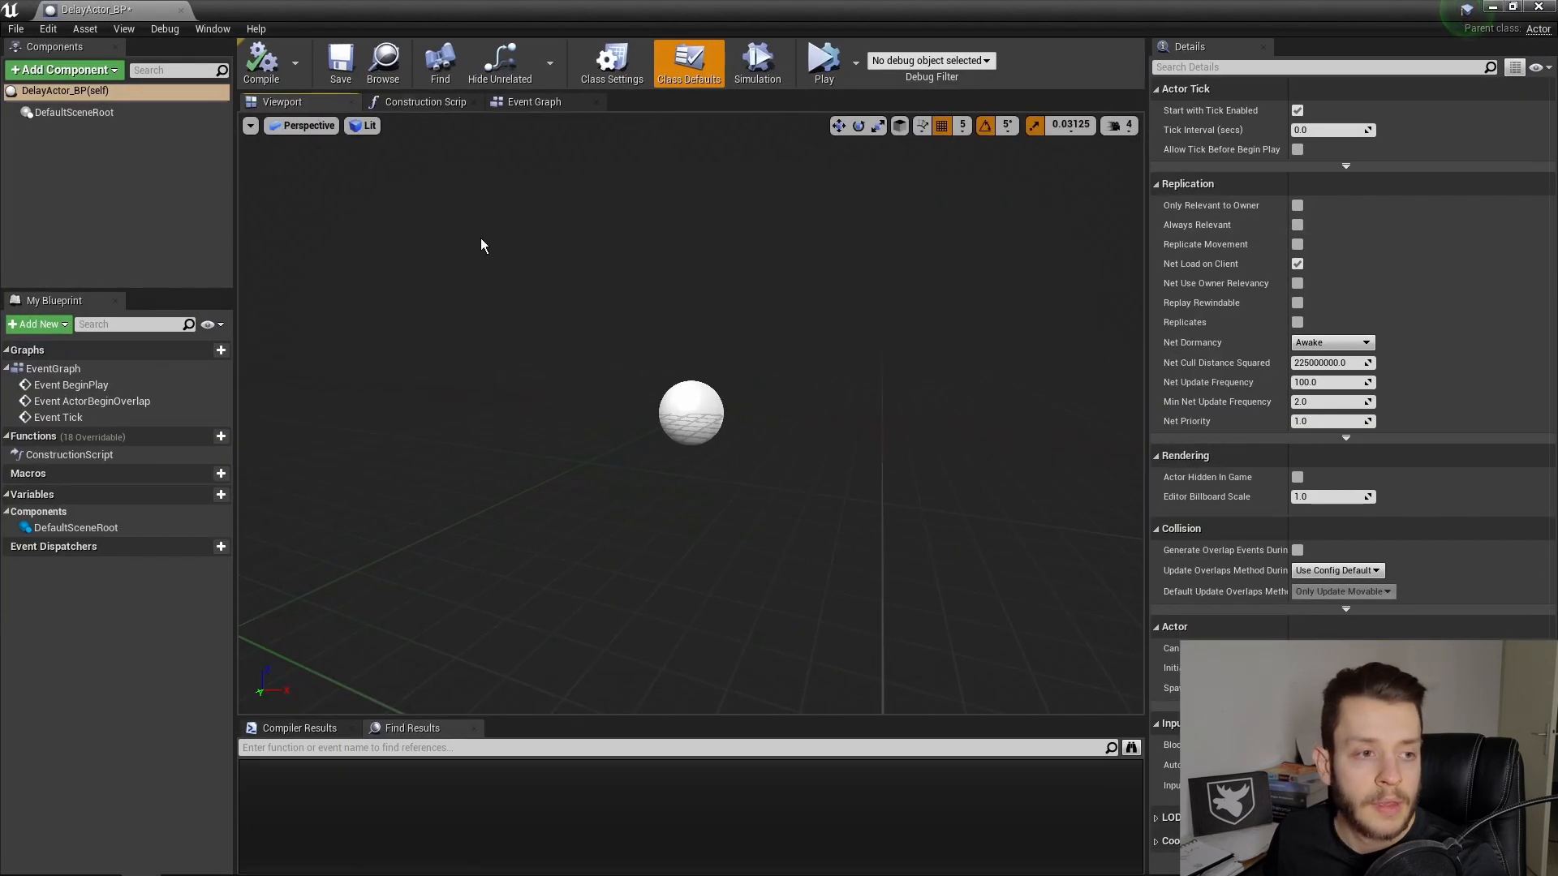
Step: In the Event Graph, connect Event BeginPlay to a new Delay node of 5.0 seconds
left_click(535, 101)
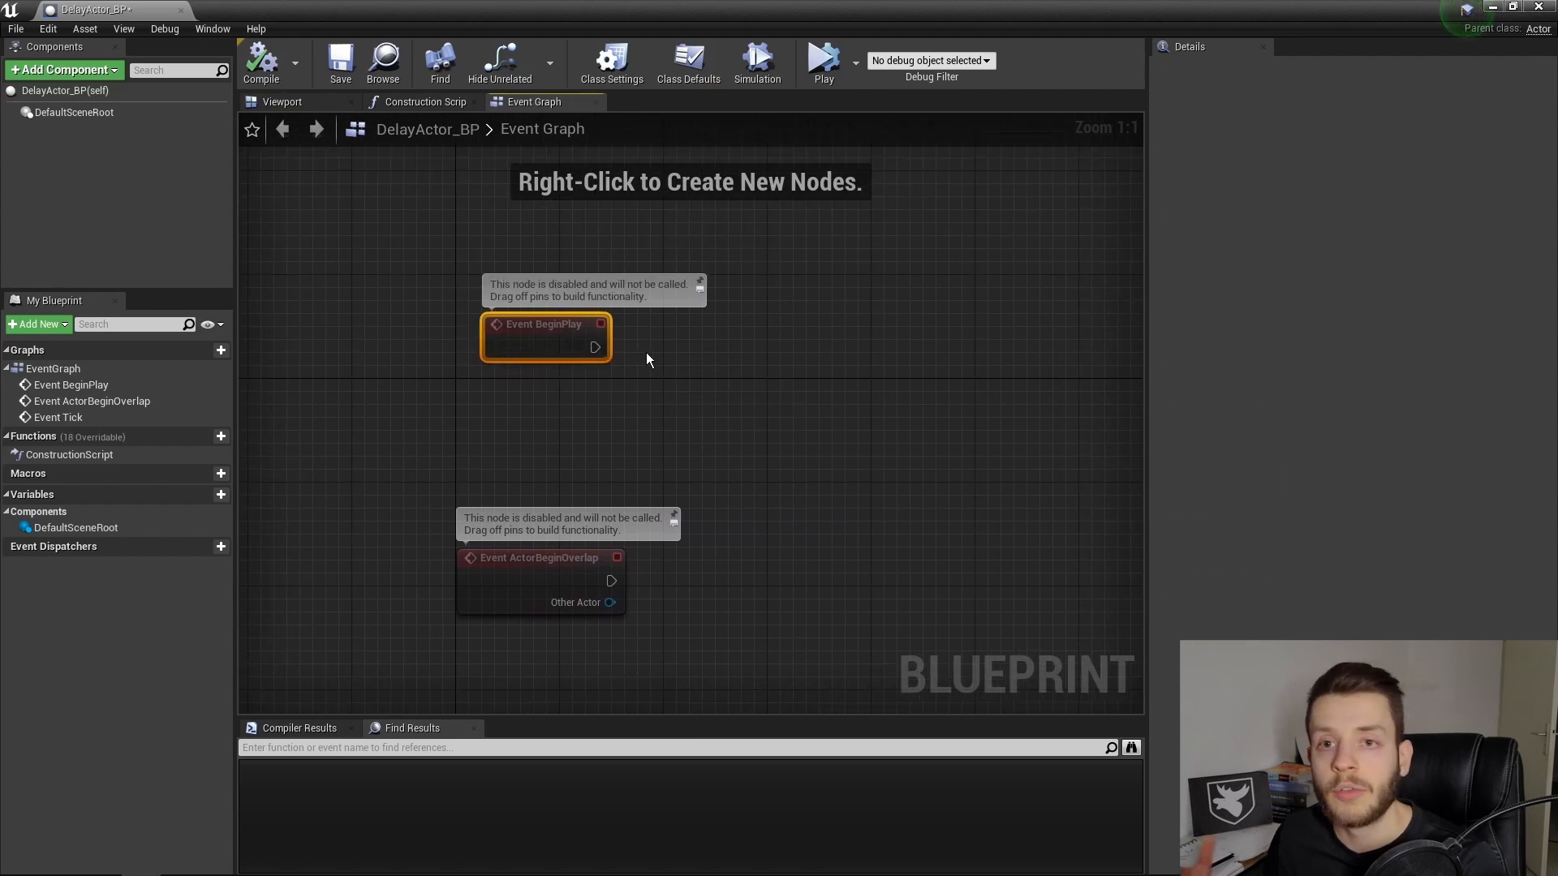
mouse_move(614, 346)
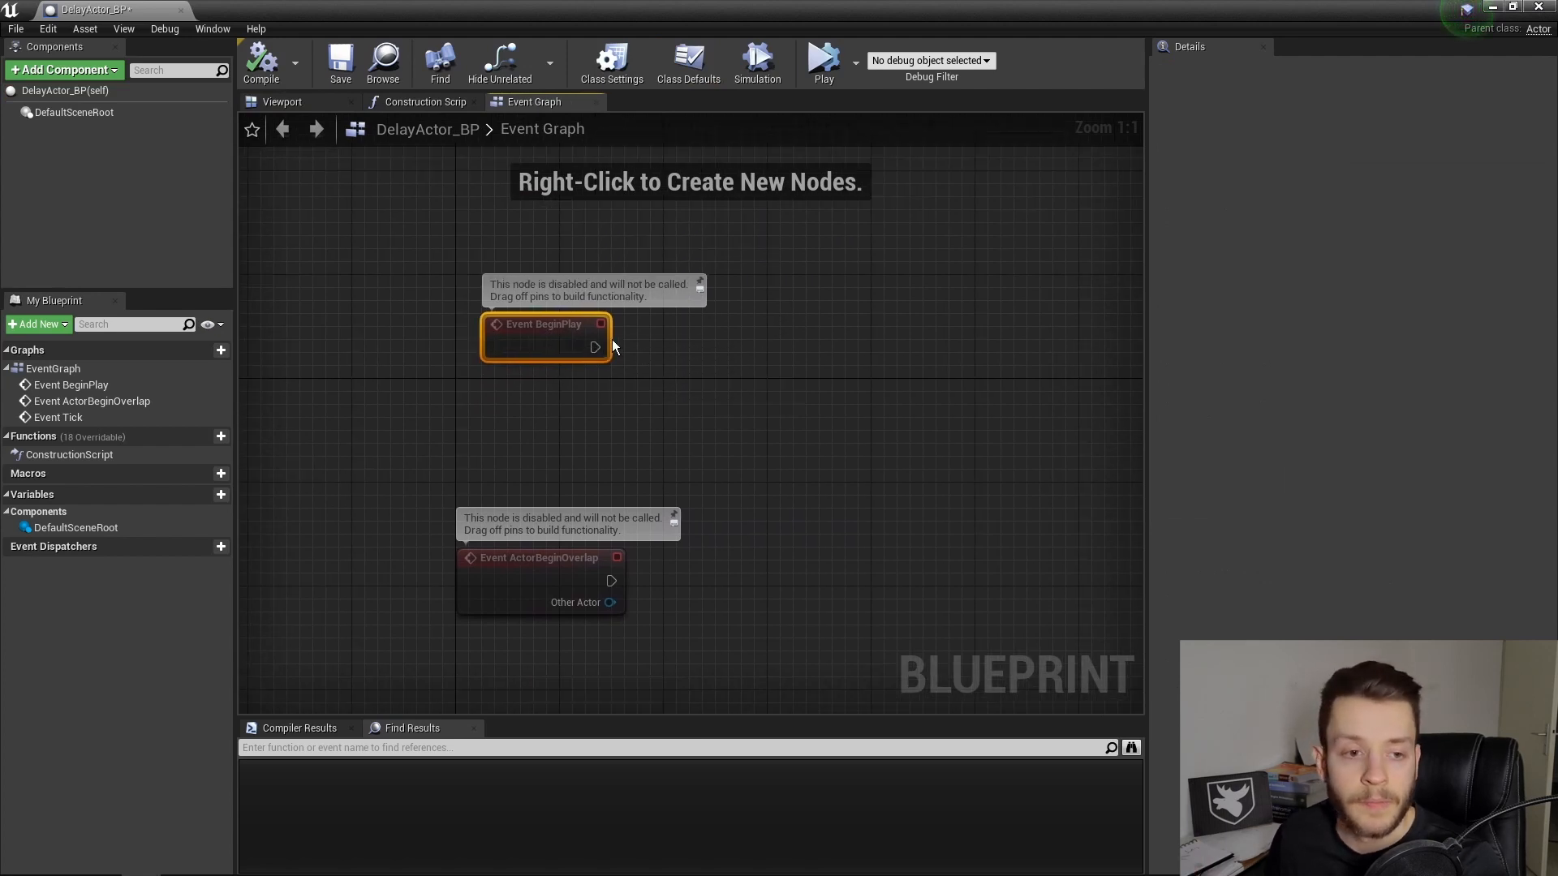
left_click_drag(595, 346, 824, 358)
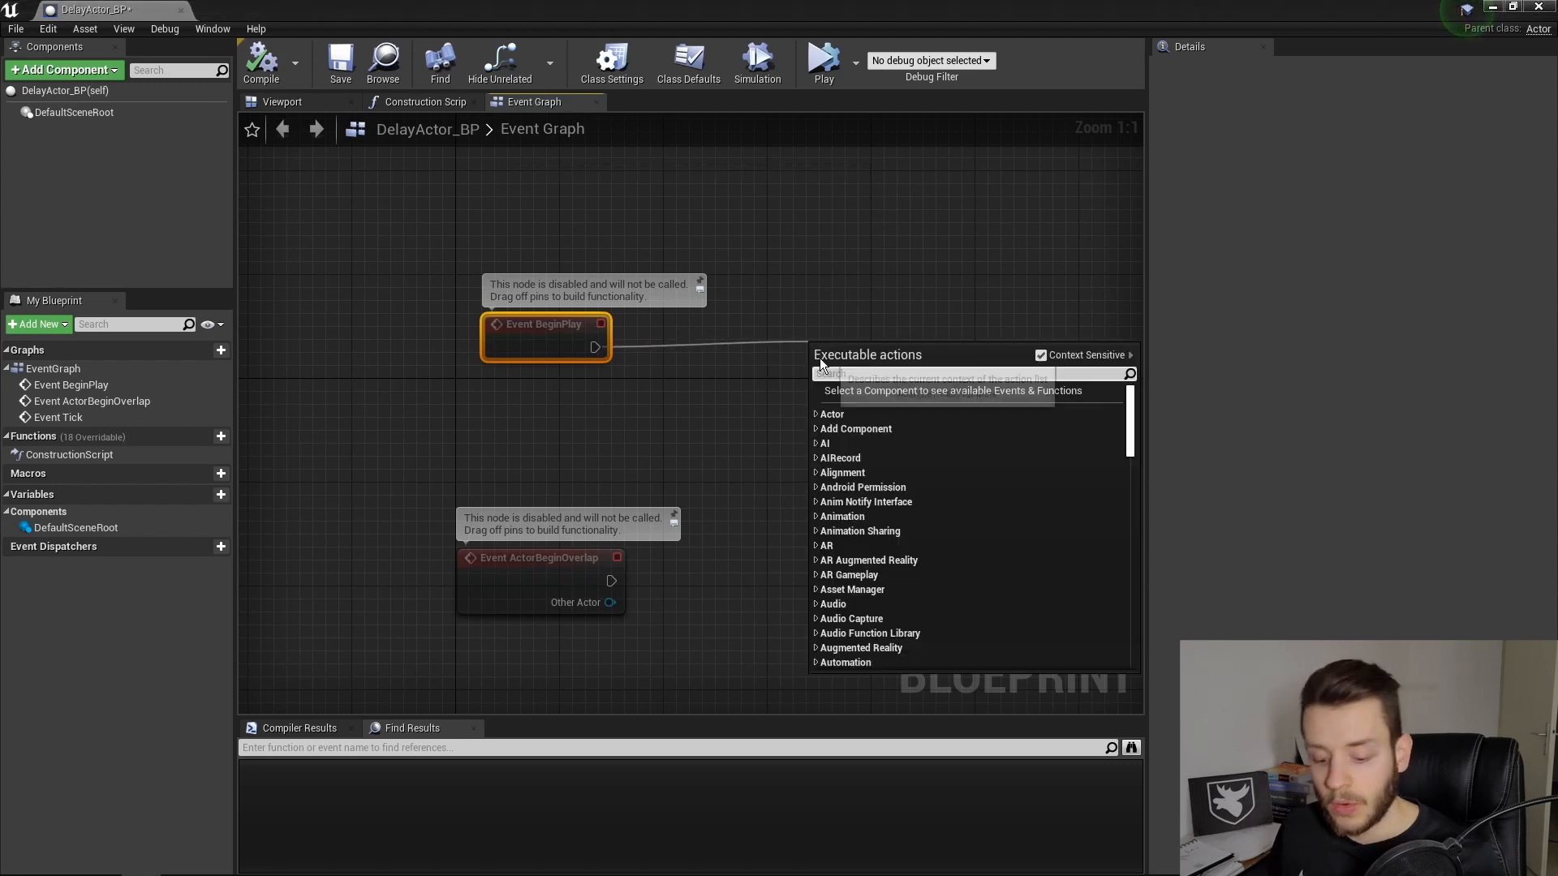
type("delay")
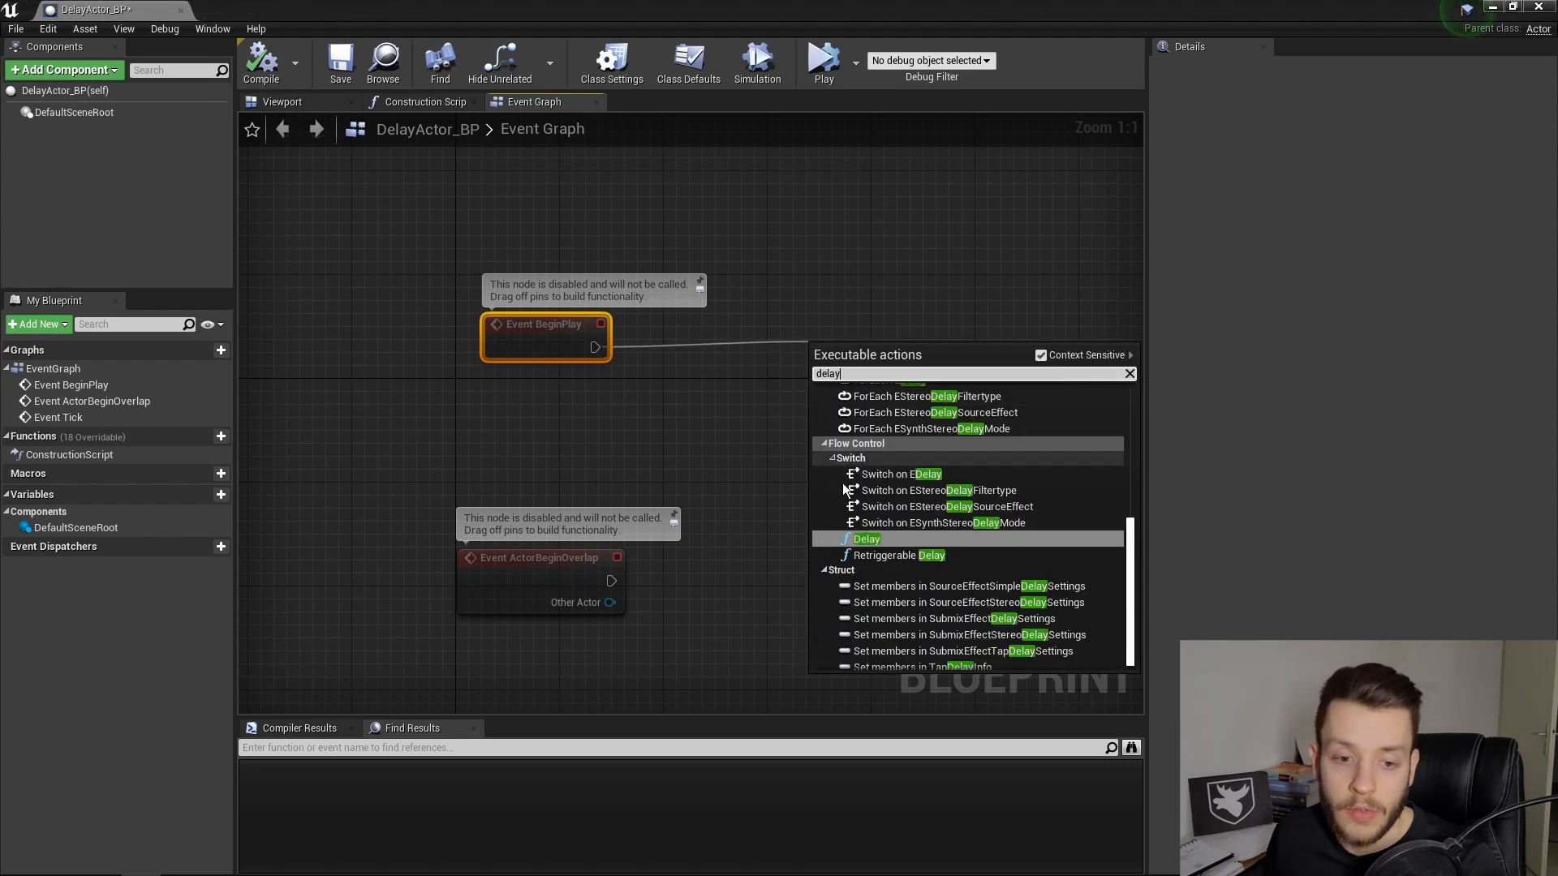
left_click(865, 538)
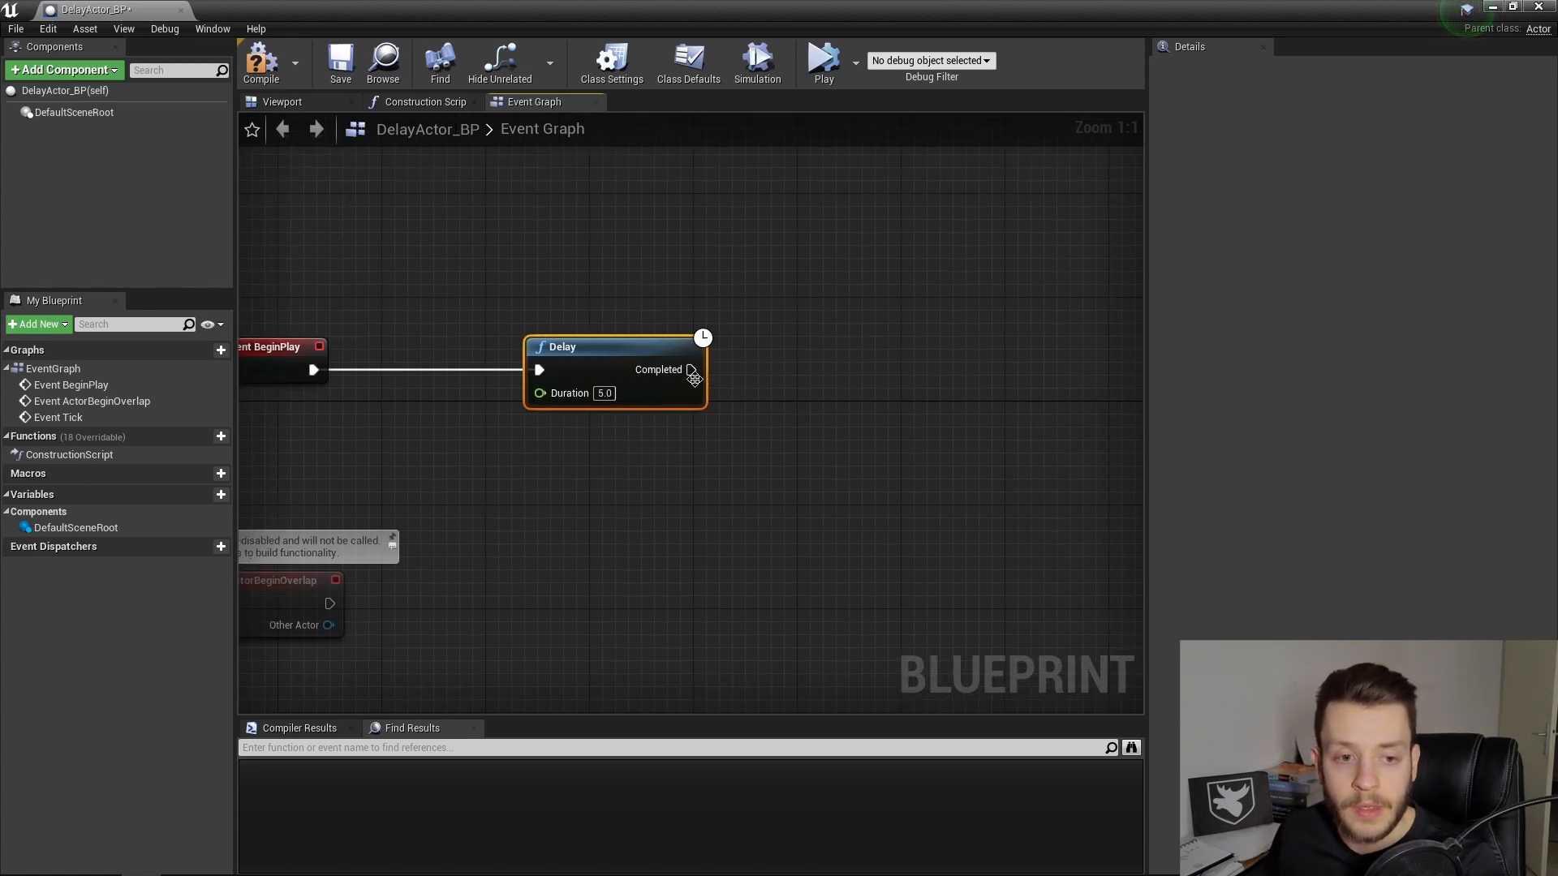
Step: Chain Spawn Emitter at Location after Delay, using P_Explosion at GetActorLocation
left_click_drag(691, 370, 831, 350)
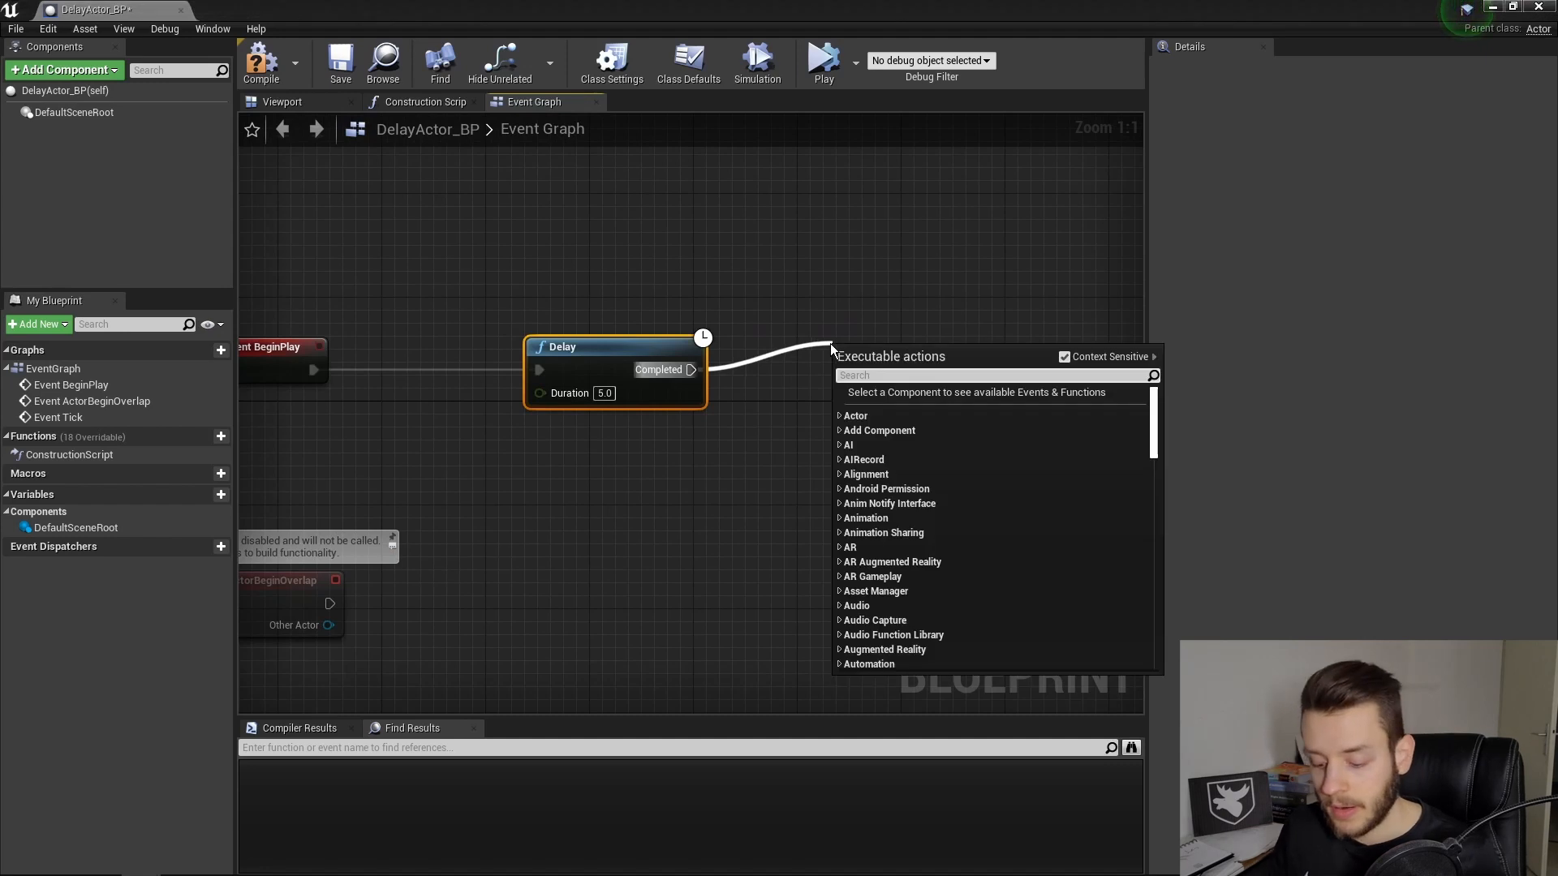
type("spawn em")
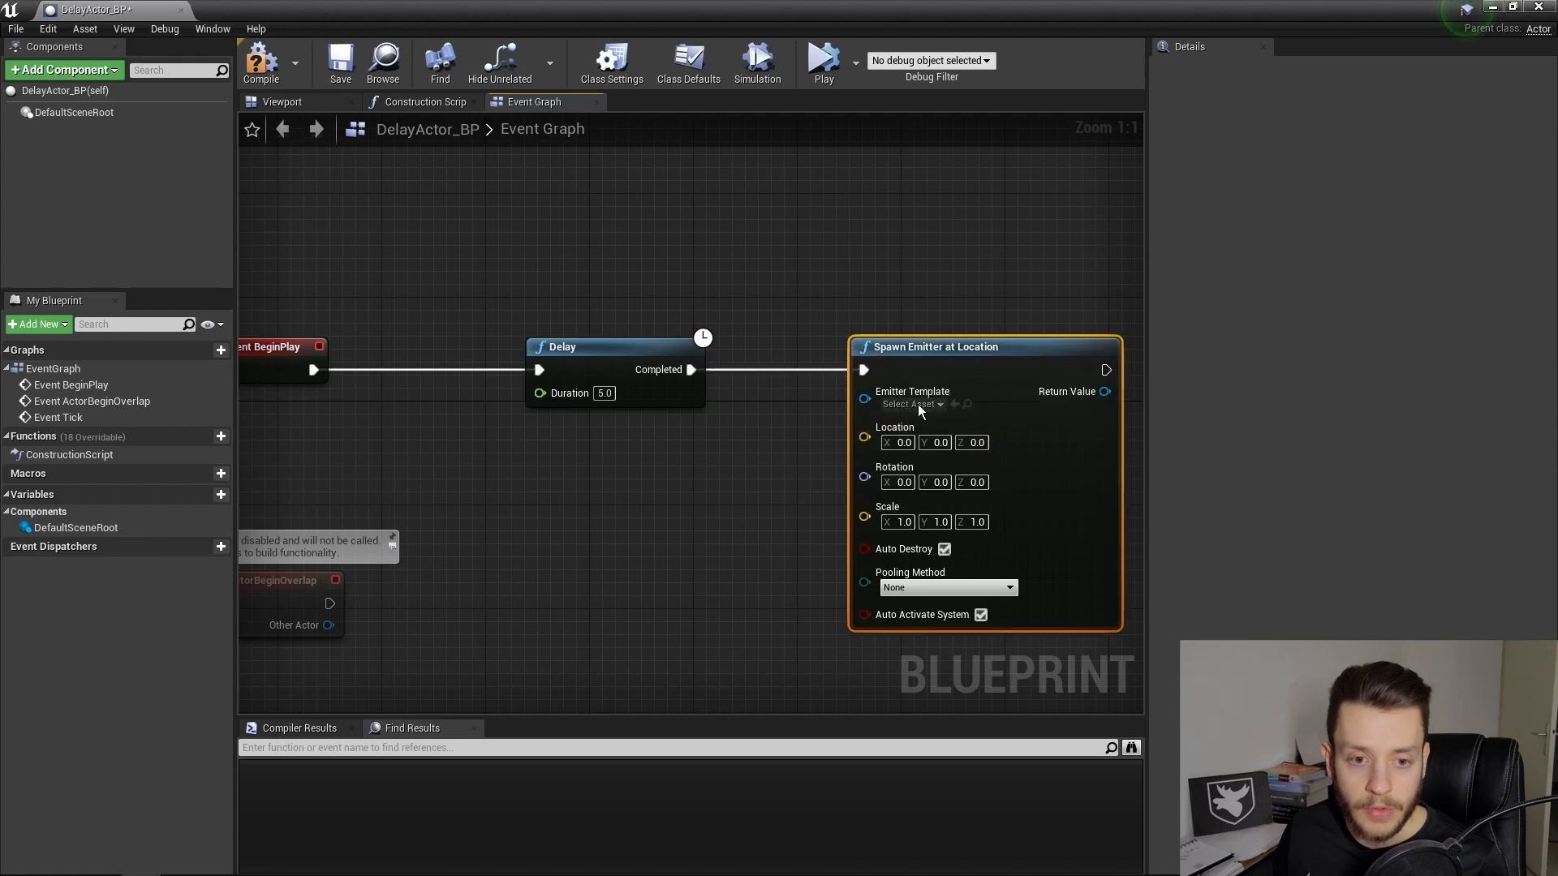
left_click(911, 404)
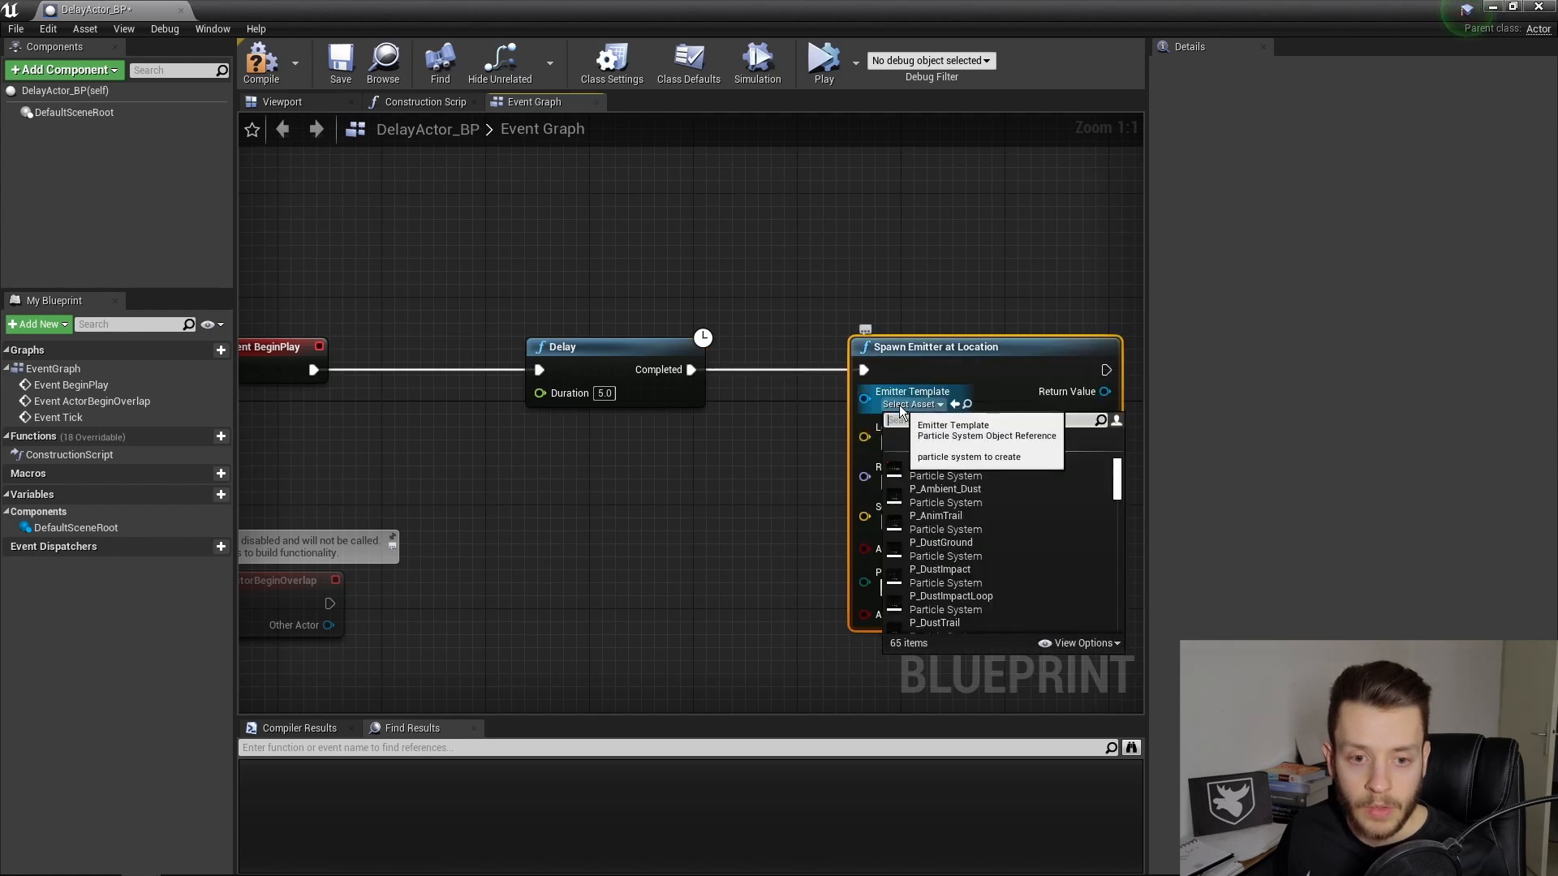
type("exp")
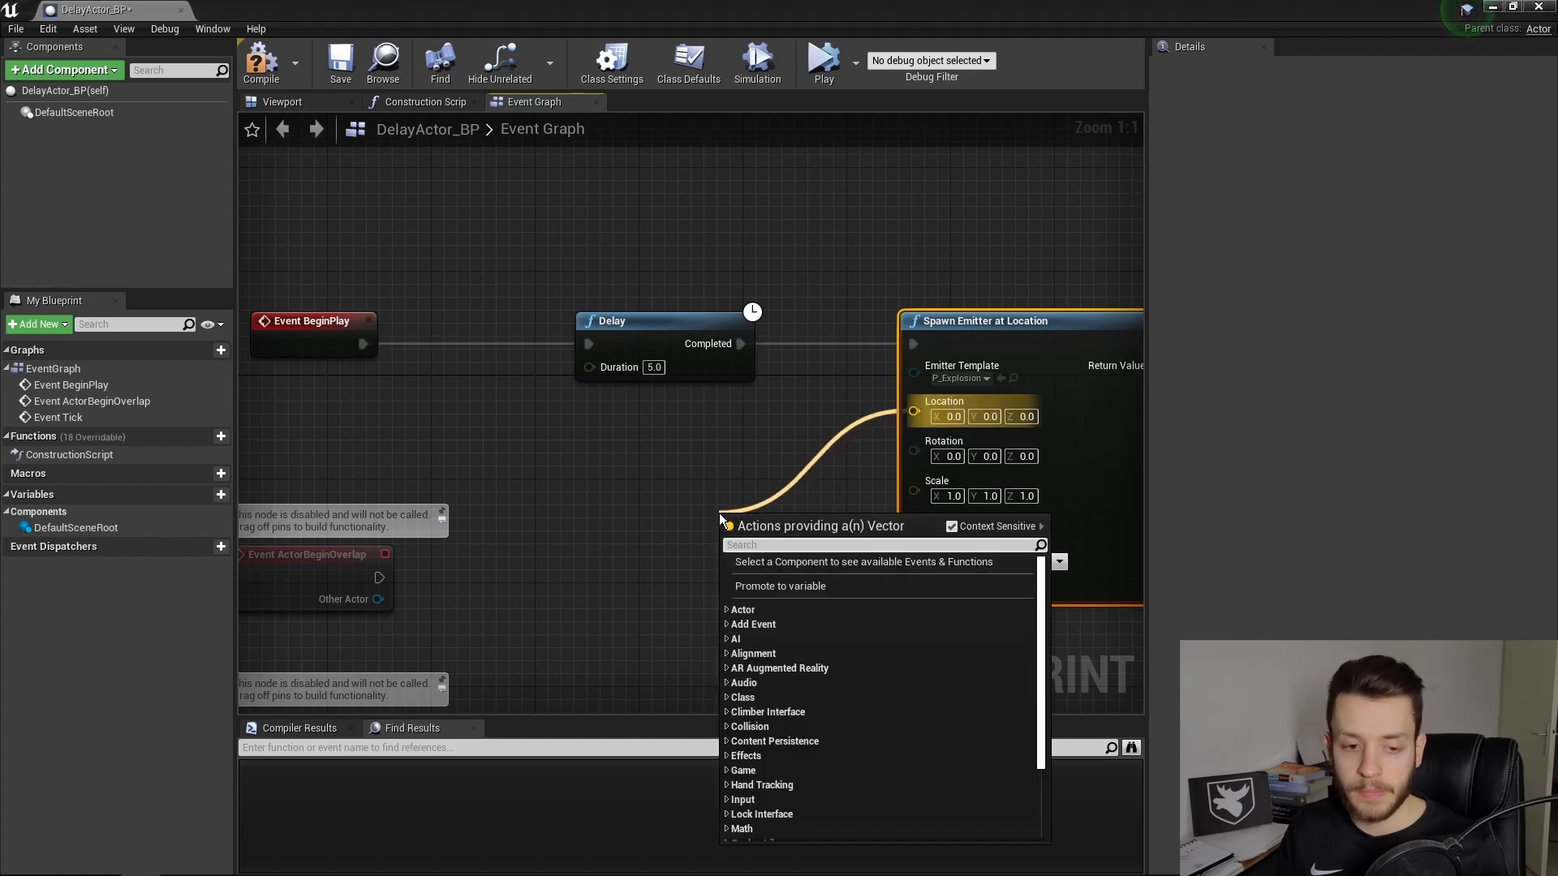
type("getactorl")
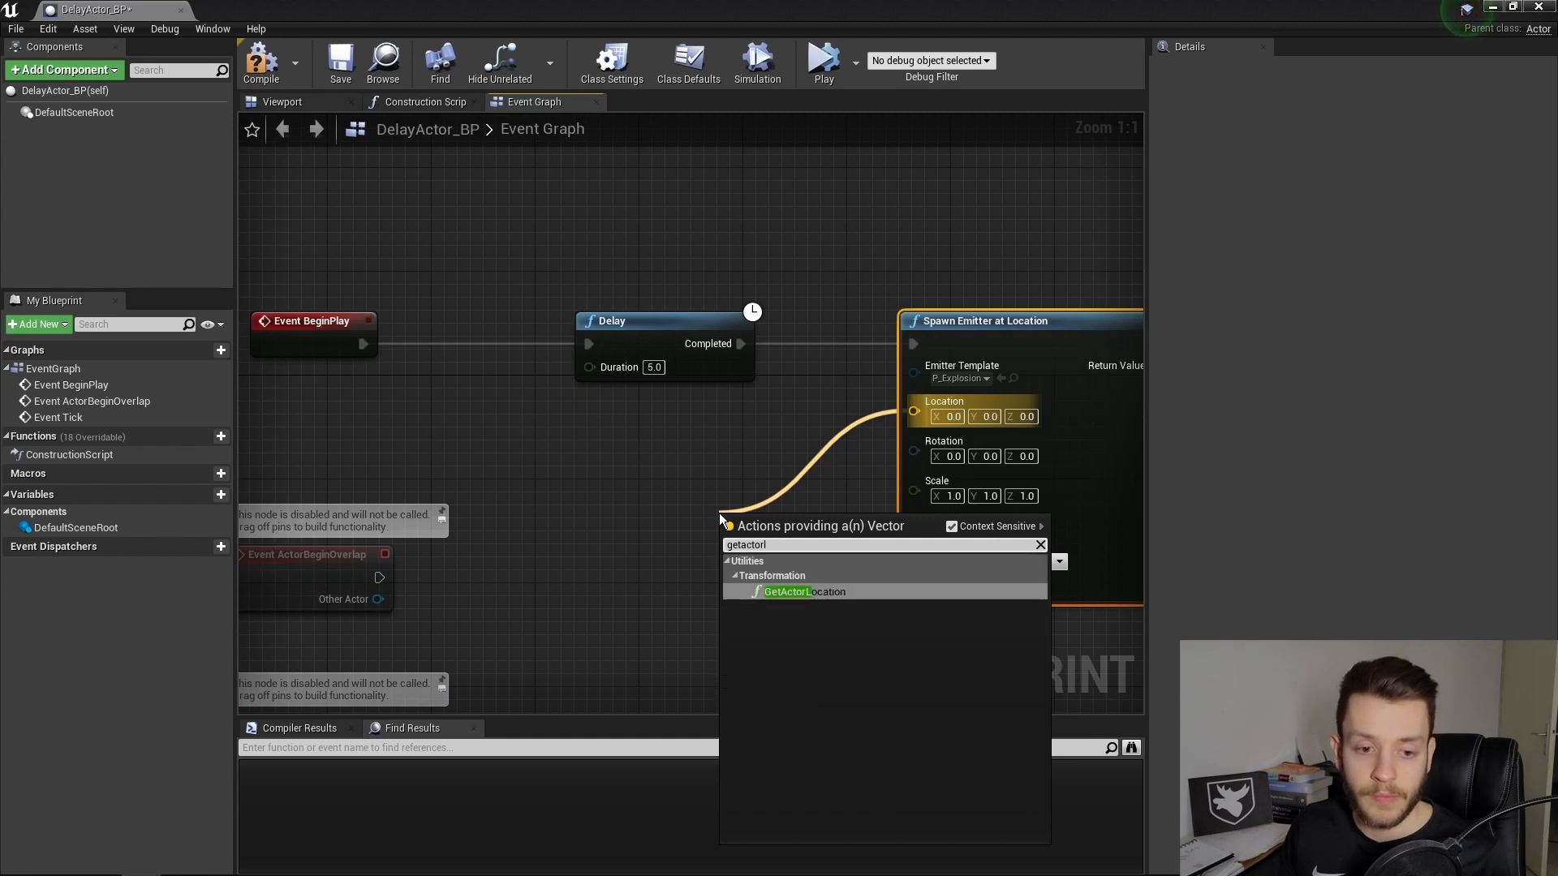
left_click(800, 591)
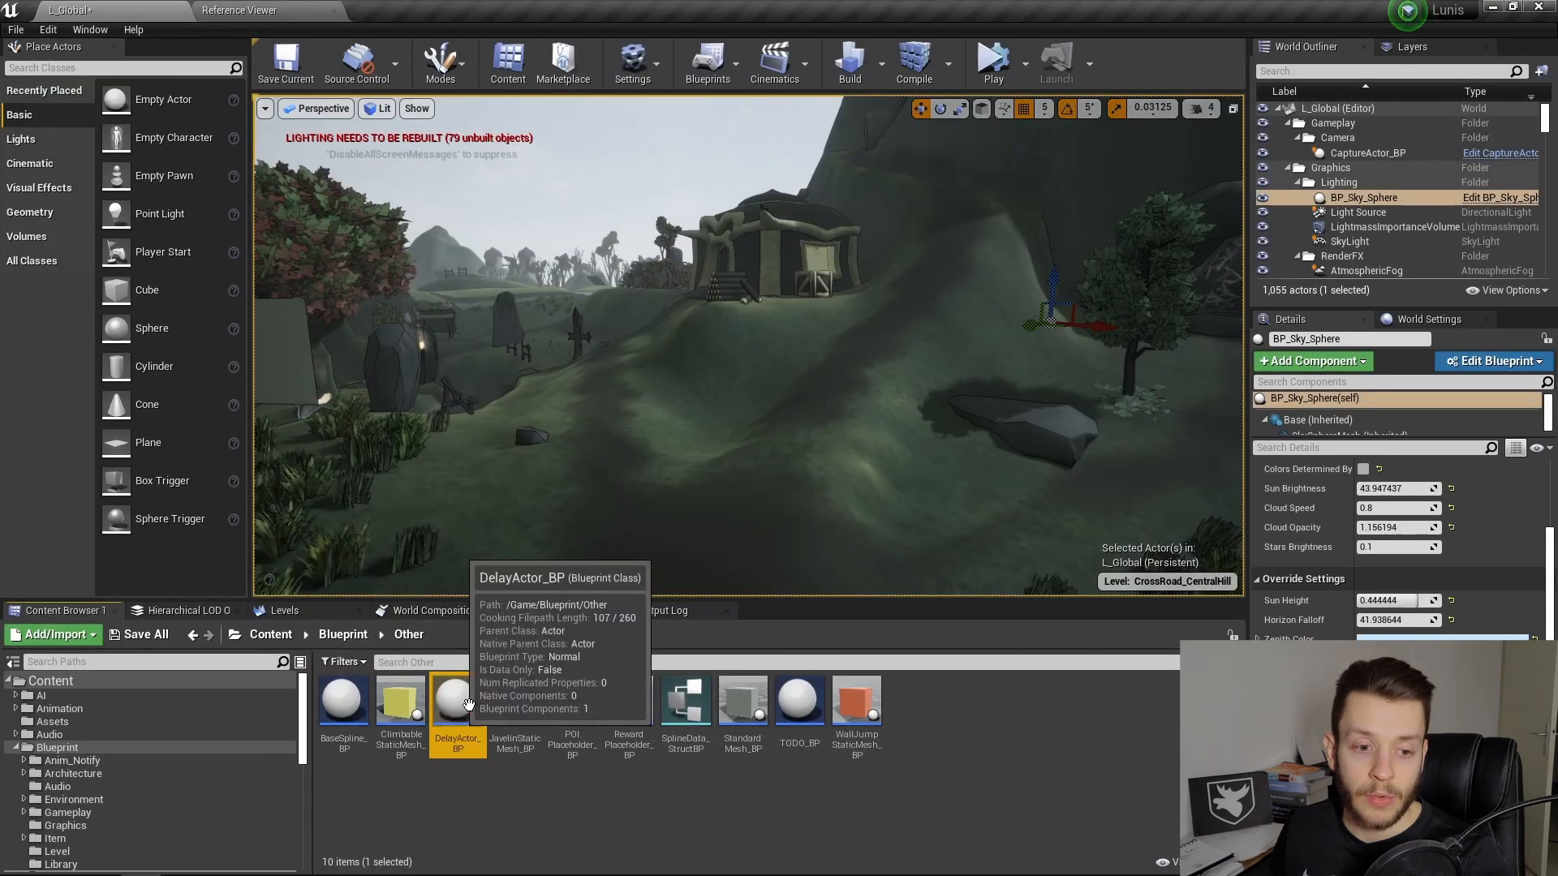
Step: Place DelayActor_BP into the level and start Play to test it
left_click_drag(457, 695, 681, 457)
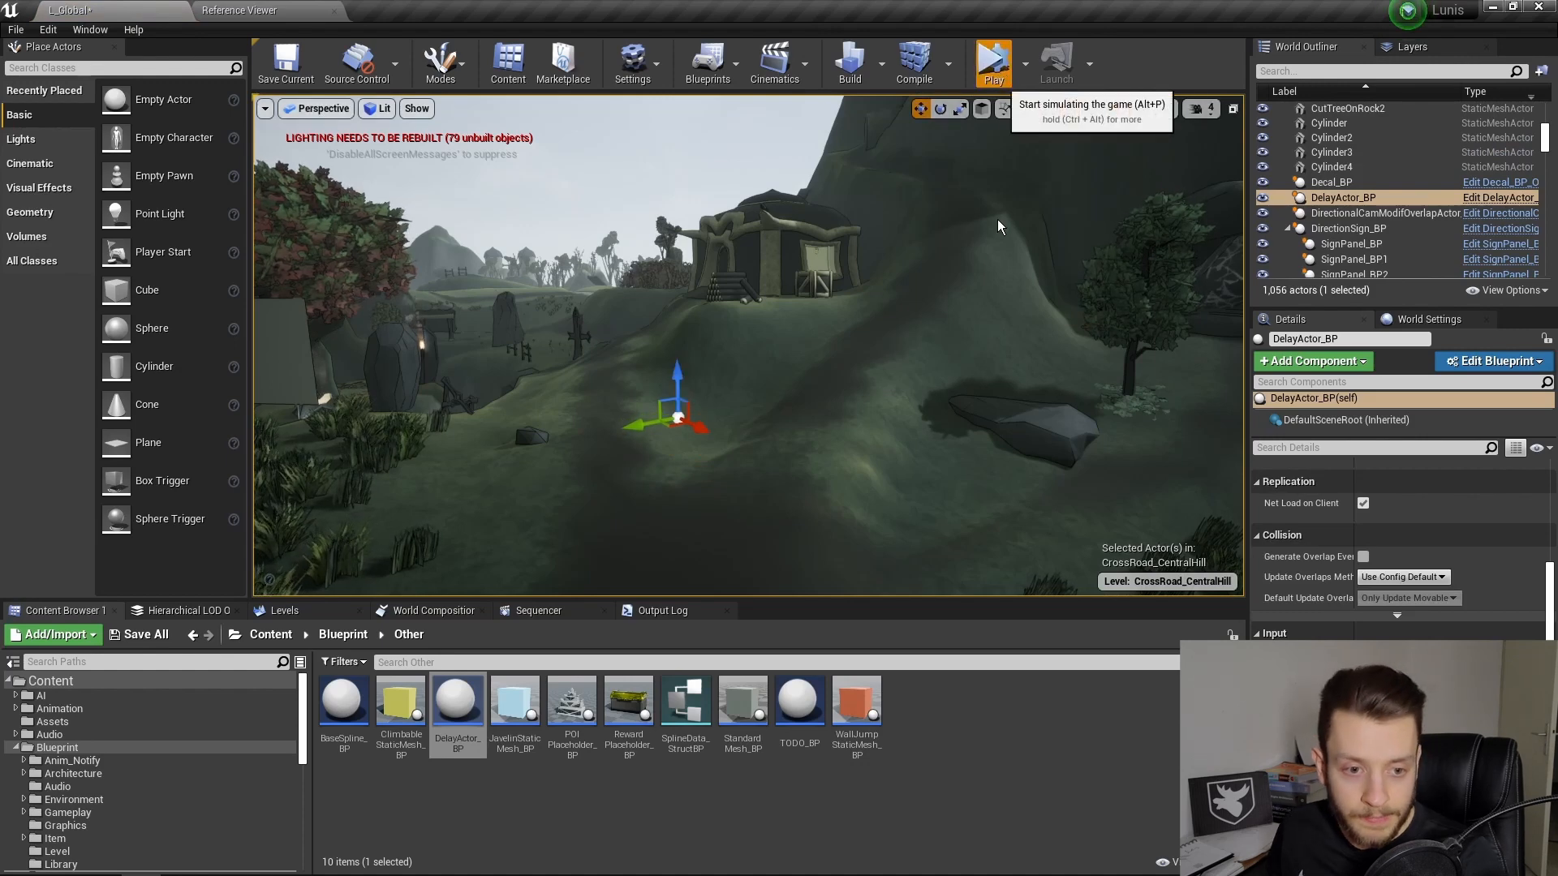
left_click(996, 59)
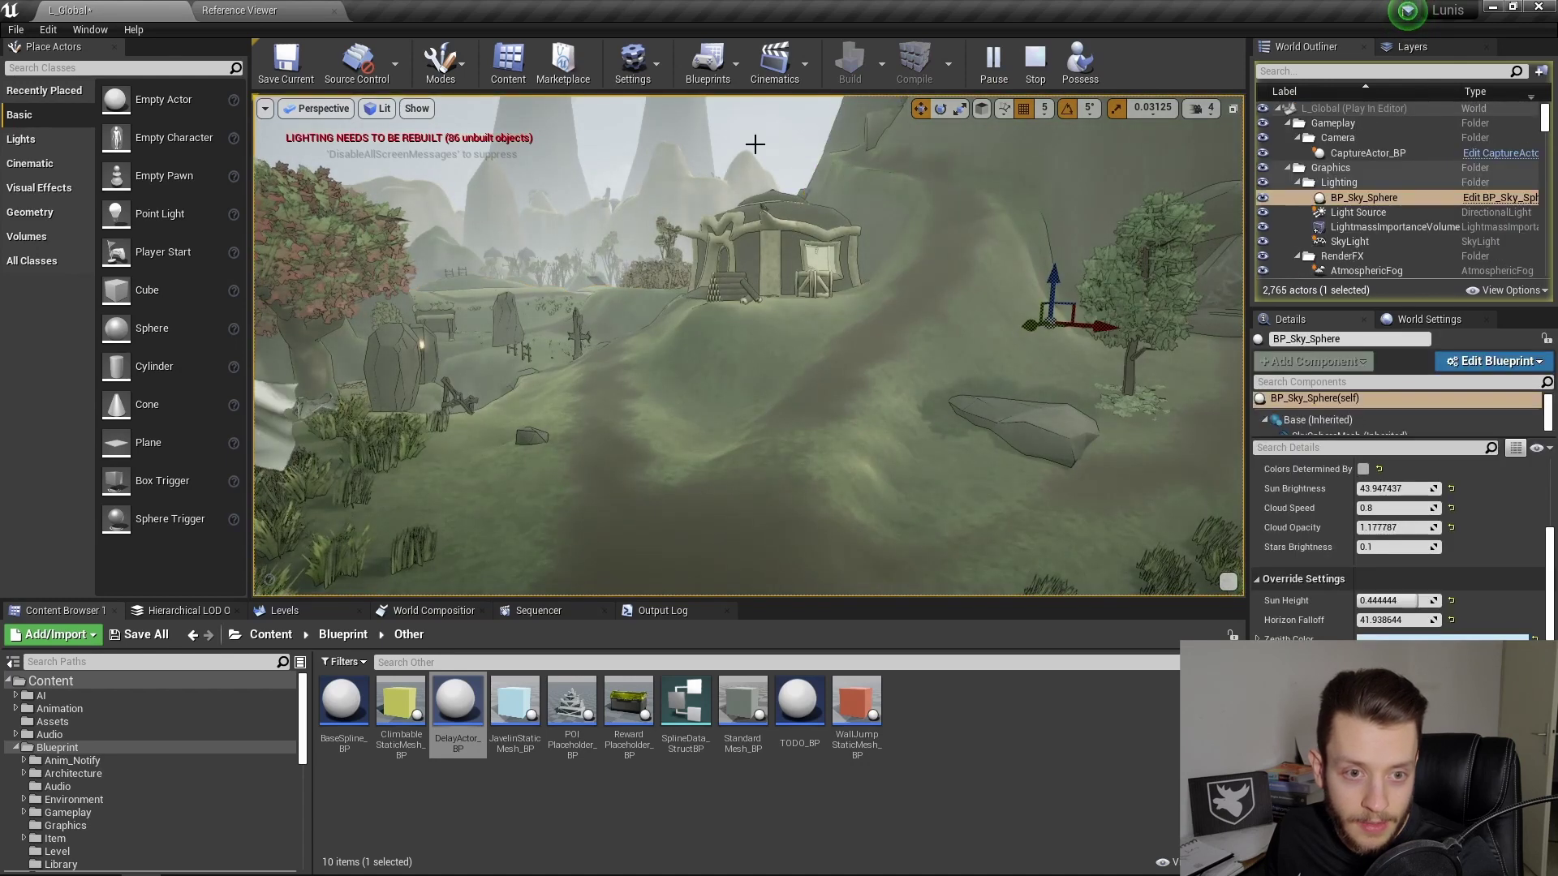
mouse_move(781, 140)
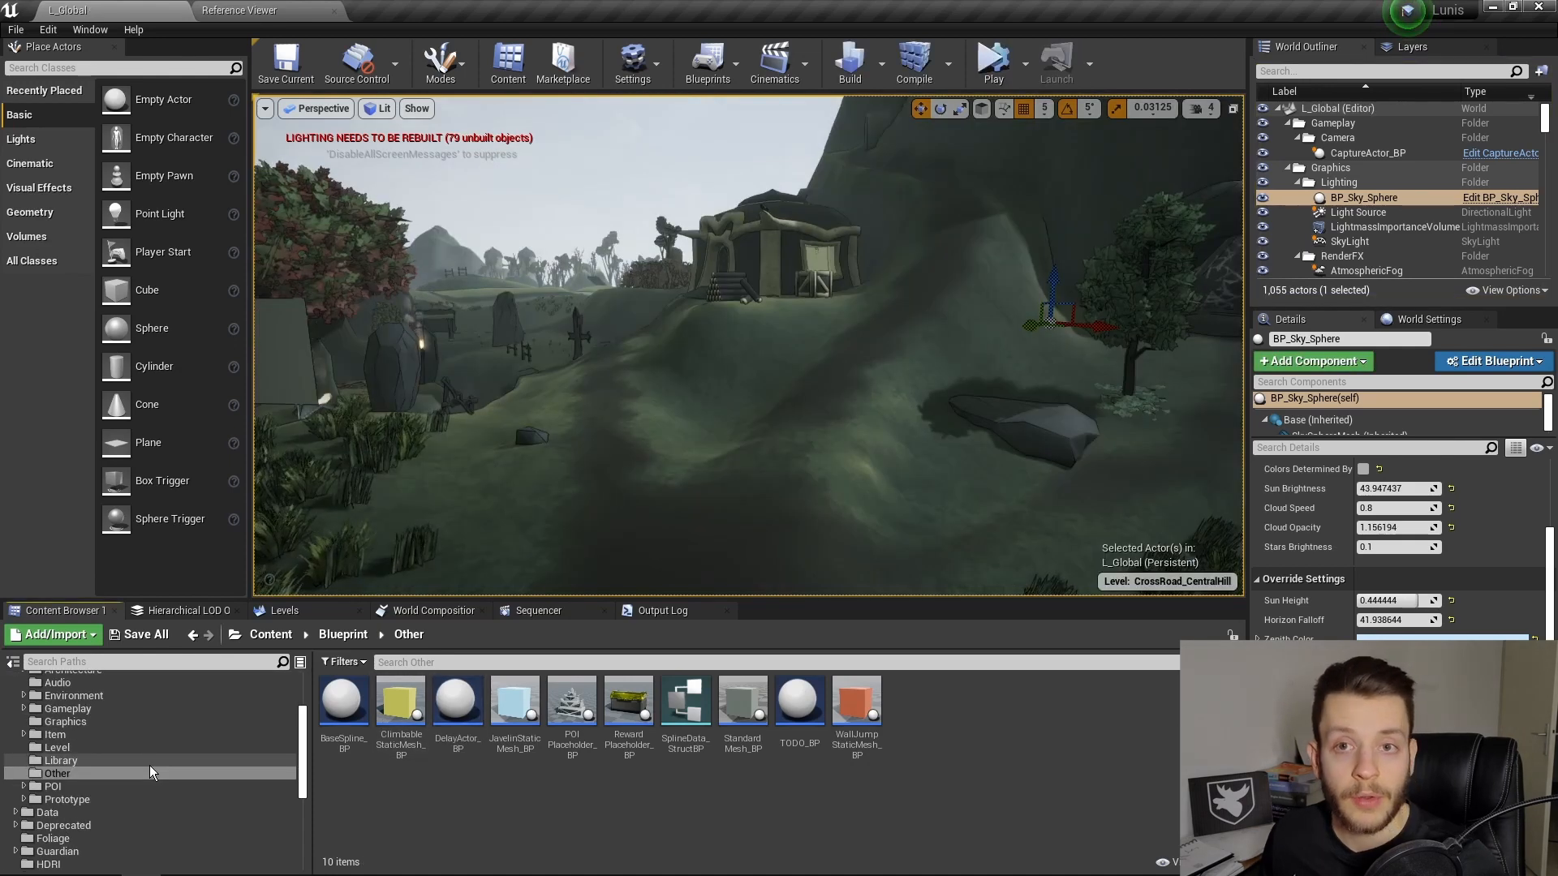
Step: Create a new C++ Actor-based class named DelayActor
scroll("down", 3)
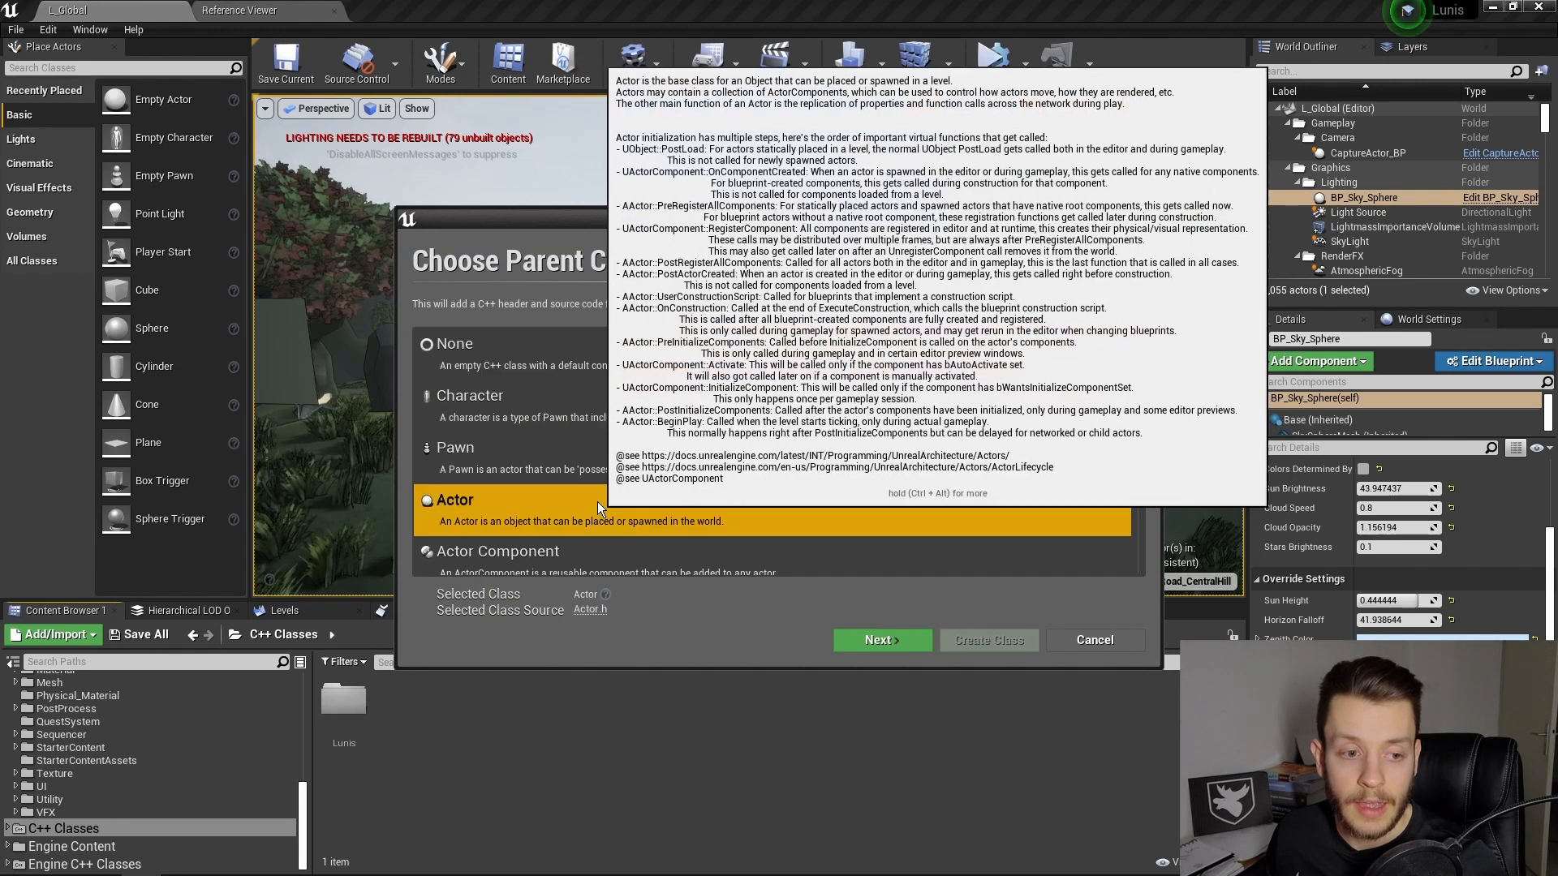
left_click(882, 639)
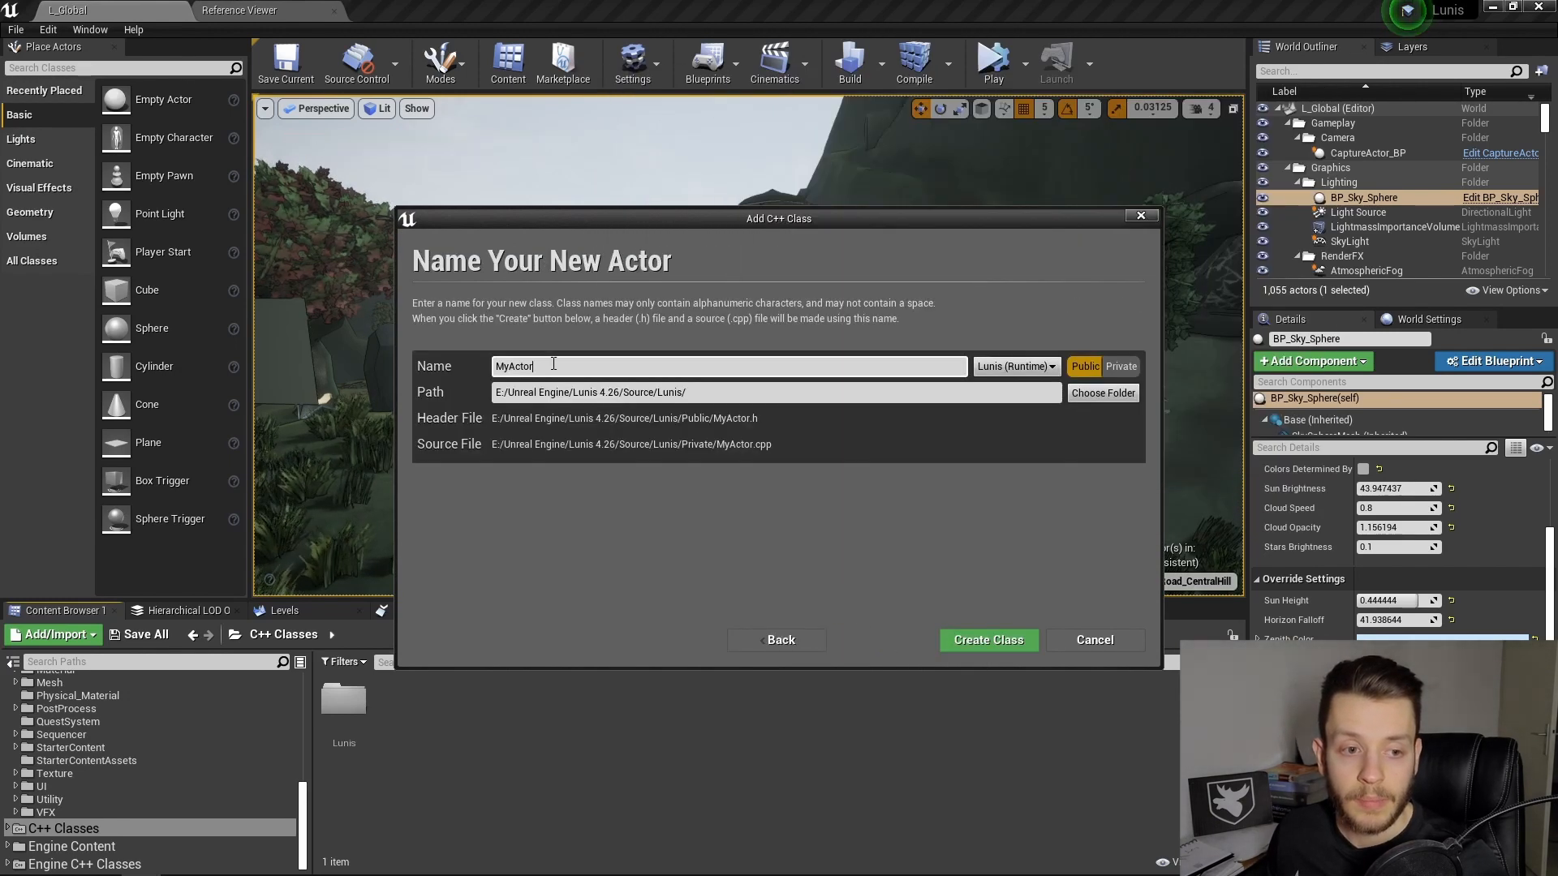
type("Delay")
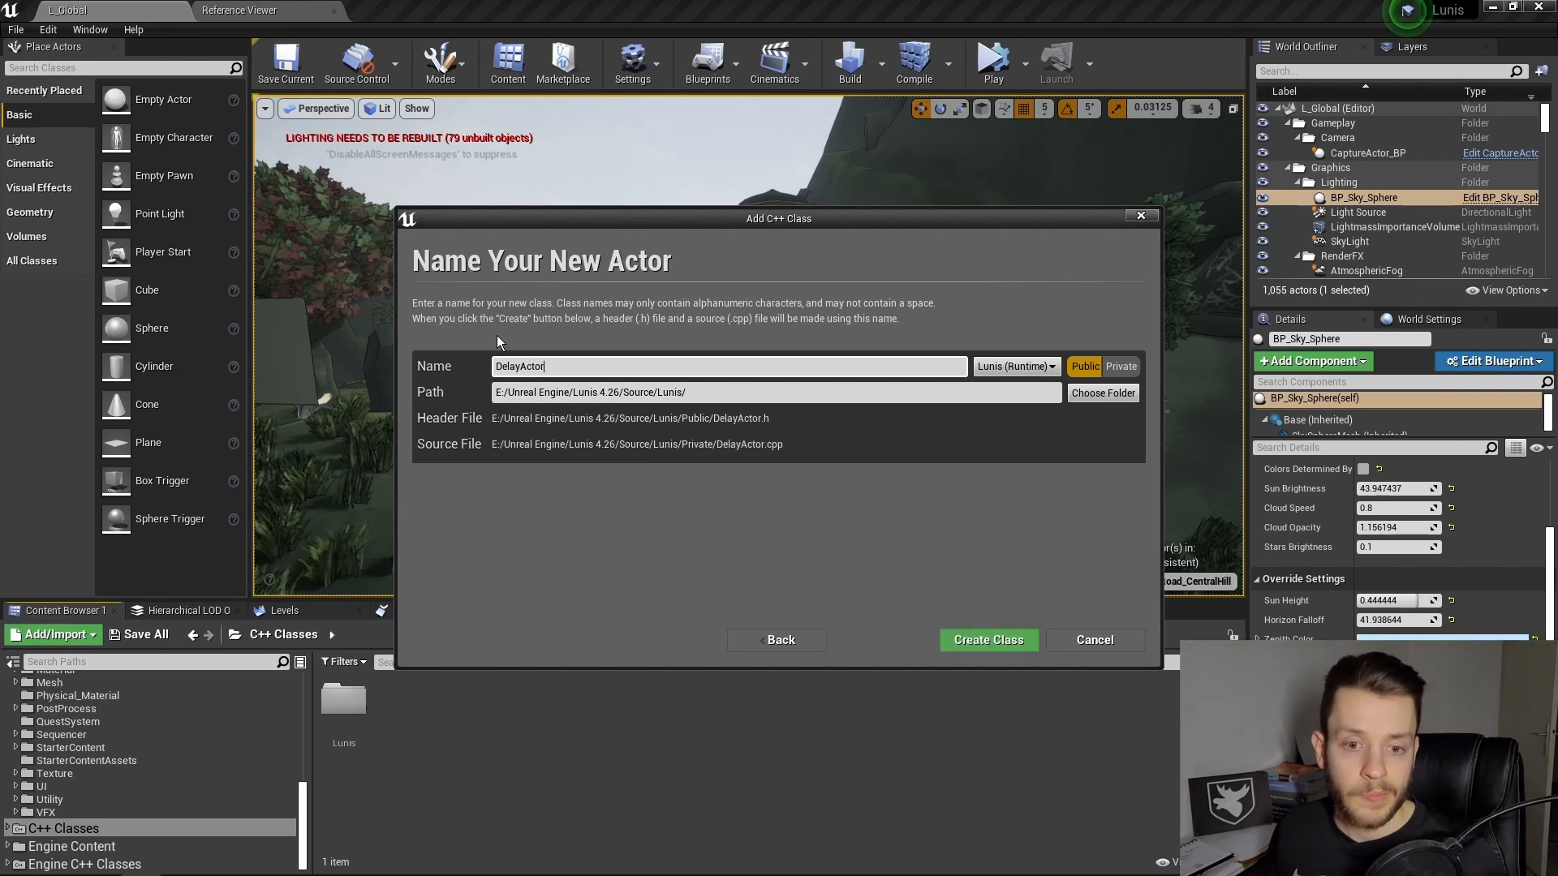
left_click(988, 640)
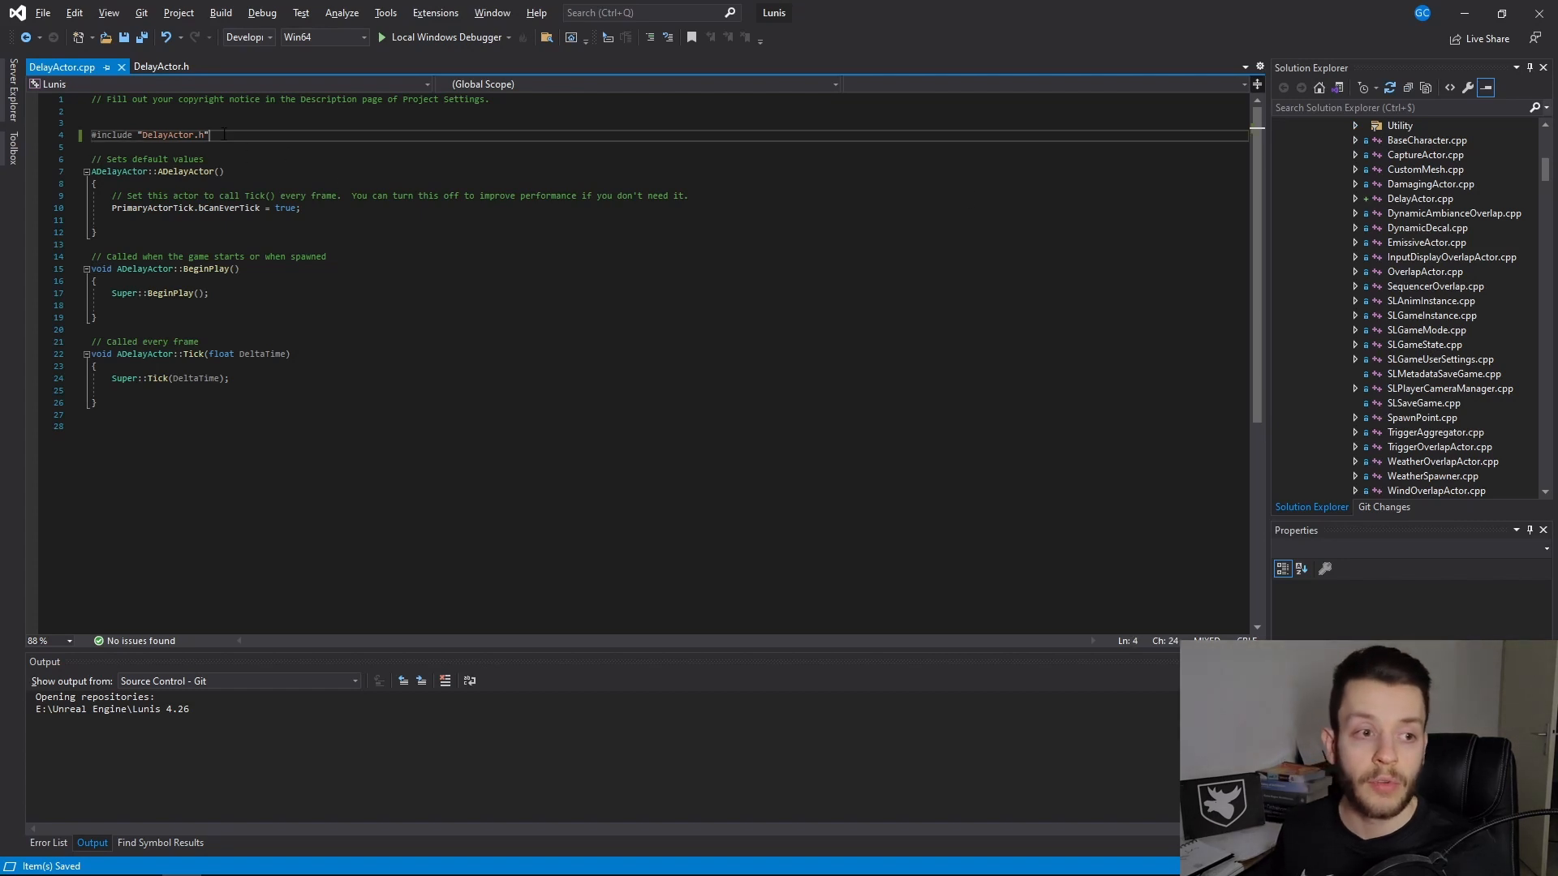
Step: Add #include "Runtime/Engine/Public/TimerManager.h" to DelayActor.cpp
type("#i")
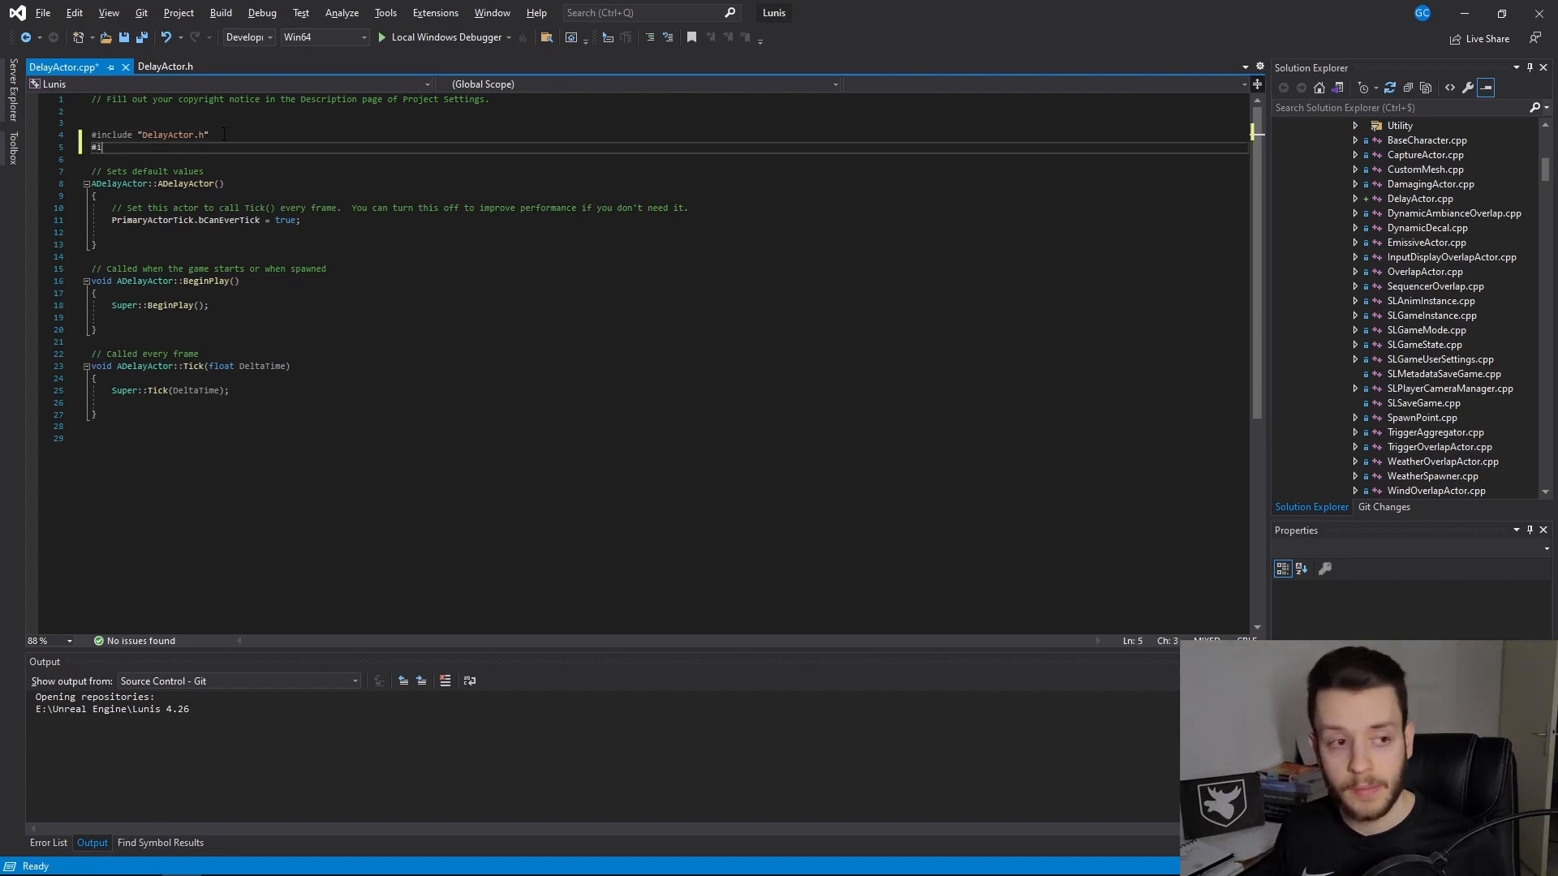
type("nlc")
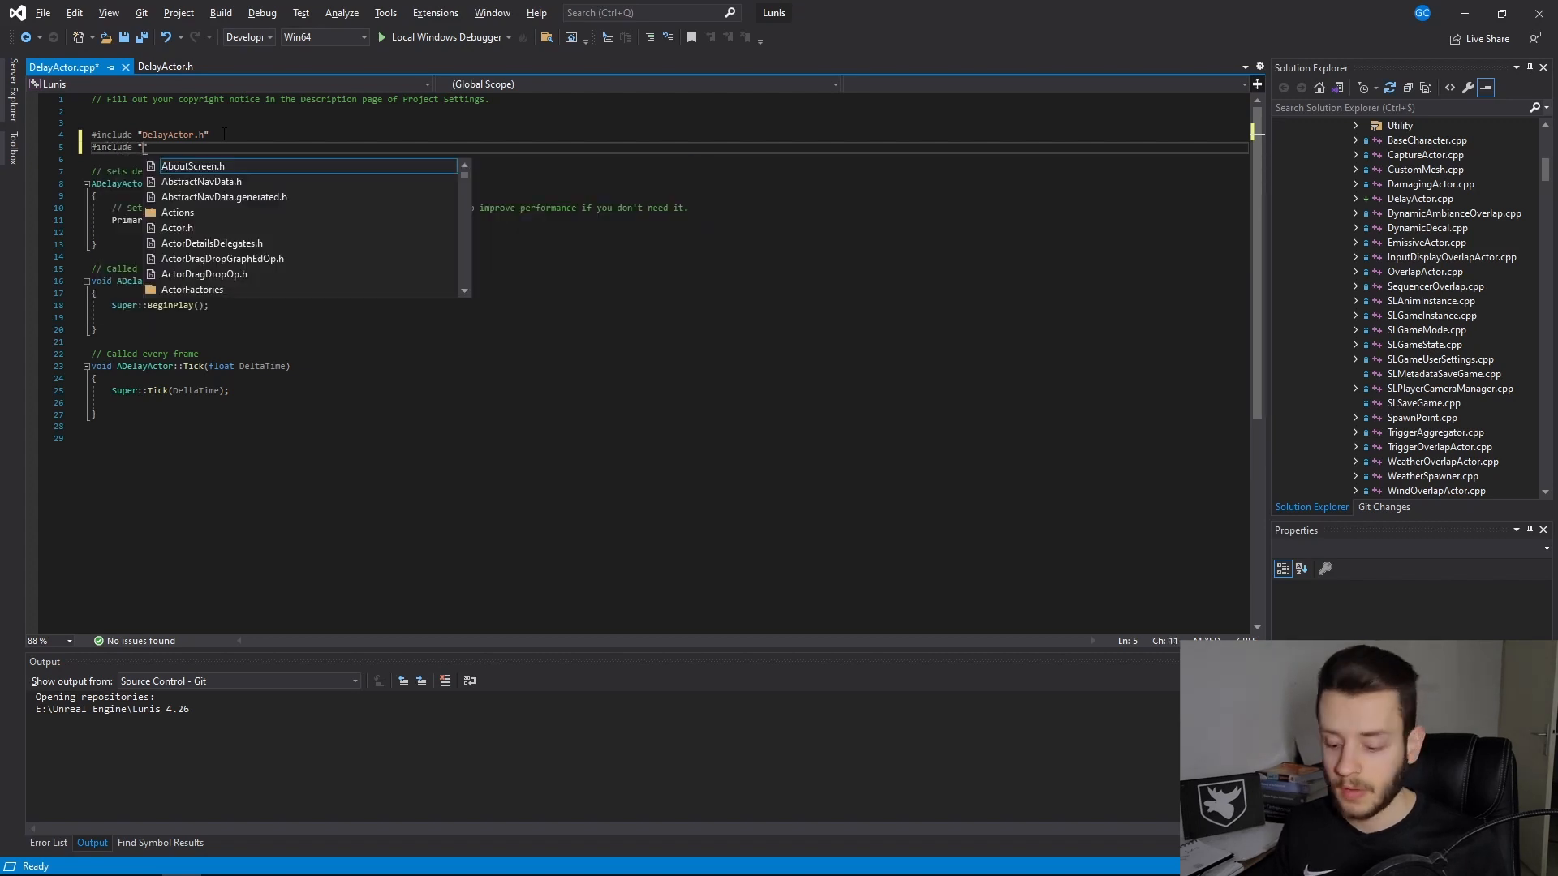
type("Runtime/Engine")
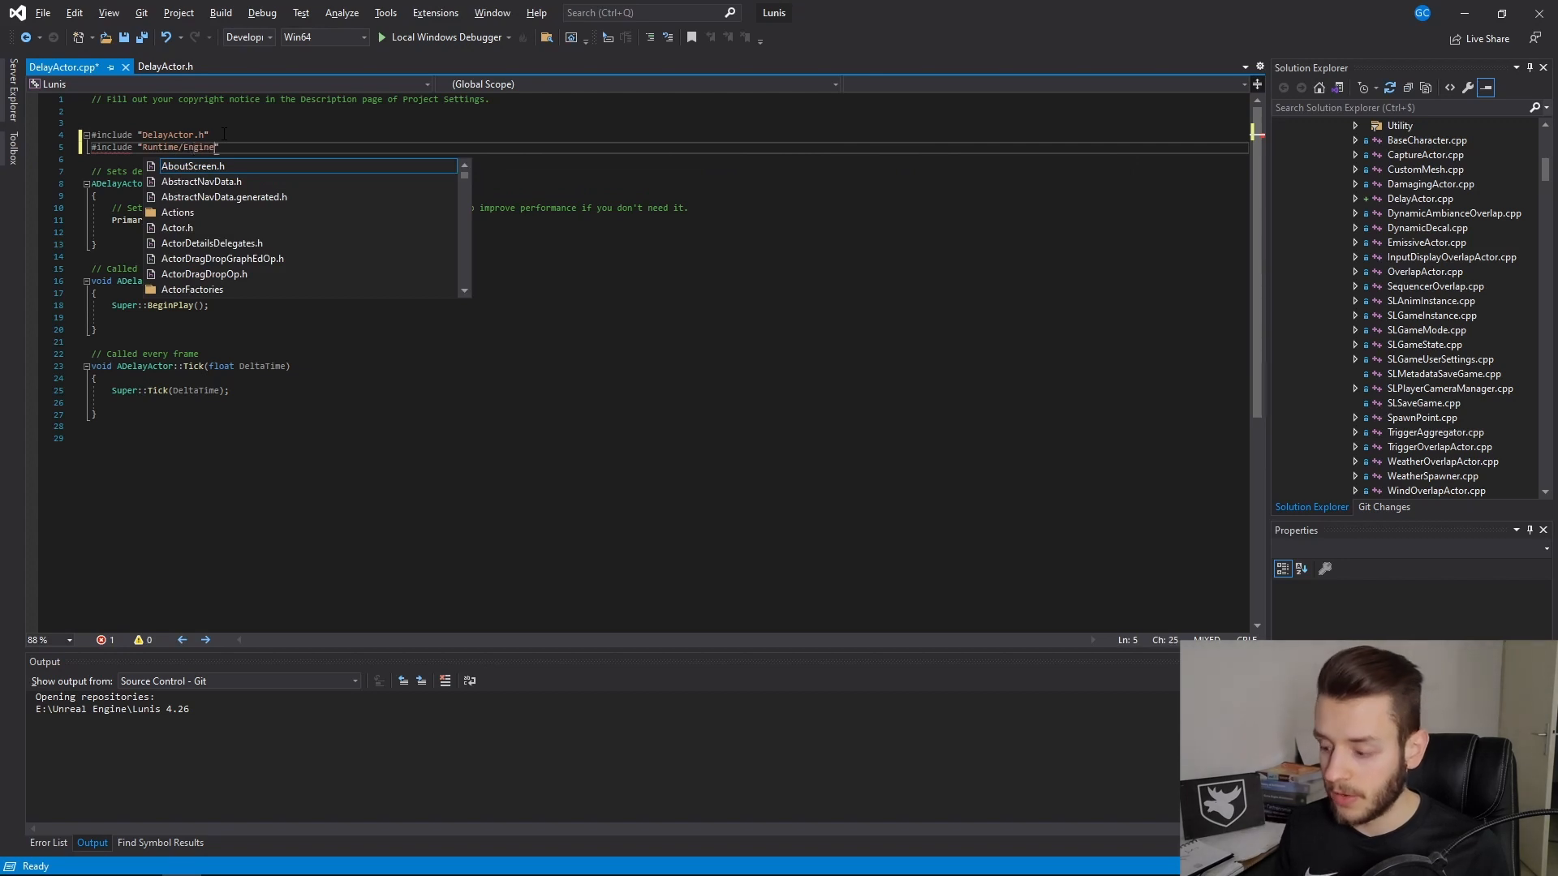
type("/Public/Timer")
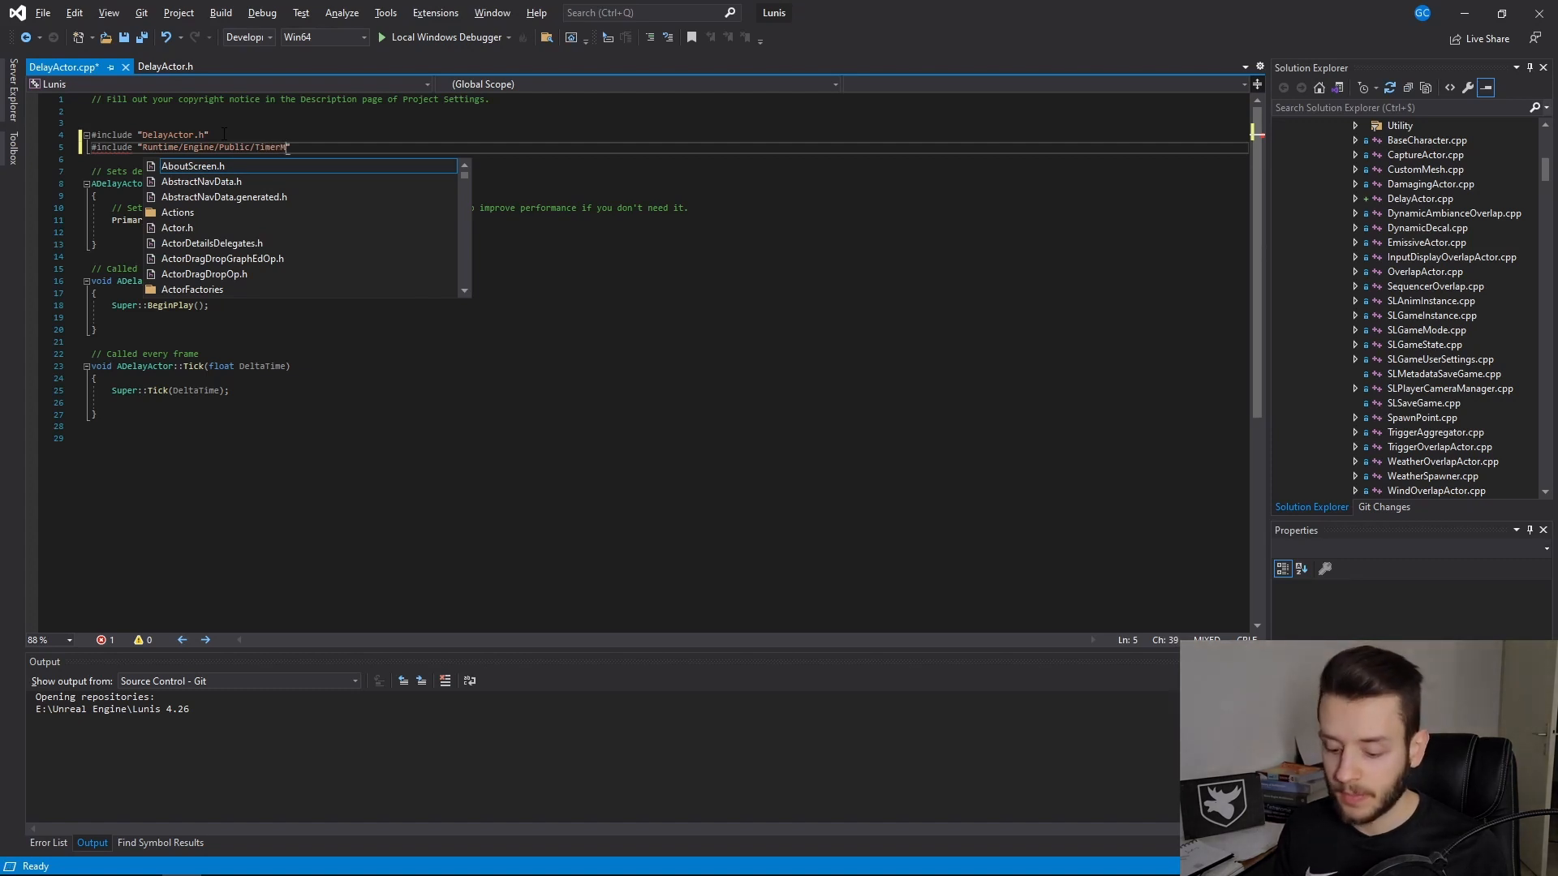
type("Manager.h\"")
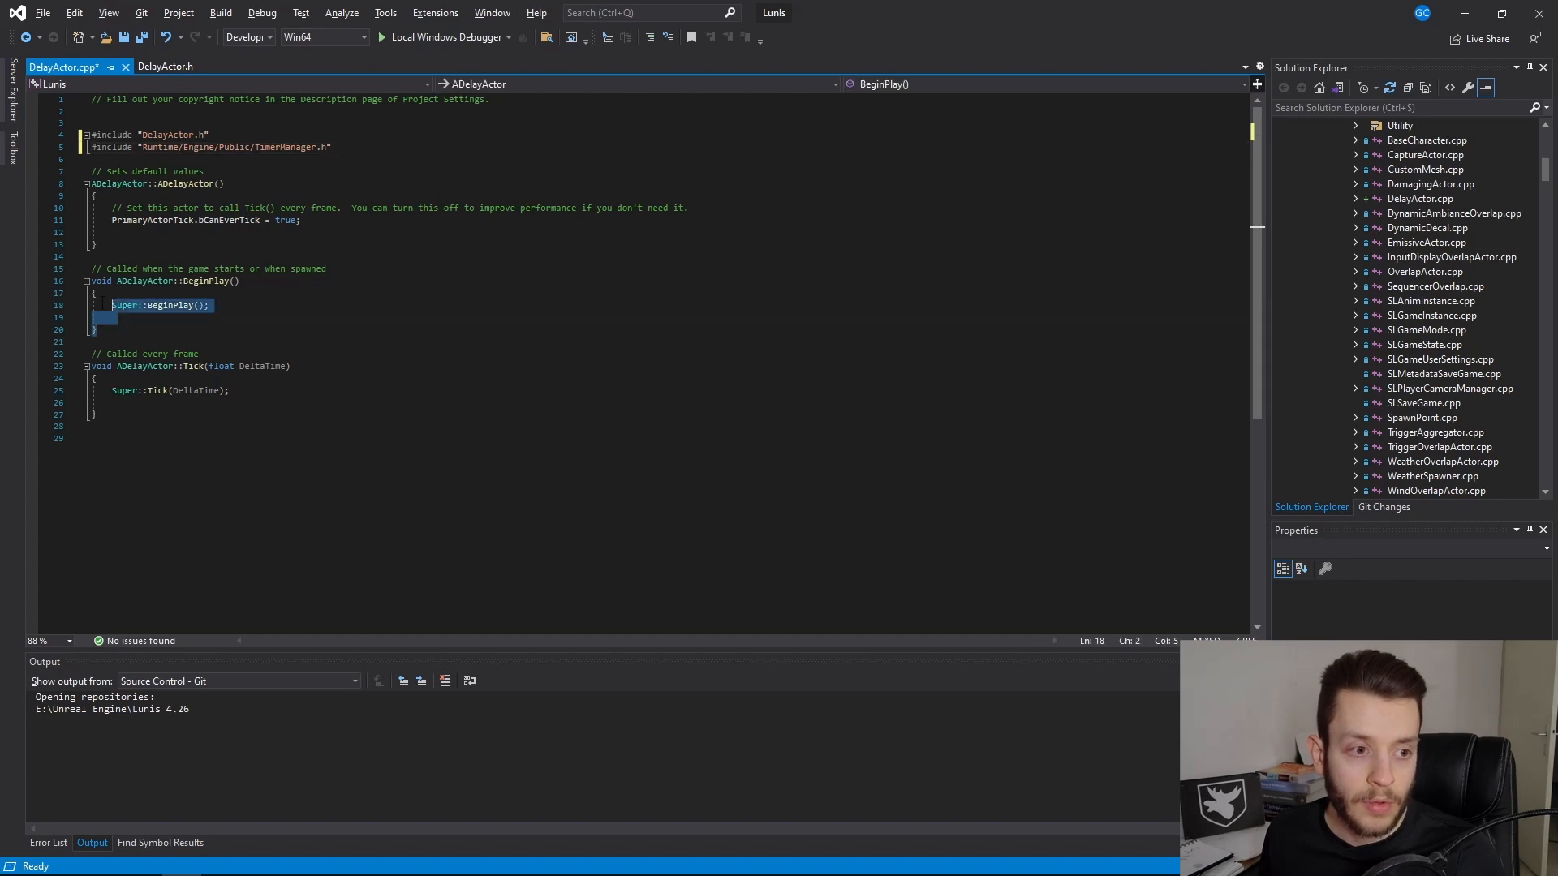
Step: Insert blank lines after Super::BeginPlay() inside BeginPlay
left_click(209, 305)
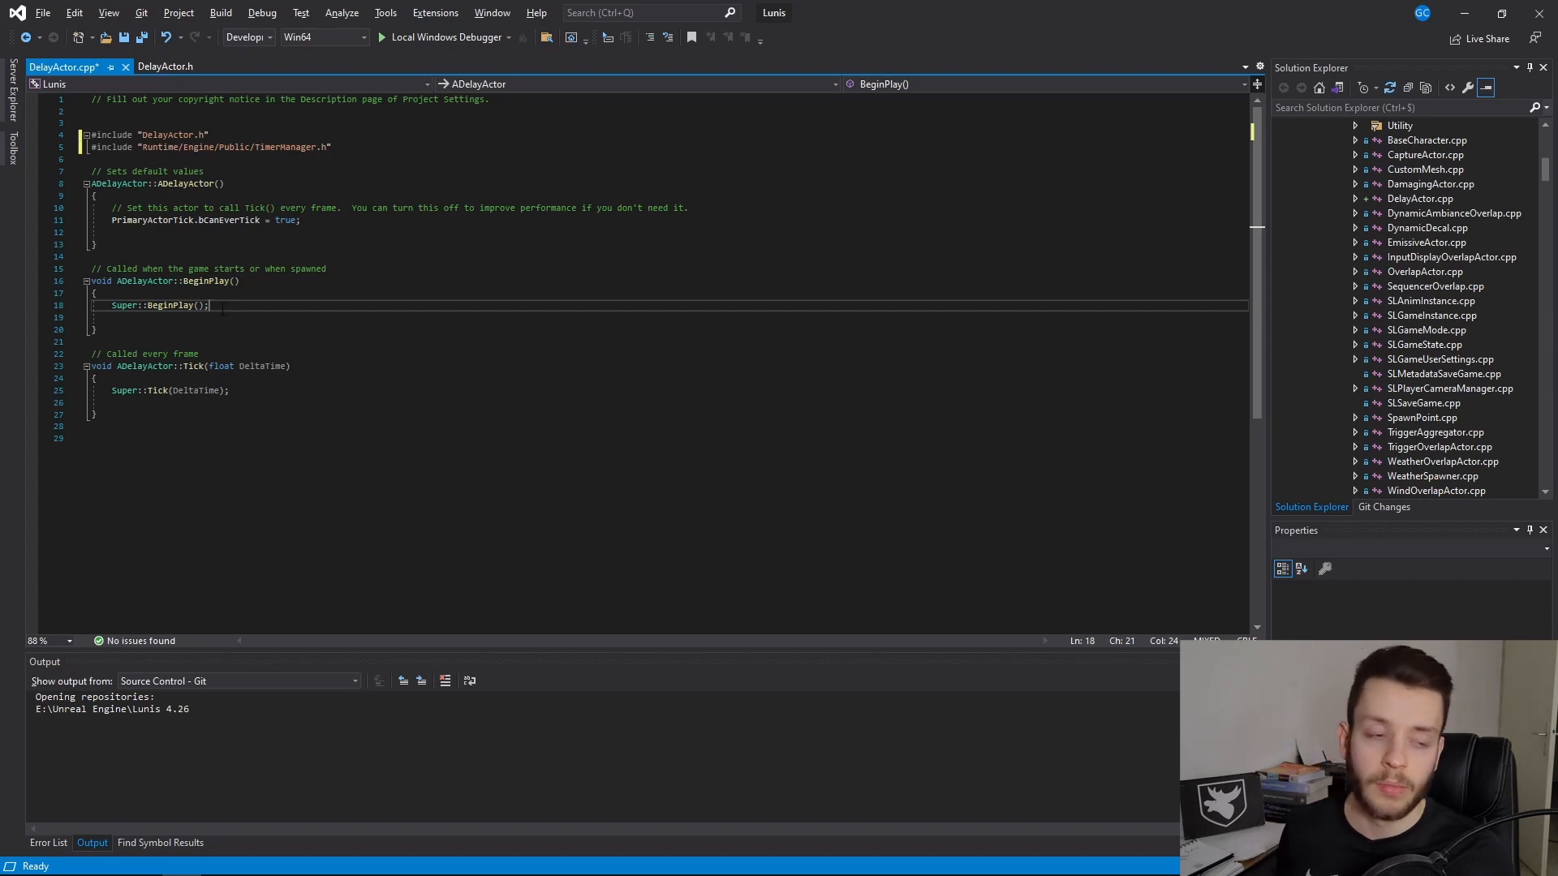
key("Enter")
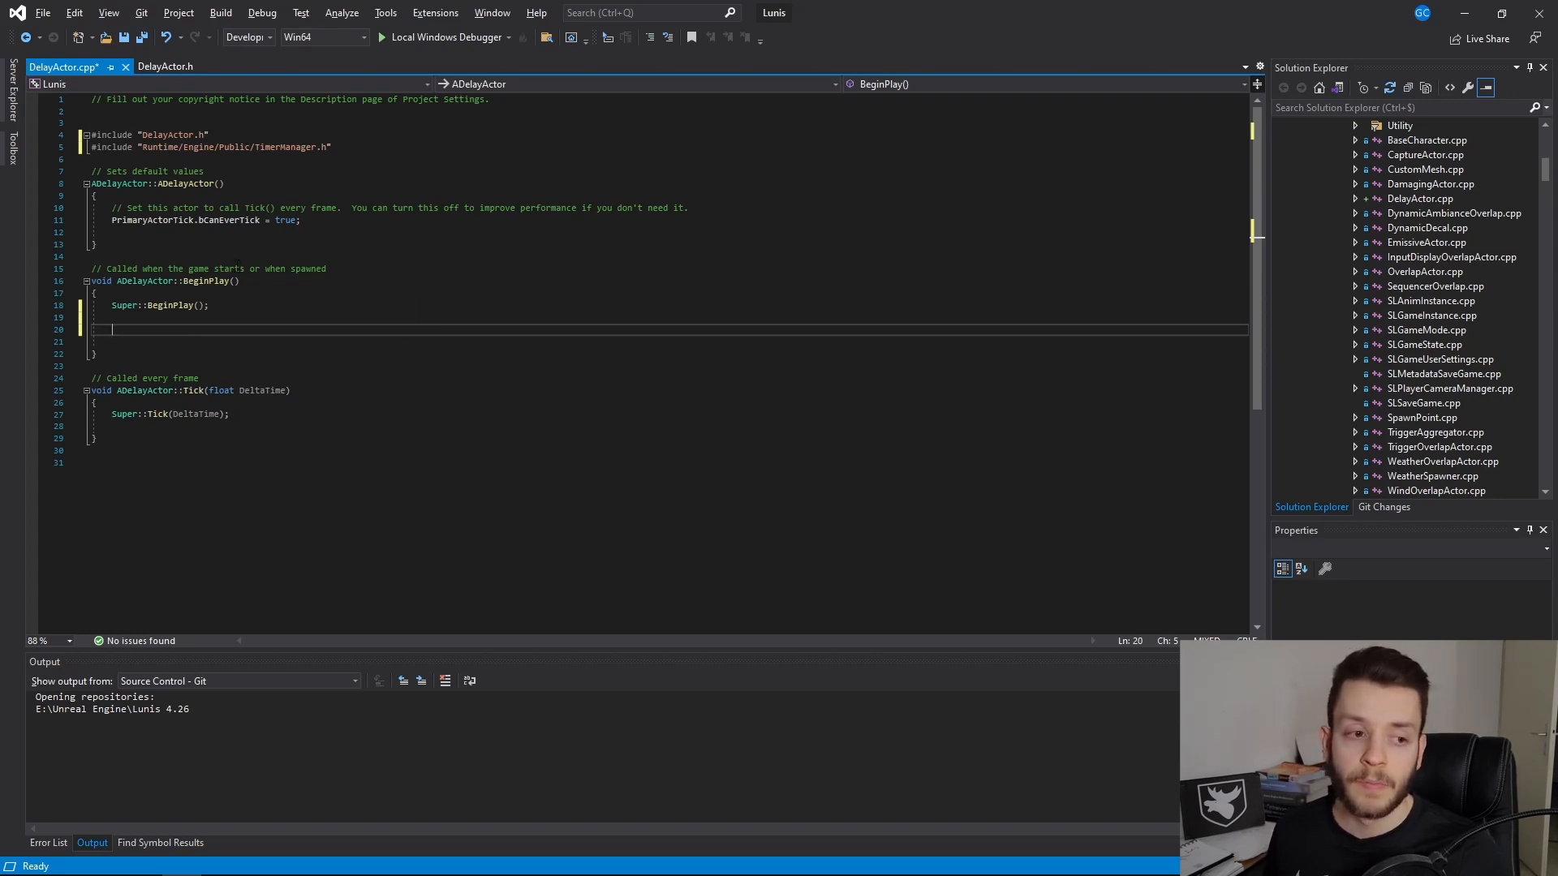
left_click(165, 66)
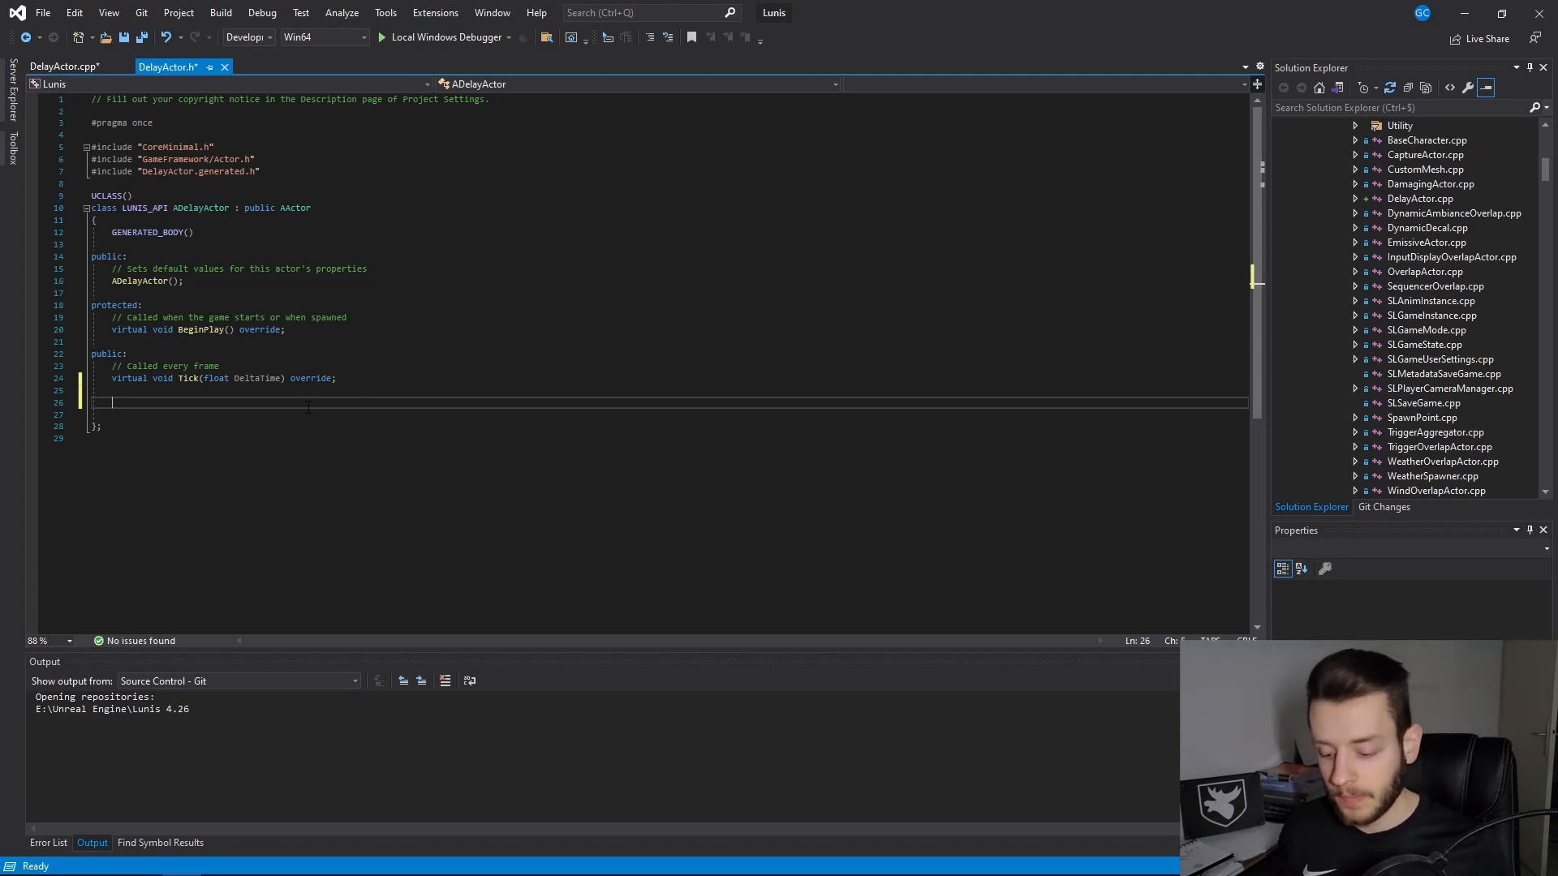
Step: Declare UFUNCTION() void SpawnEmitter(); in DelayActor.h and generate its empty definition
type("u")
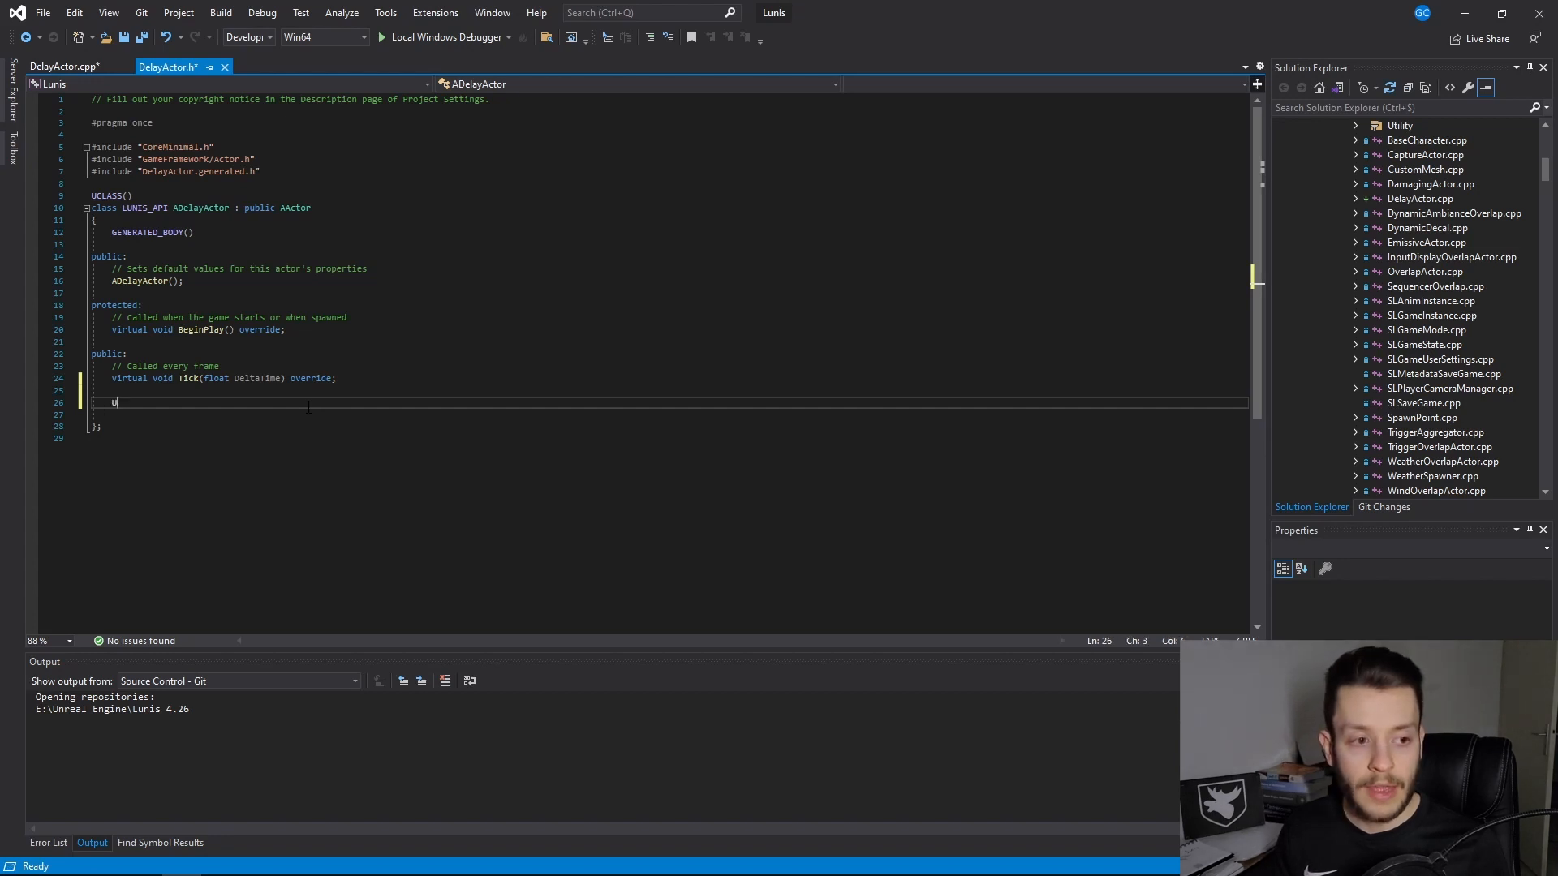
type("FUNCTION(")
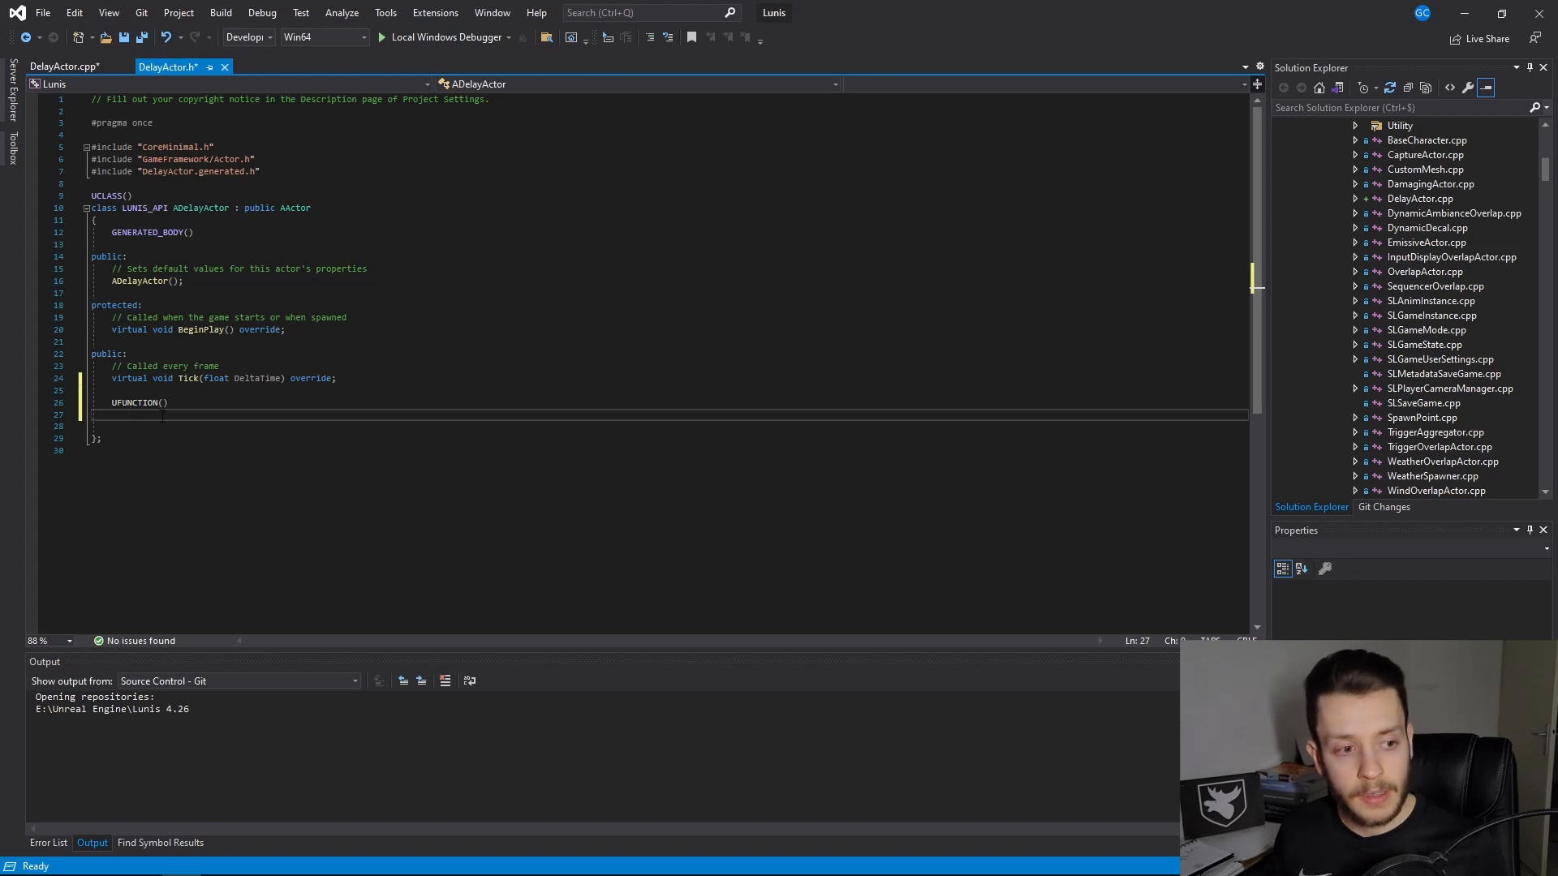
type("v")
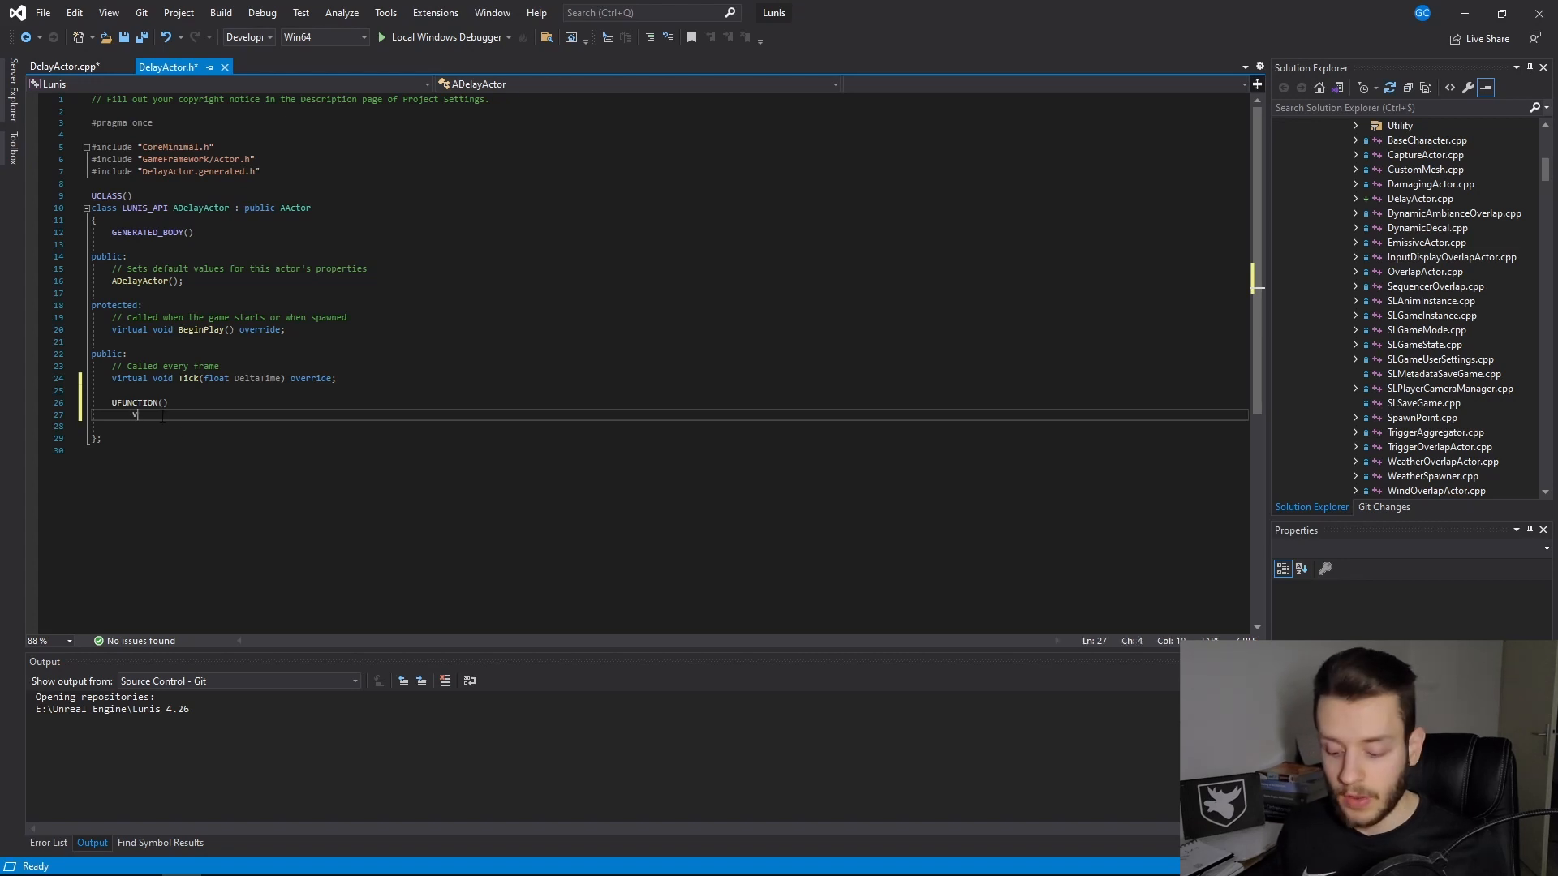
type("oid")
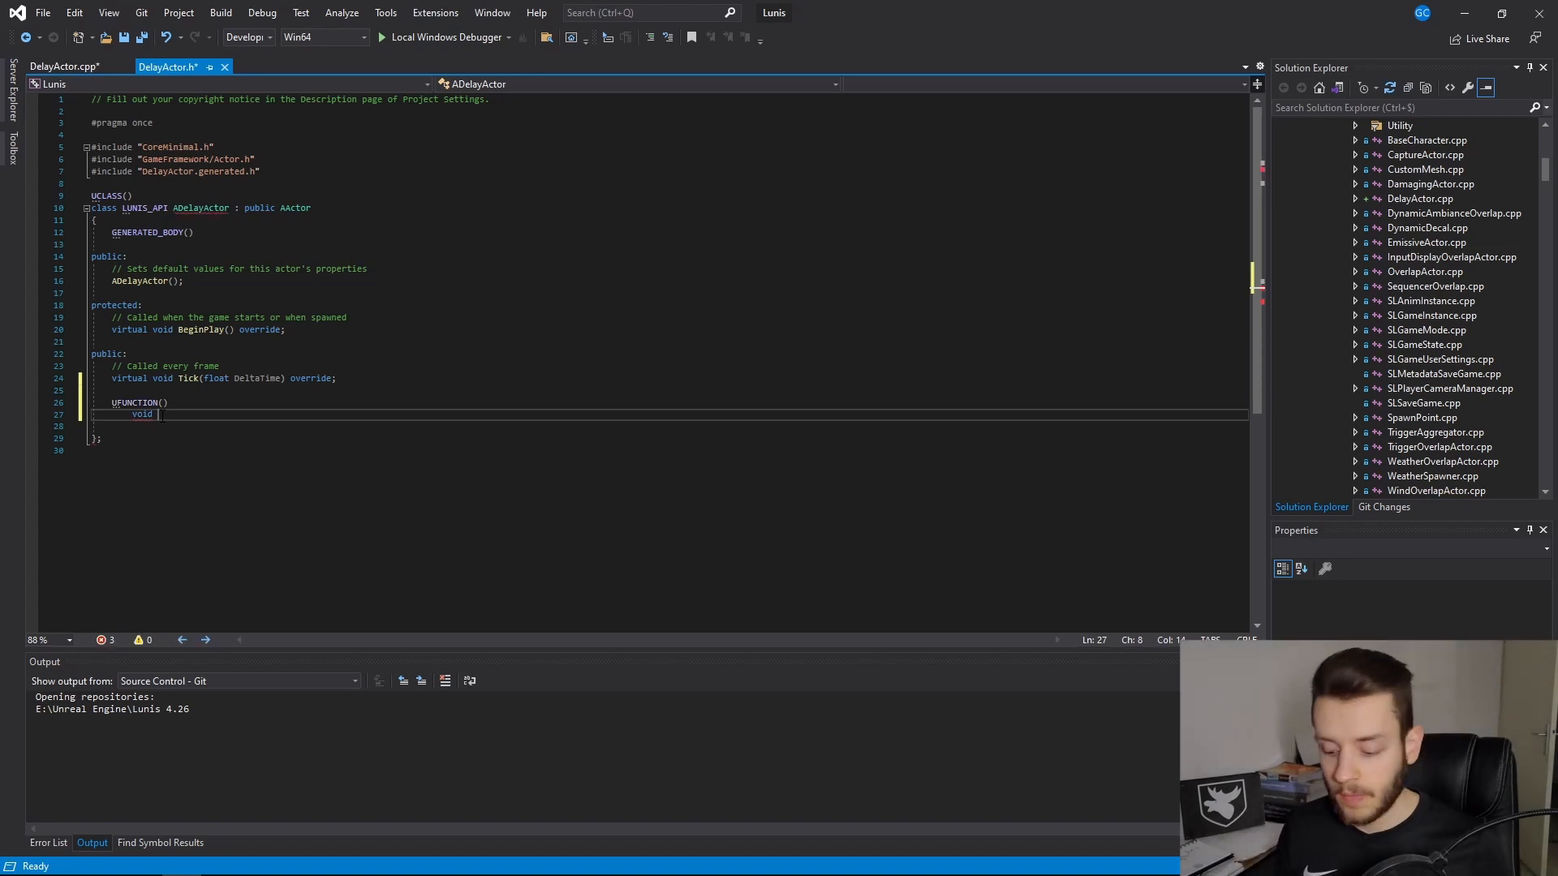
type("SpawnEmitter(")
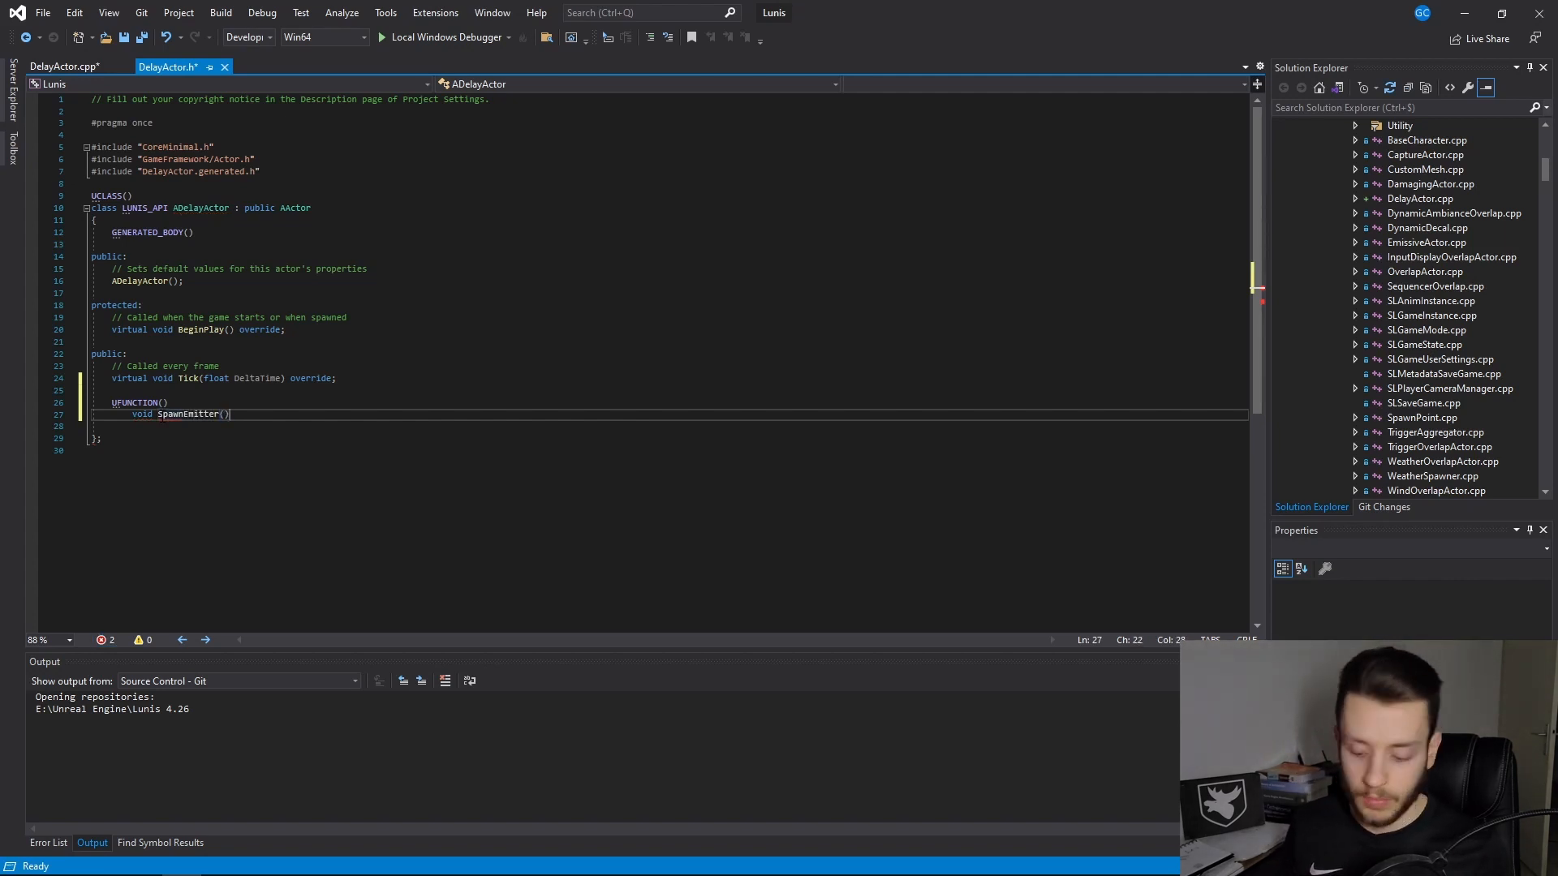
type(";")
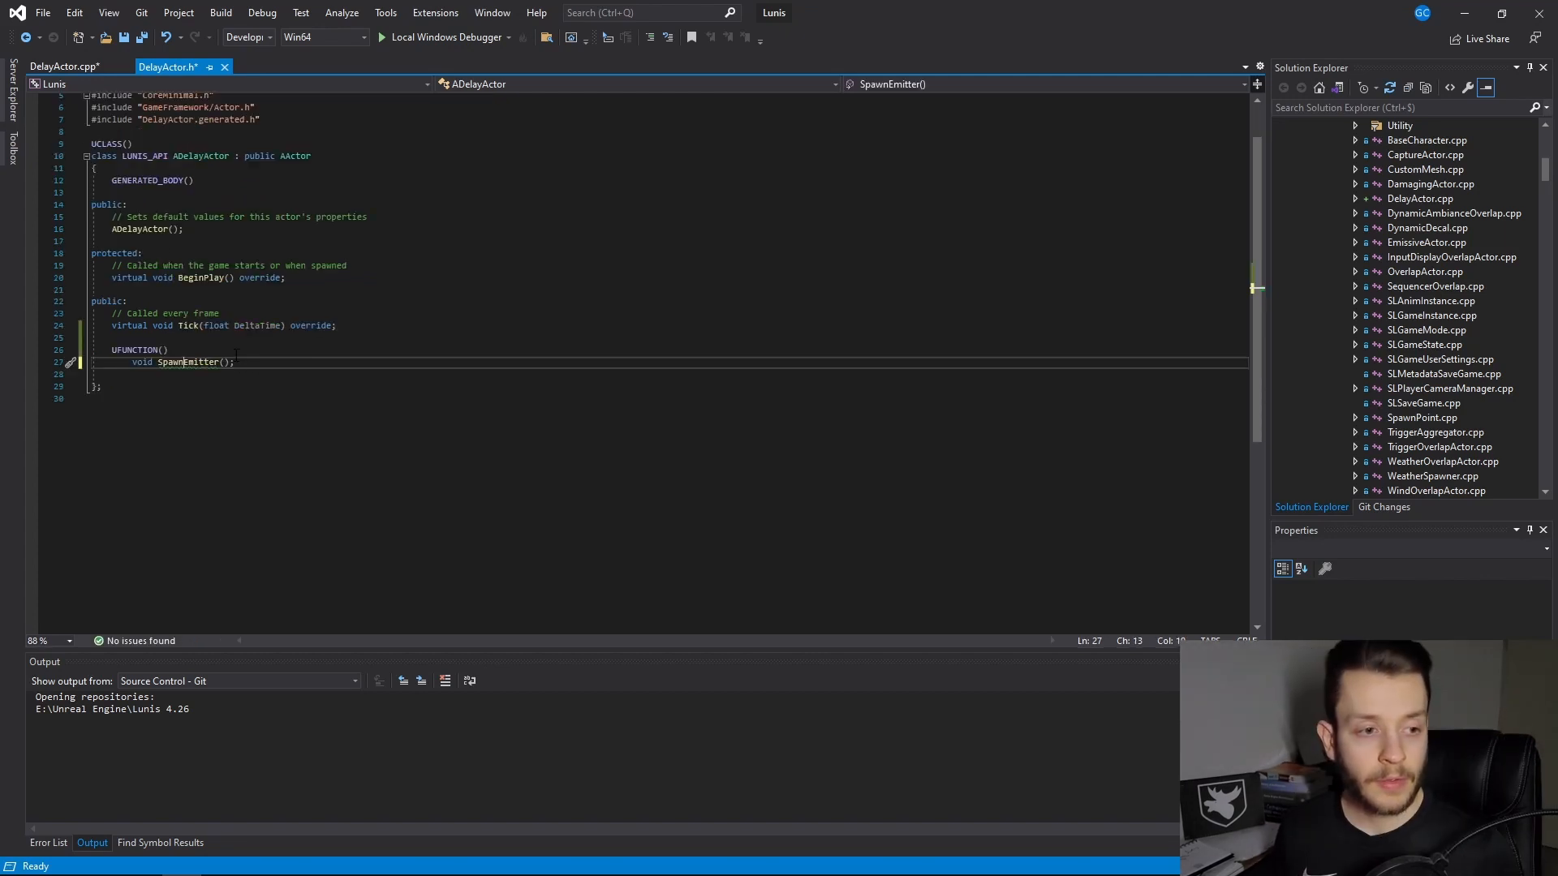
left_click(188, 361)
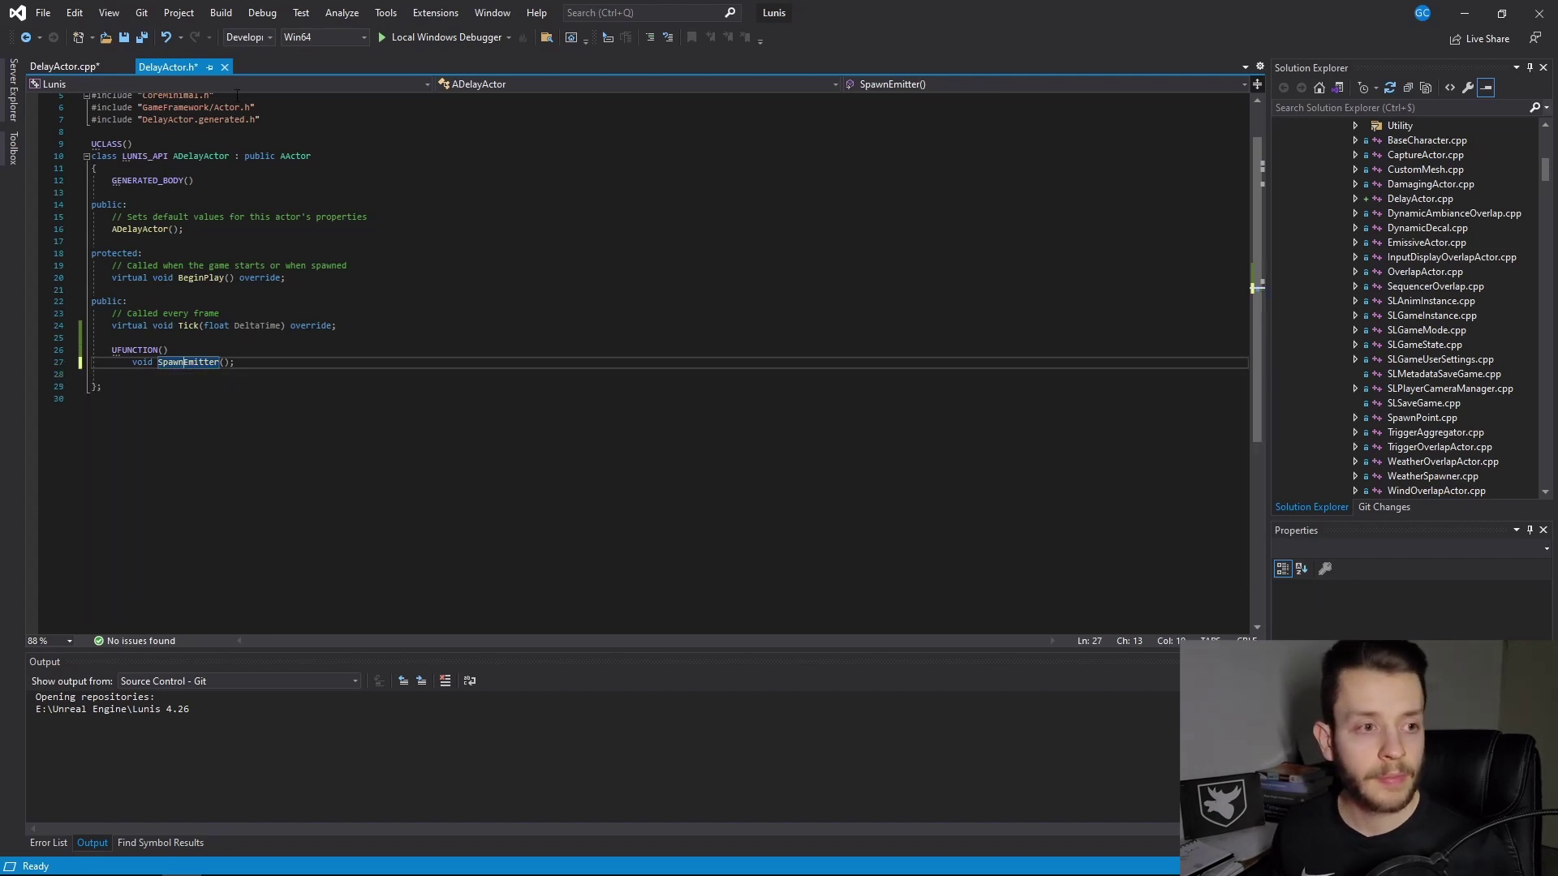
left_click(65, 70)
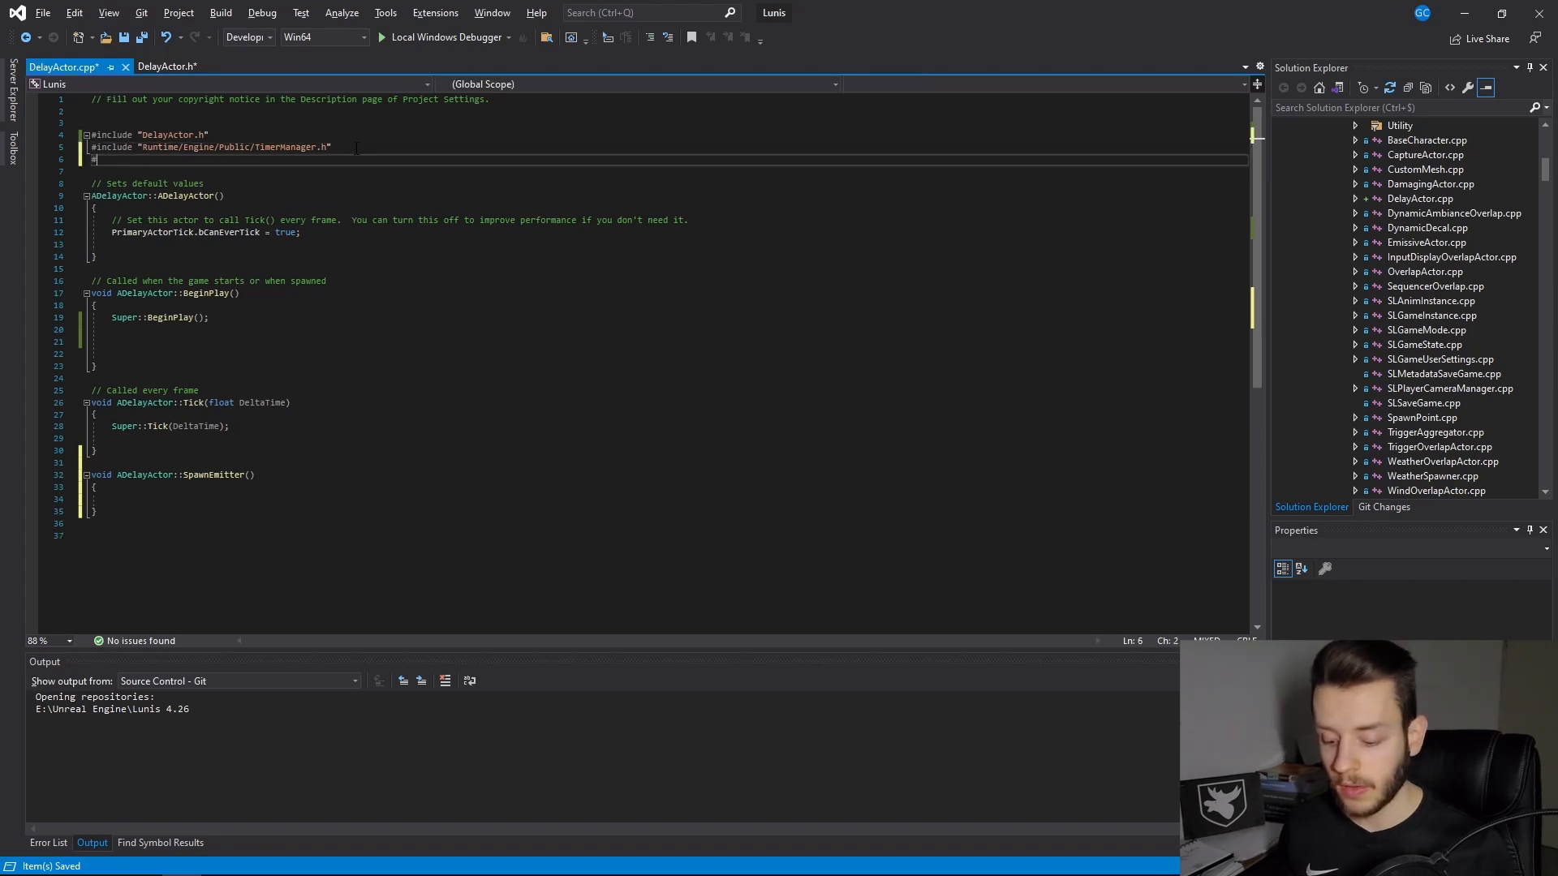
Step: Add #include "Kismet/GameplayStatics.h" to DelayActor.cpp
type("#include \"")
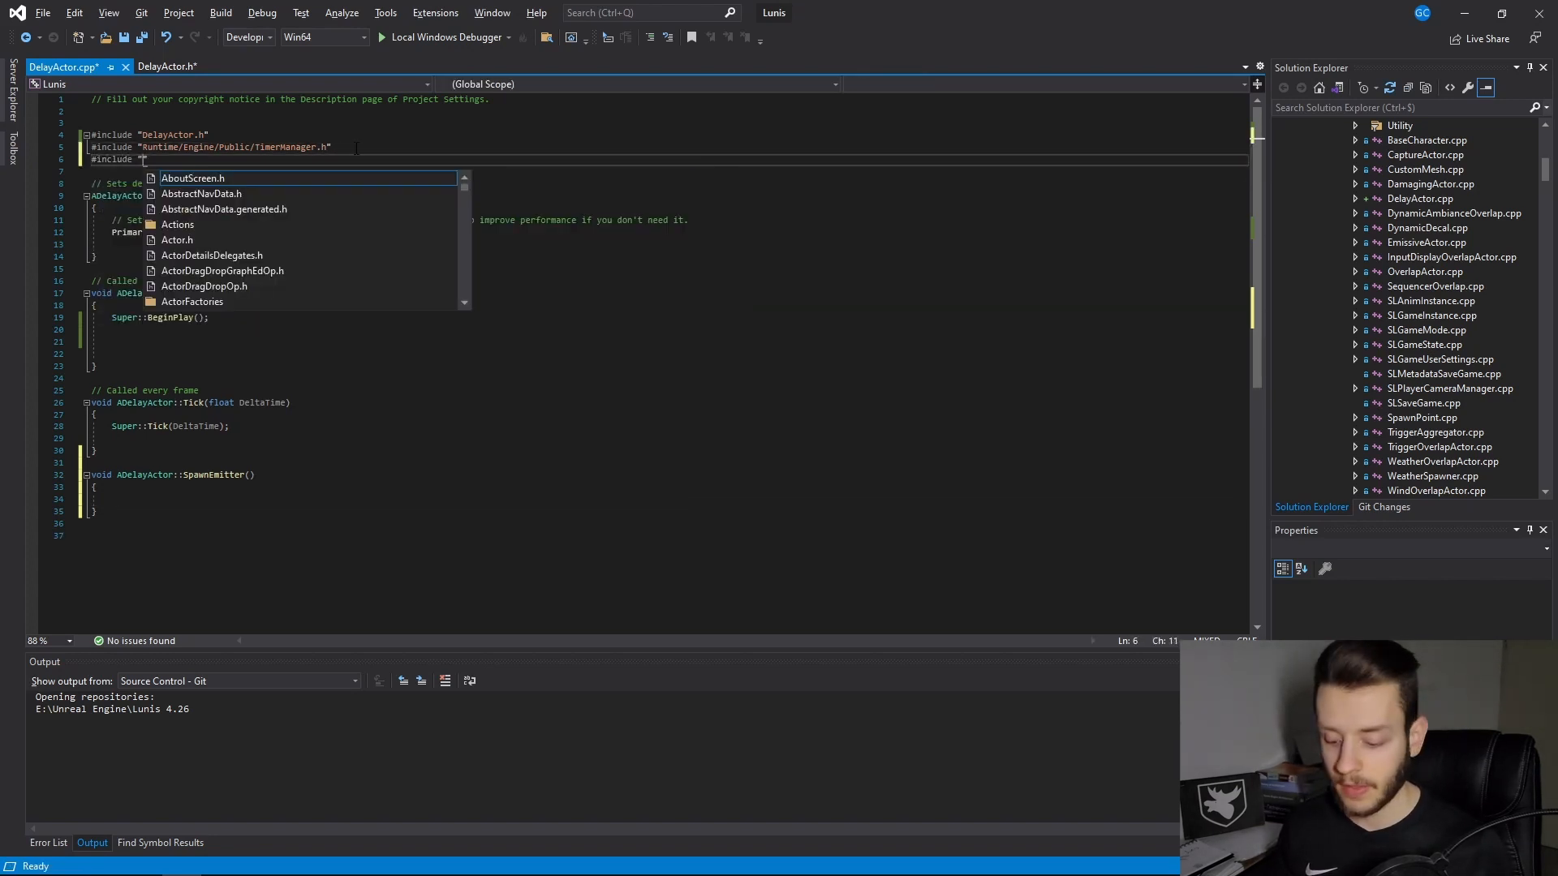
type("Kismet/")
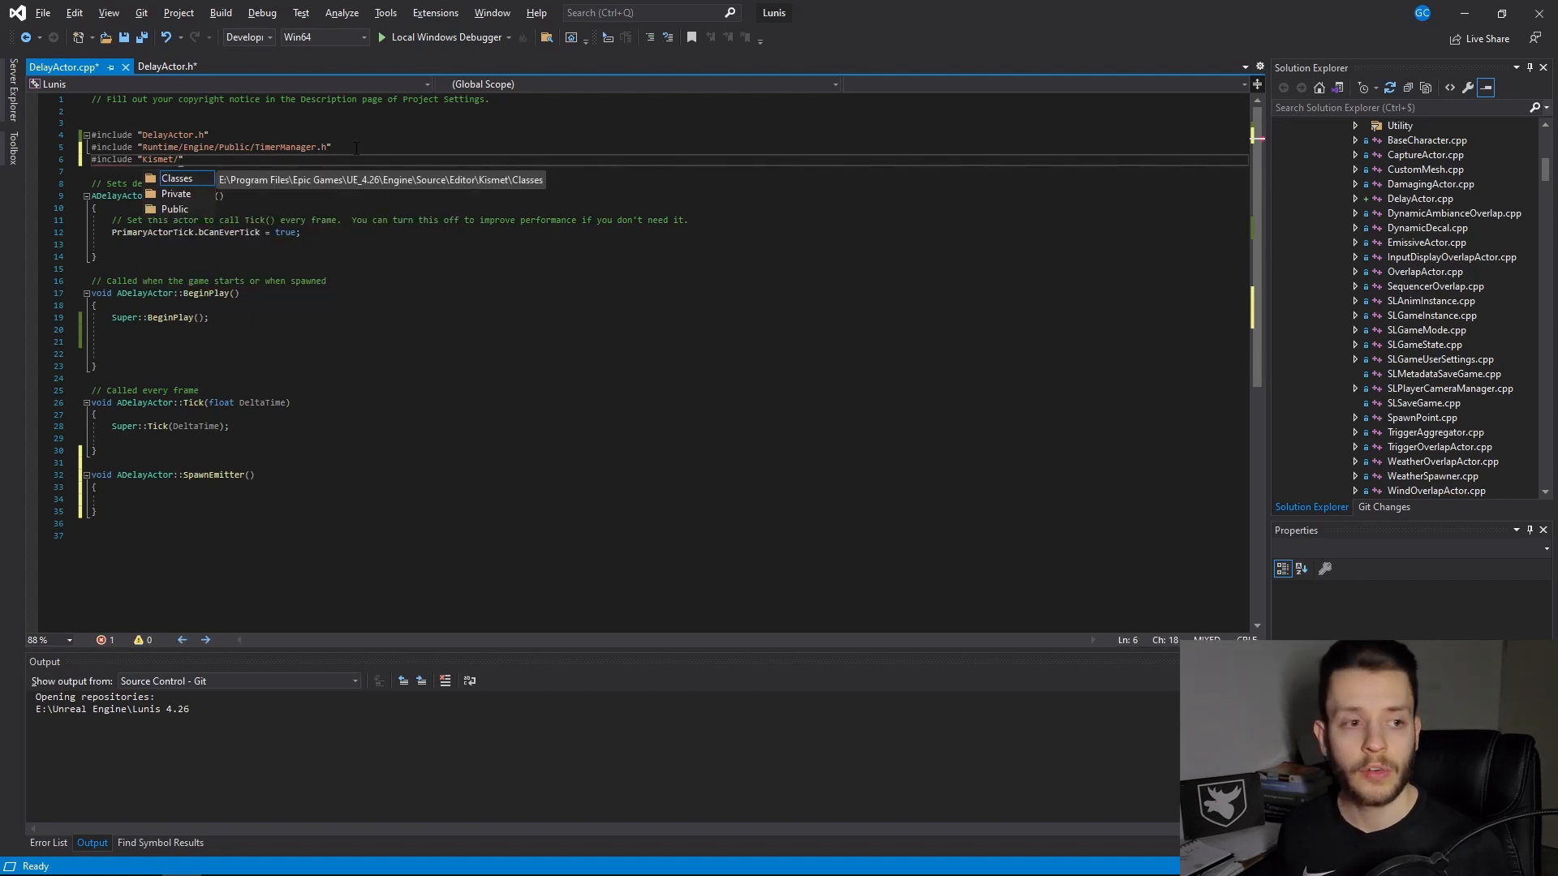
type("GameplayStatics.h")
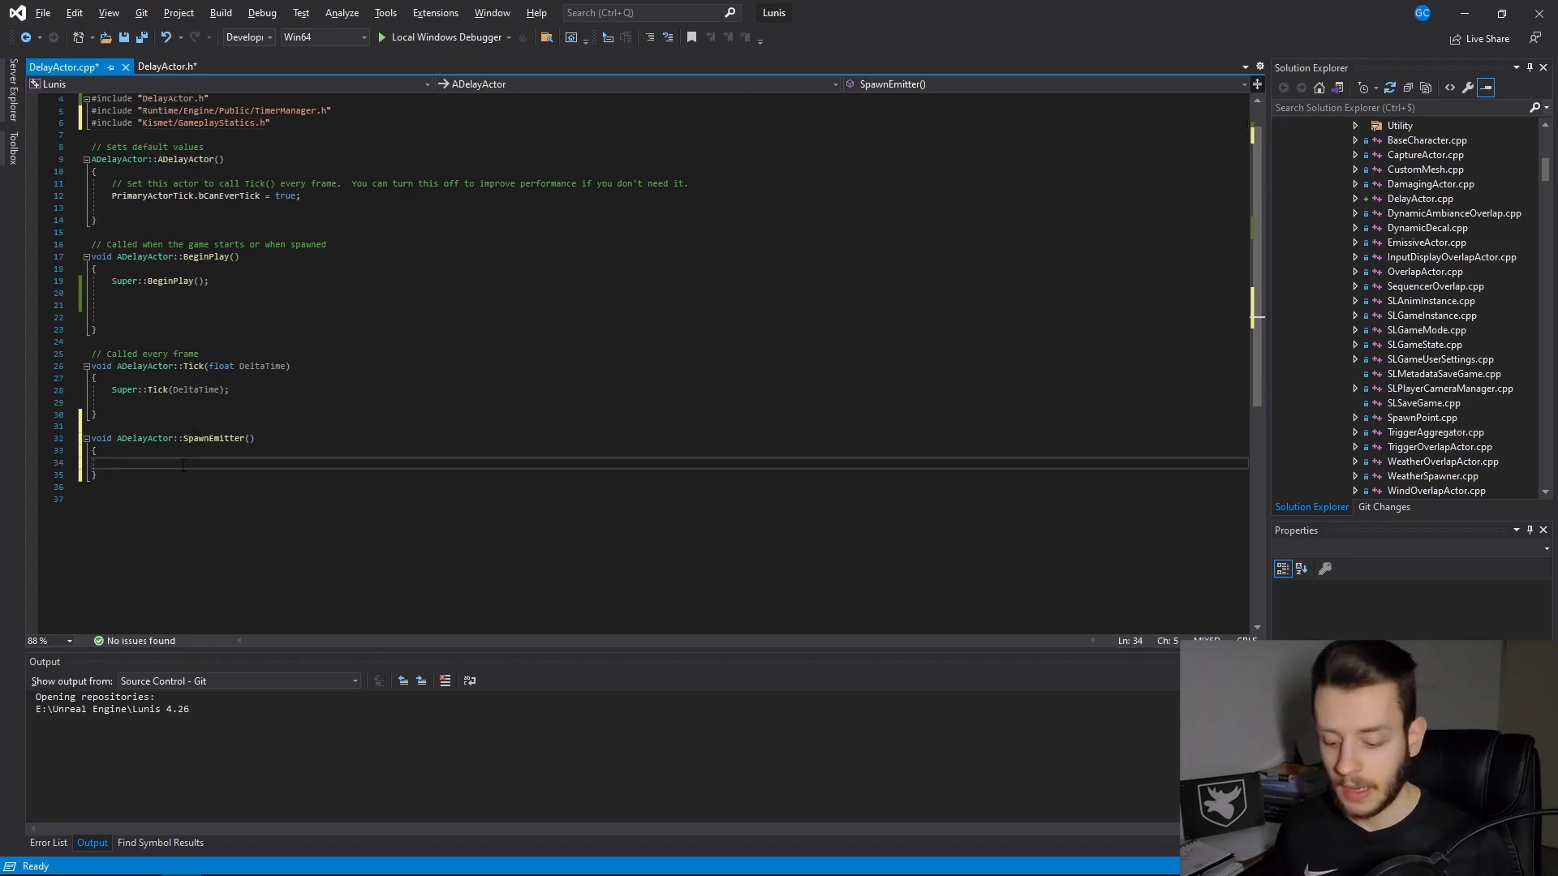
Step: Start typing UGameplayStatics::SpawnEmitterAtLocation(this, in SpawnEmitter's body
type("UGameplayStatics::")
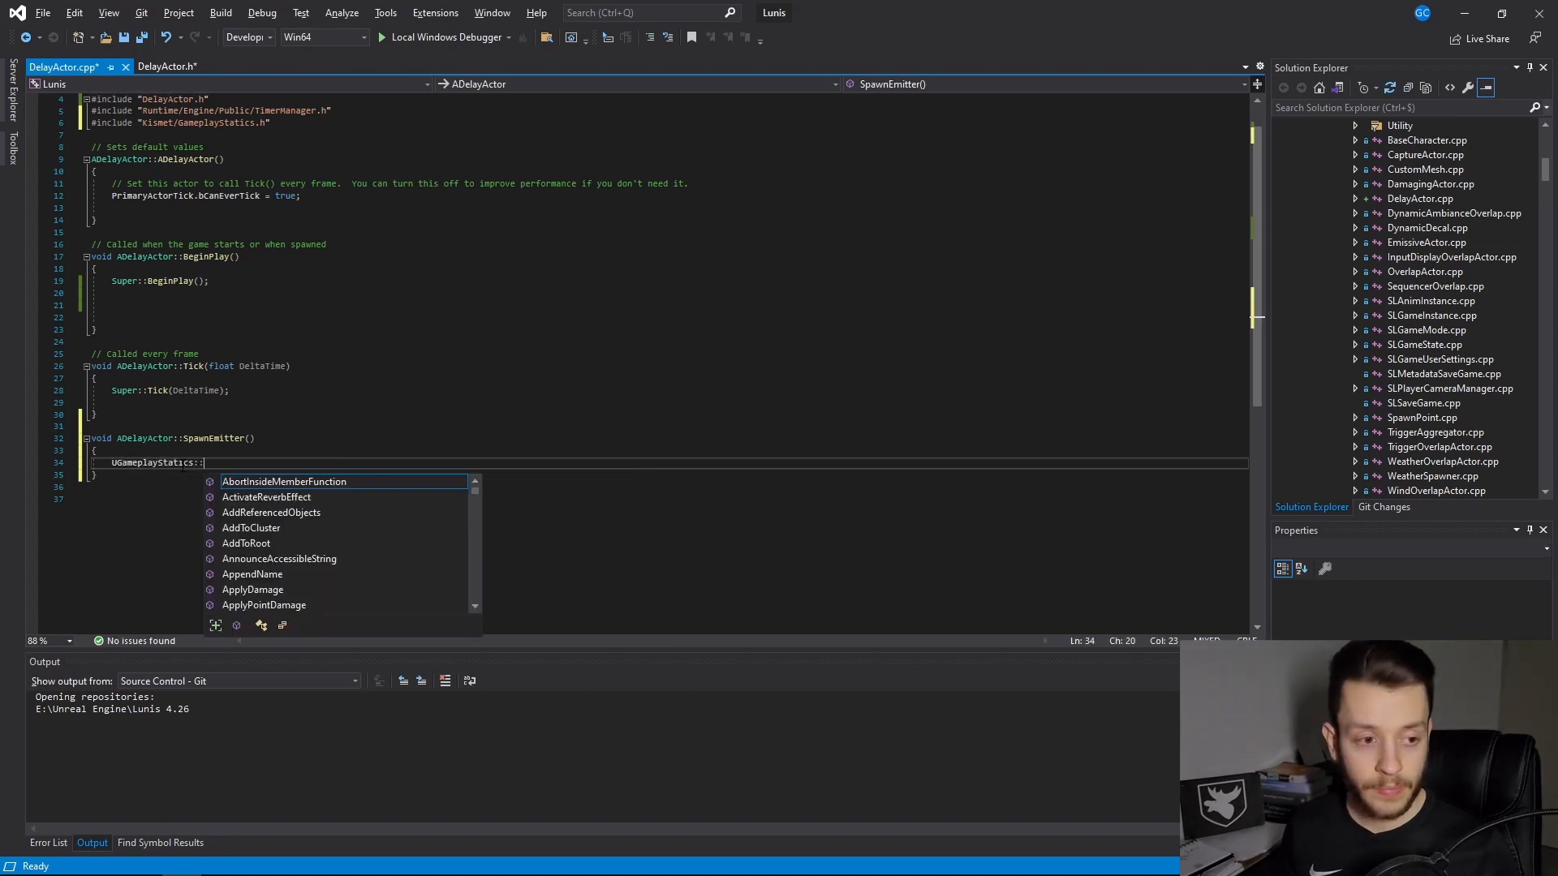
type("SpawnEmitterAtLocation")
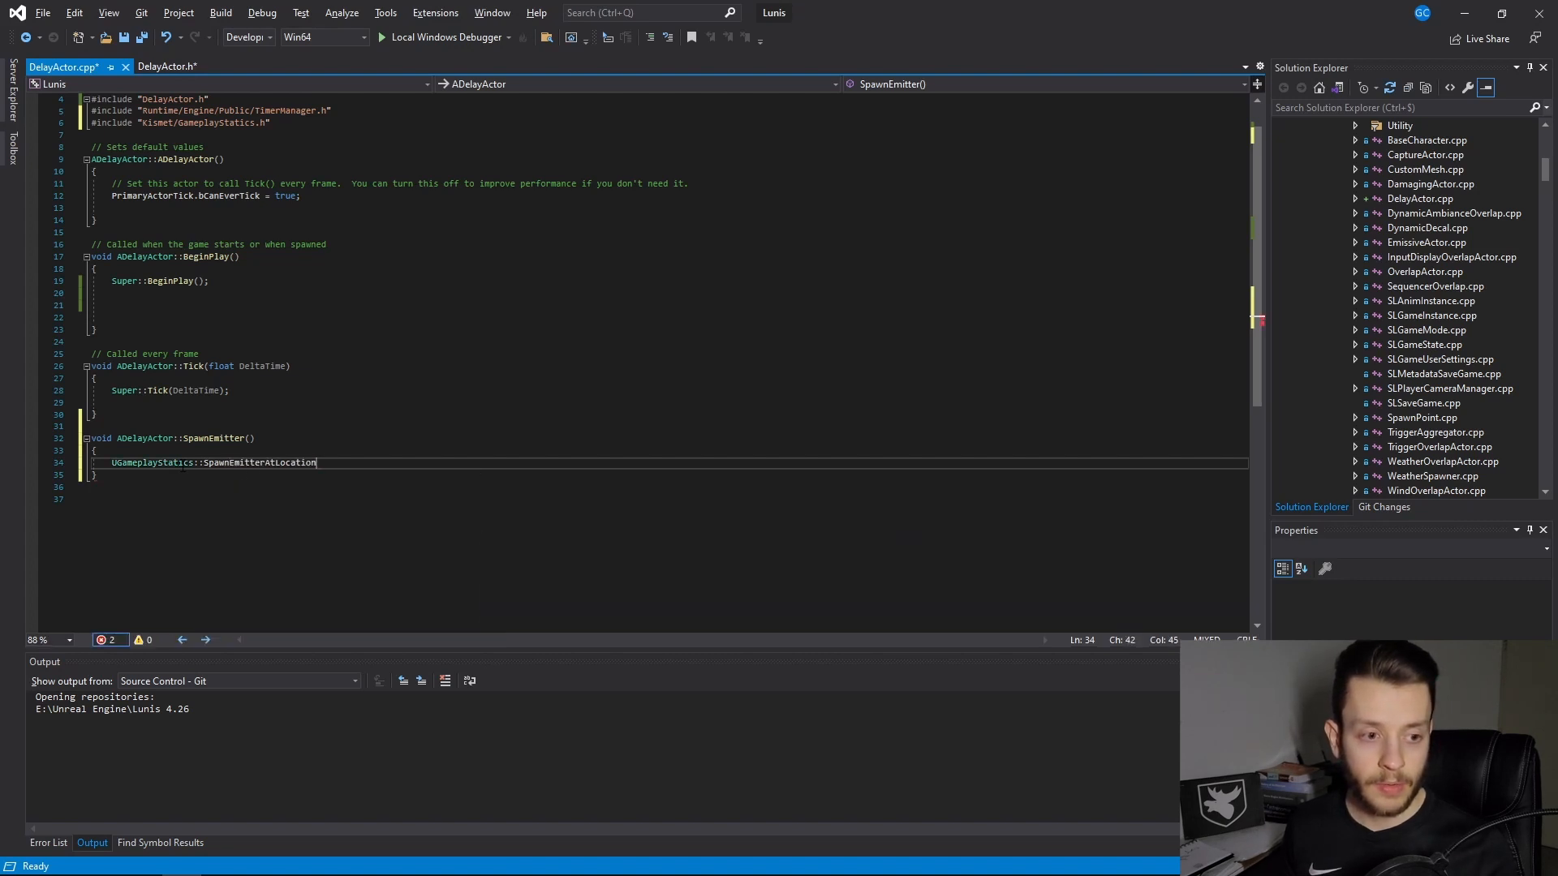
type("(")
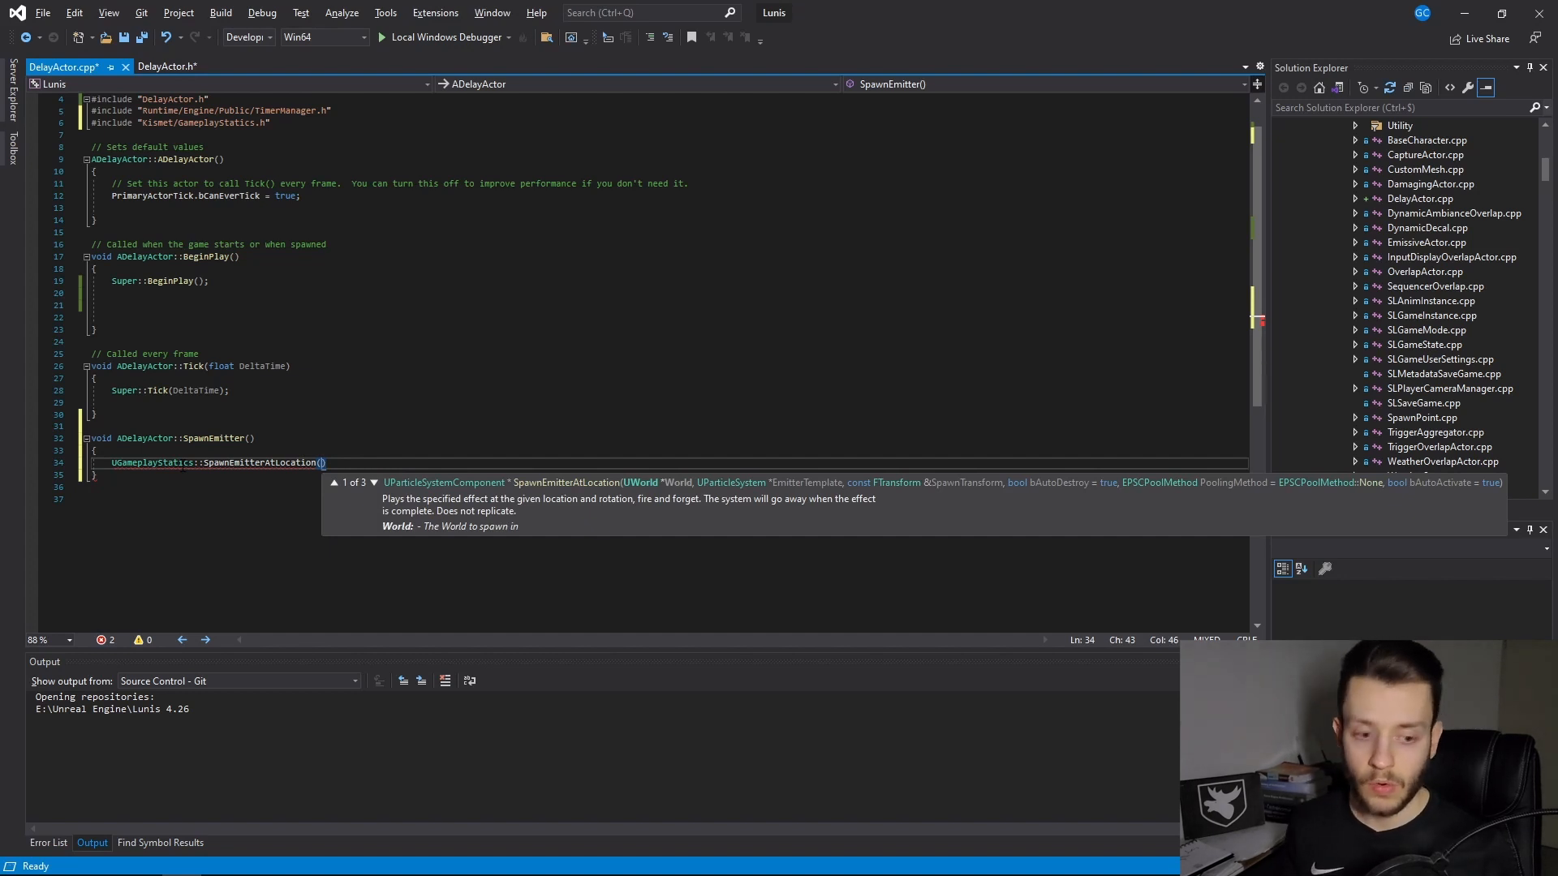
type("this")
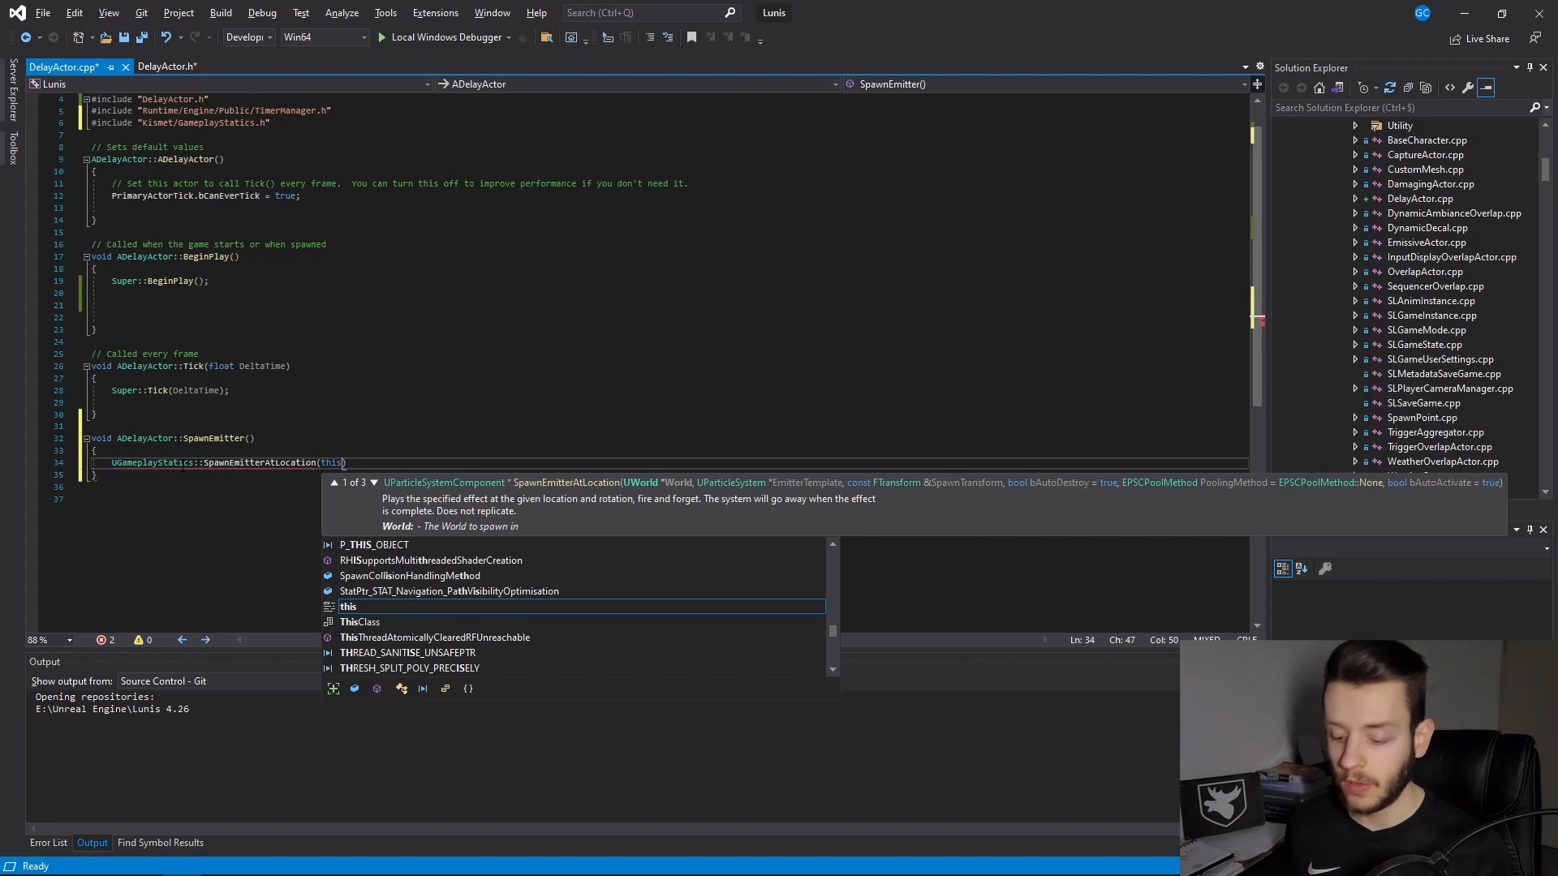
type(",")
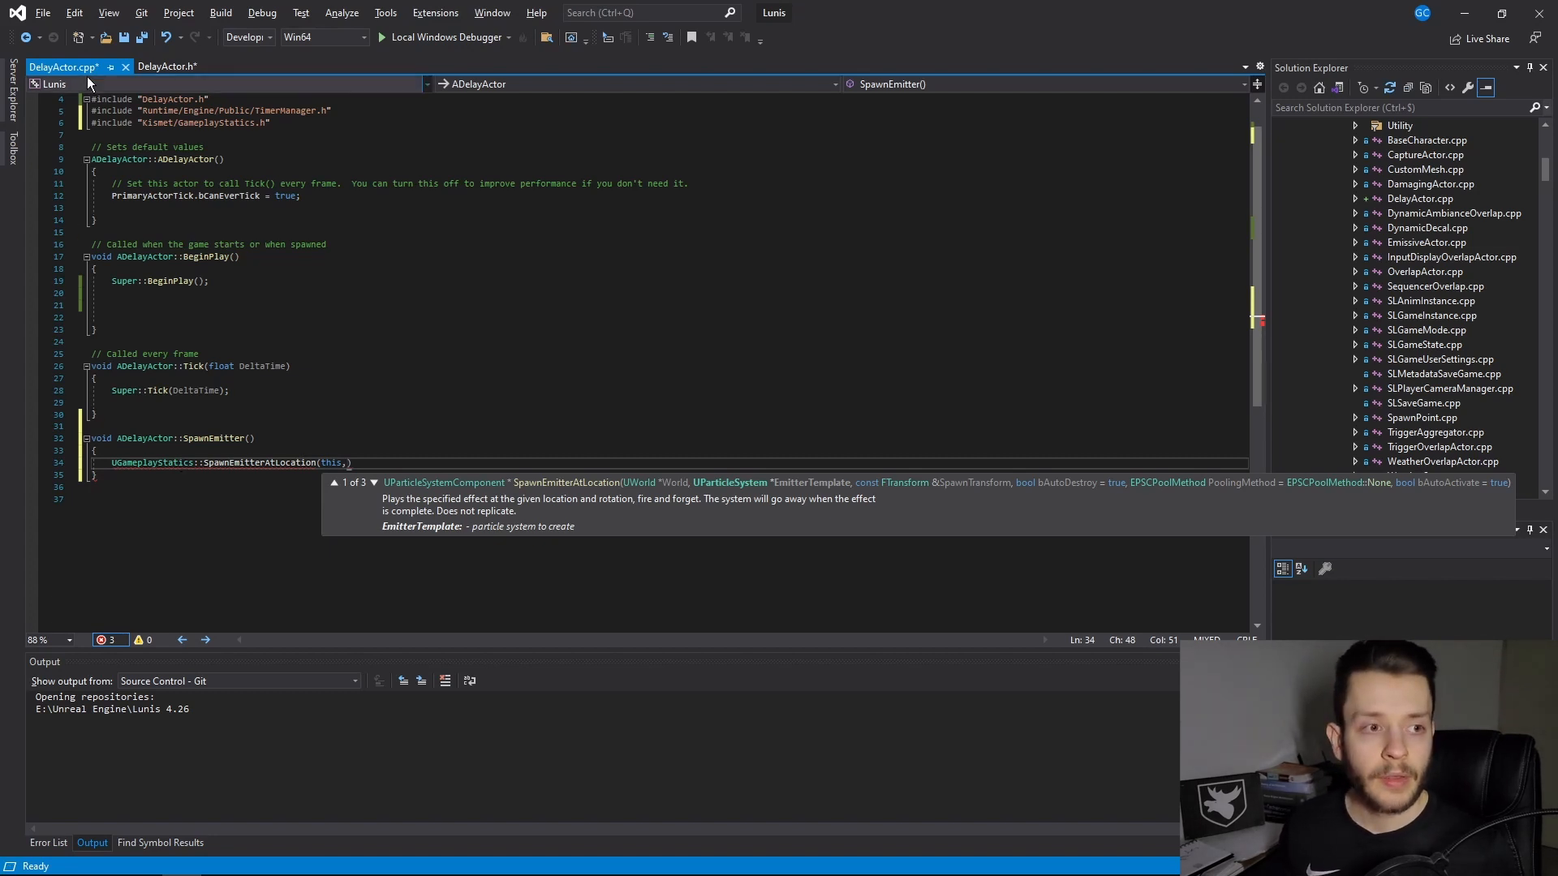
Step: In DelayActor.h, write UPROPERTY(EditDefaultsOnly, Category="Setup") for a new property
left_click(167, 66)
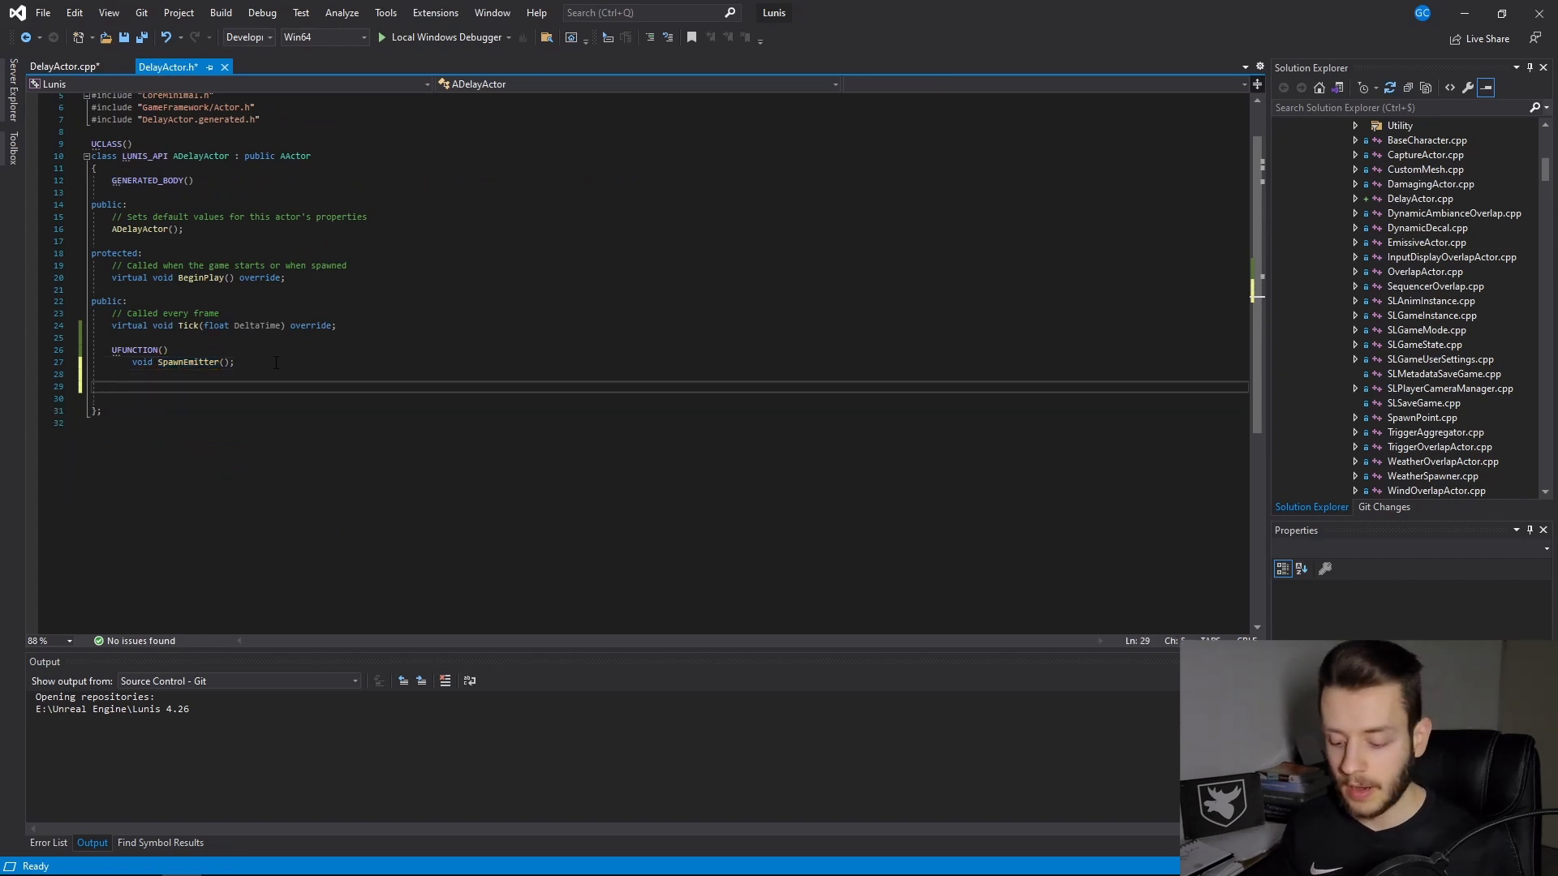
type("UPROPERTY")
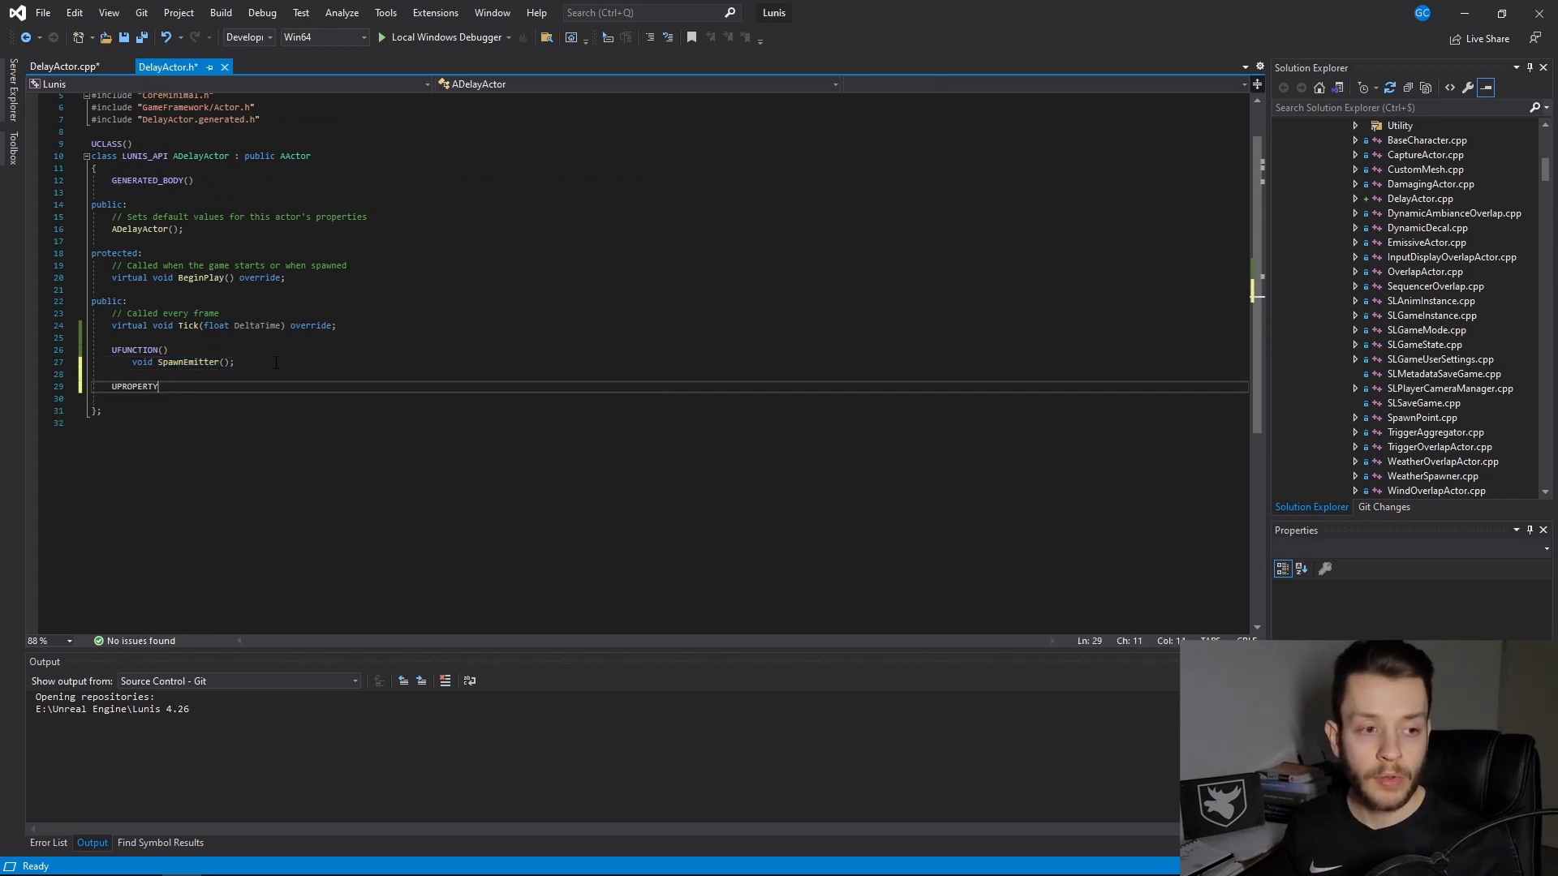
type("(")
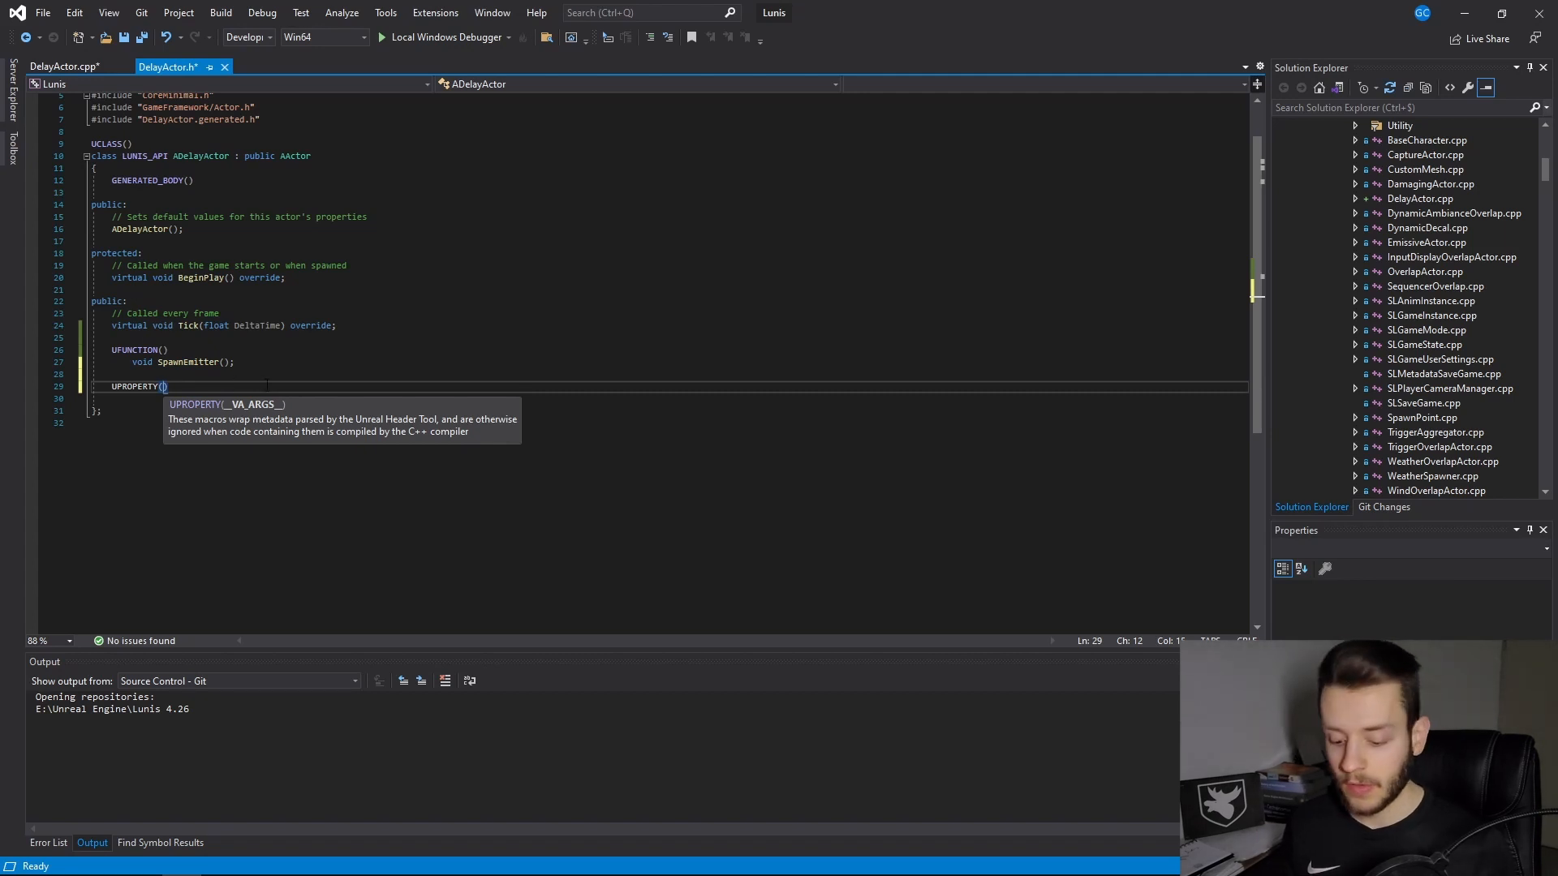
type("Edit")
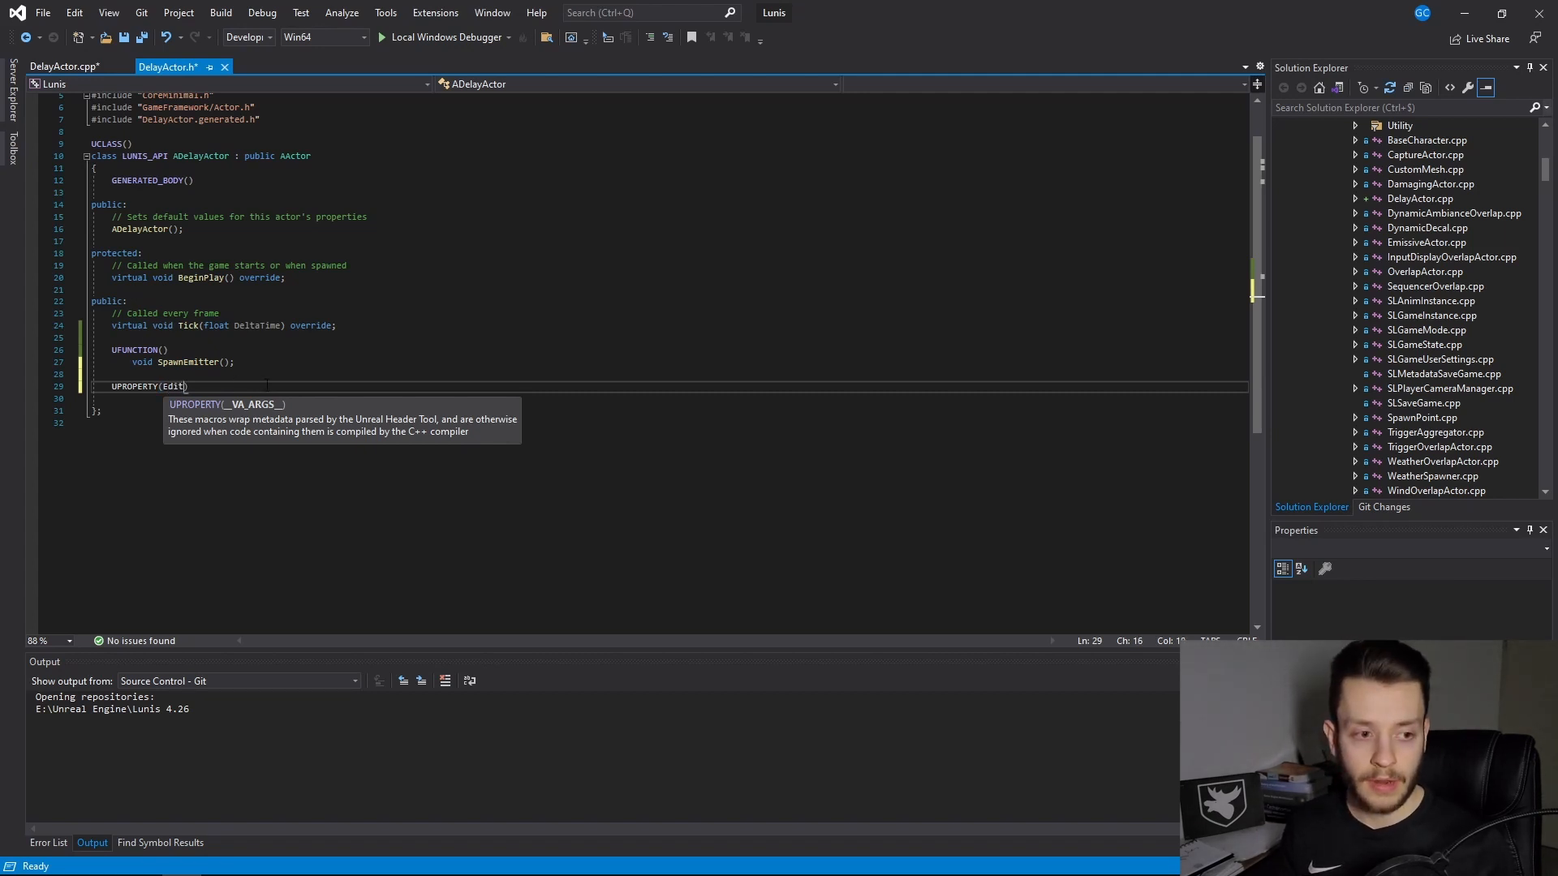
type("d")
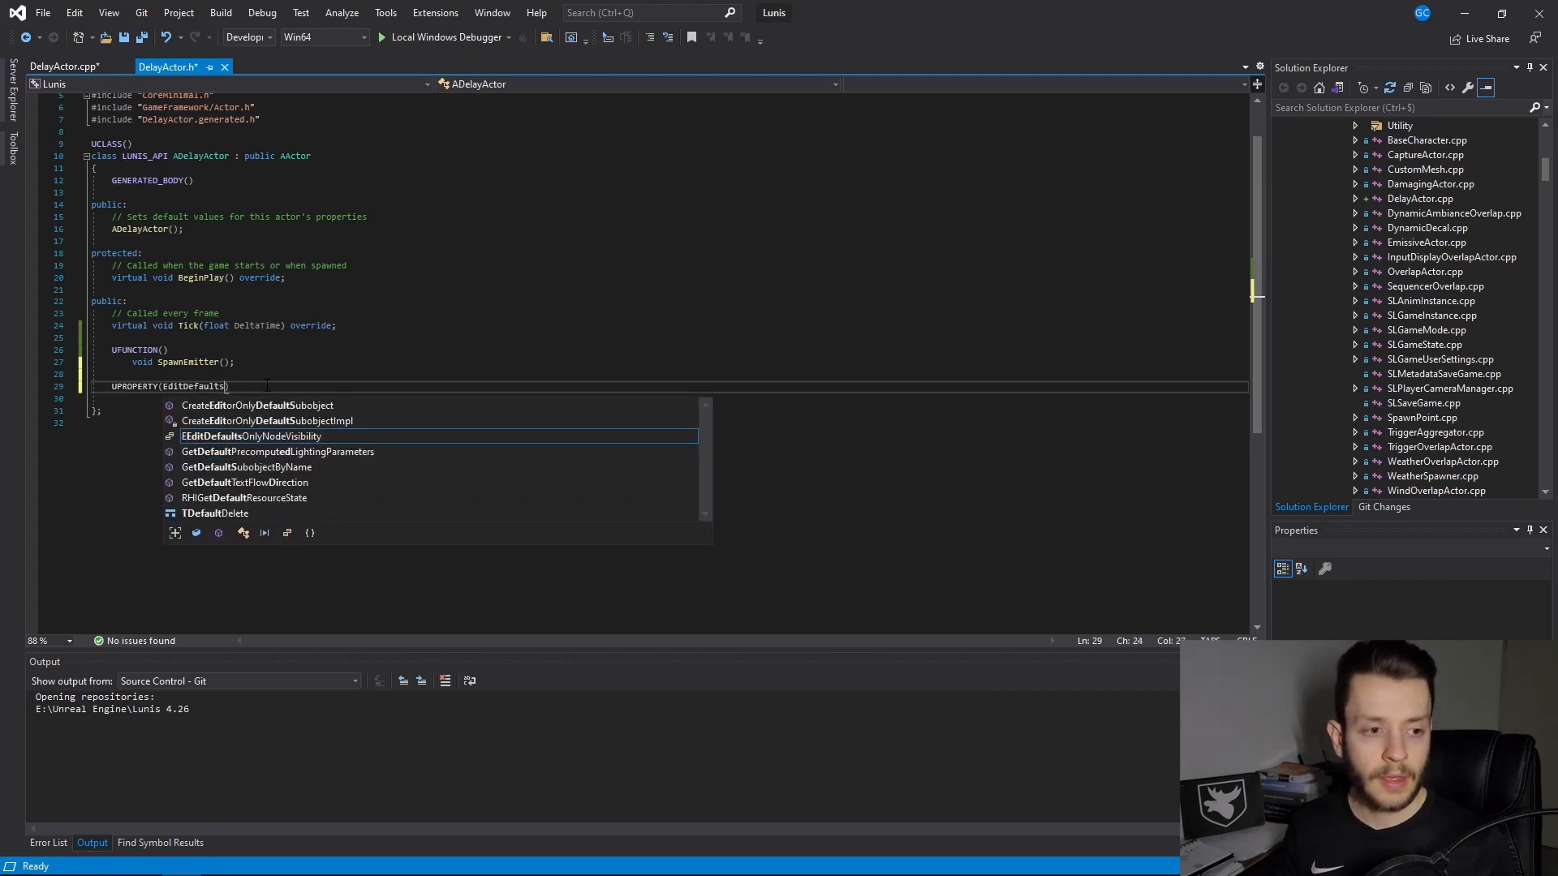
type(")")
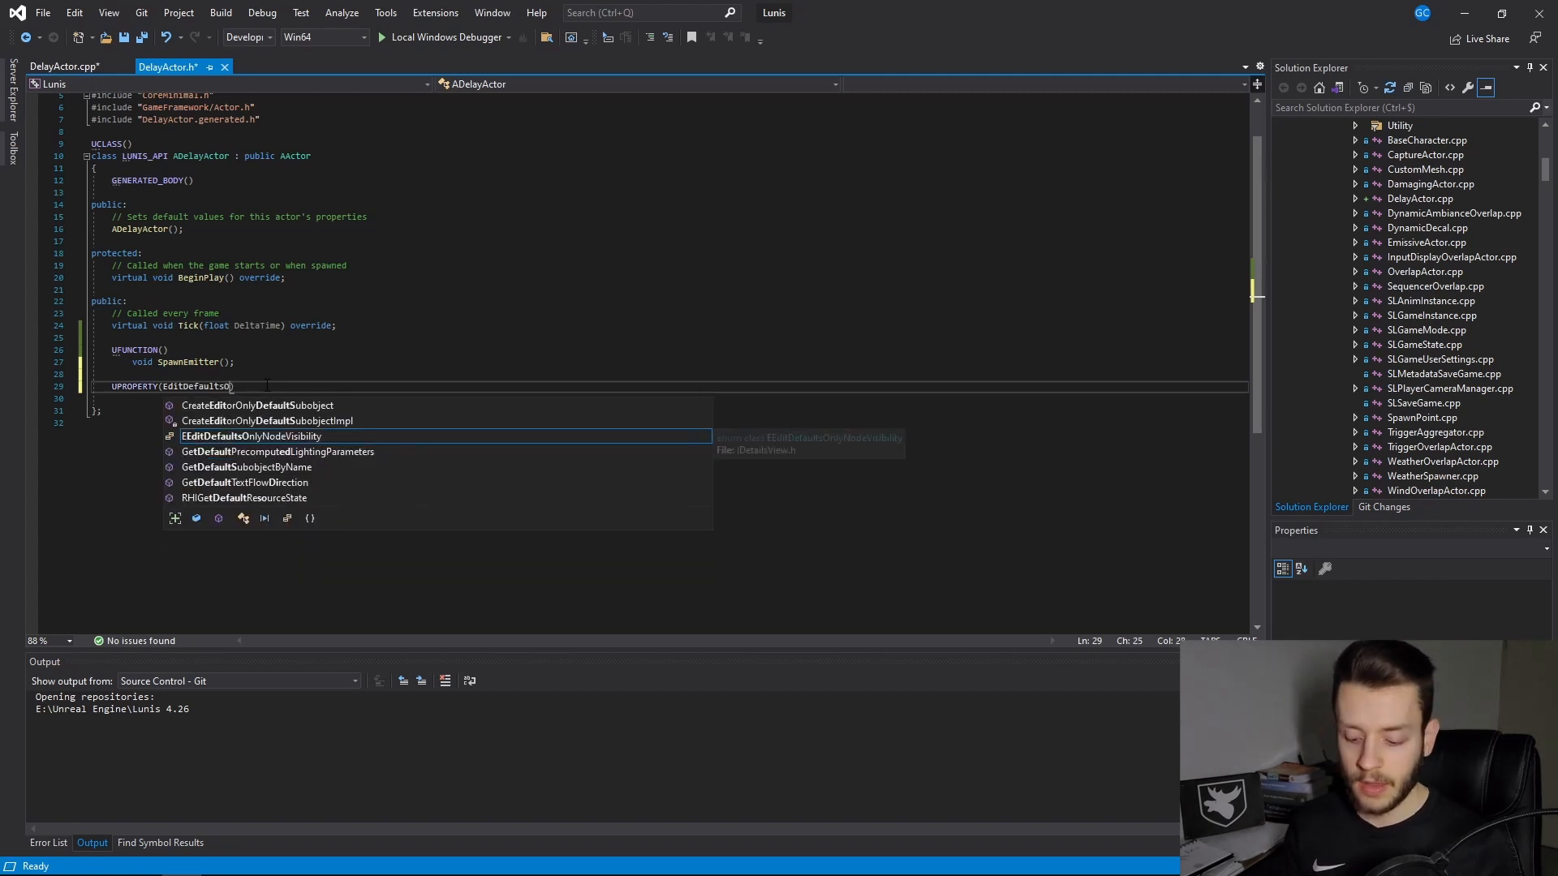
type("Only")
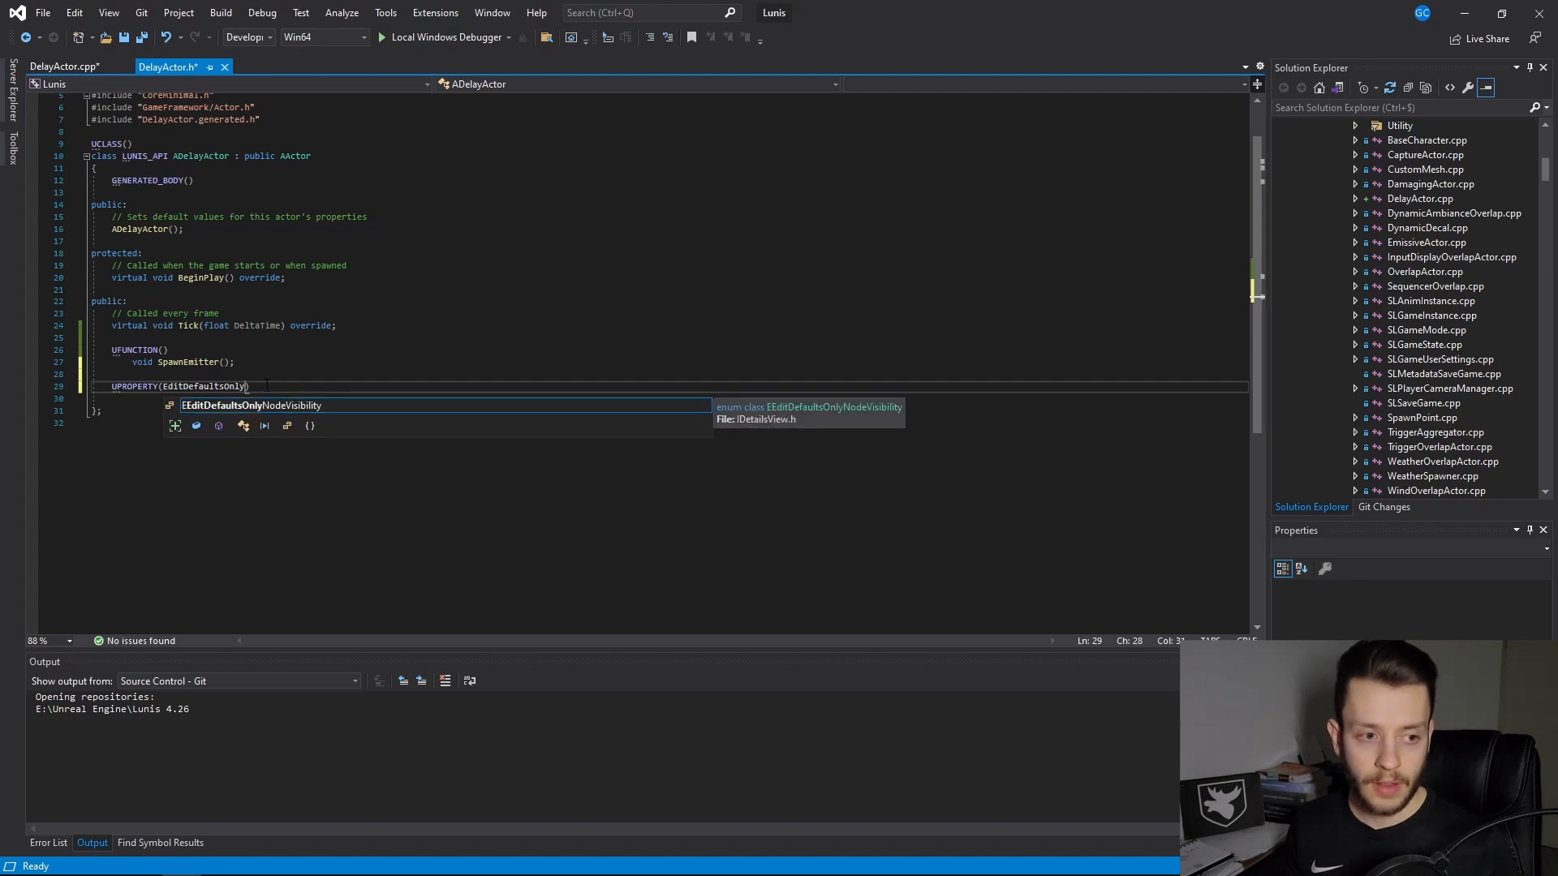
type(", Ca")
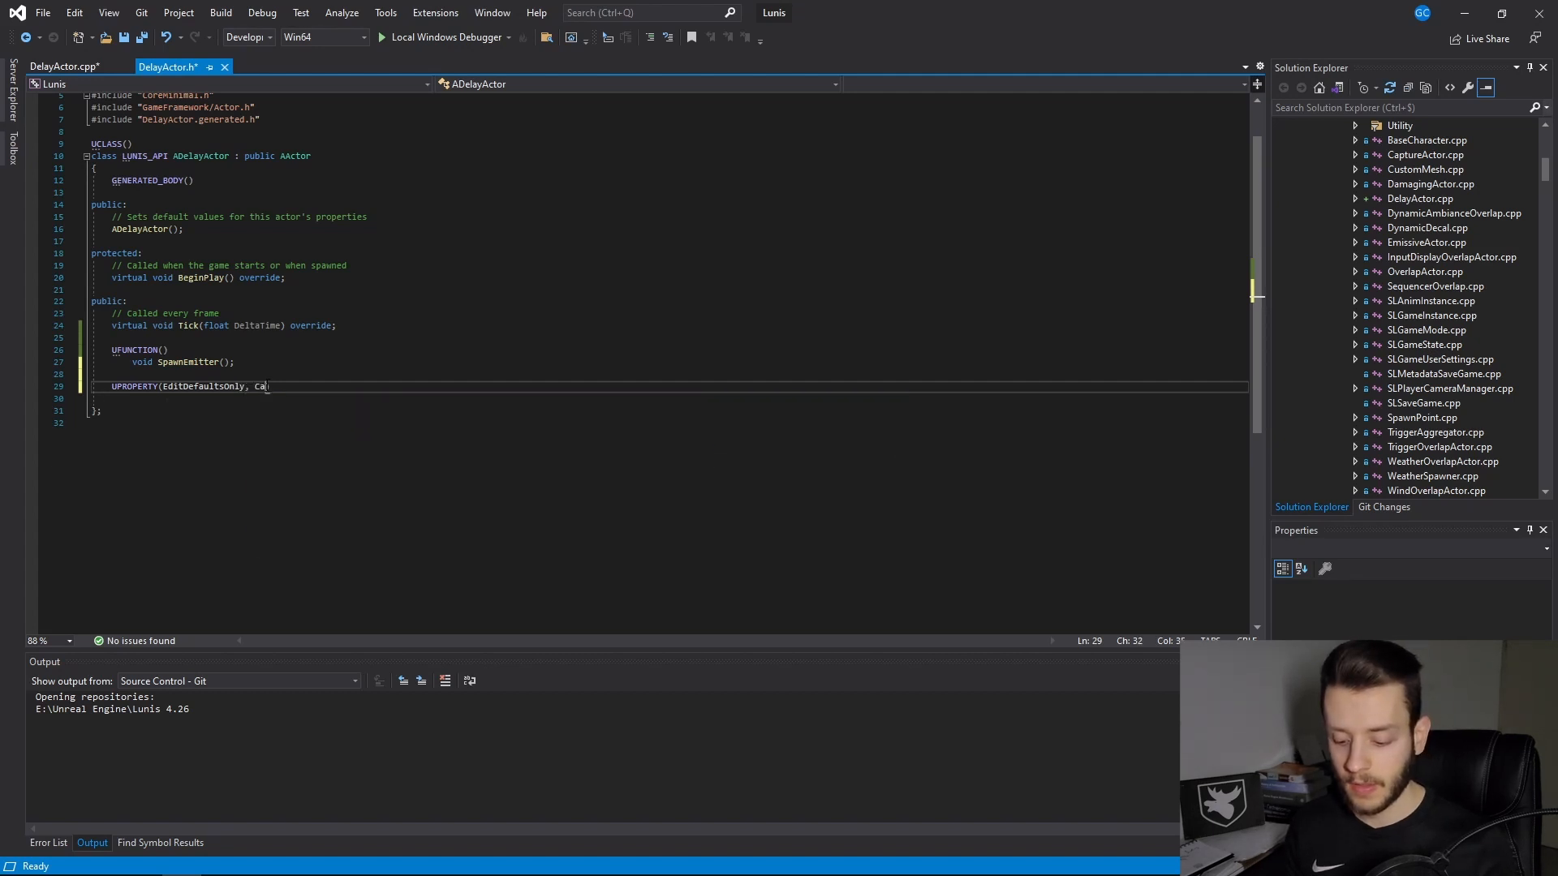
type("tegory)")
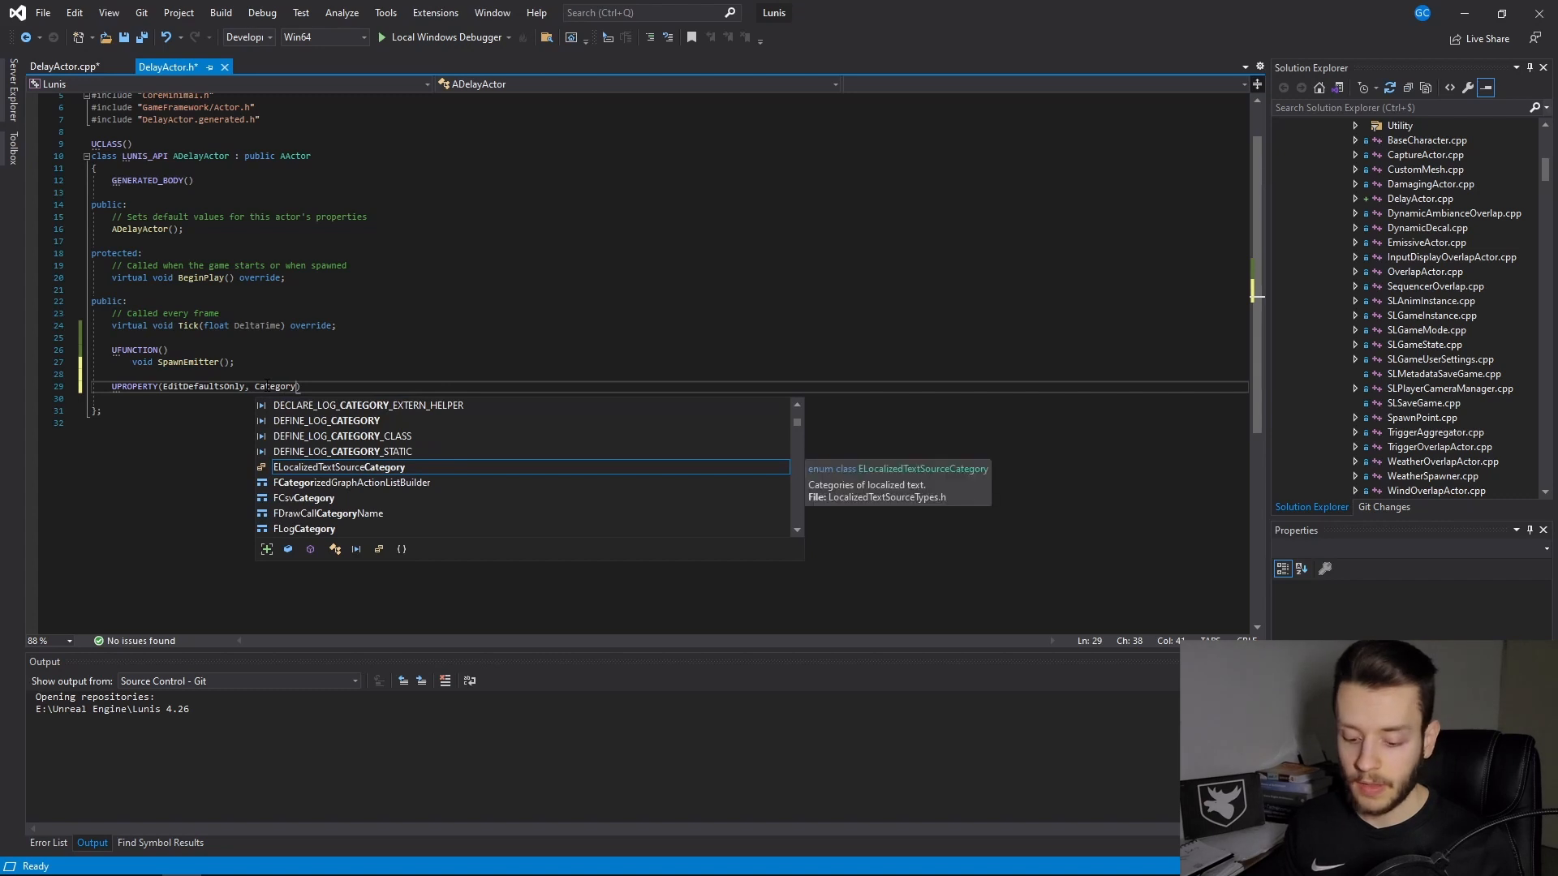
type("=\"S\"")
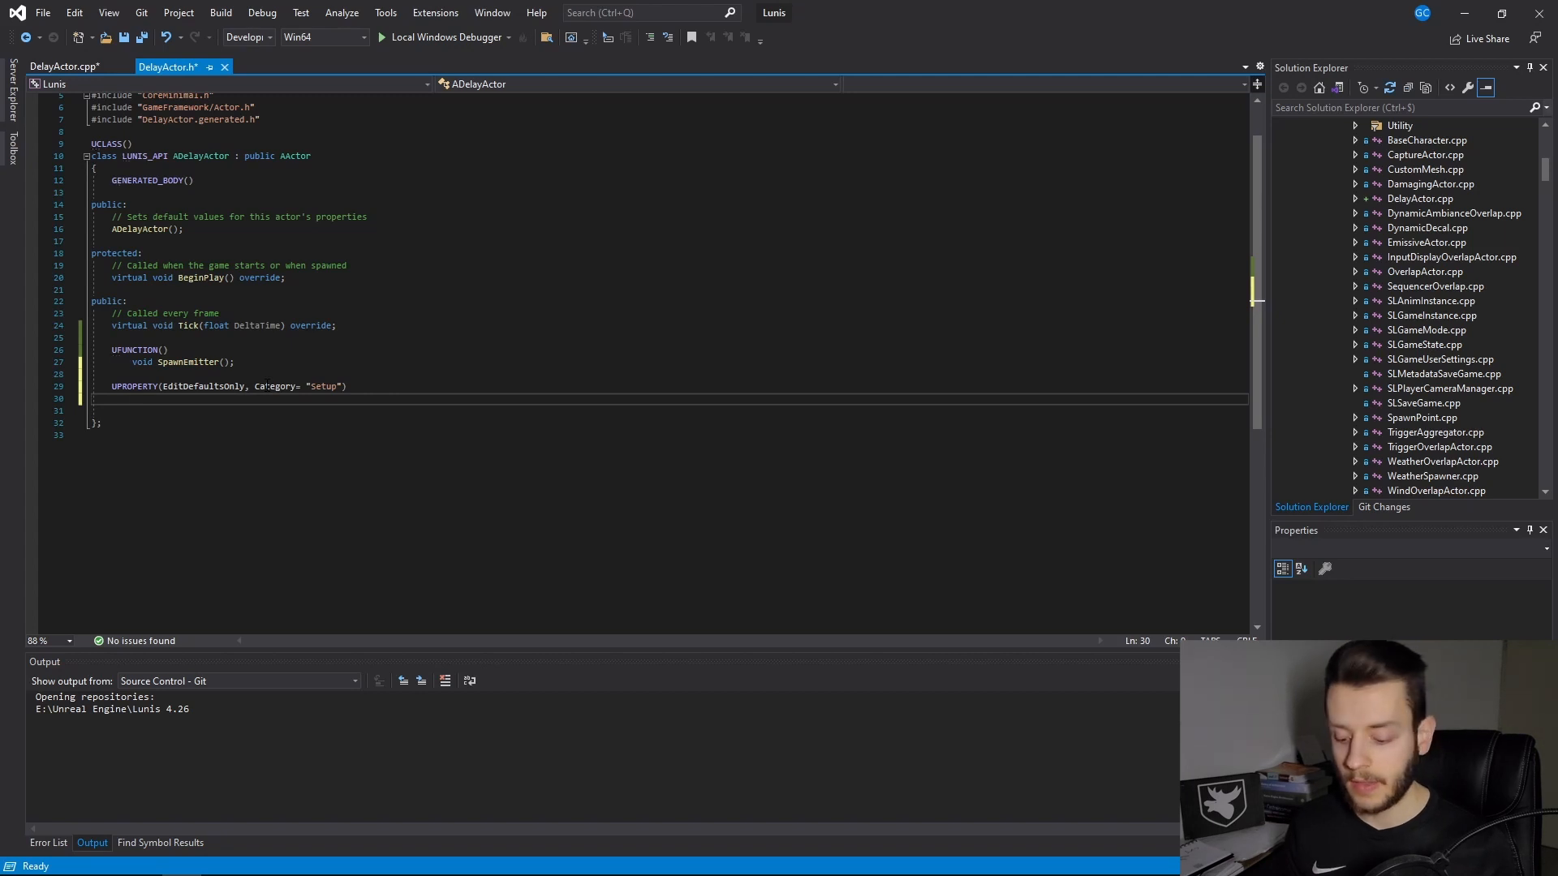
Step: Declare UParticleSystem* Particles = nullptr beneath it and save the header
type("U")
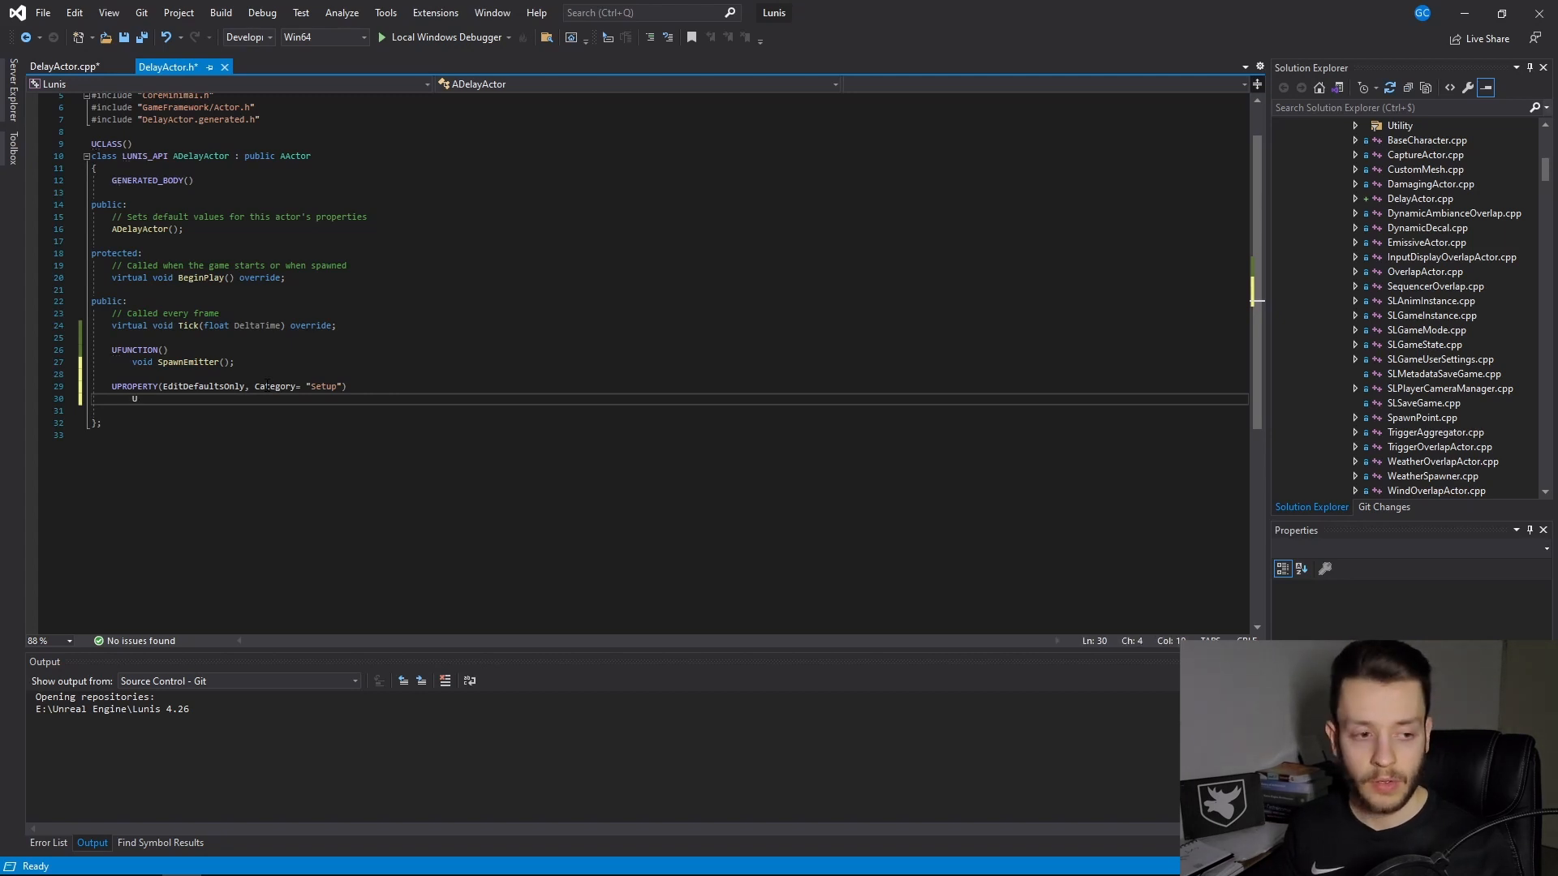
type("Par")
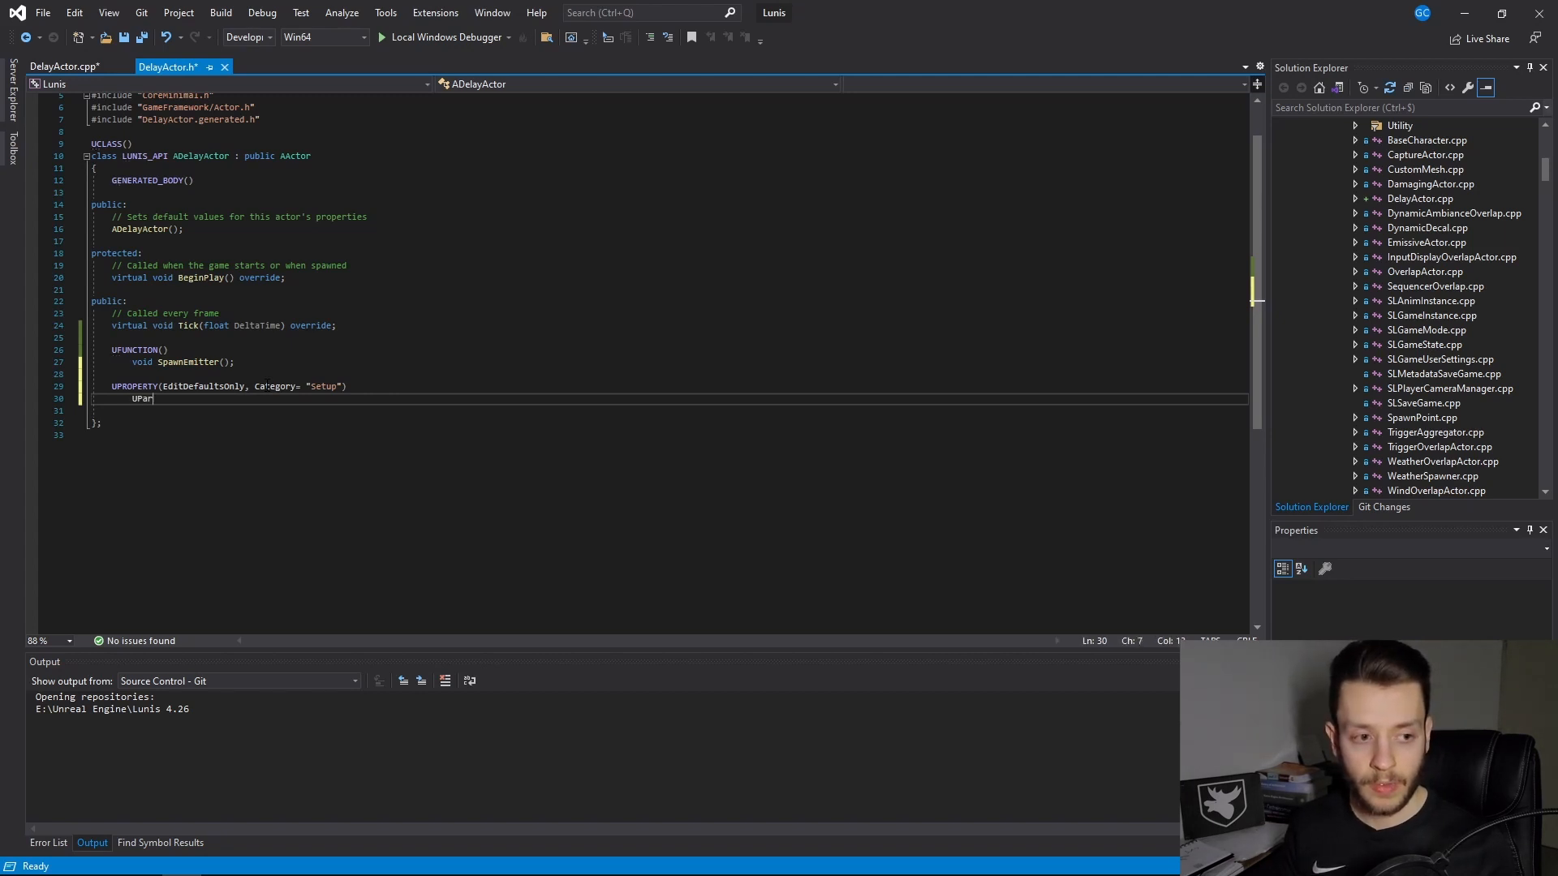
type("ticleSystem")
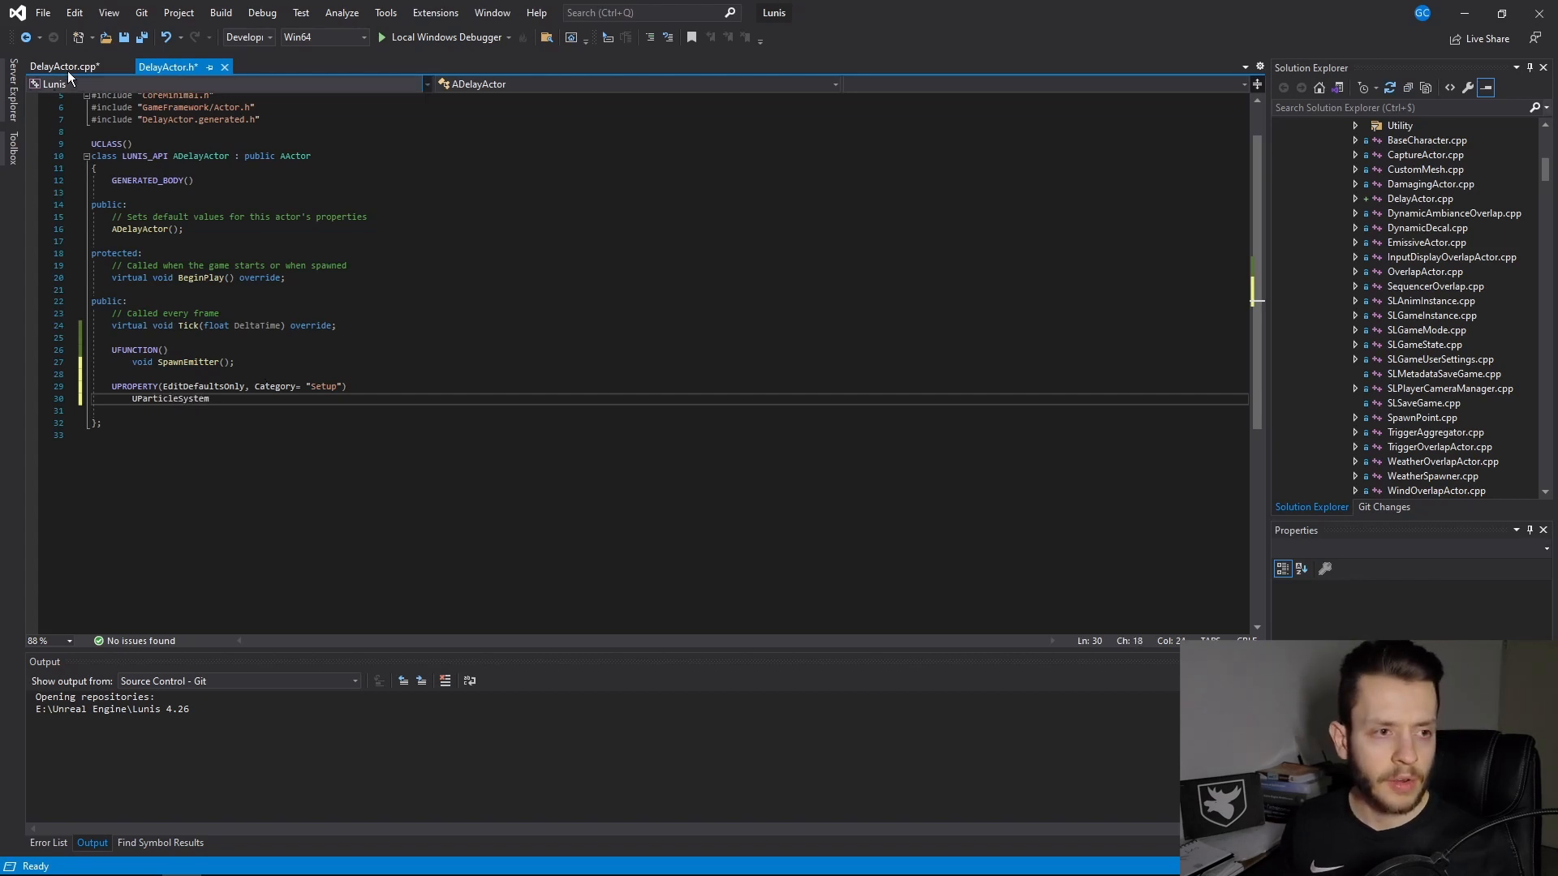
left_click(61, 66)
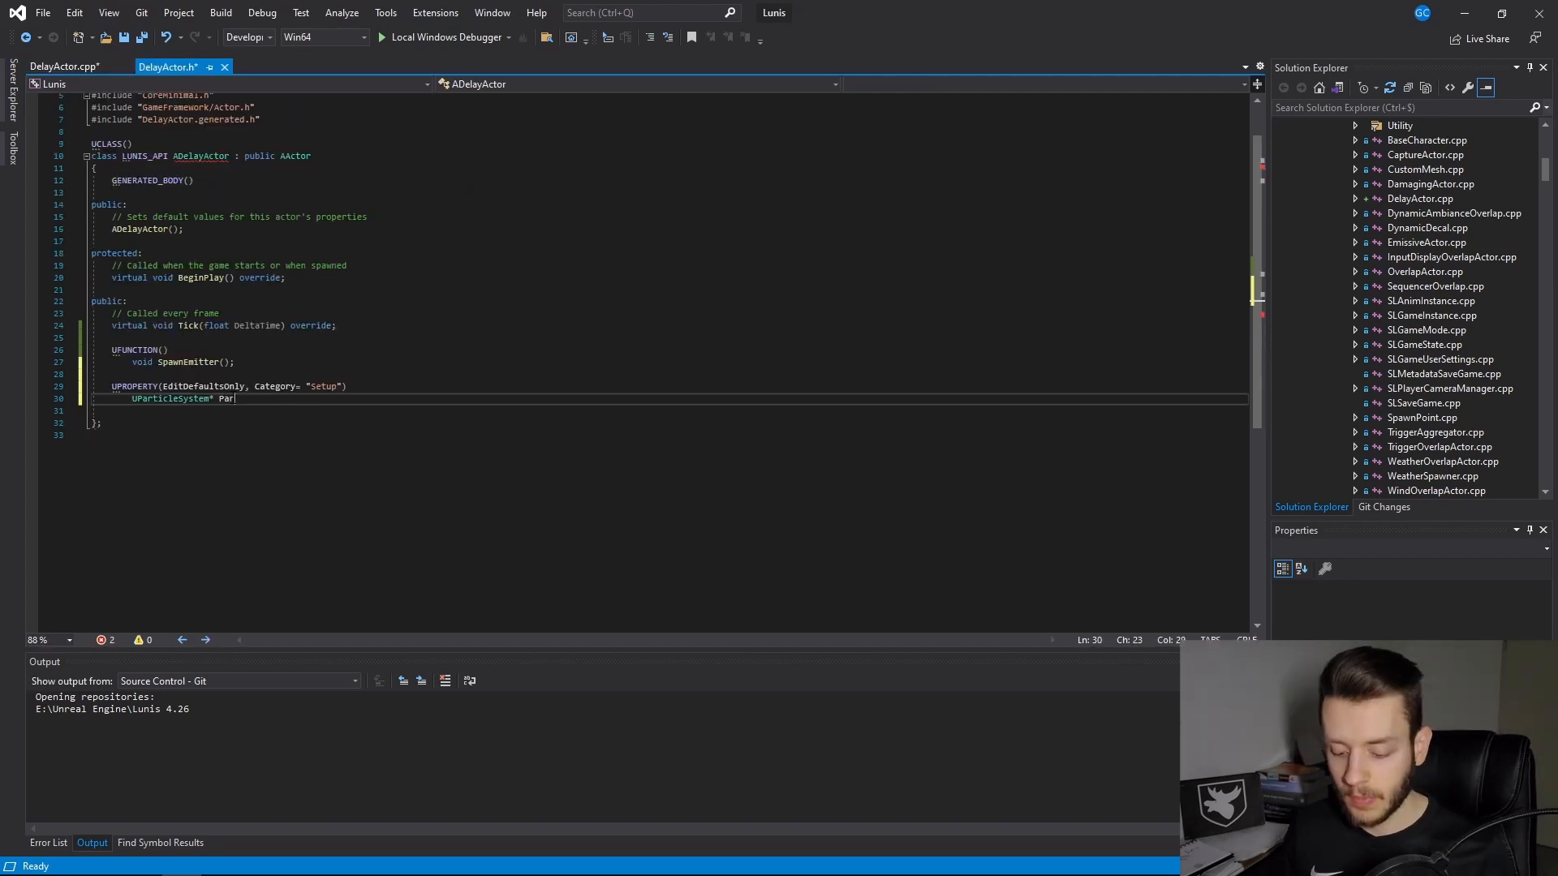
type("icl")
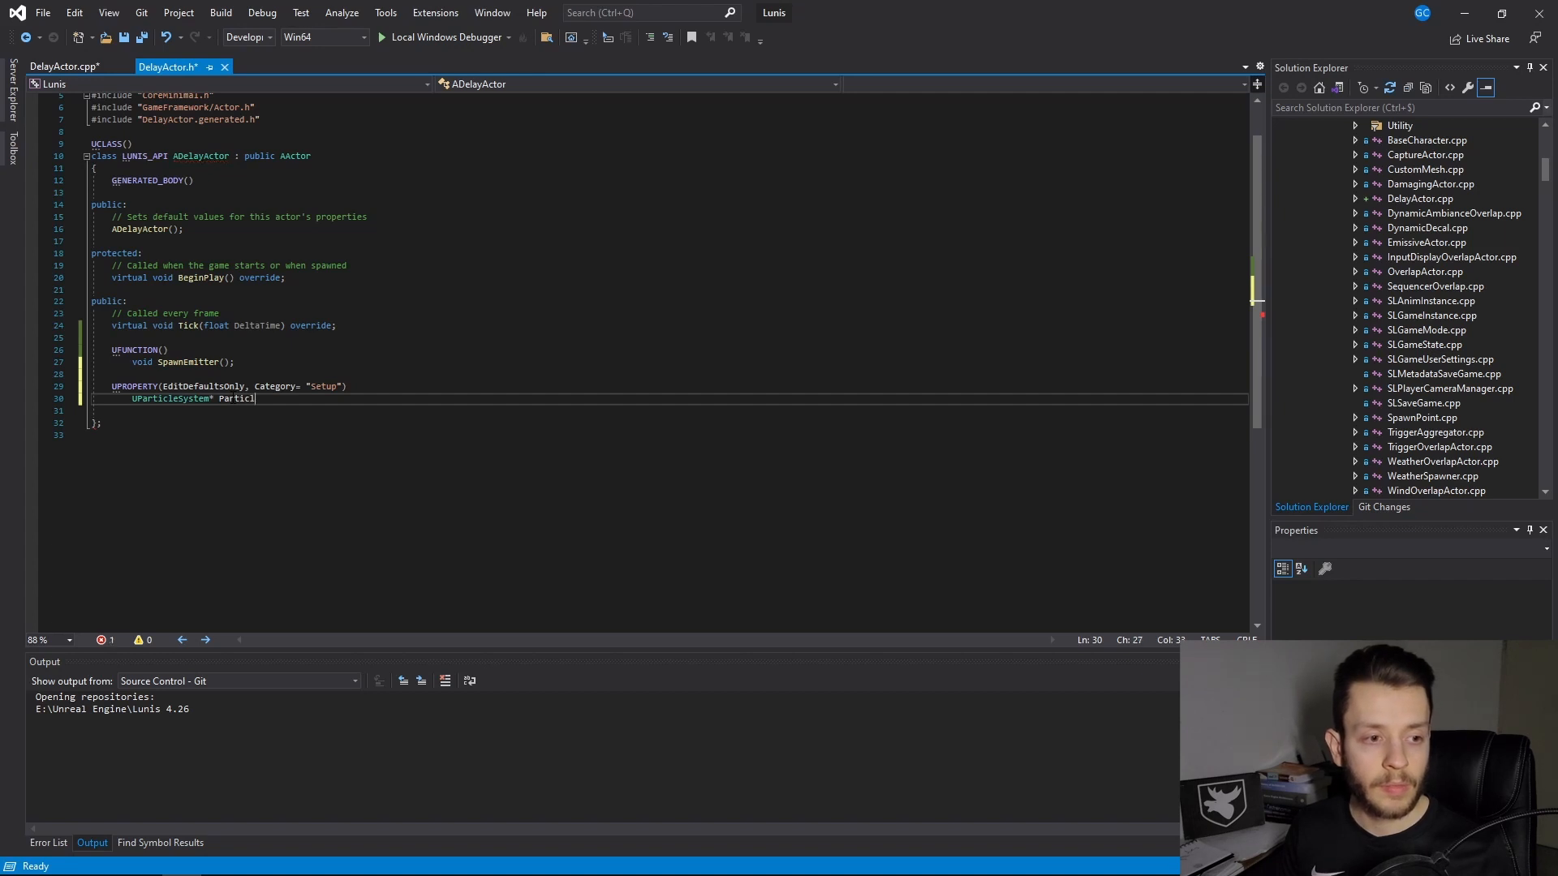
type("es = nu")
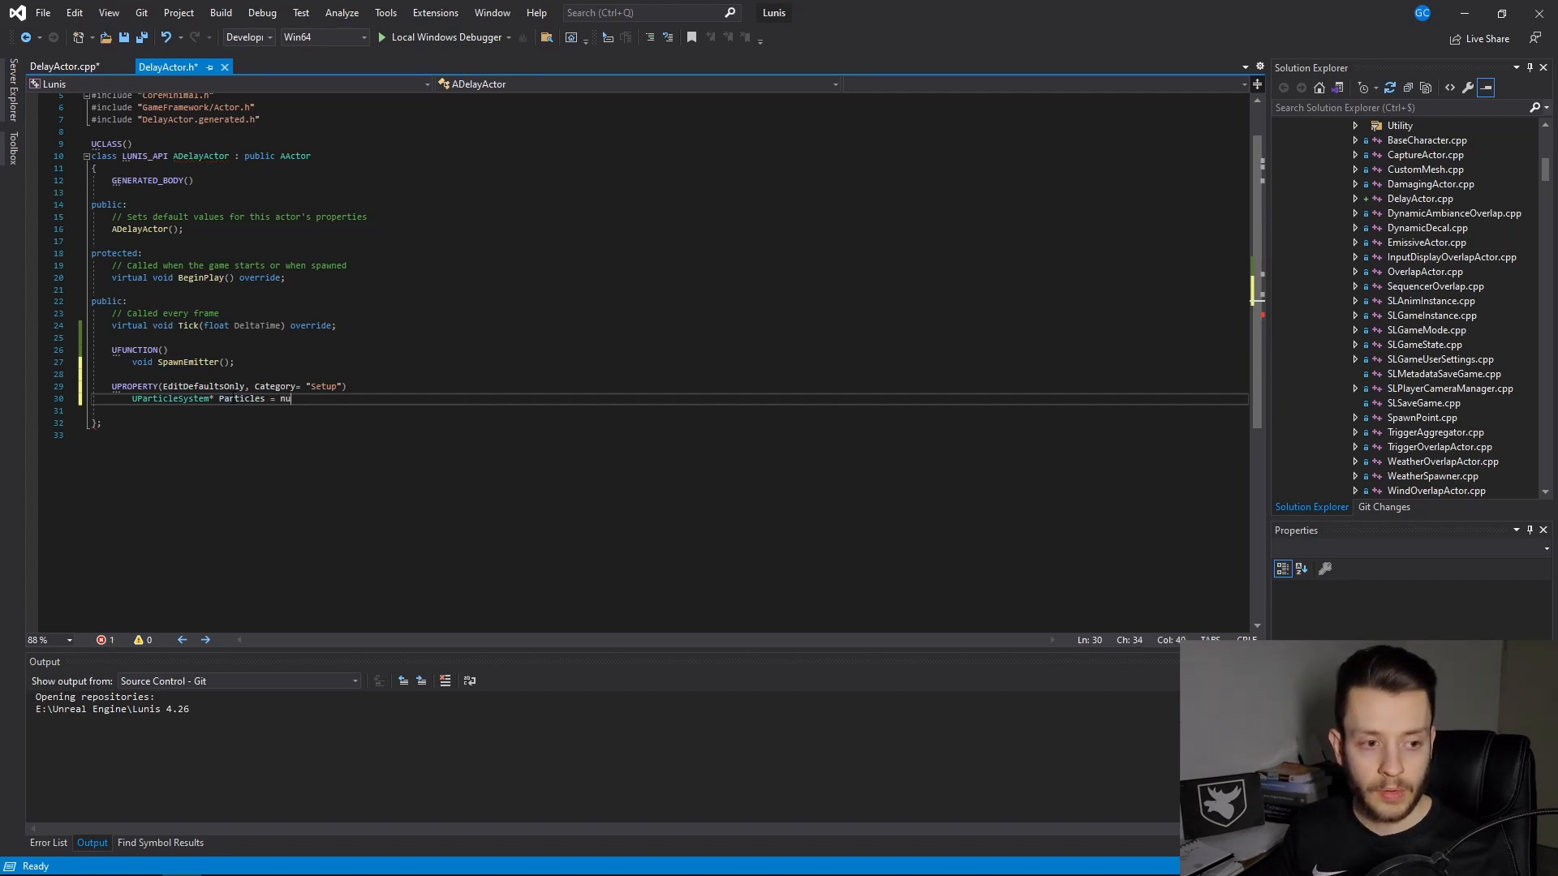
type("llptr;")
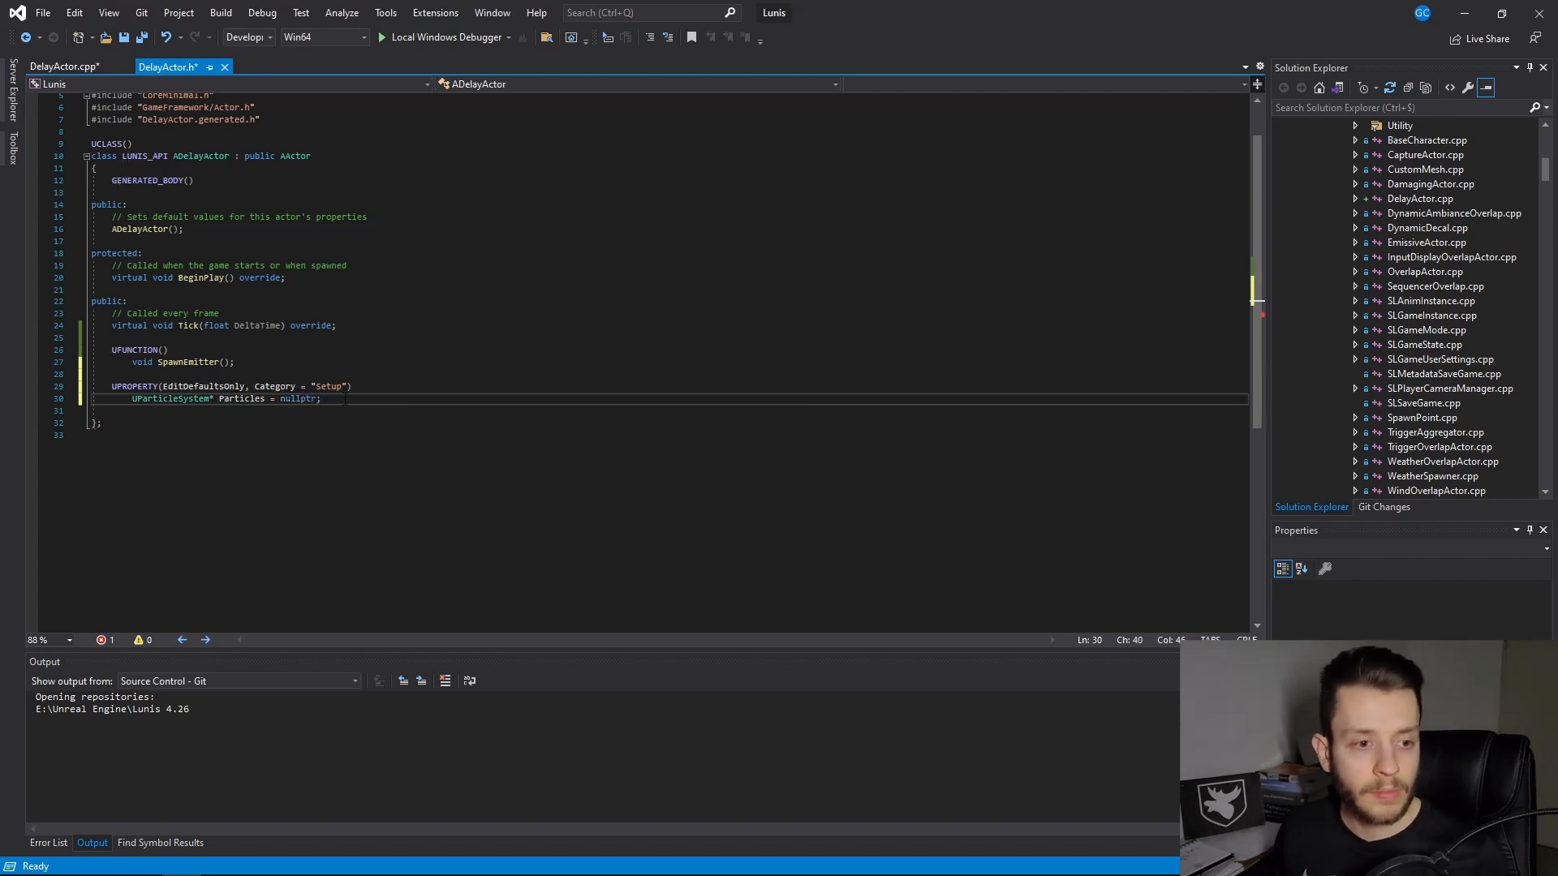
key("ctrl+s")
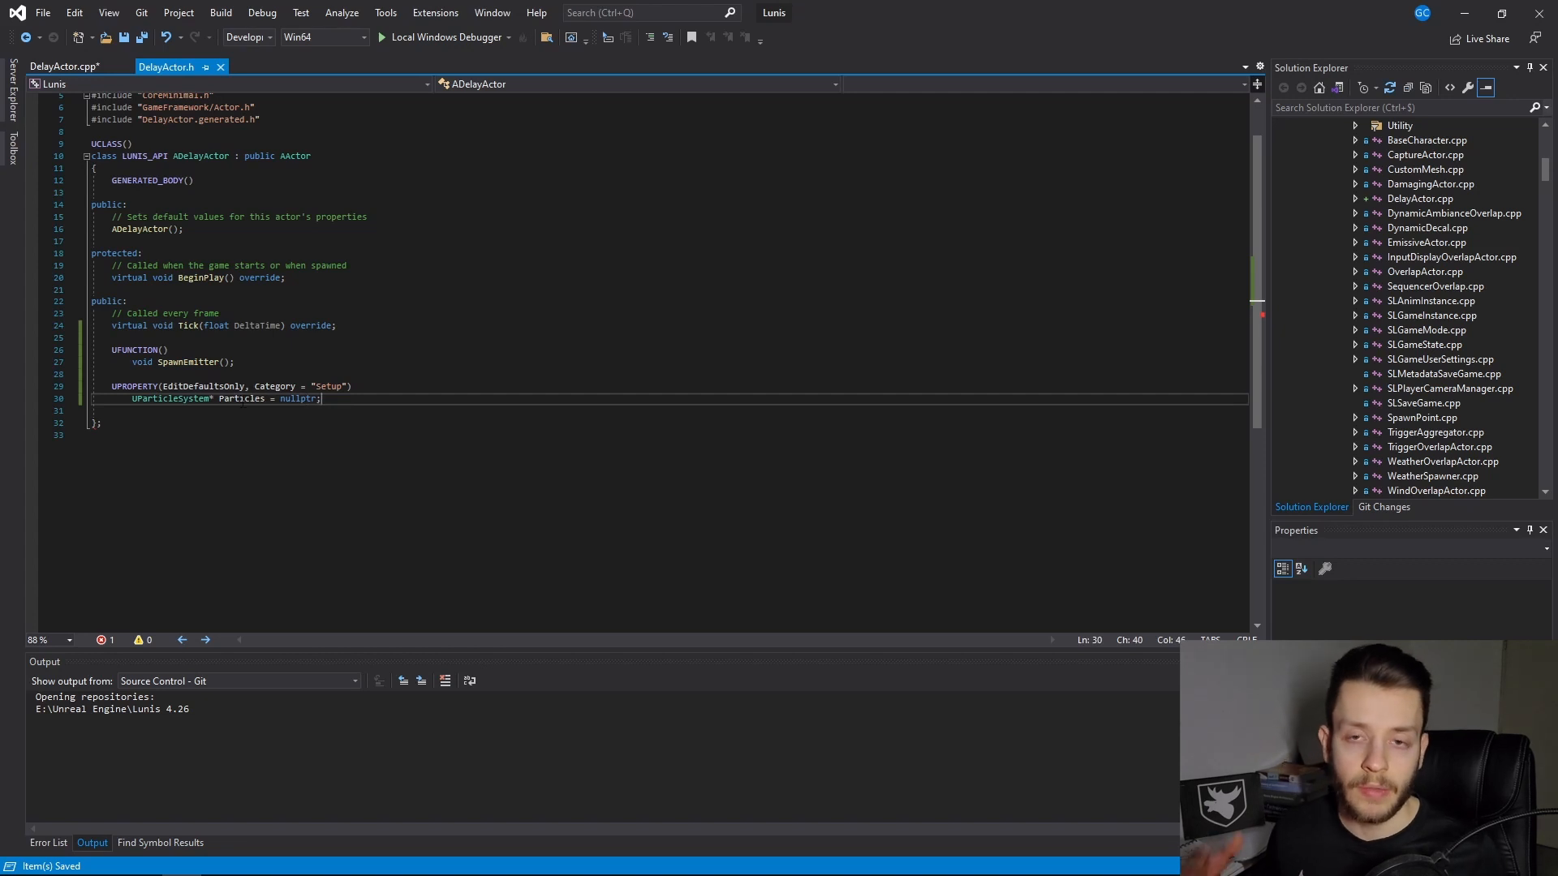
left_click(234, 399)
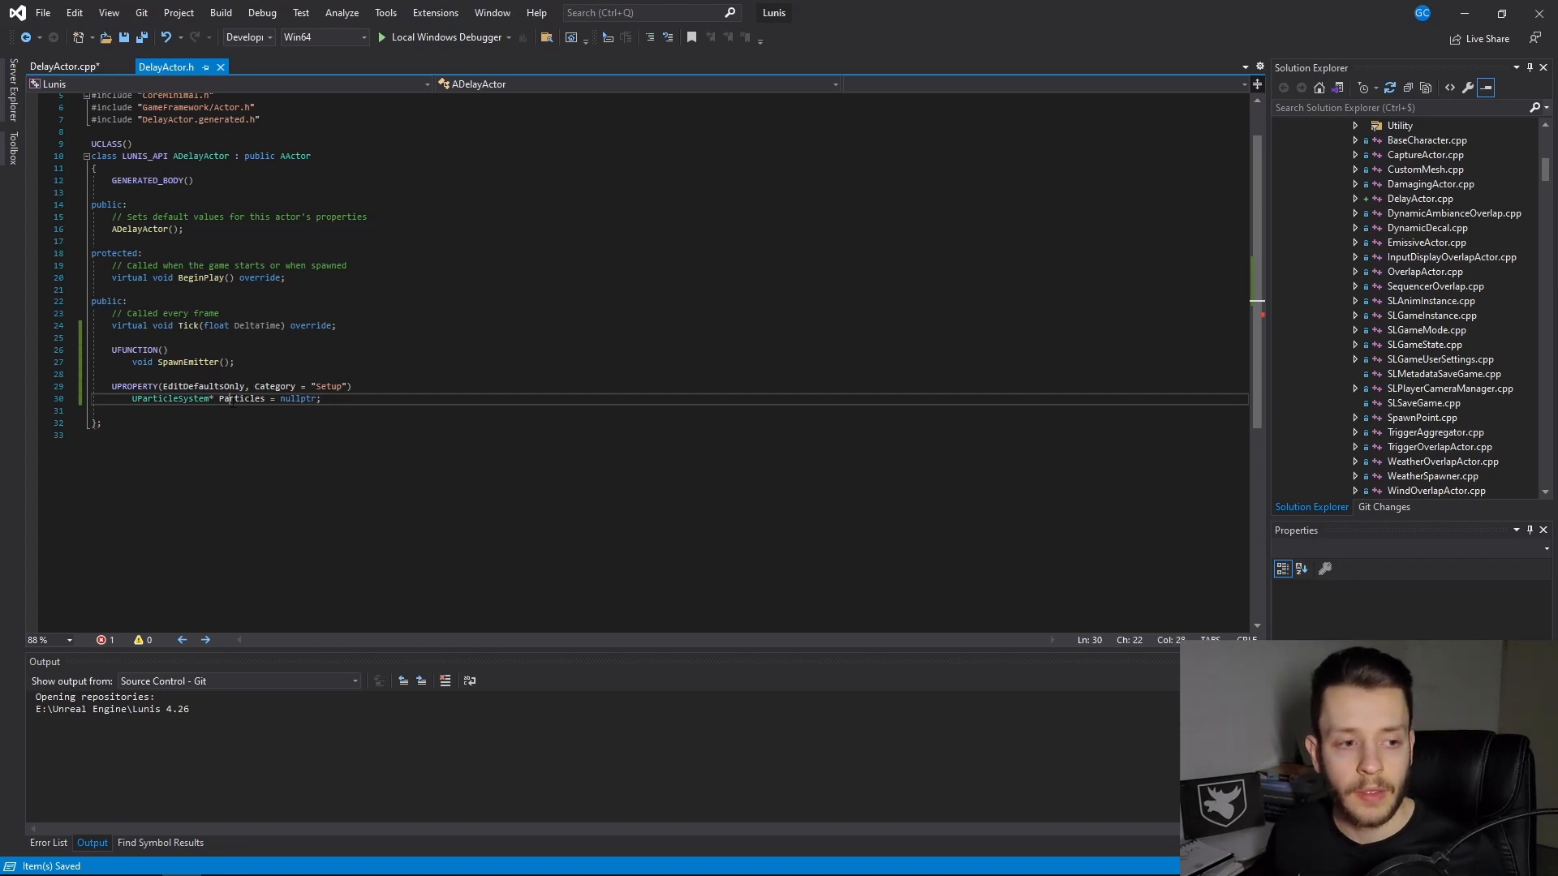
Step: In DelayActor.cpp, complete SpawnEmitterAtLocation with this->GetWorld(), Particles and GetActorTransform()
left_click(65, 66)
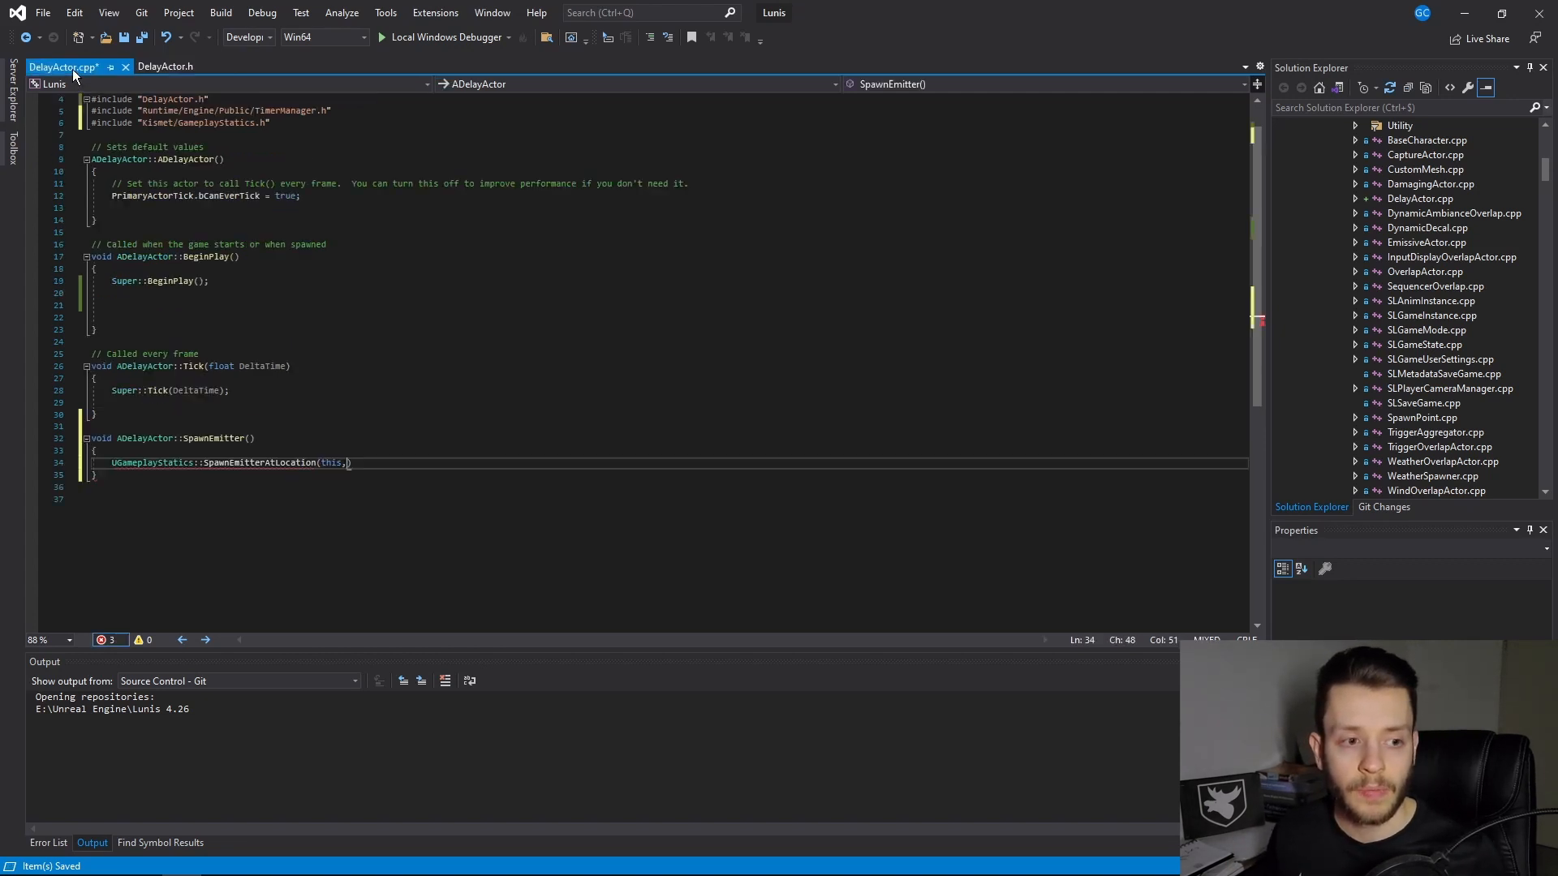
type("Particles")
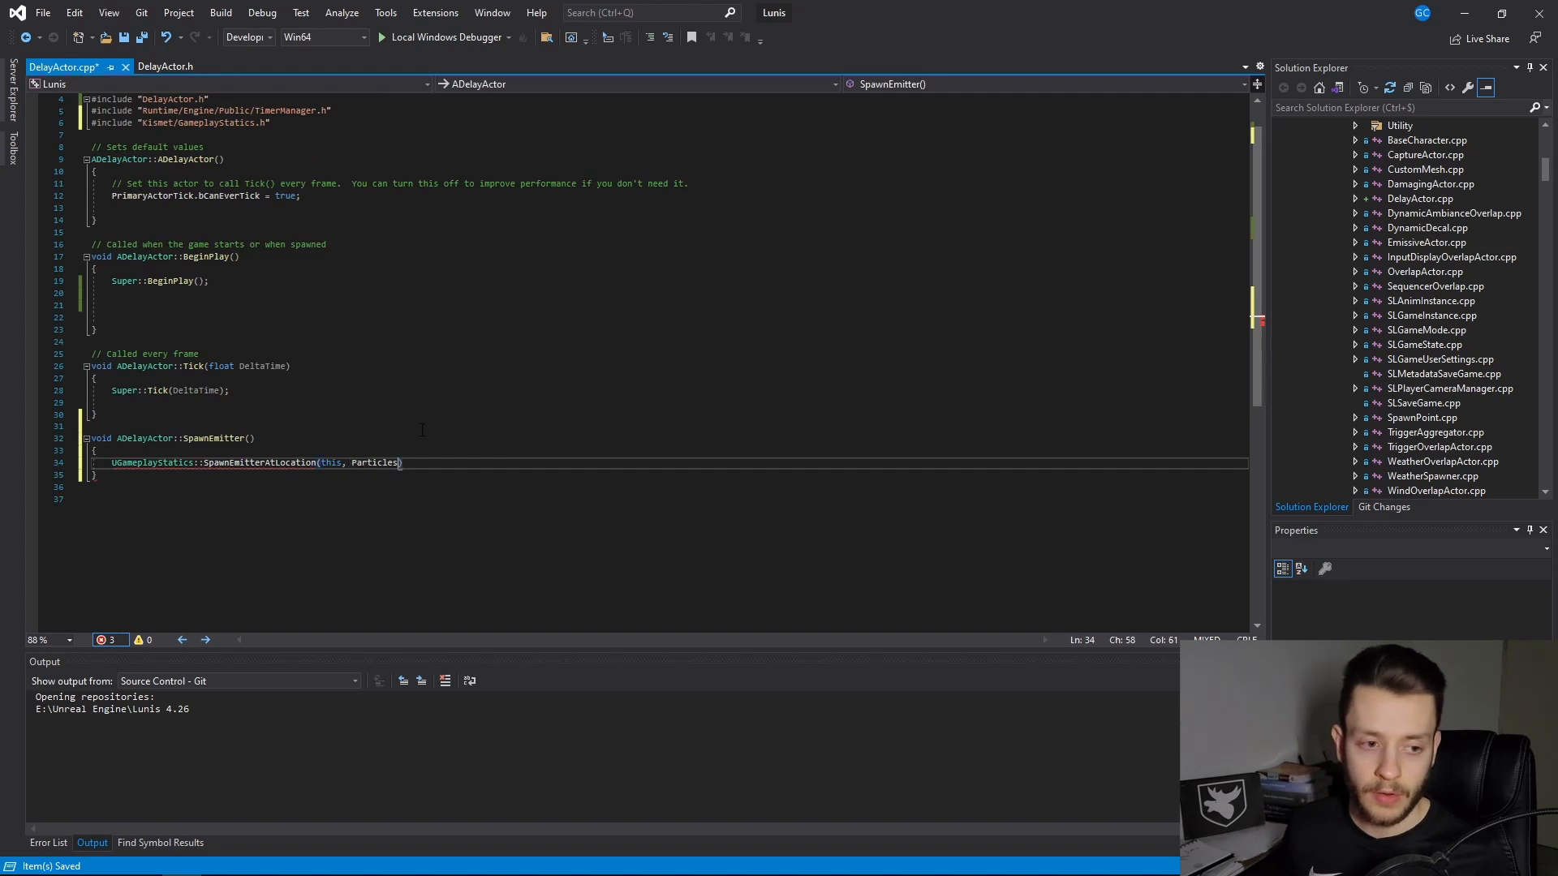
double_click(375, 463)
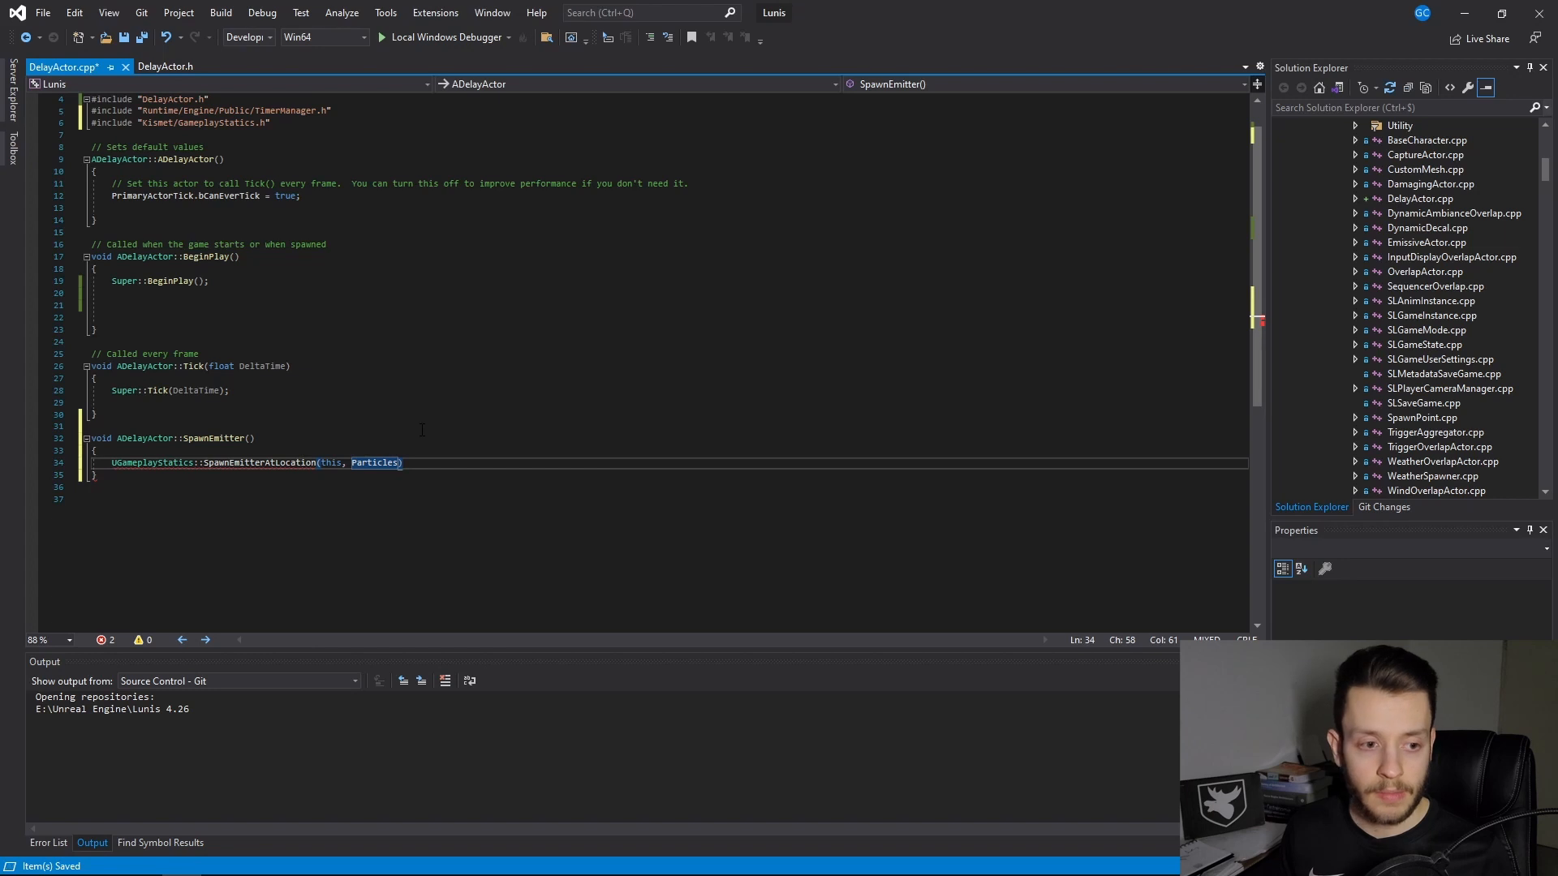
type(",")
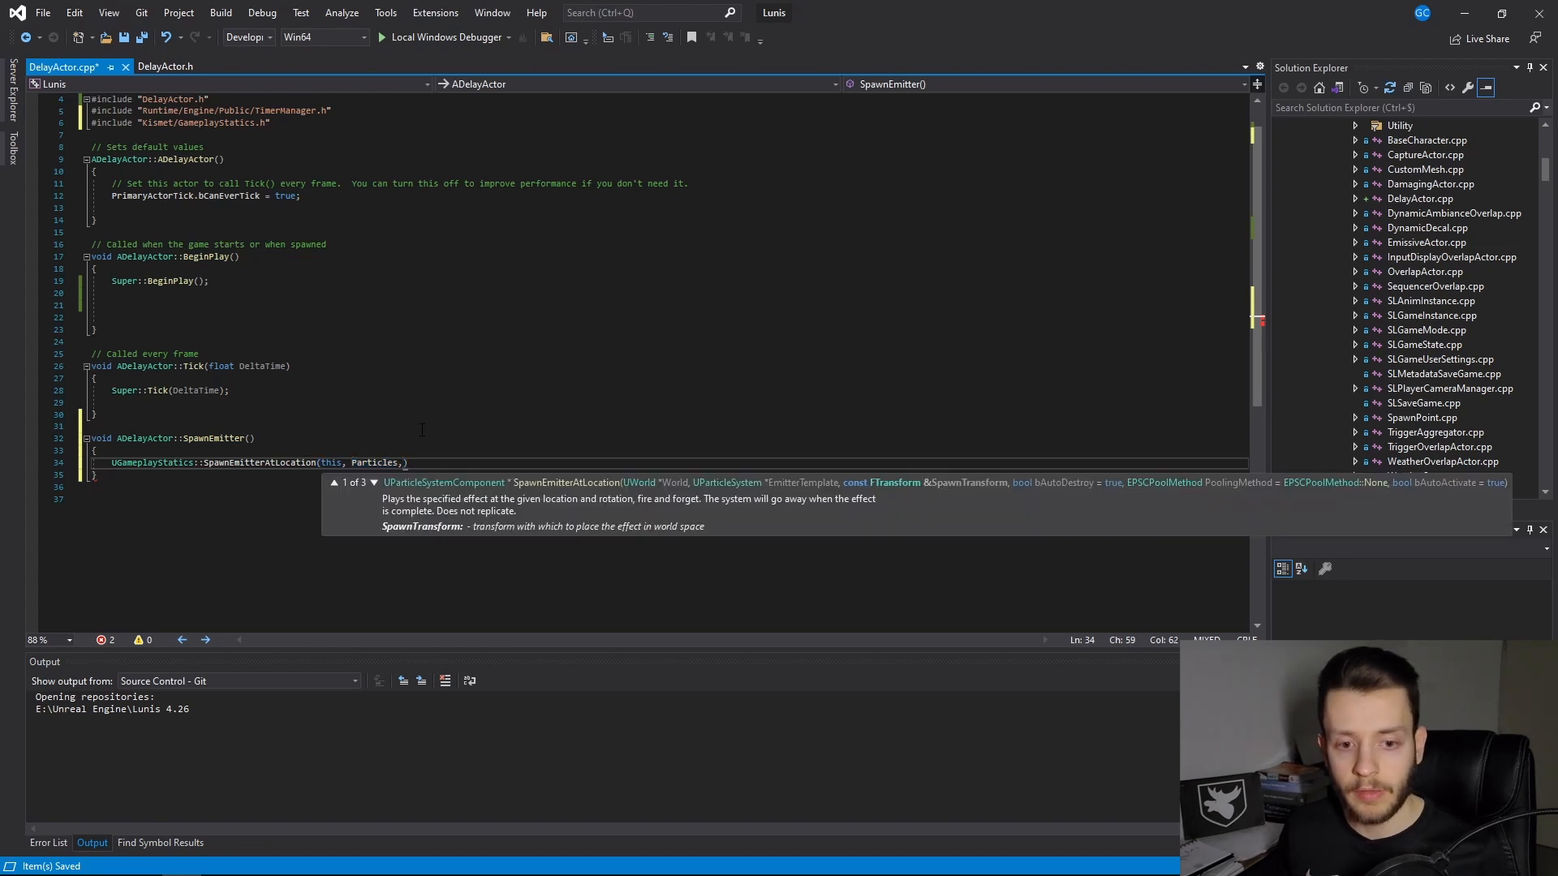
type("G")
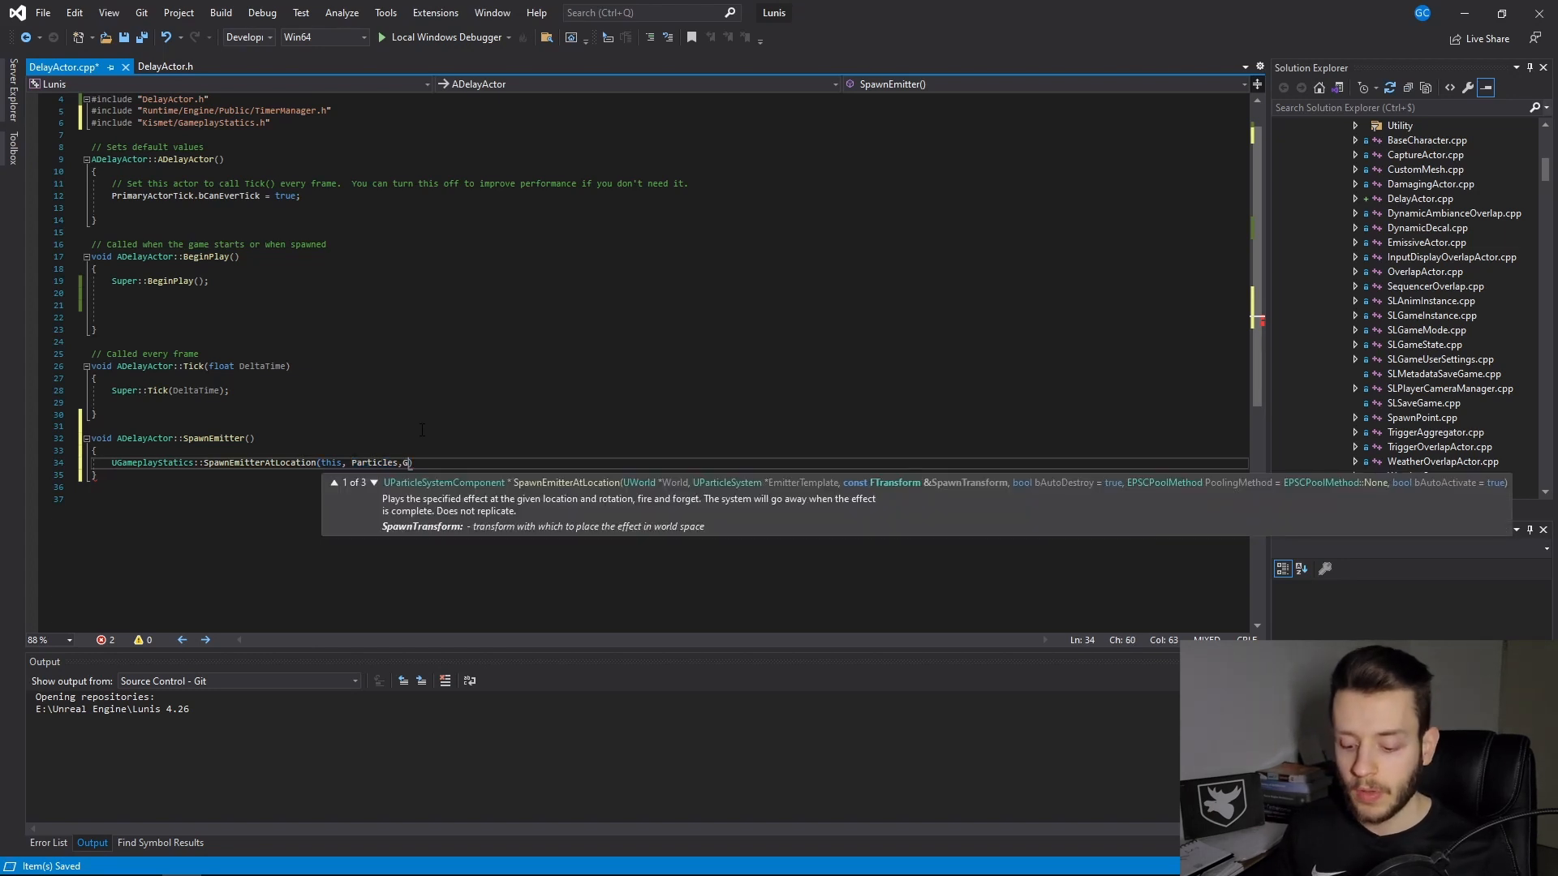
type("etActor")
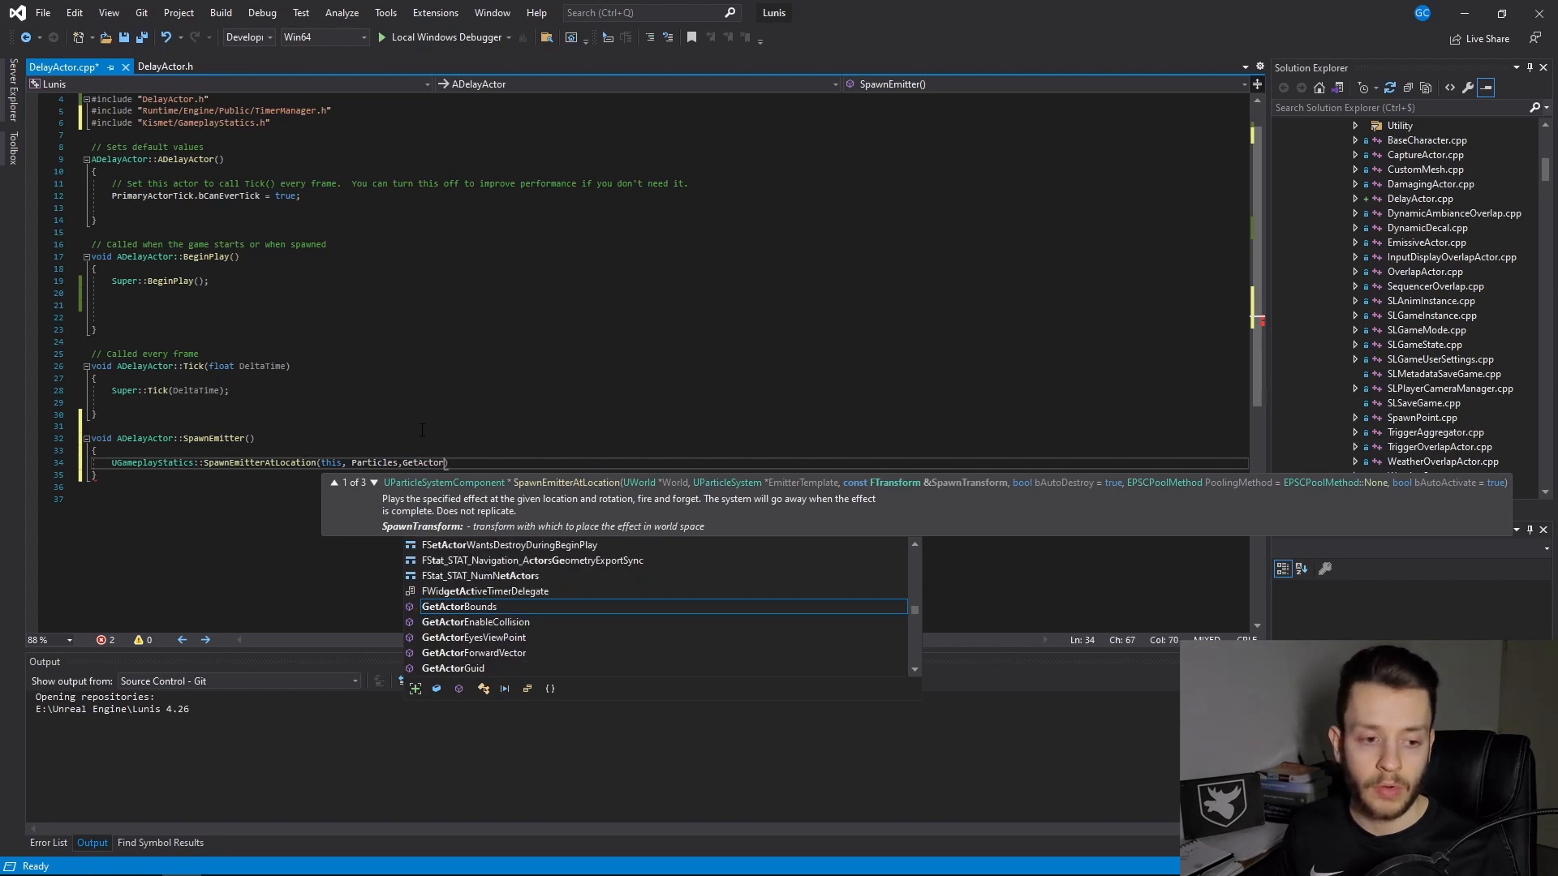
type("Transform(")
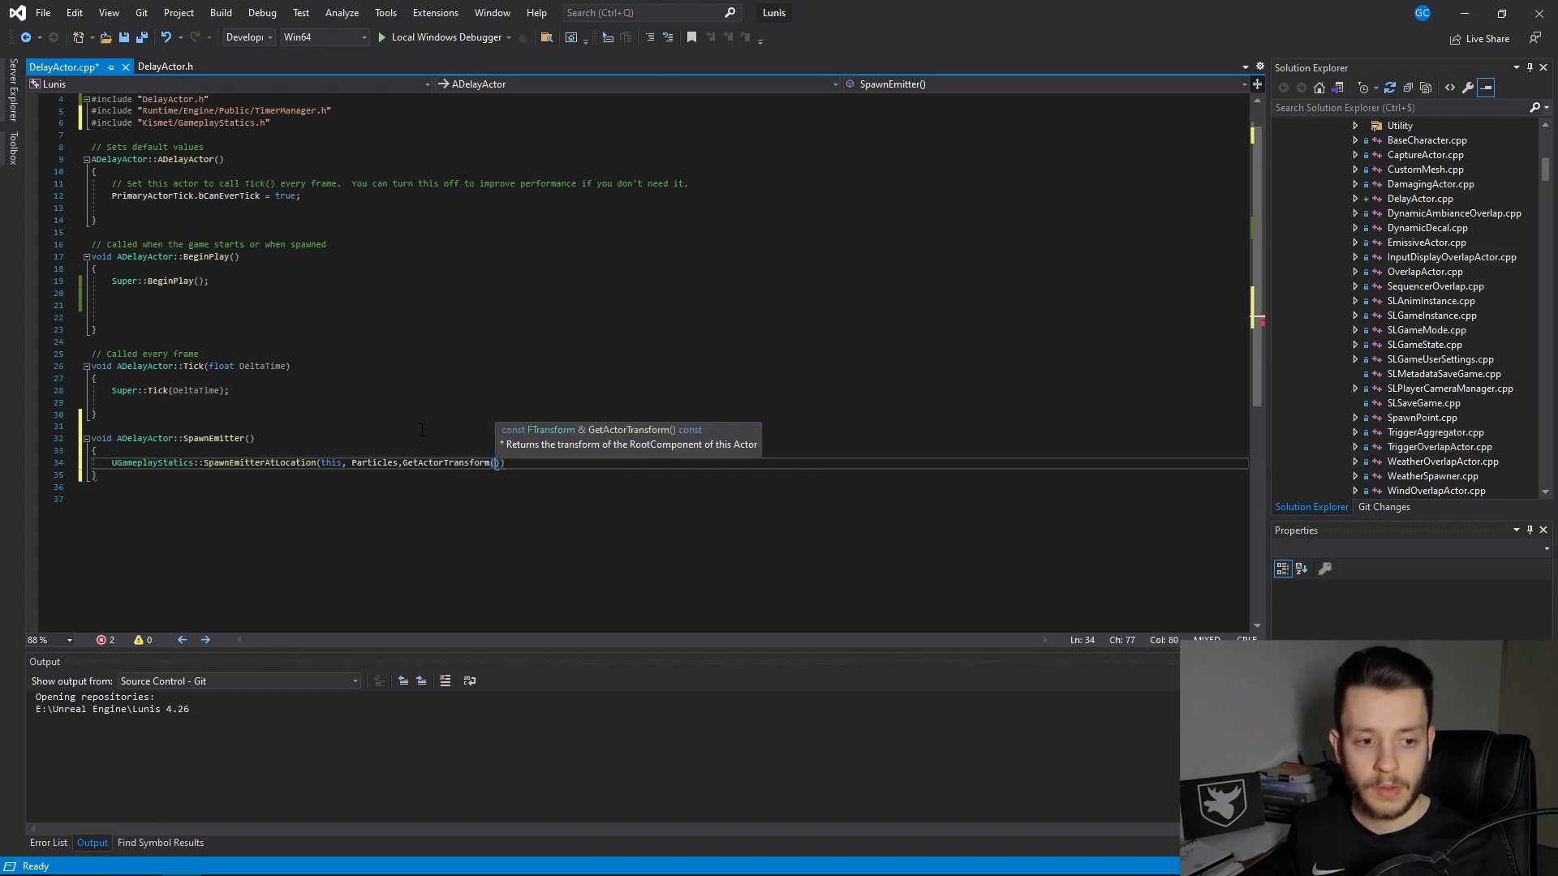
type(");")
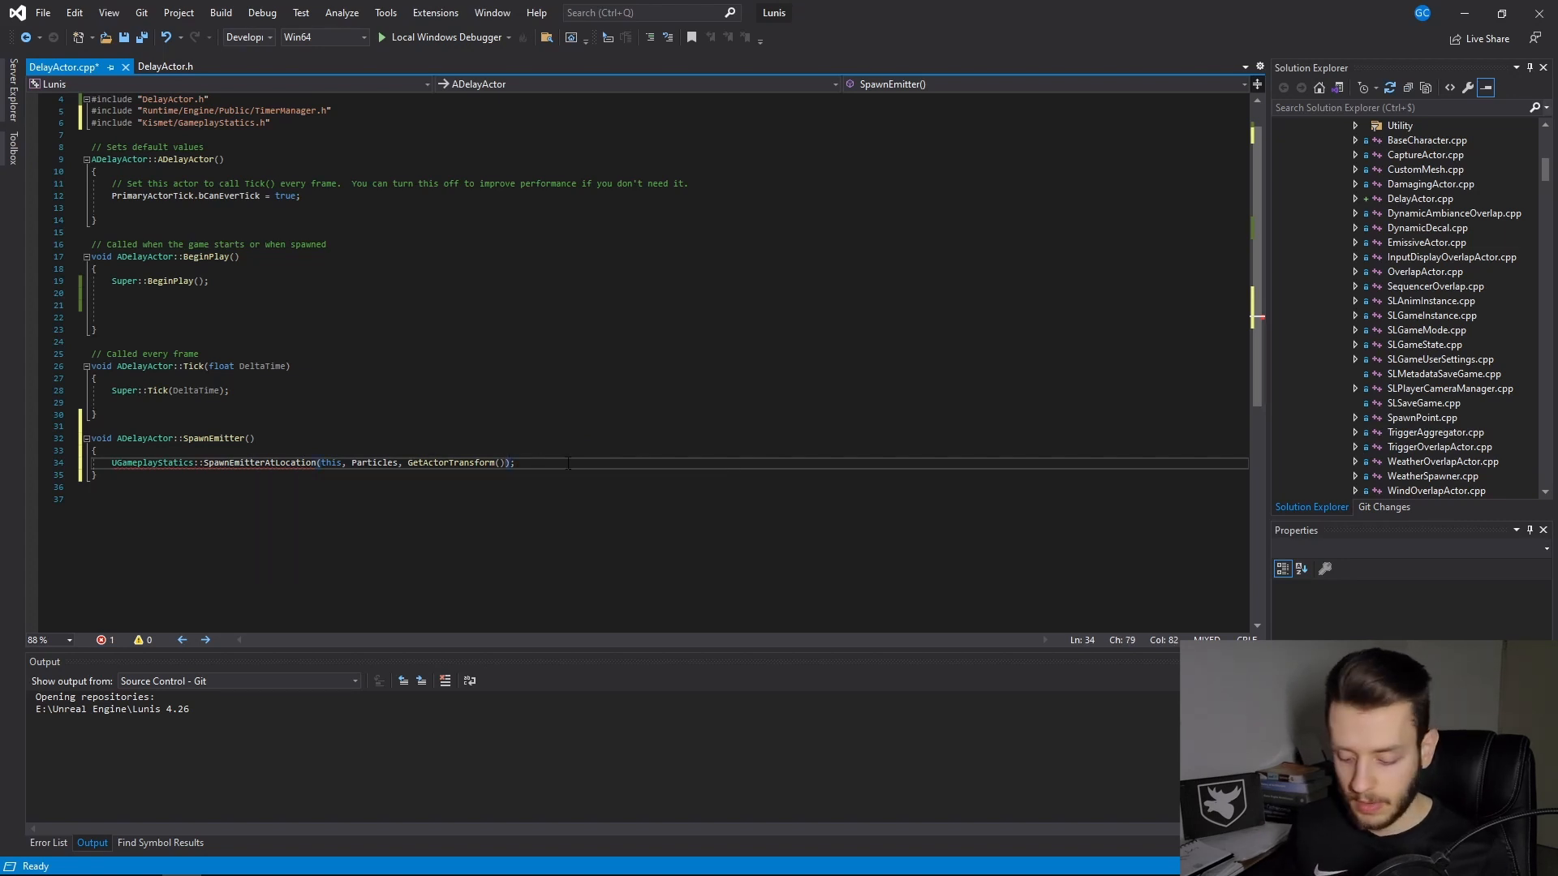
type(",")
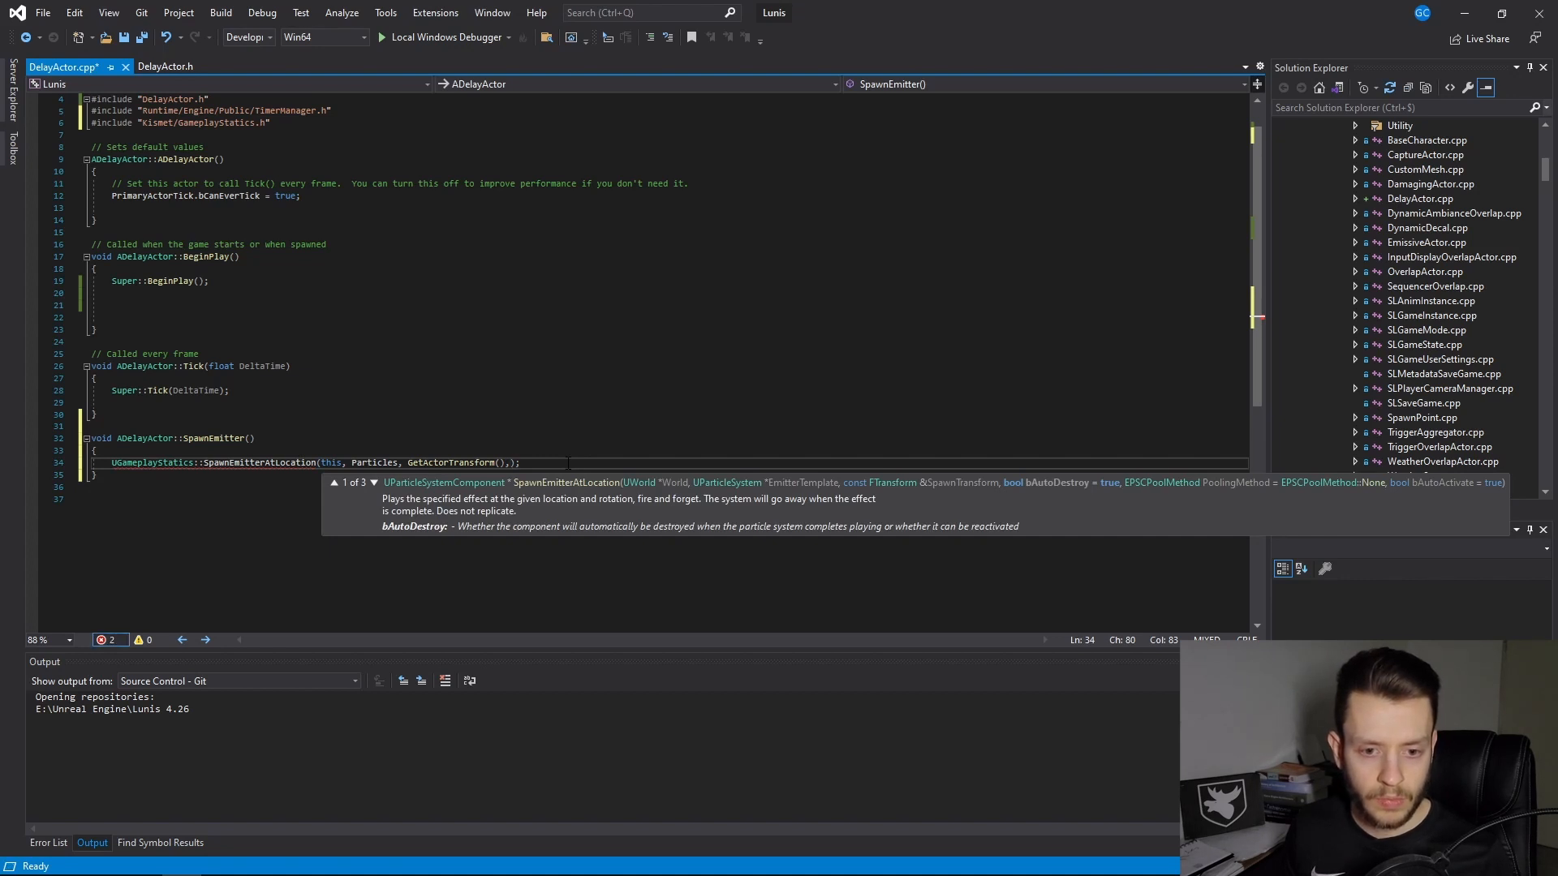
key("Backspace")
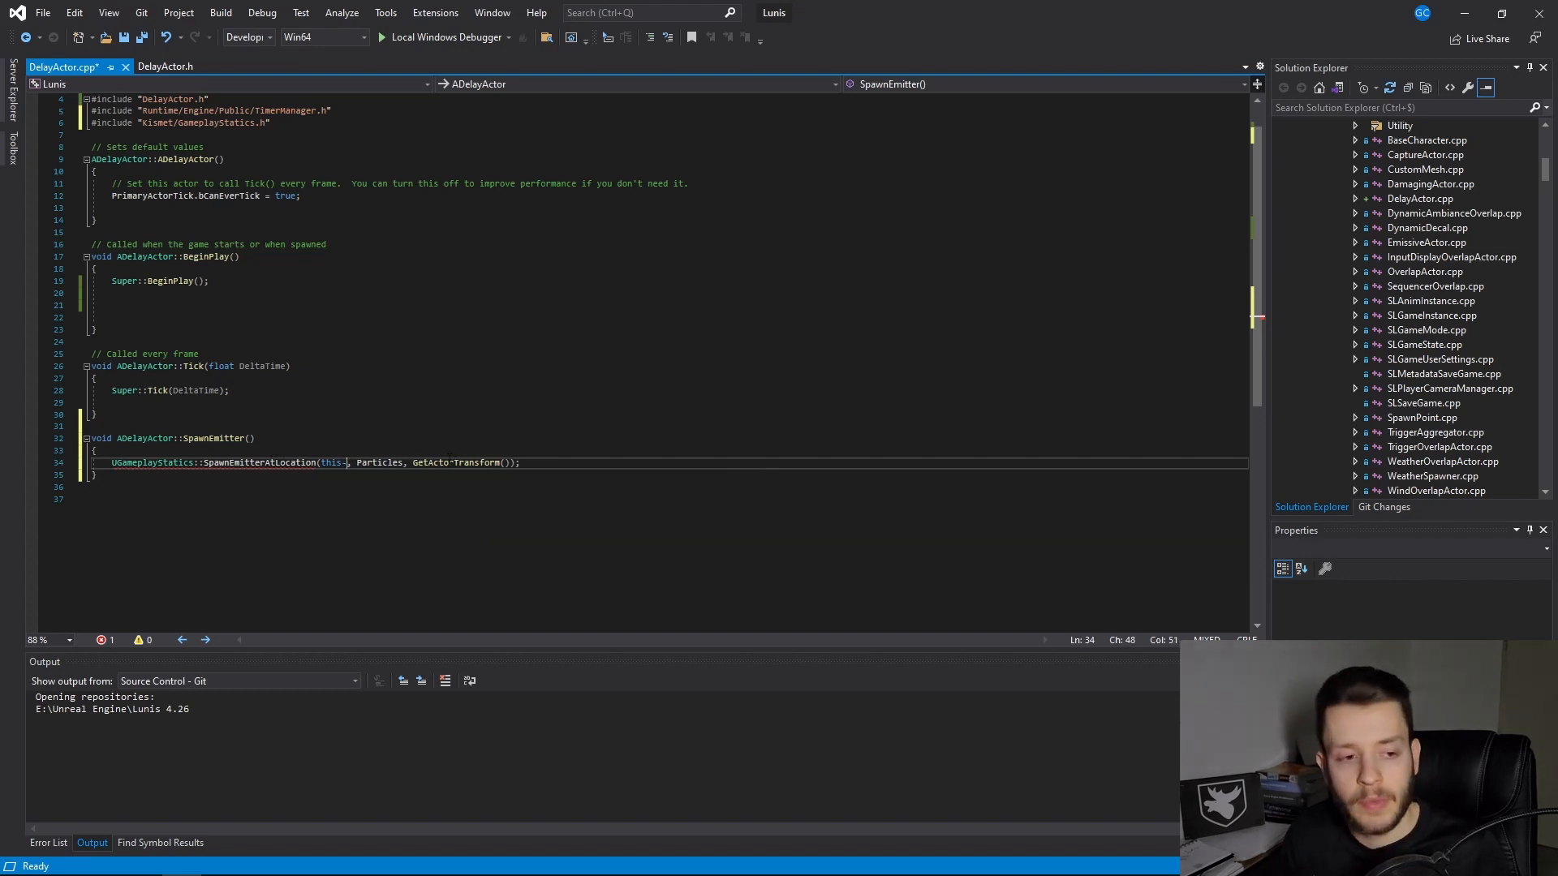
type("GetWorld")
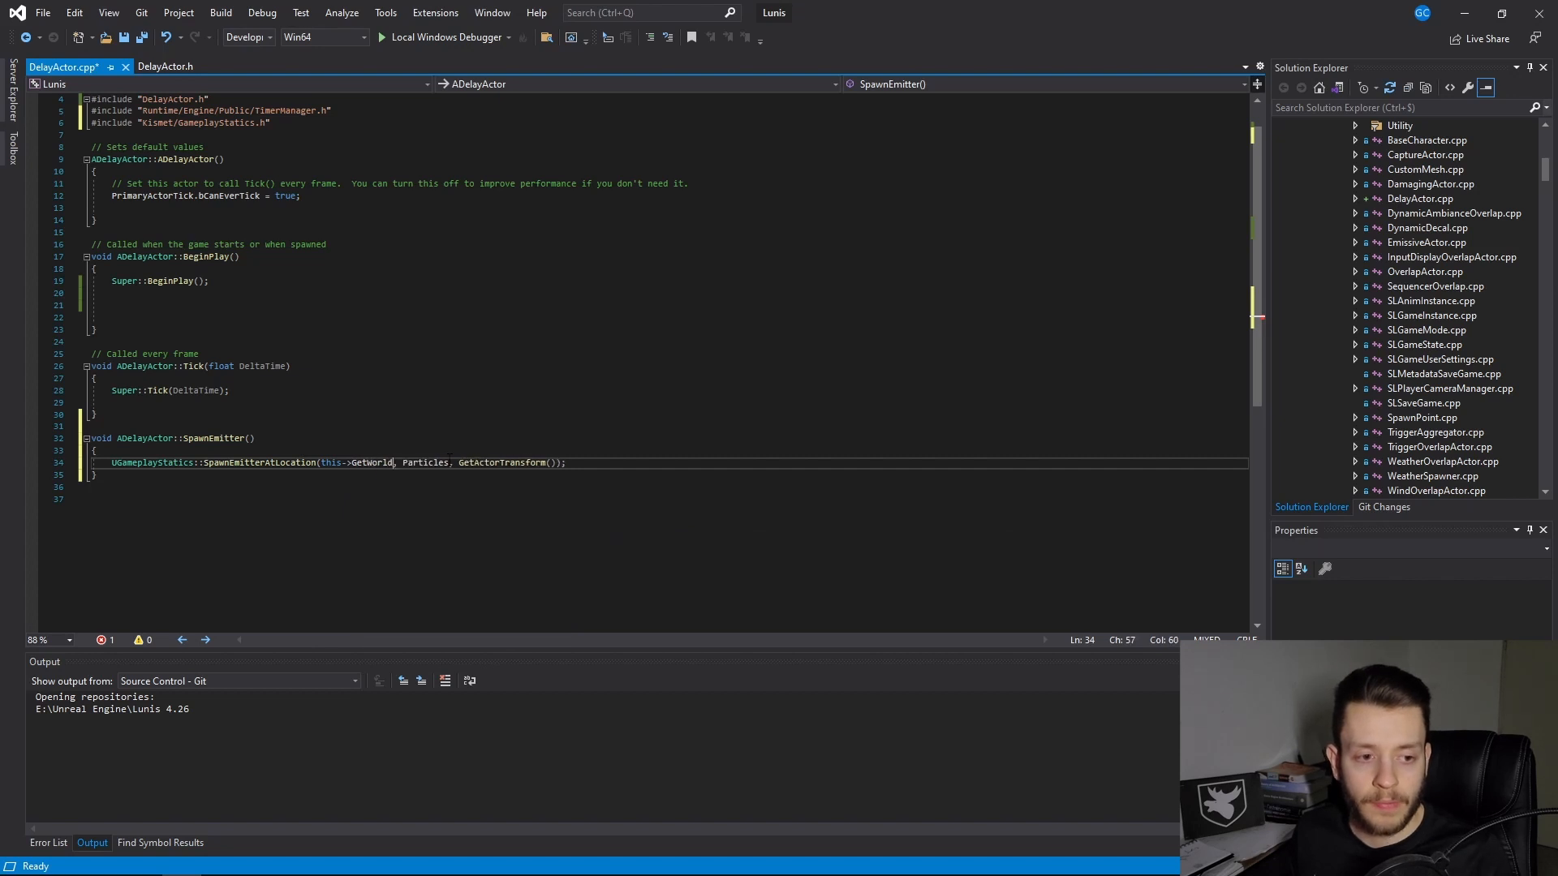
type("()")
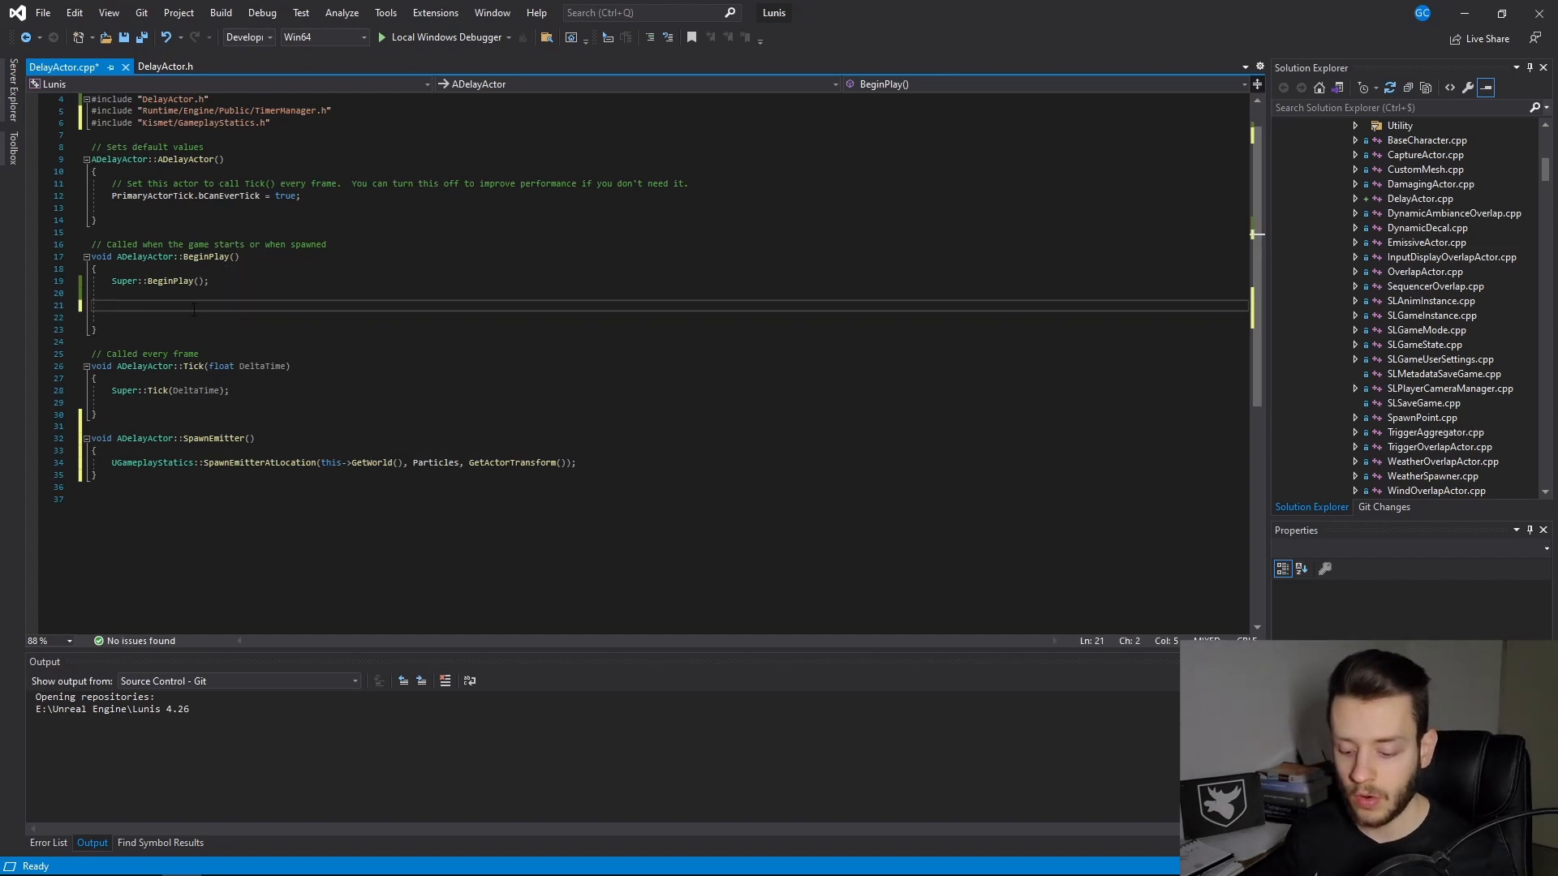
Step: Type GetWorld()->GetTimerManager().SetTimer( in BeginPlay, accepting the GetTimerManager completion
type("Get")
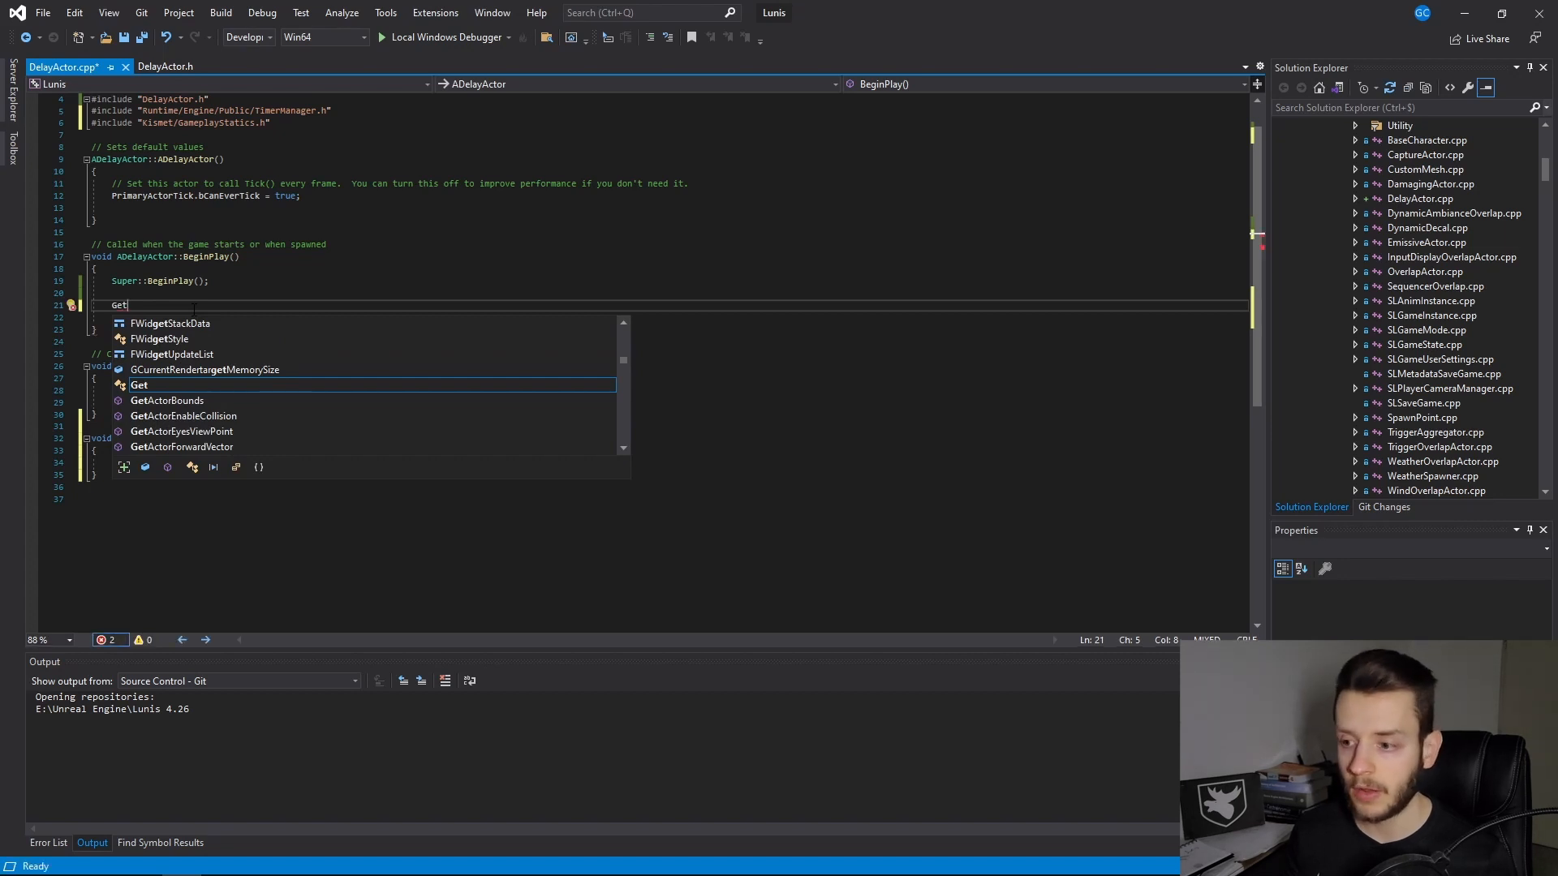
type("World()->")
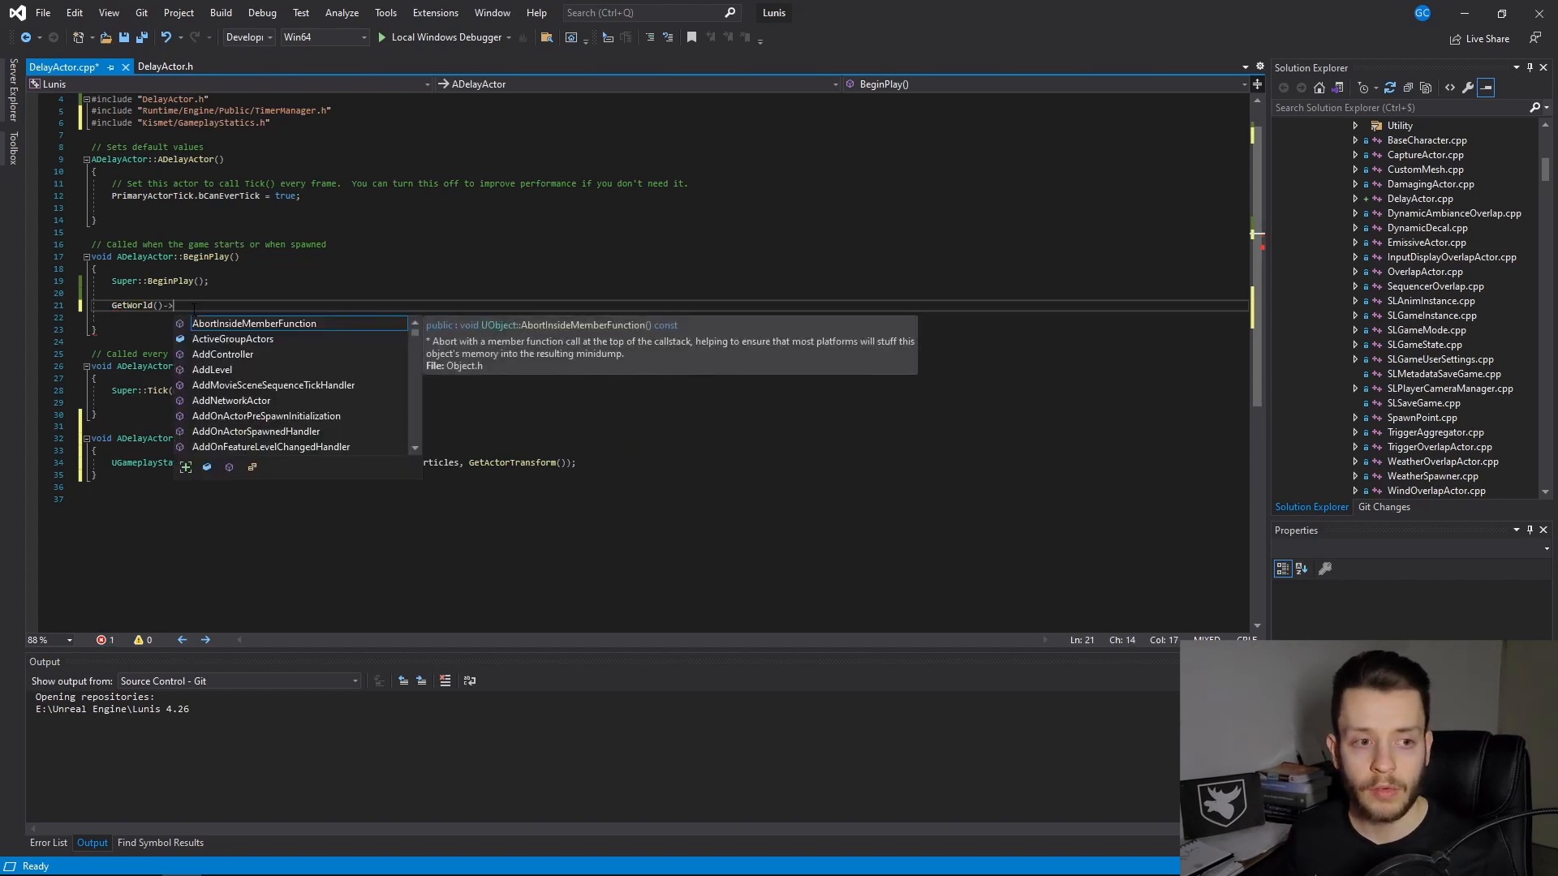
type("G")
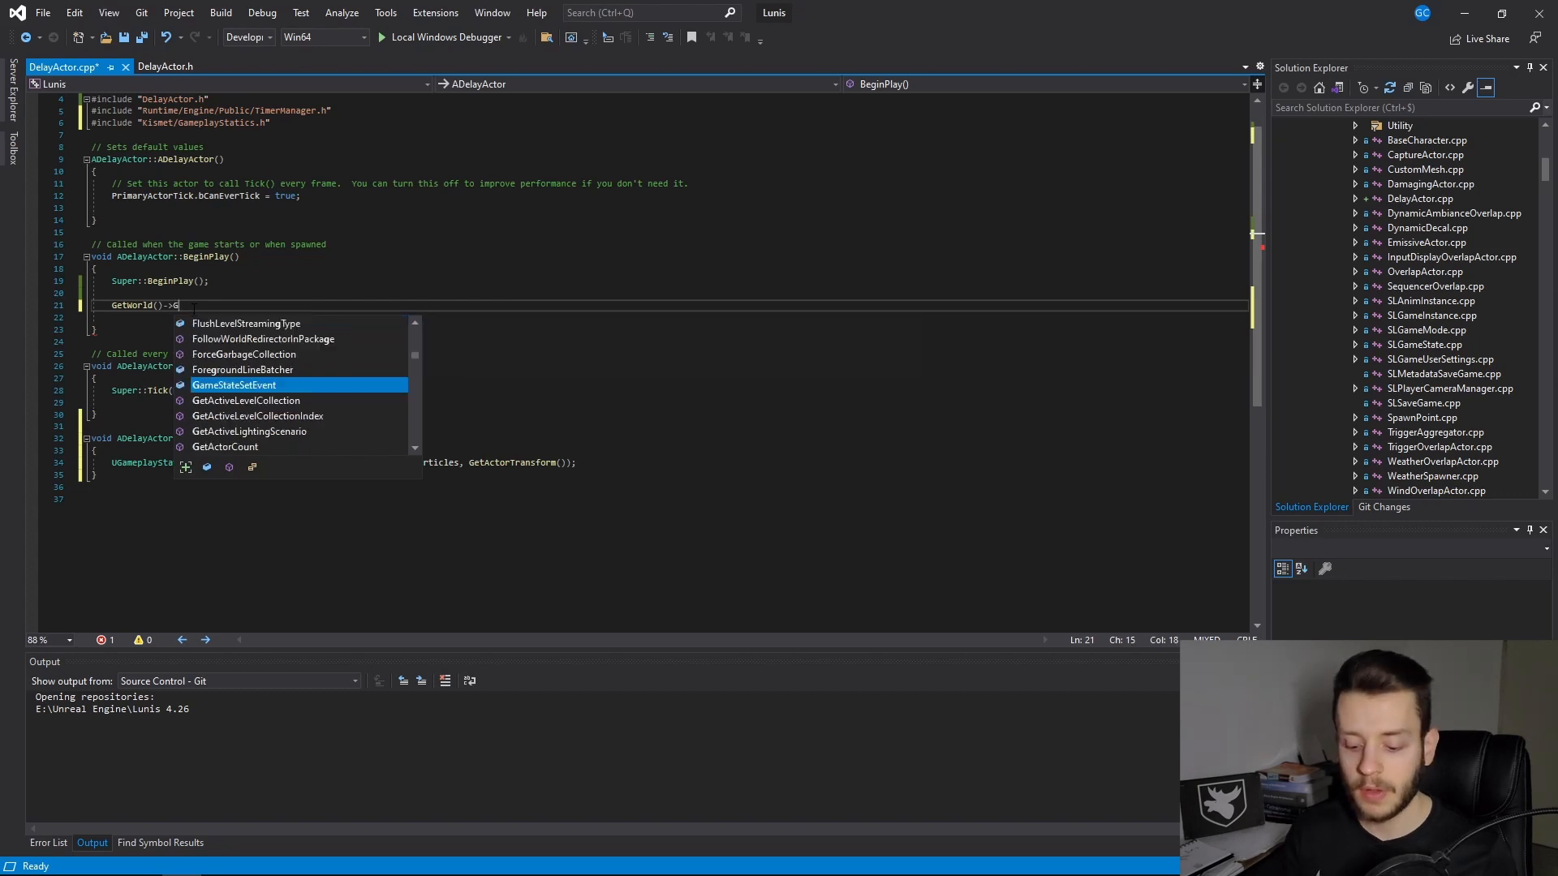
type("etT")
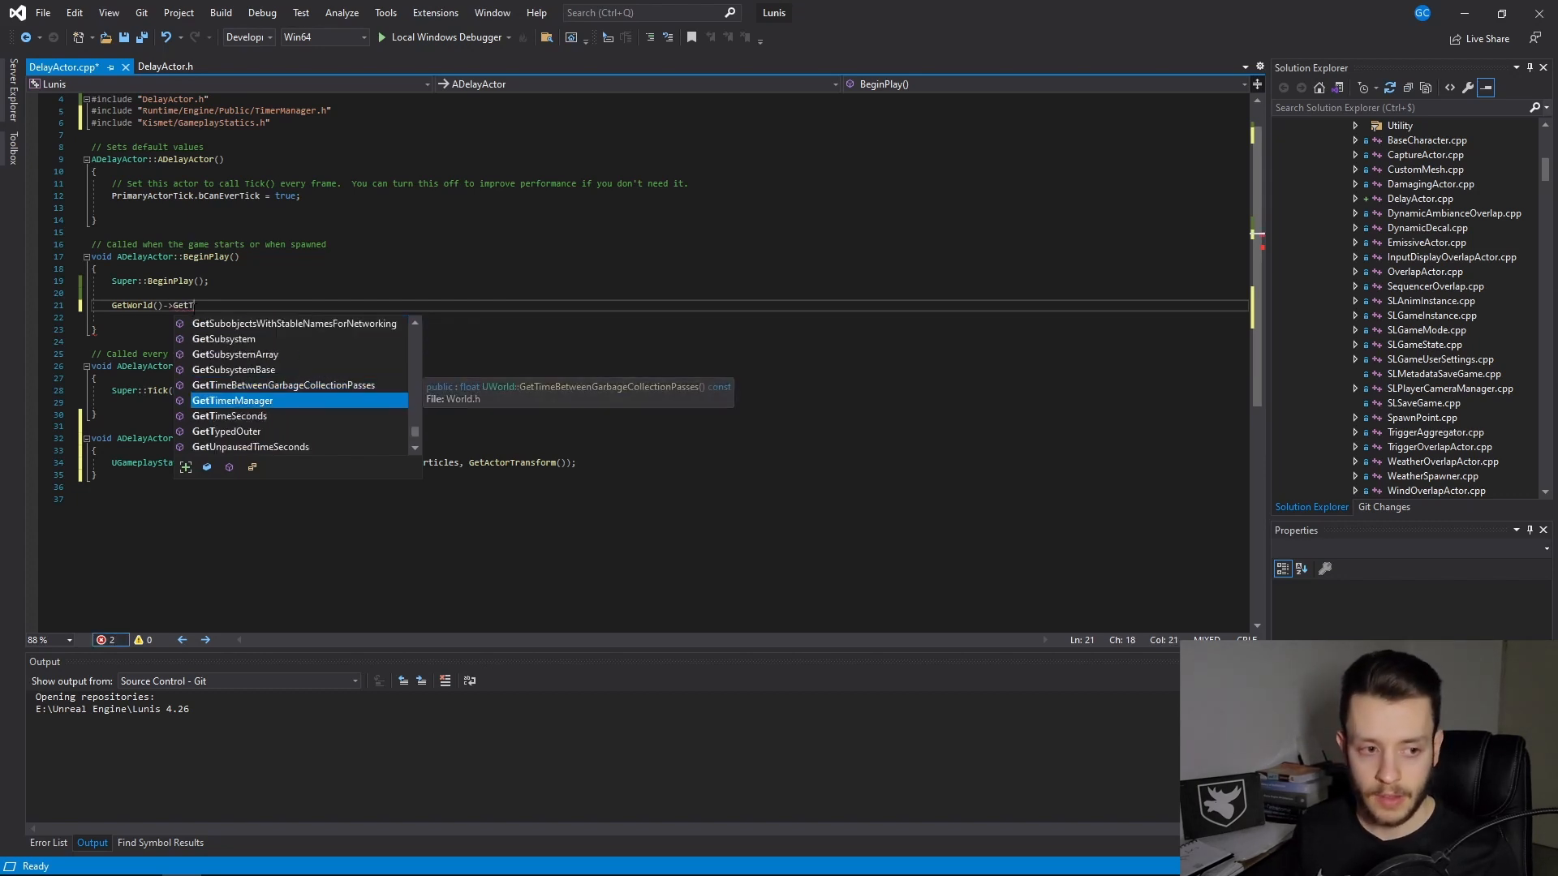
key("Tab")
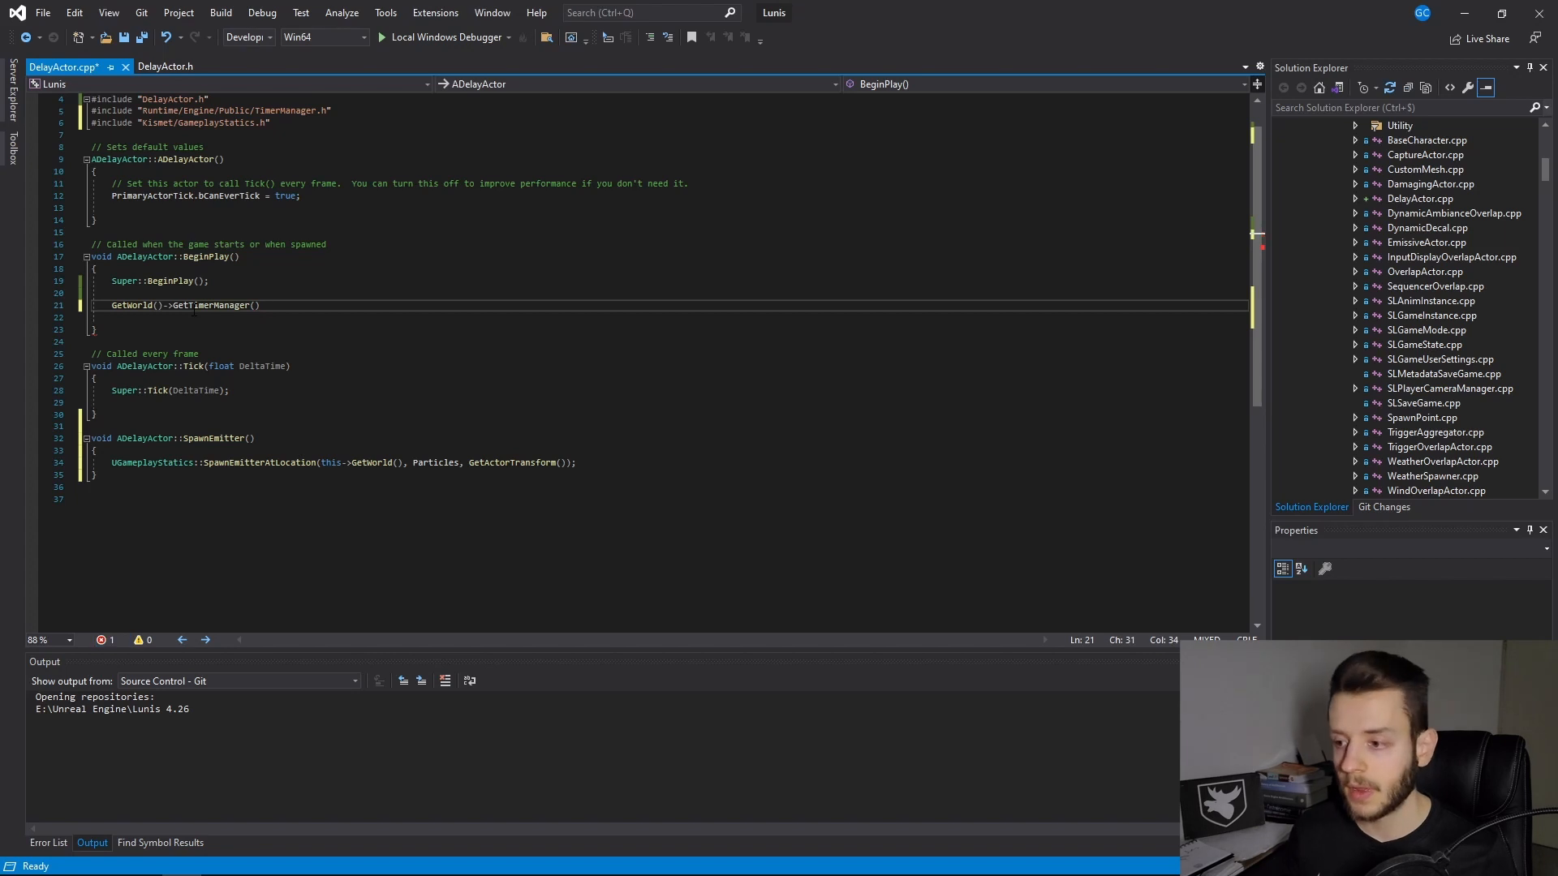
type(".SetTimer(")
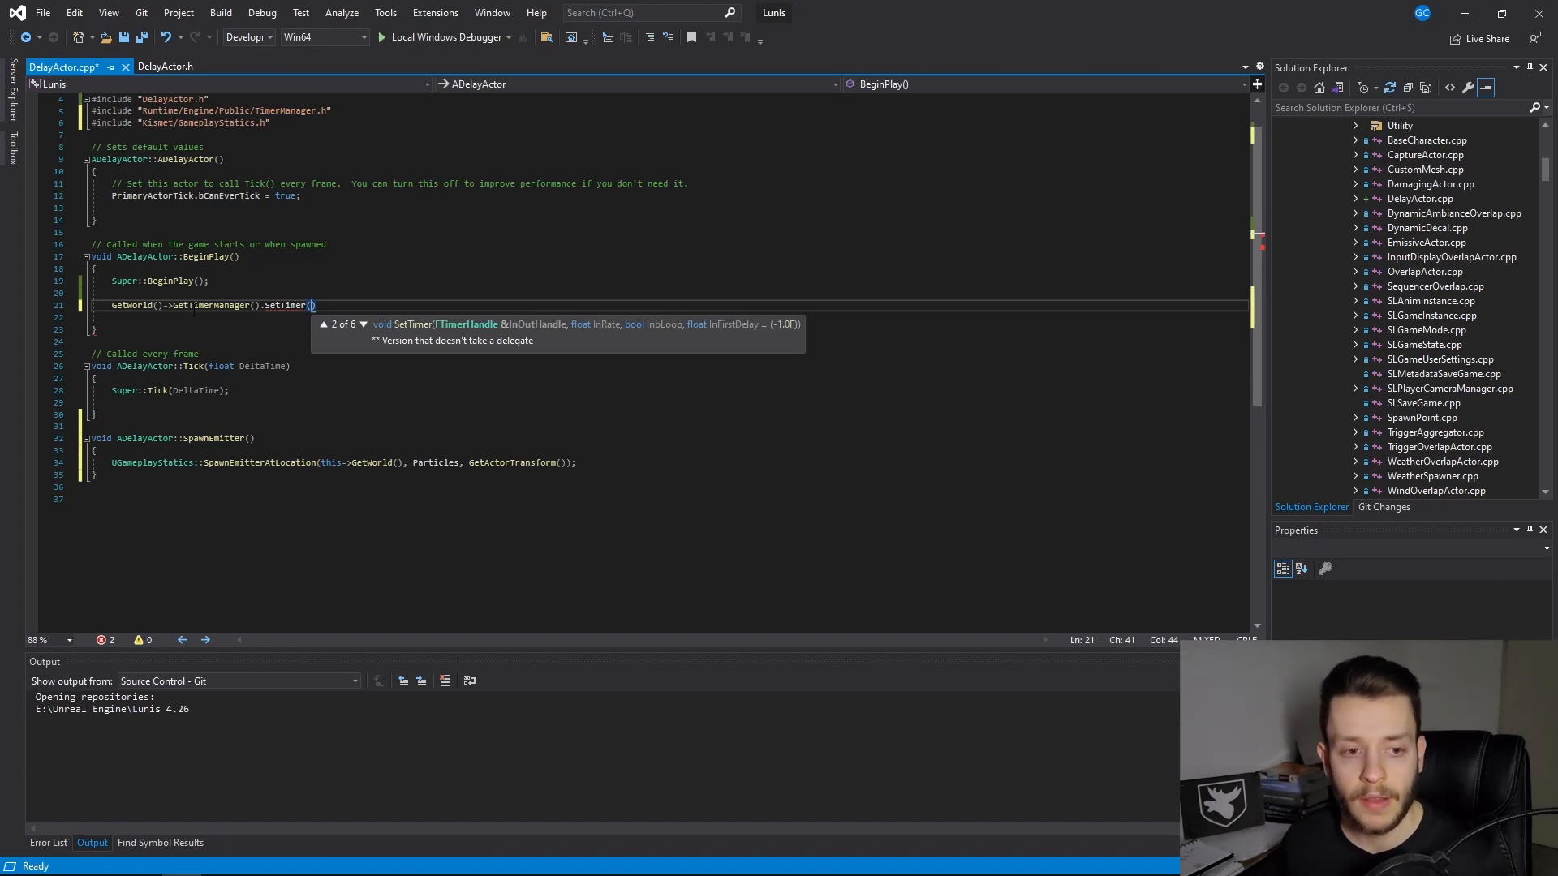
mouse_move(469, 323)
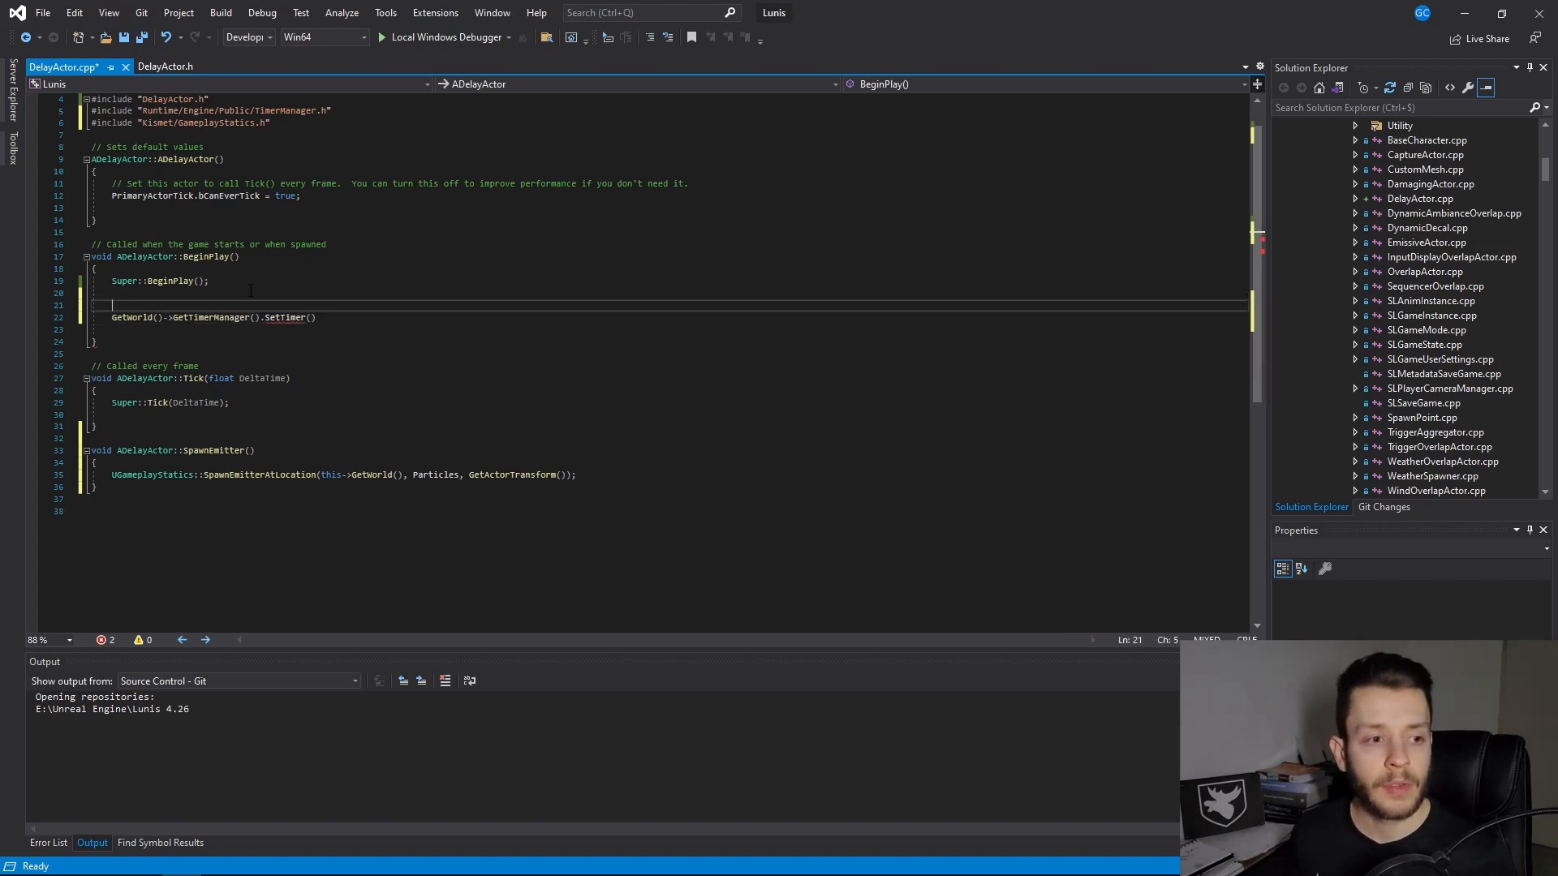
Step: Add the declaration FTimerHandle Handle; above the SetTimer call in BeginPlay
type("F")
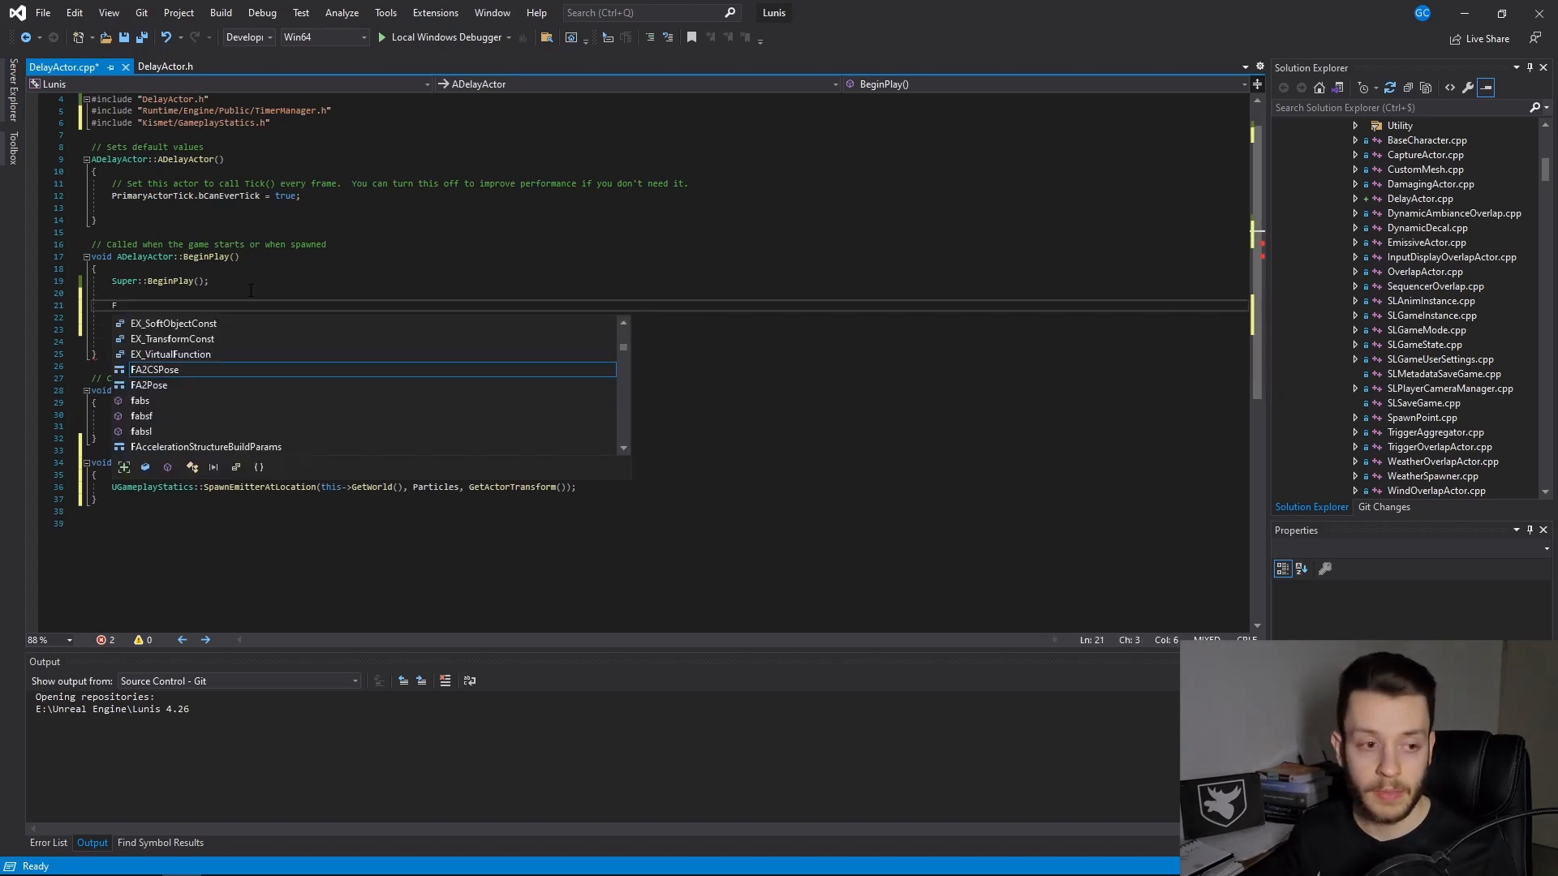
type("TimerH")
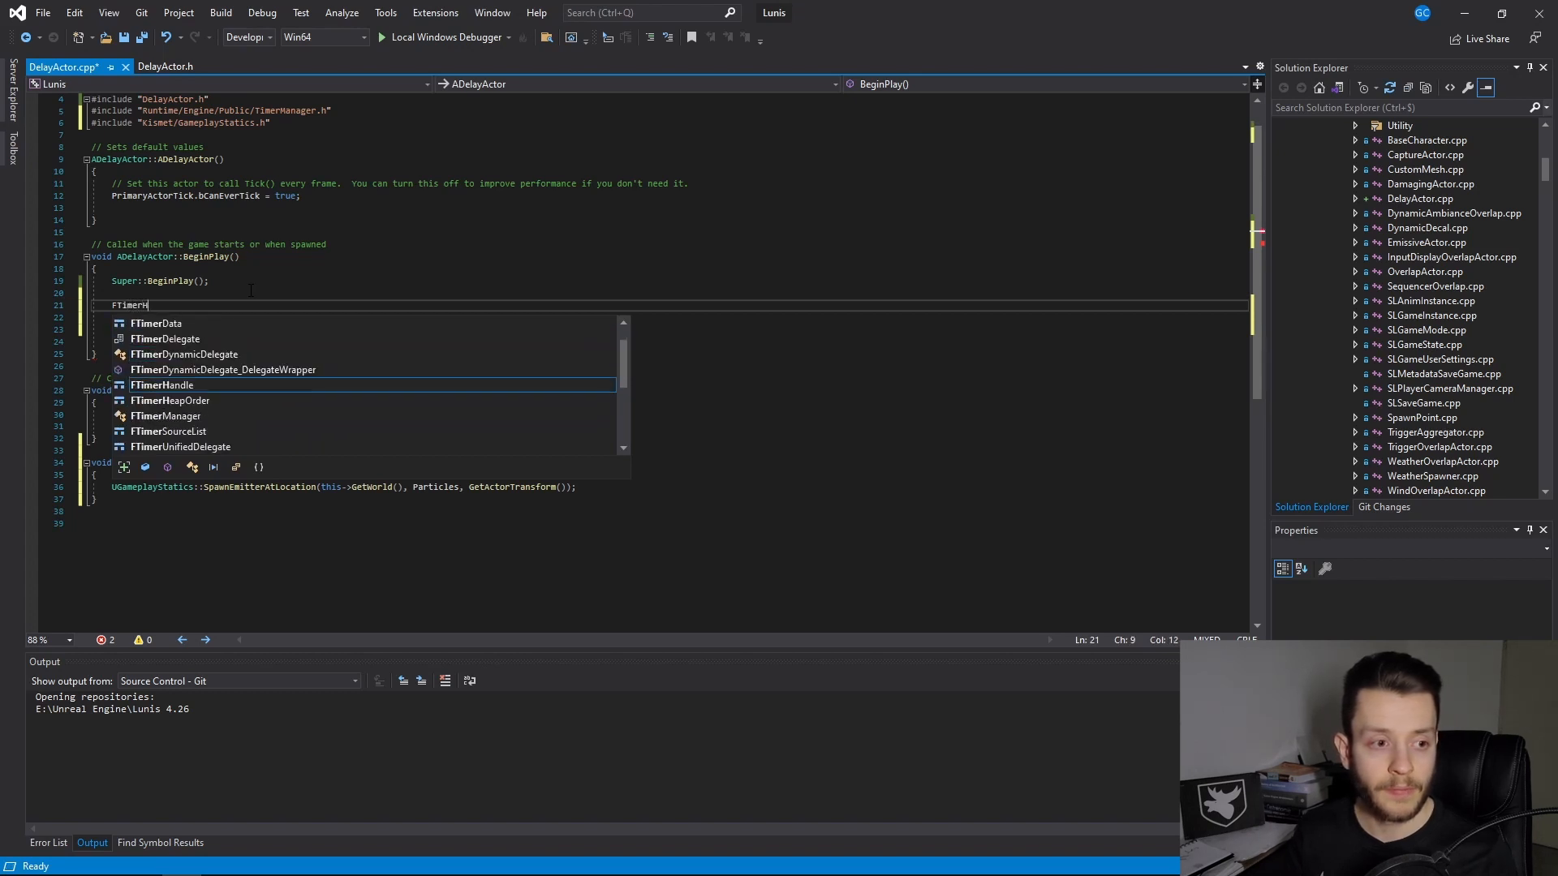
type("Handle")
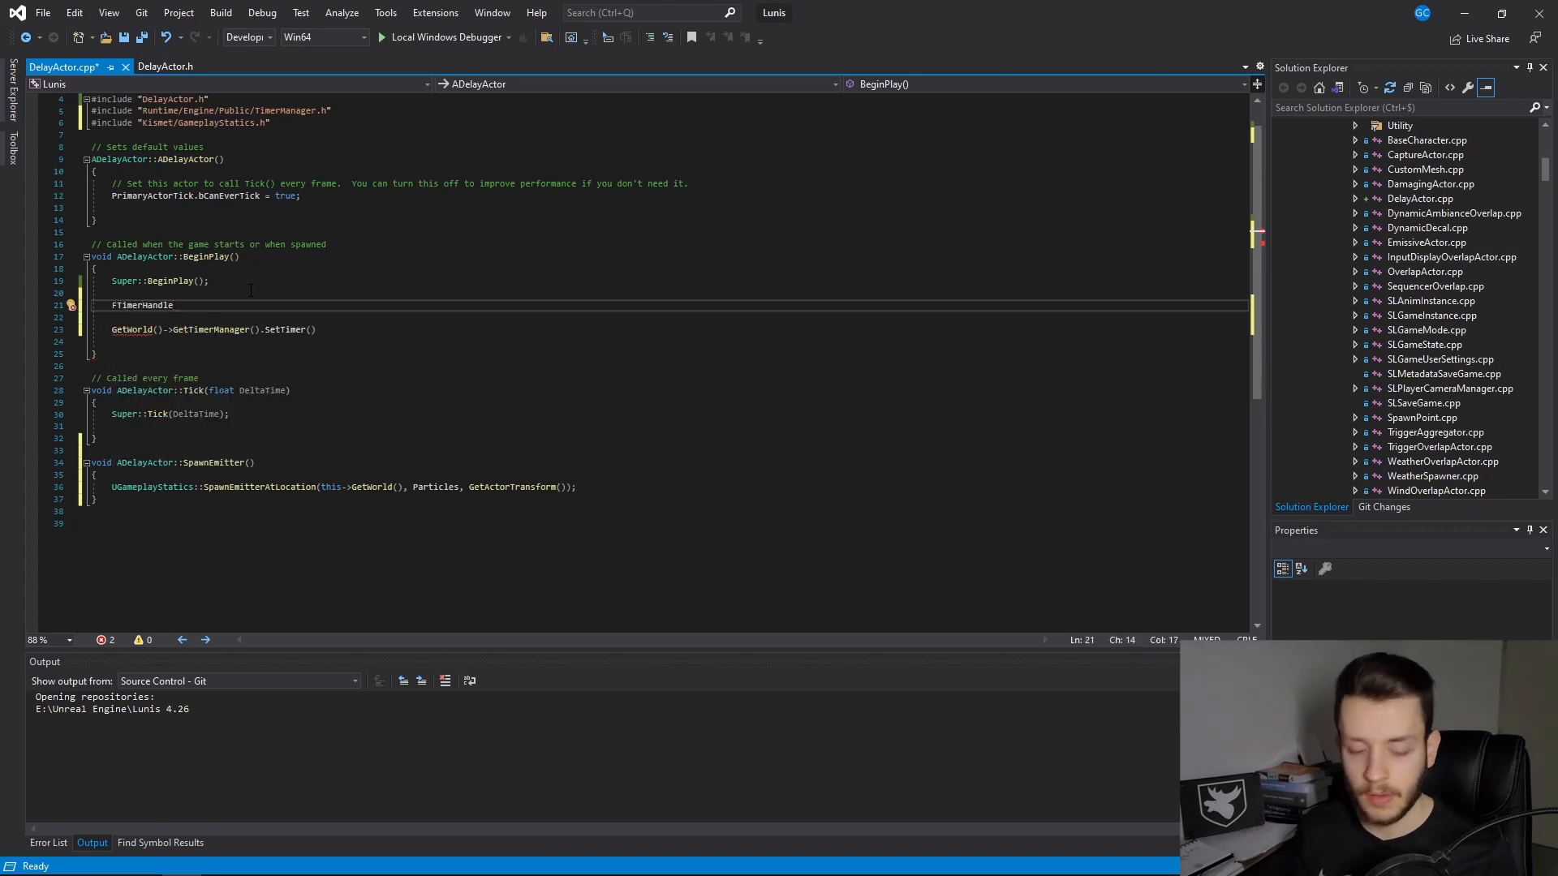
type("Han")
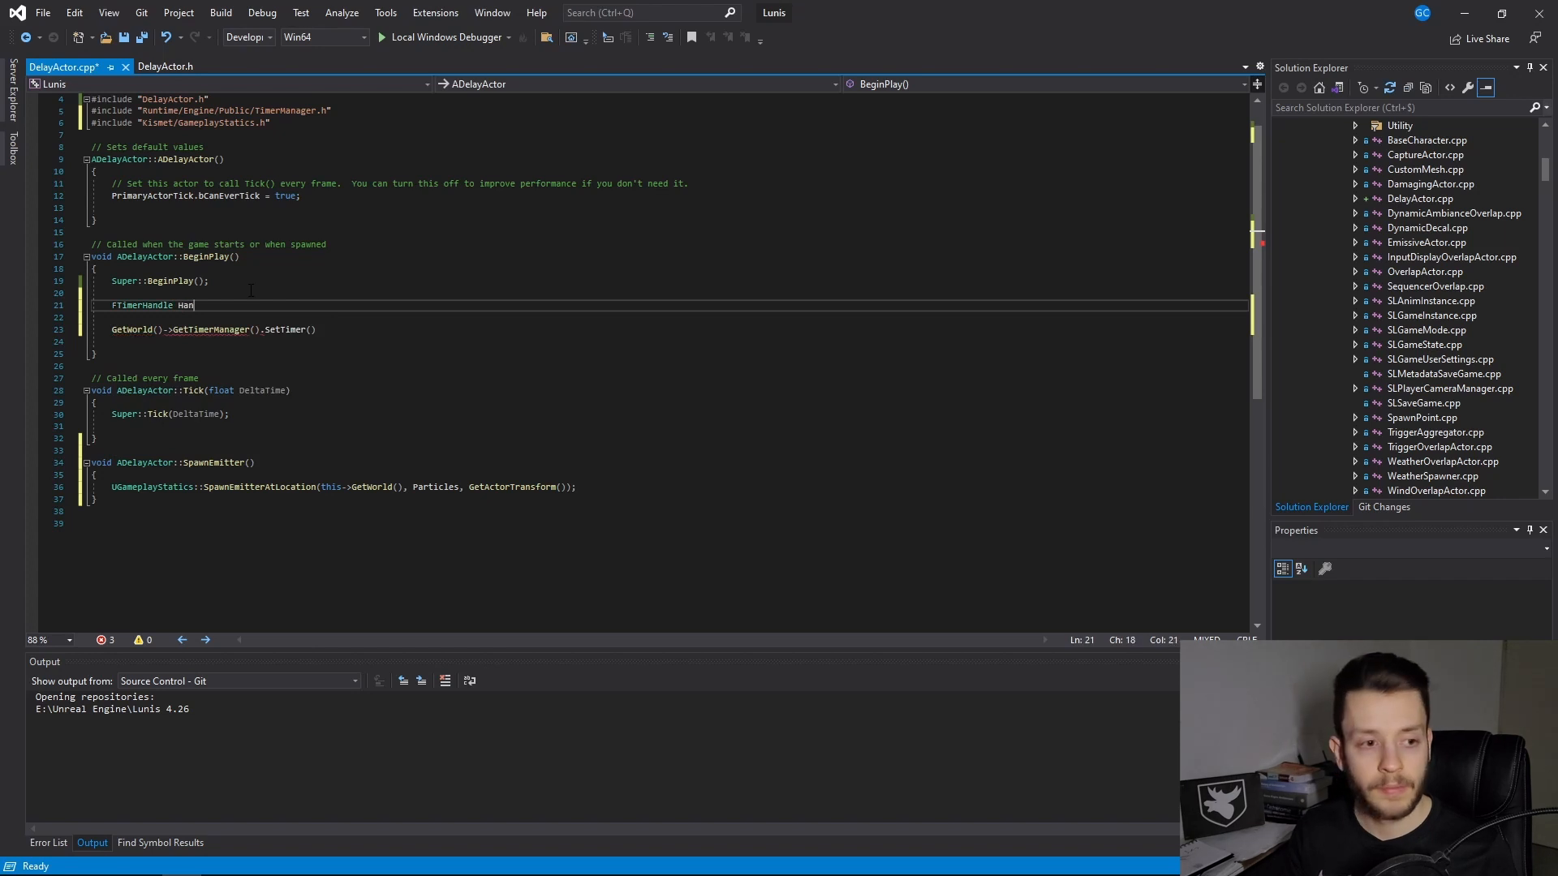
type("dle;")
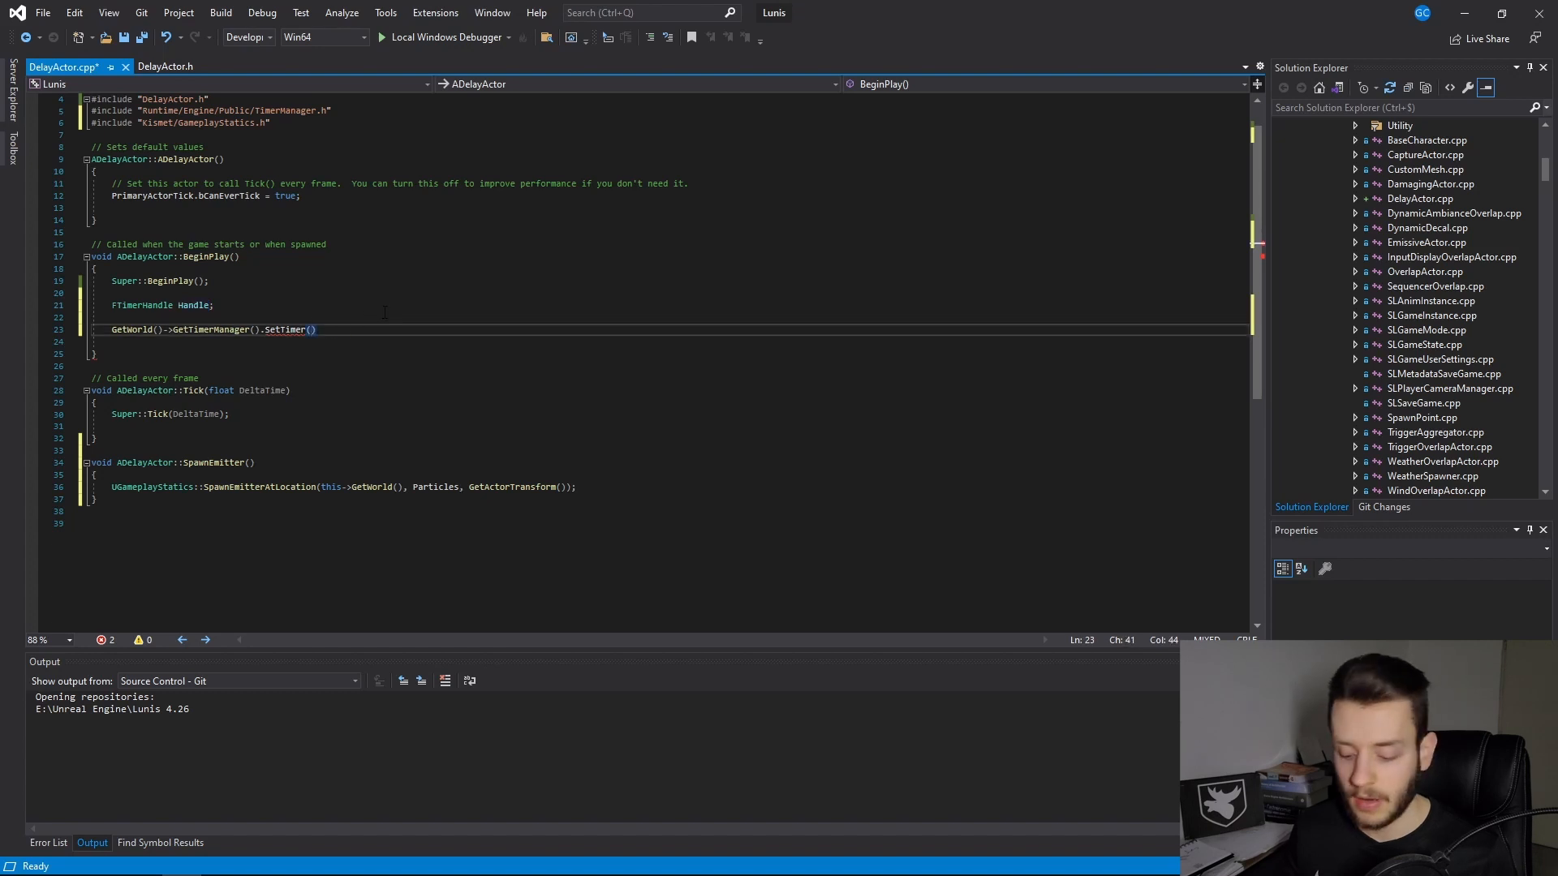
Step: Fill SetTimer with Handle, this, &ADelayActor::SpawnEmitter and a 5.f delay
type("Handle,")
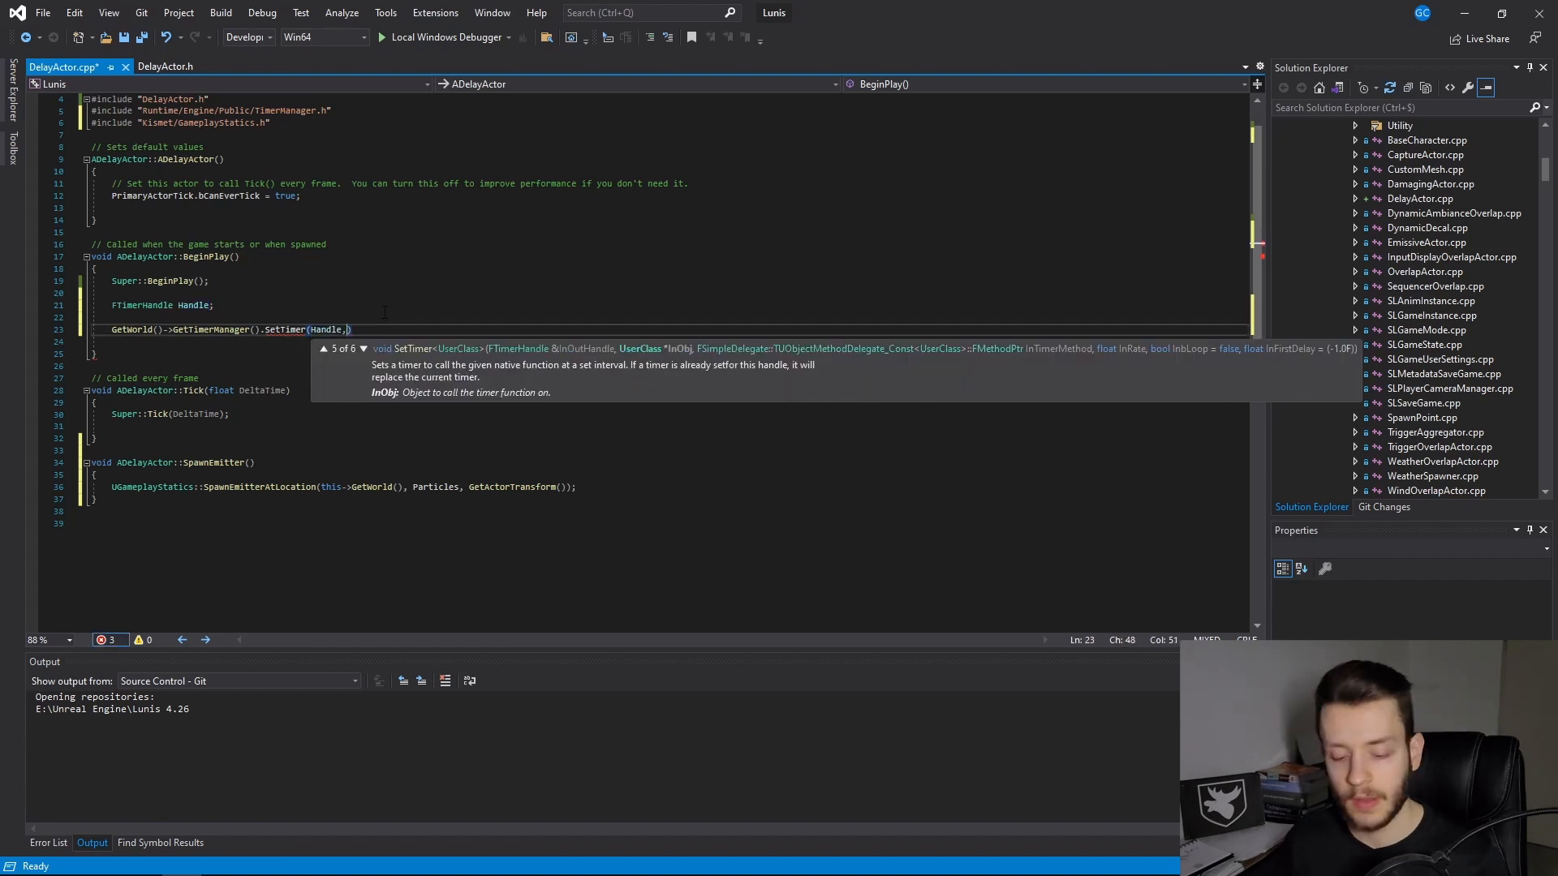
type("thi")
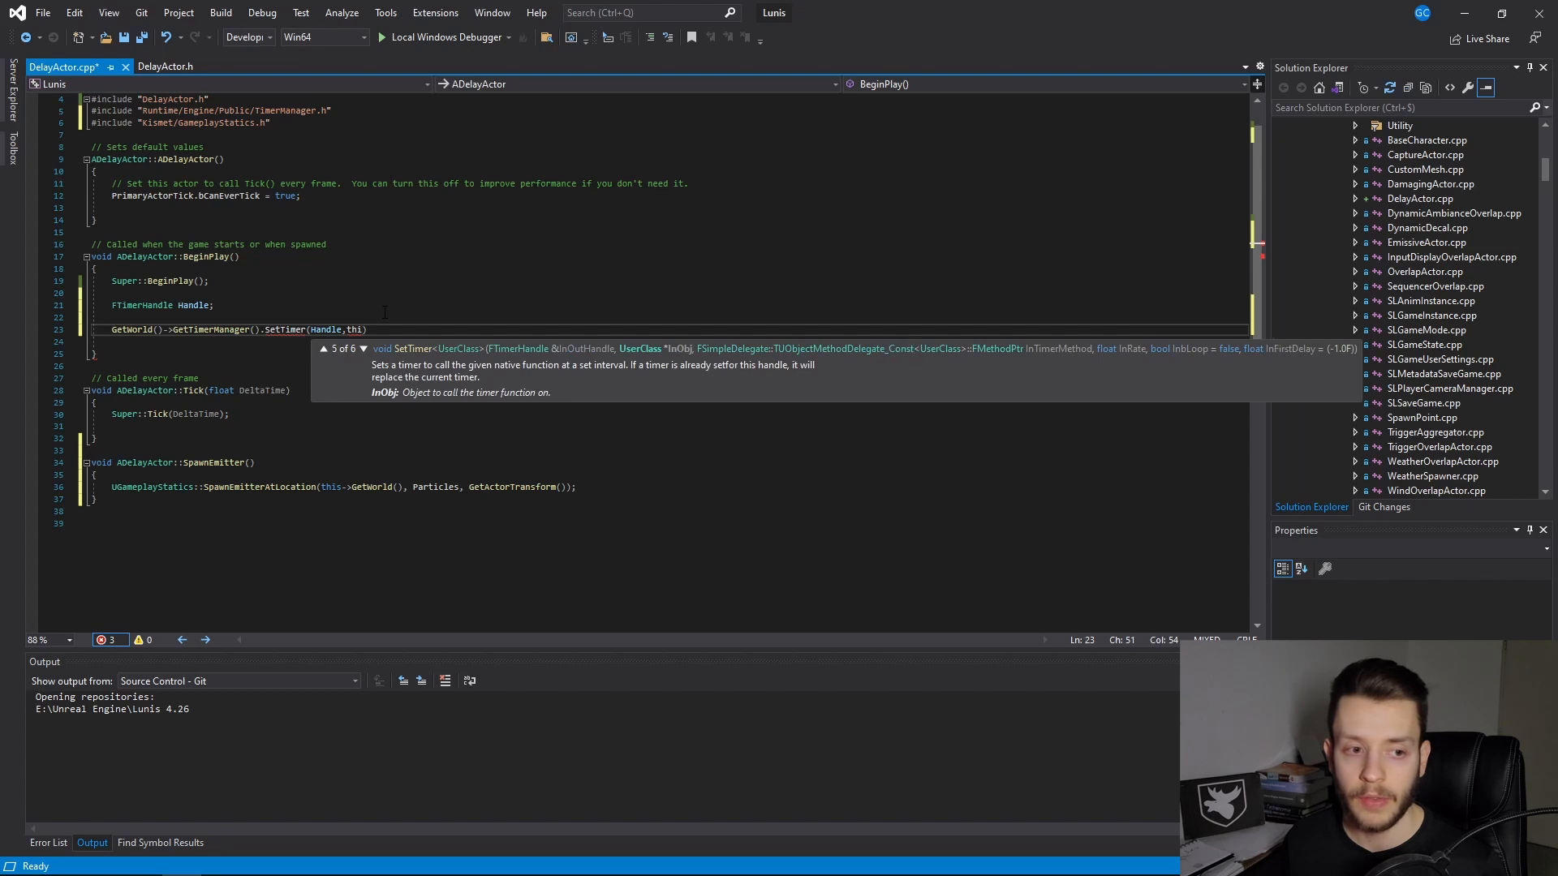
type("s")
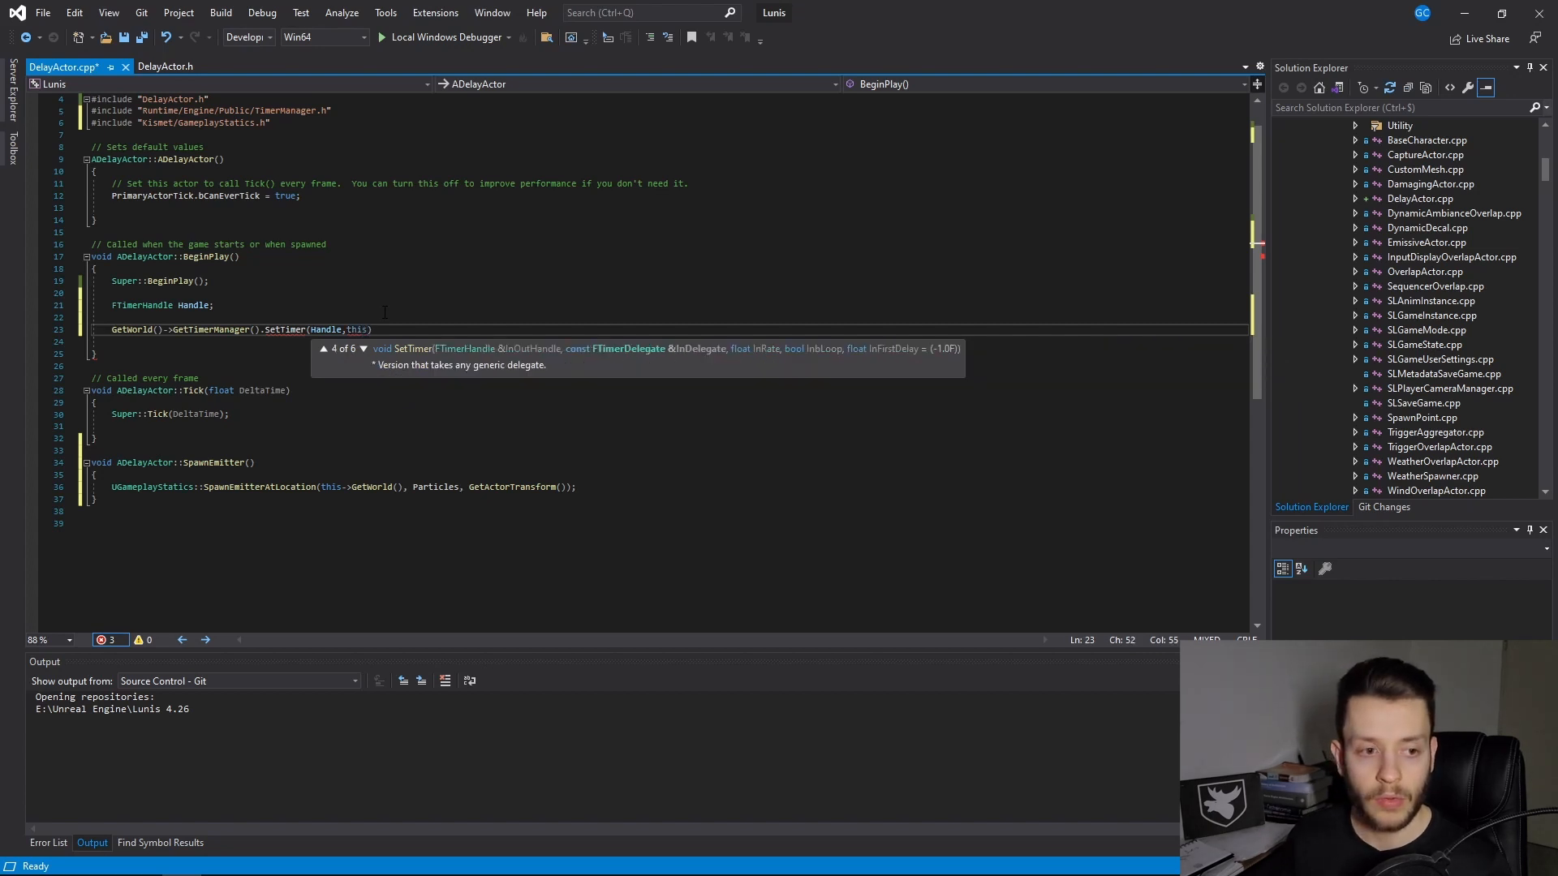
type(",")
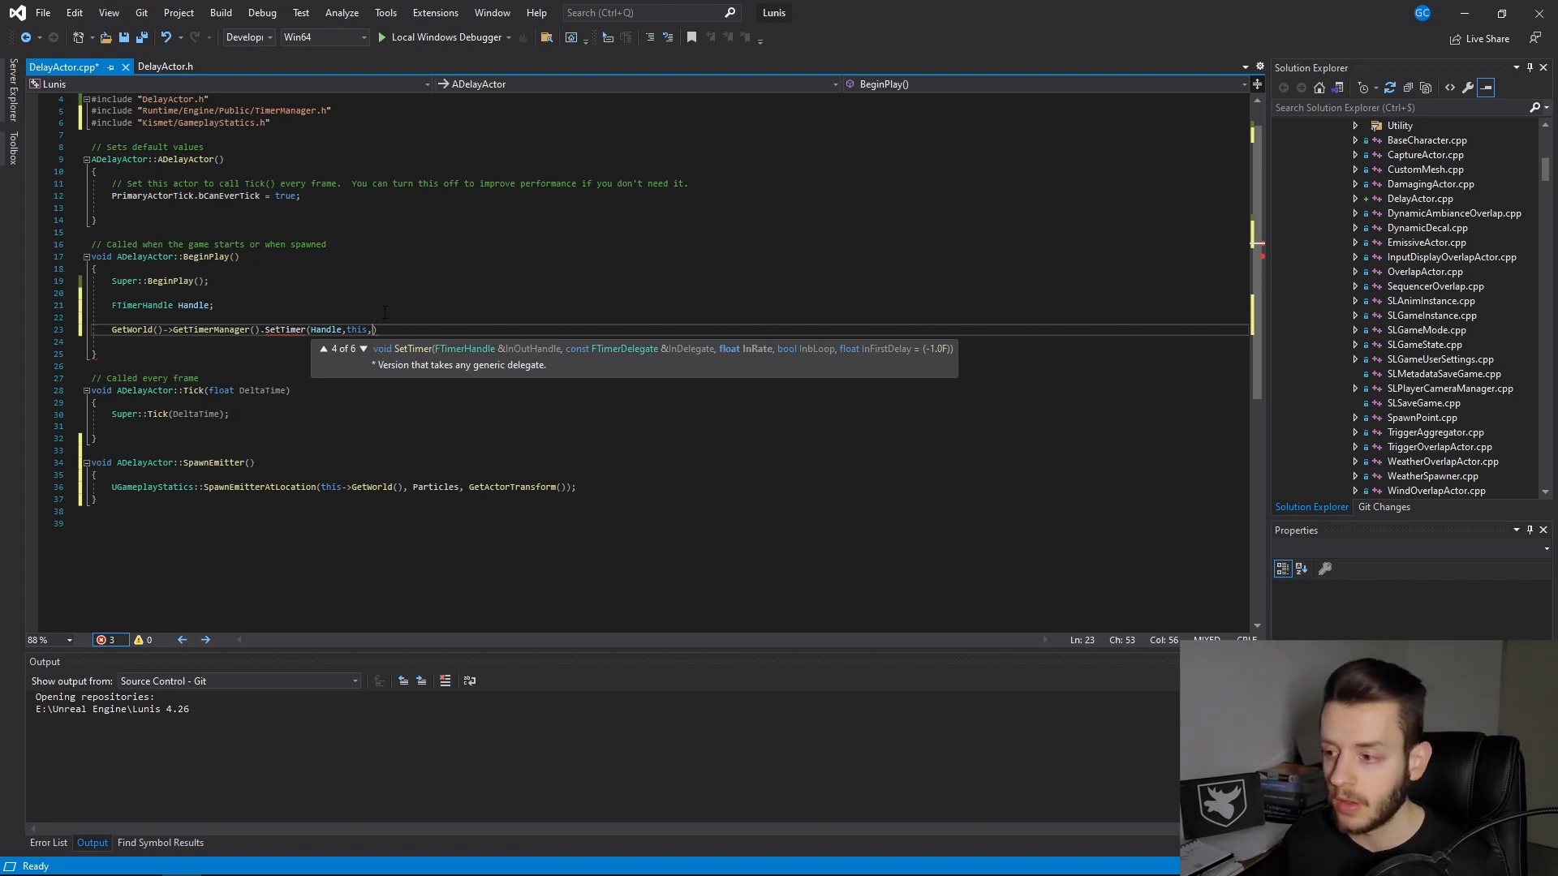
type("1")
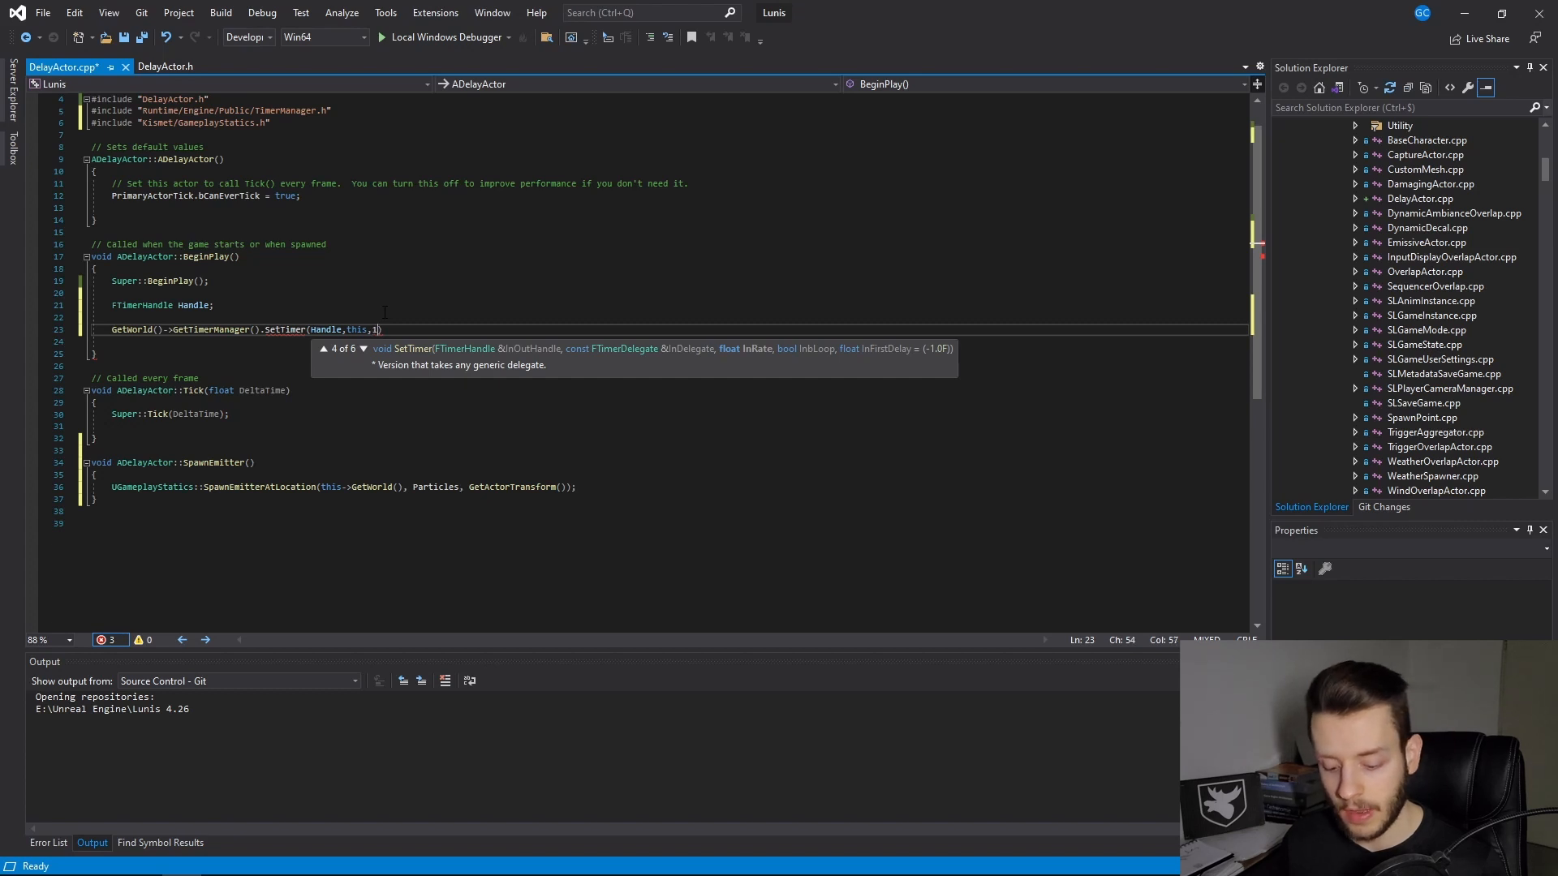
type("AD")
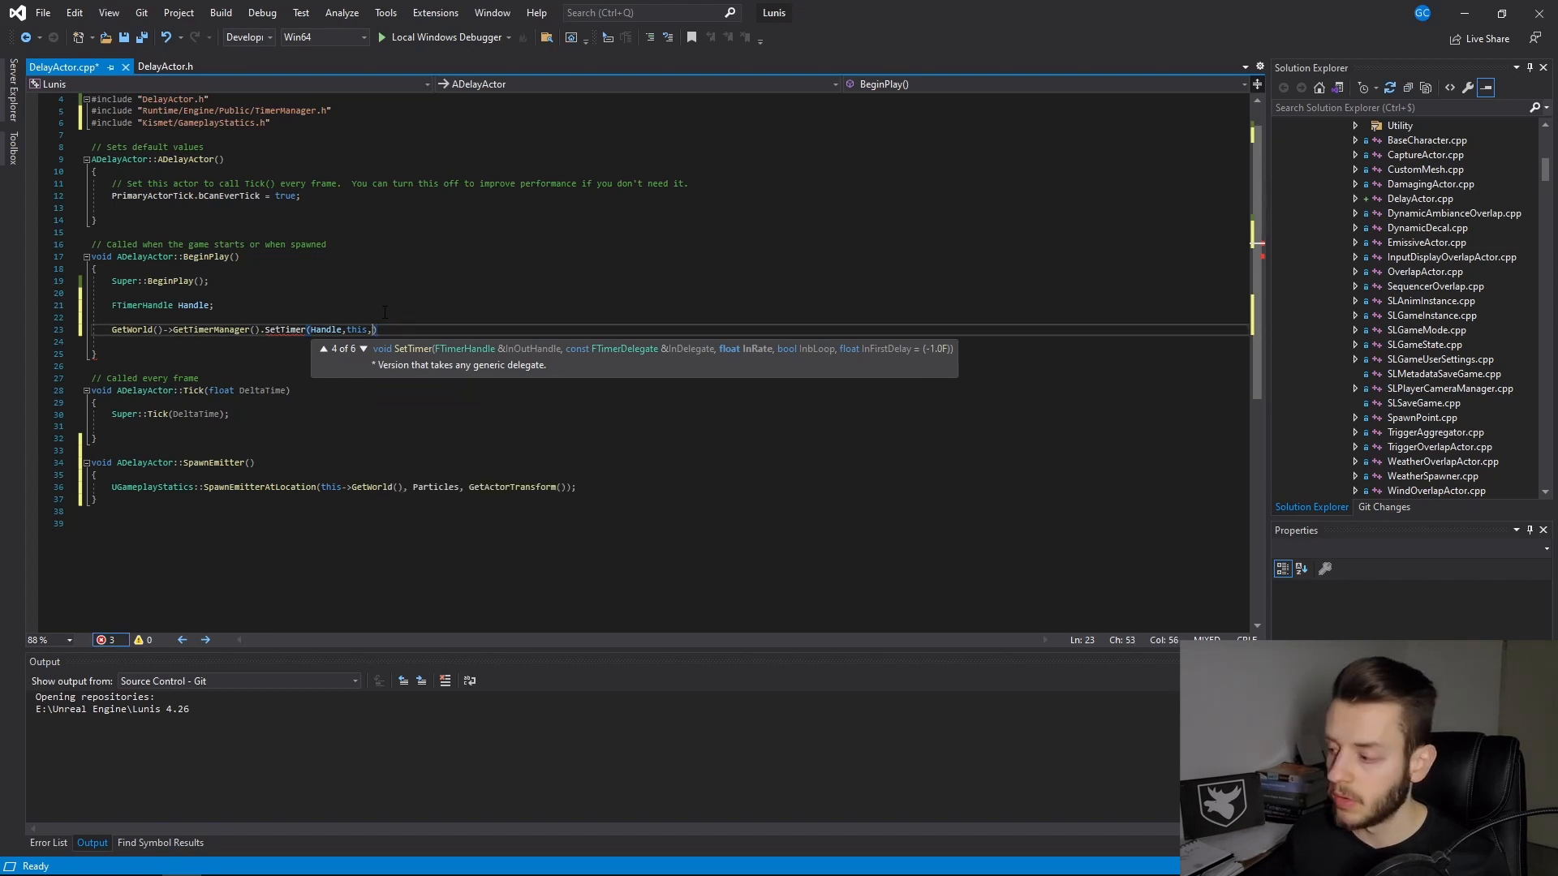
type("&A")
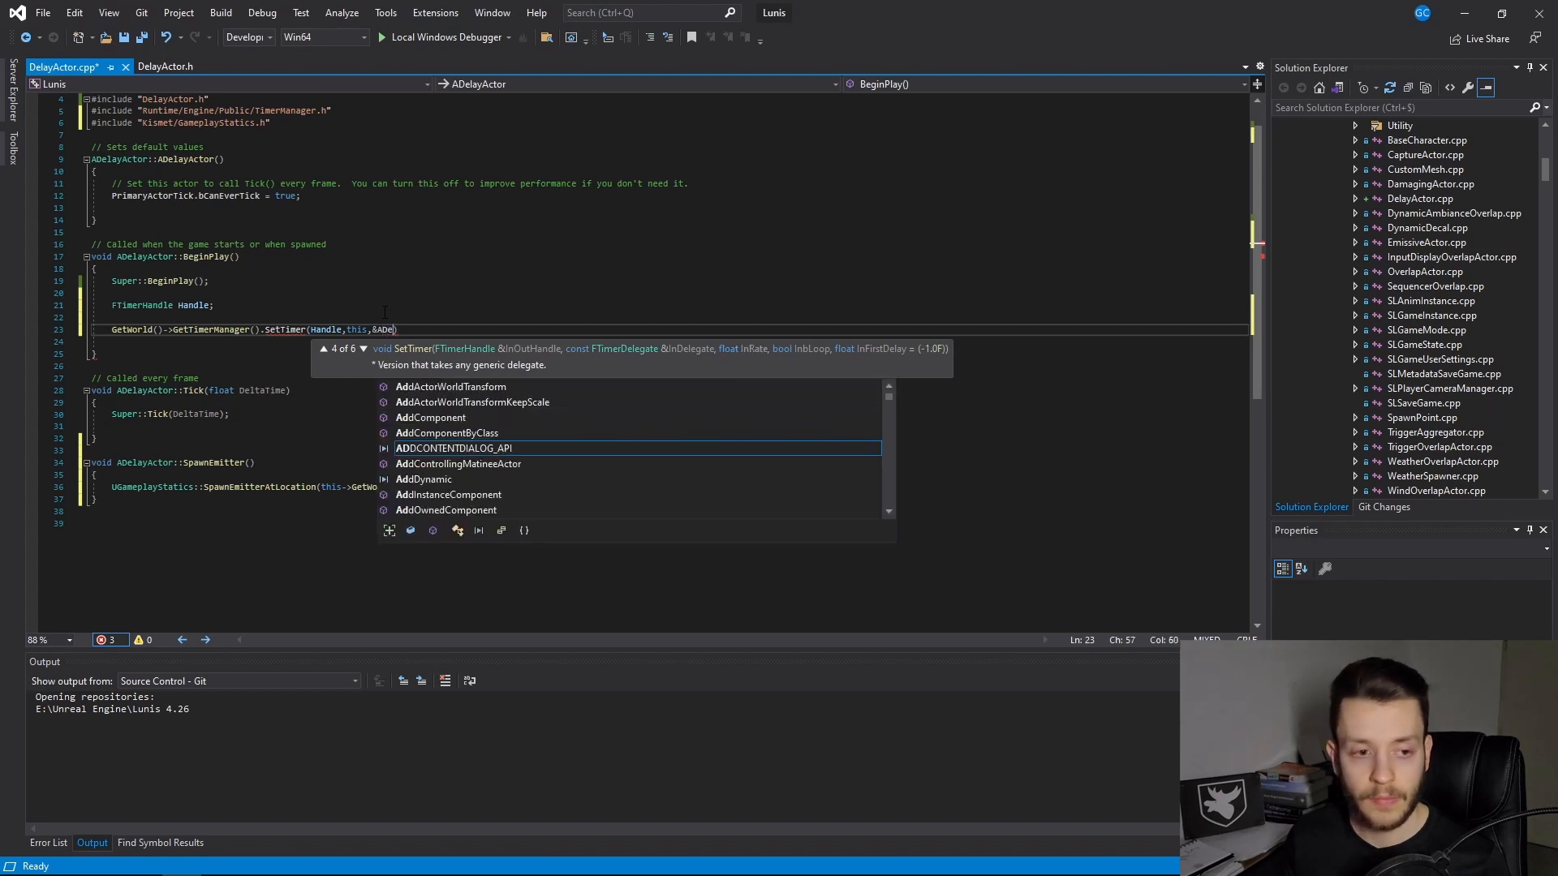
type("DelayActor)")
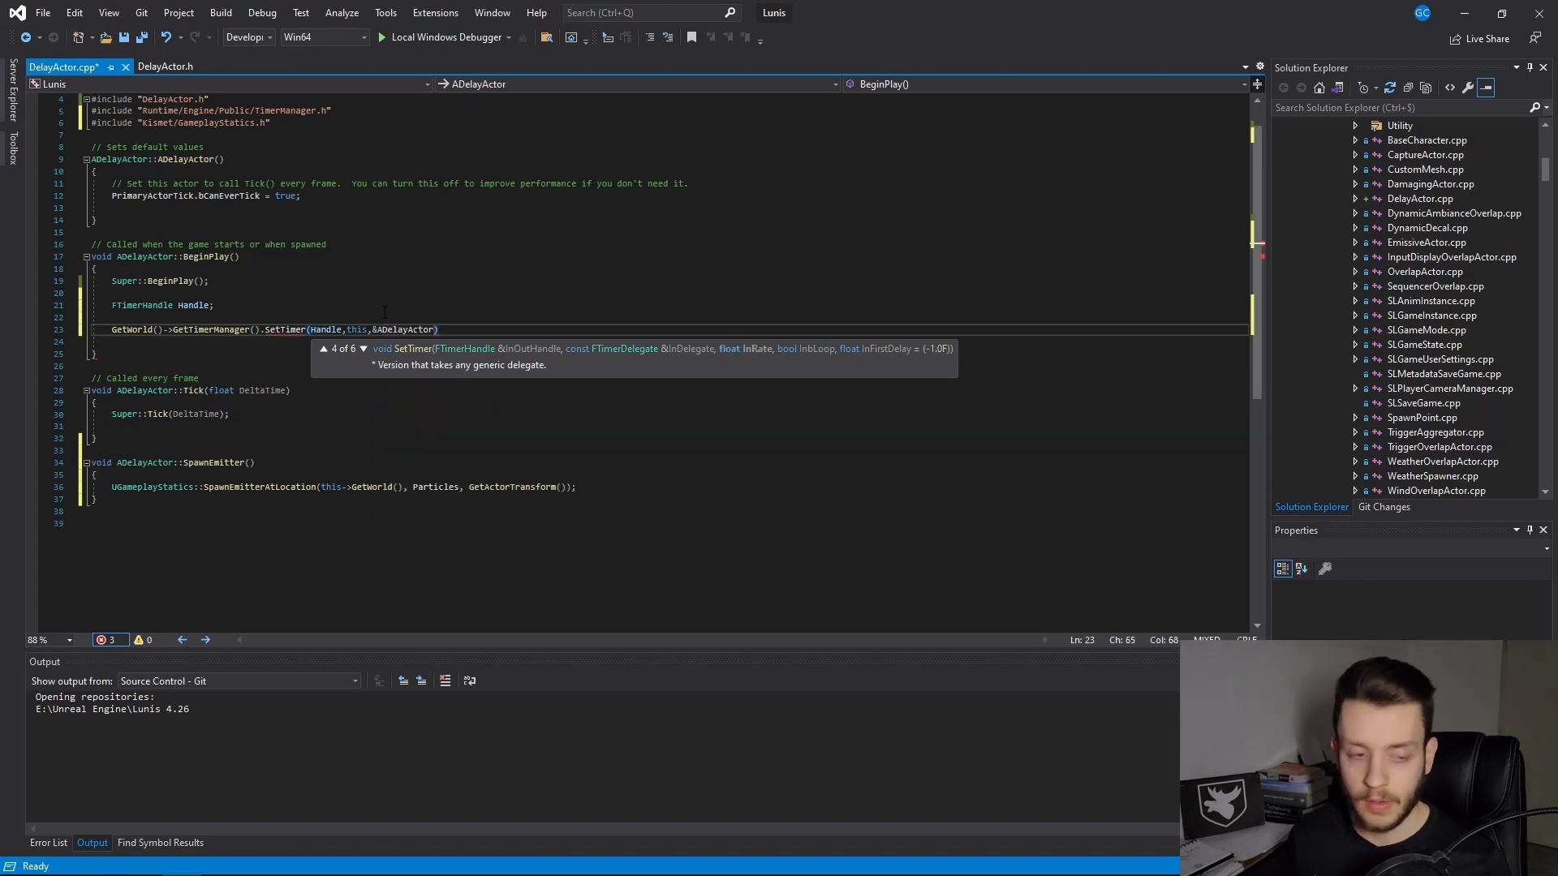
type("::SpawnEmitter")
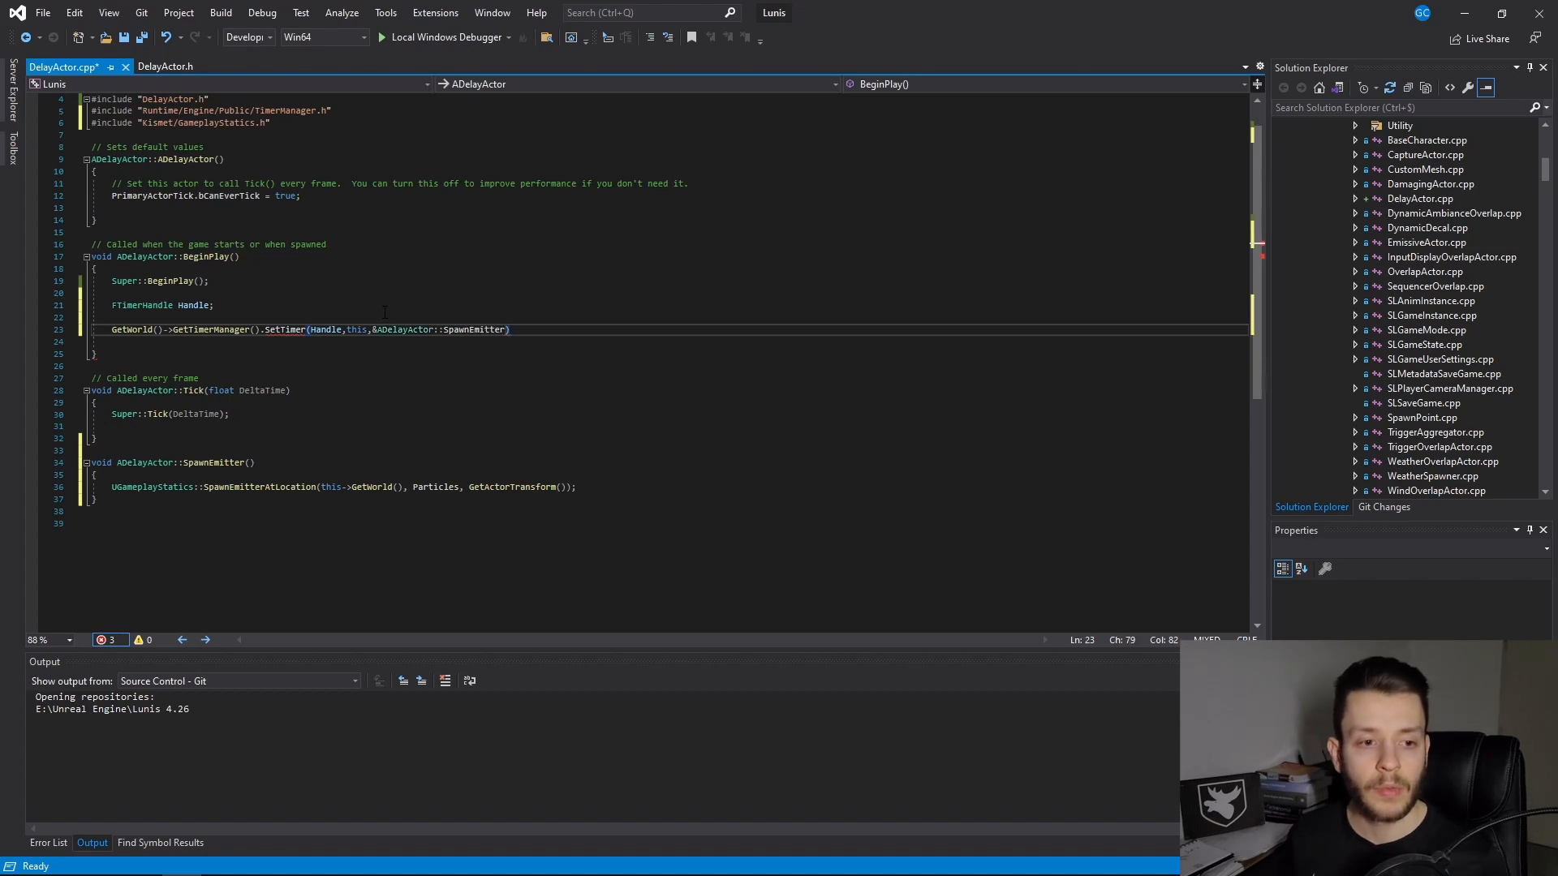
double_click(473, 330)
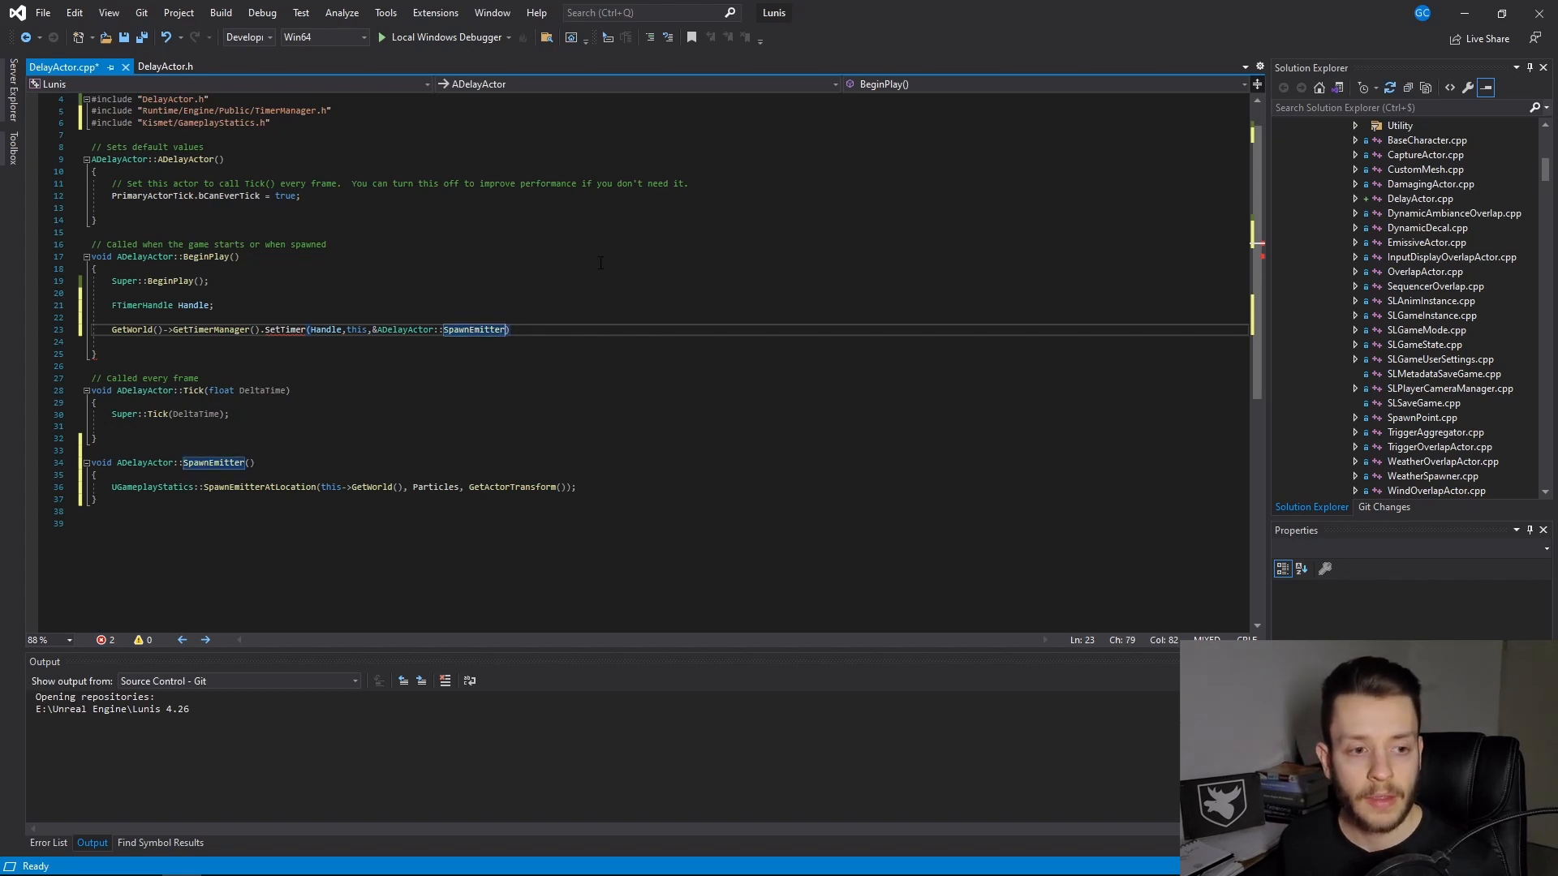
type(",")
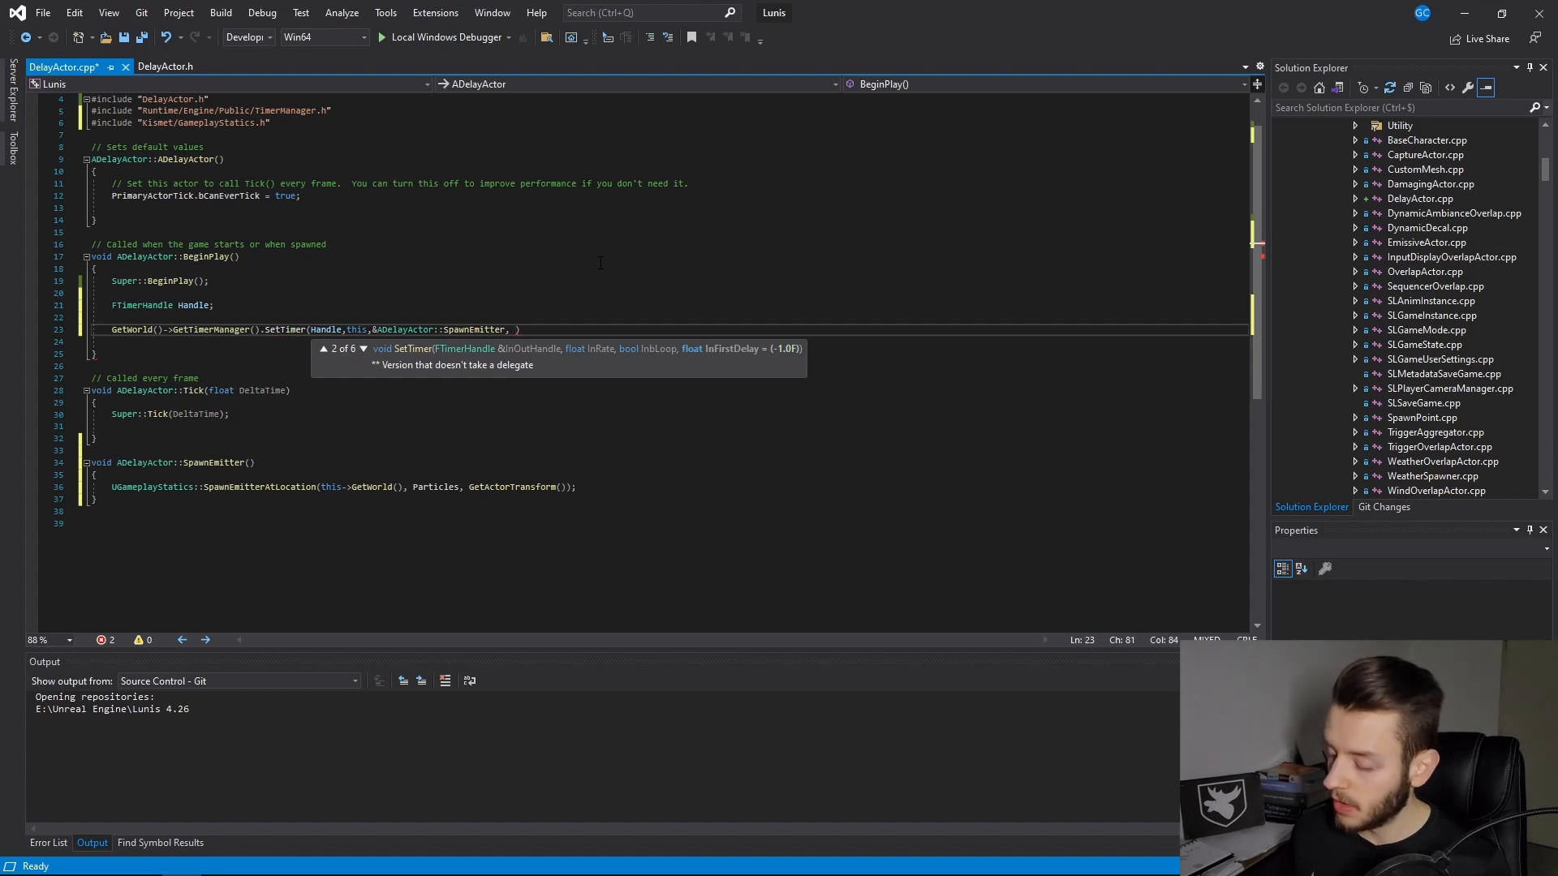
type("5.f")
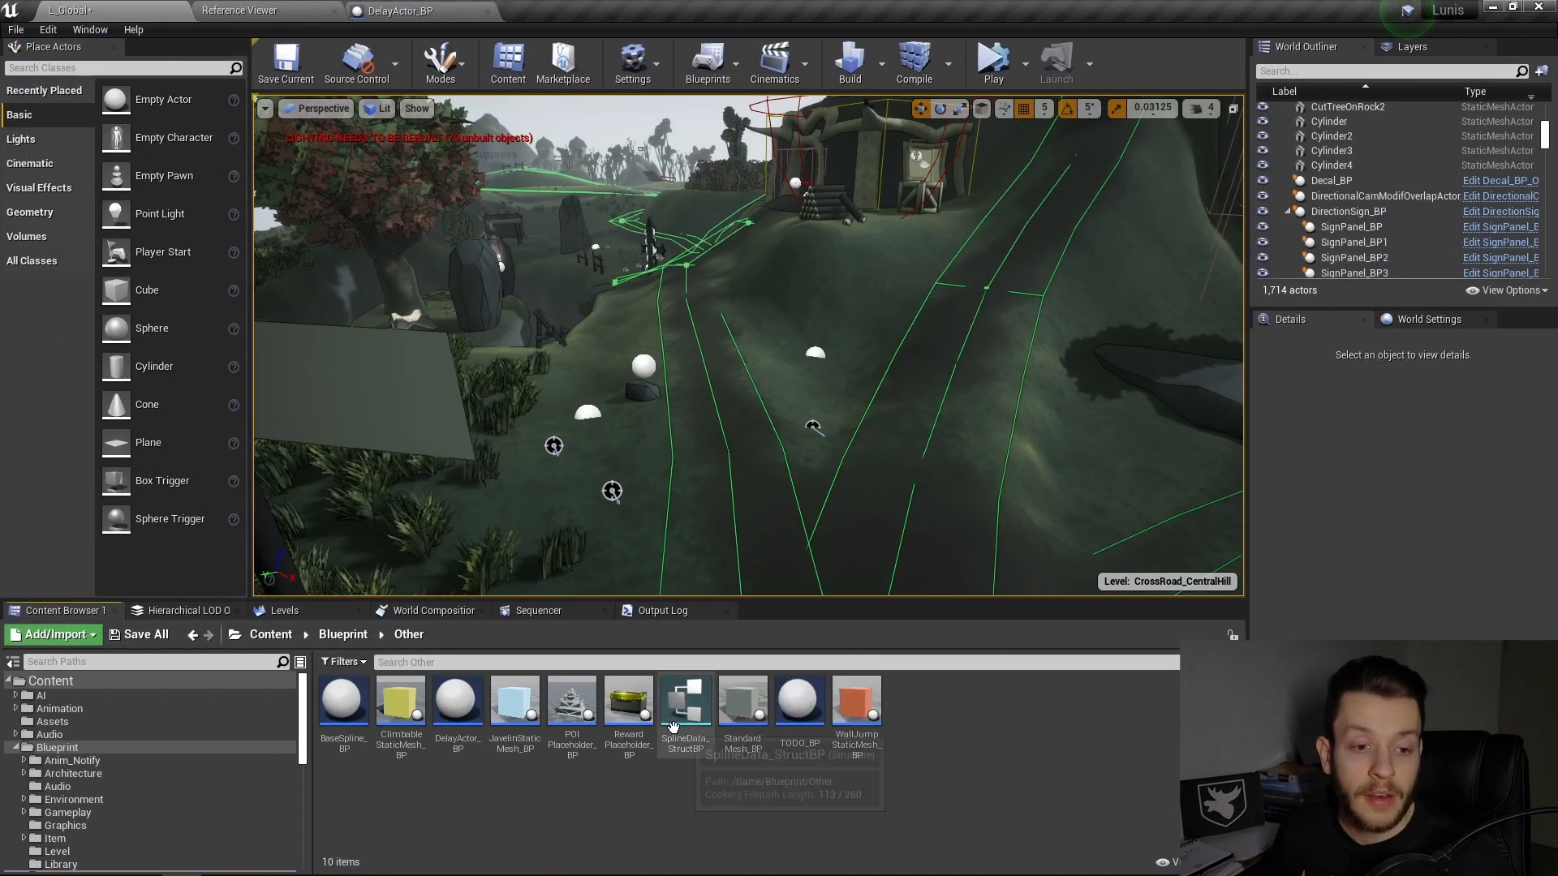
mouse_move(458, 706)
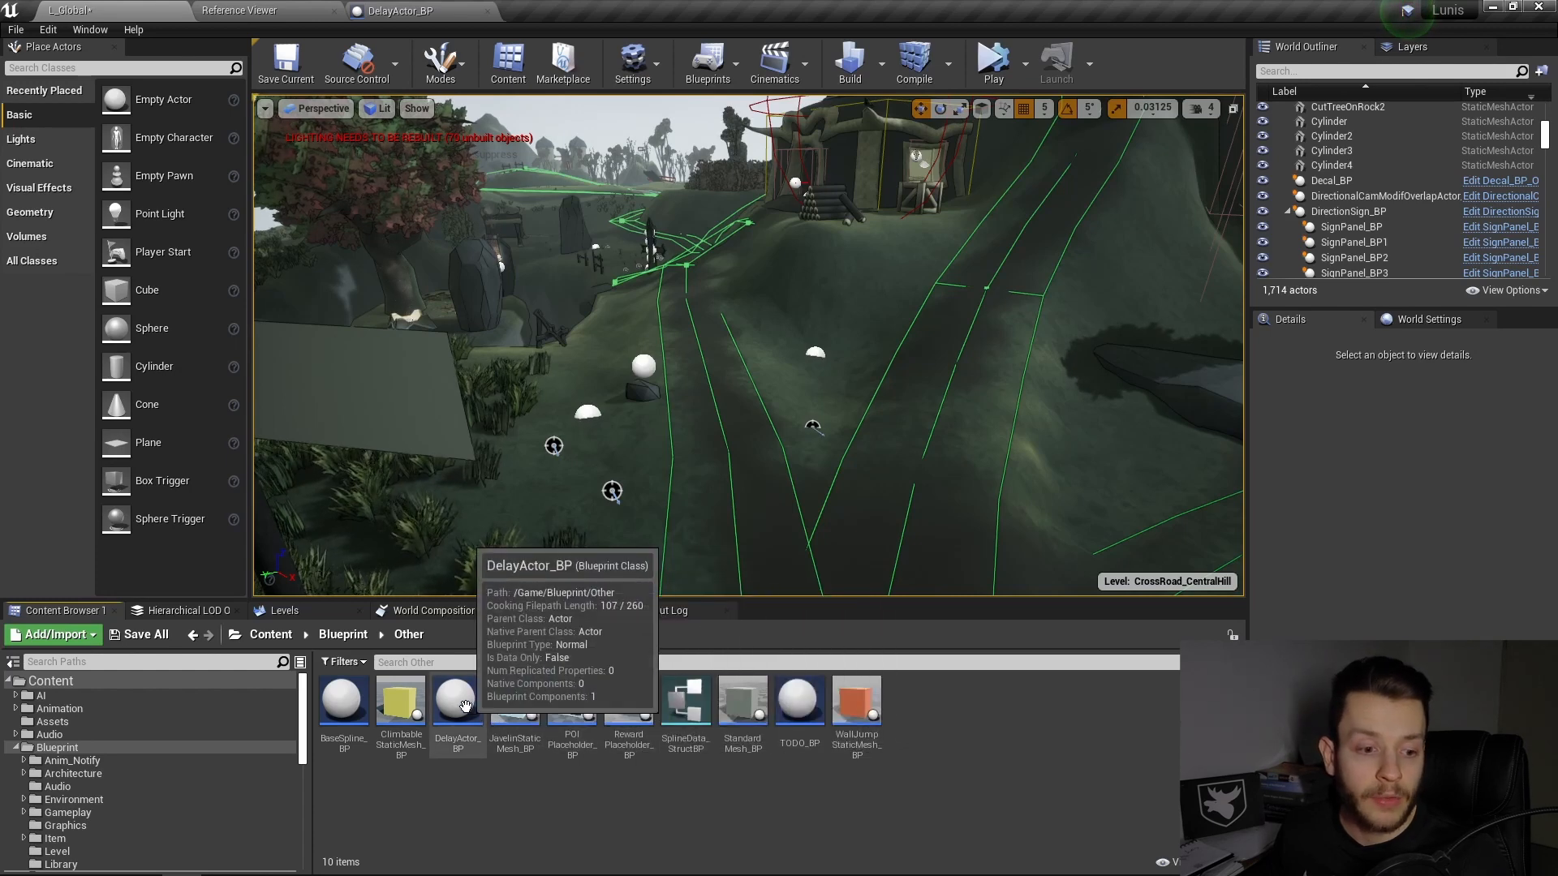
Step: Reparent DelayActor_BP from Actor to the C++ DelayActor class in Class Settings
double_click(457, 702)
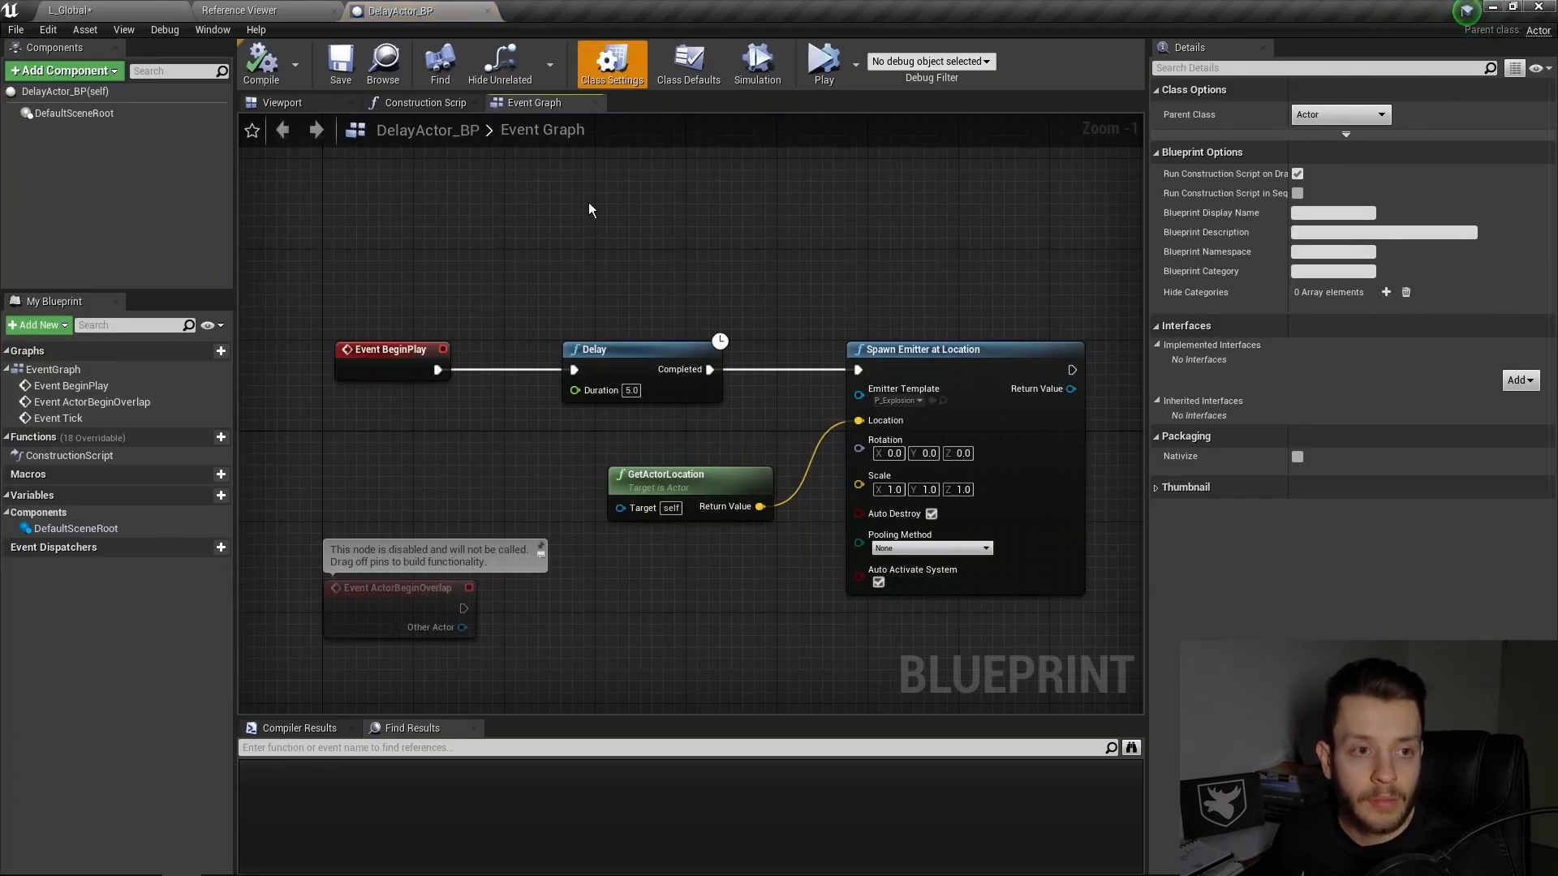
mouse_move(688, 64)
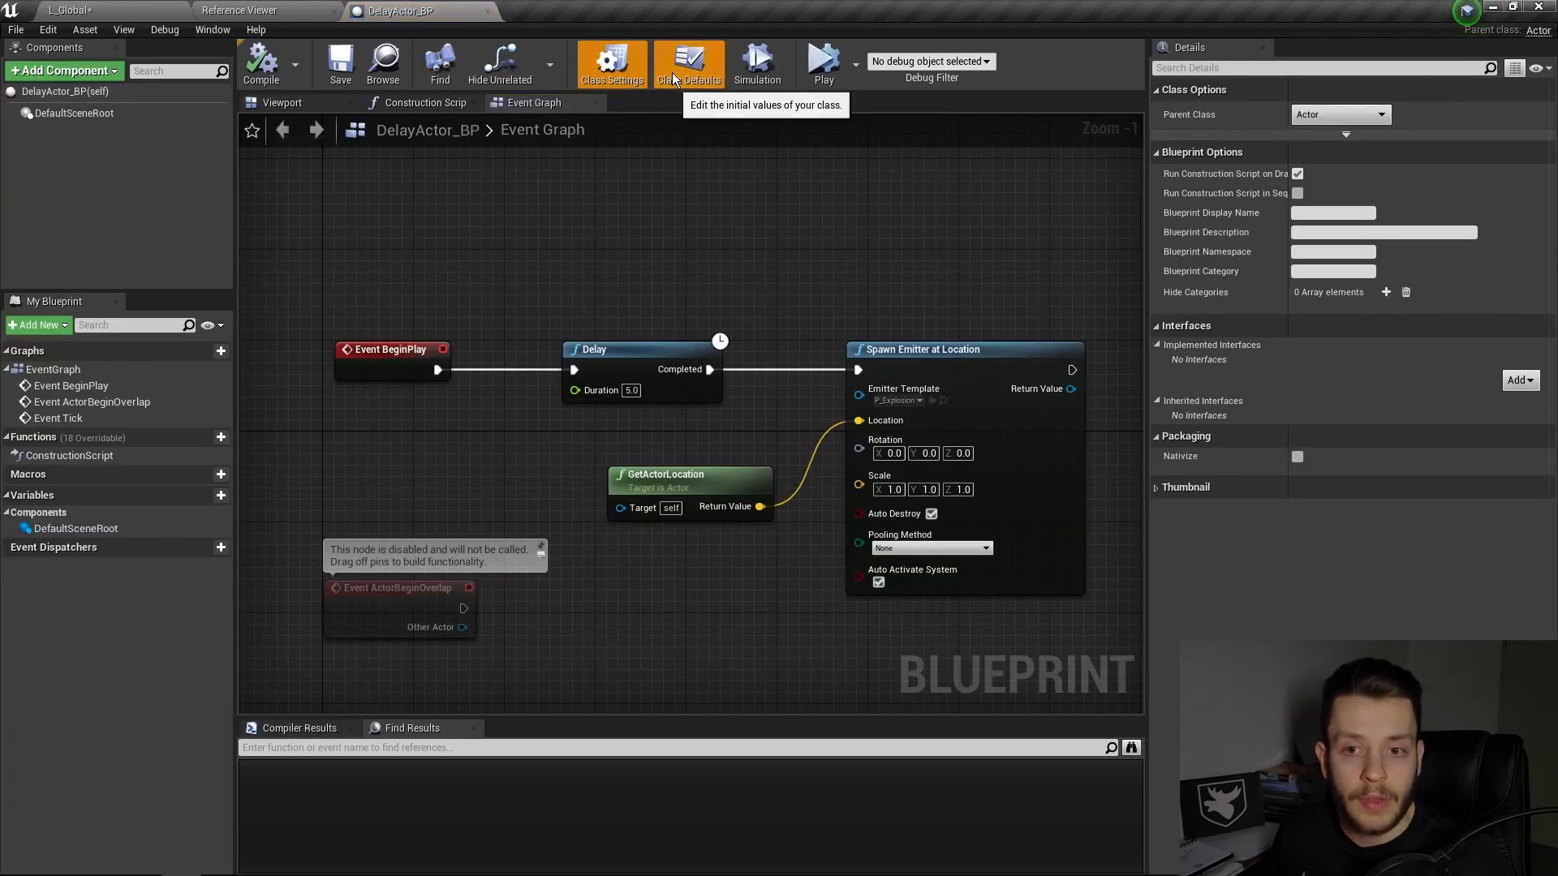
left_click(1369, 114)
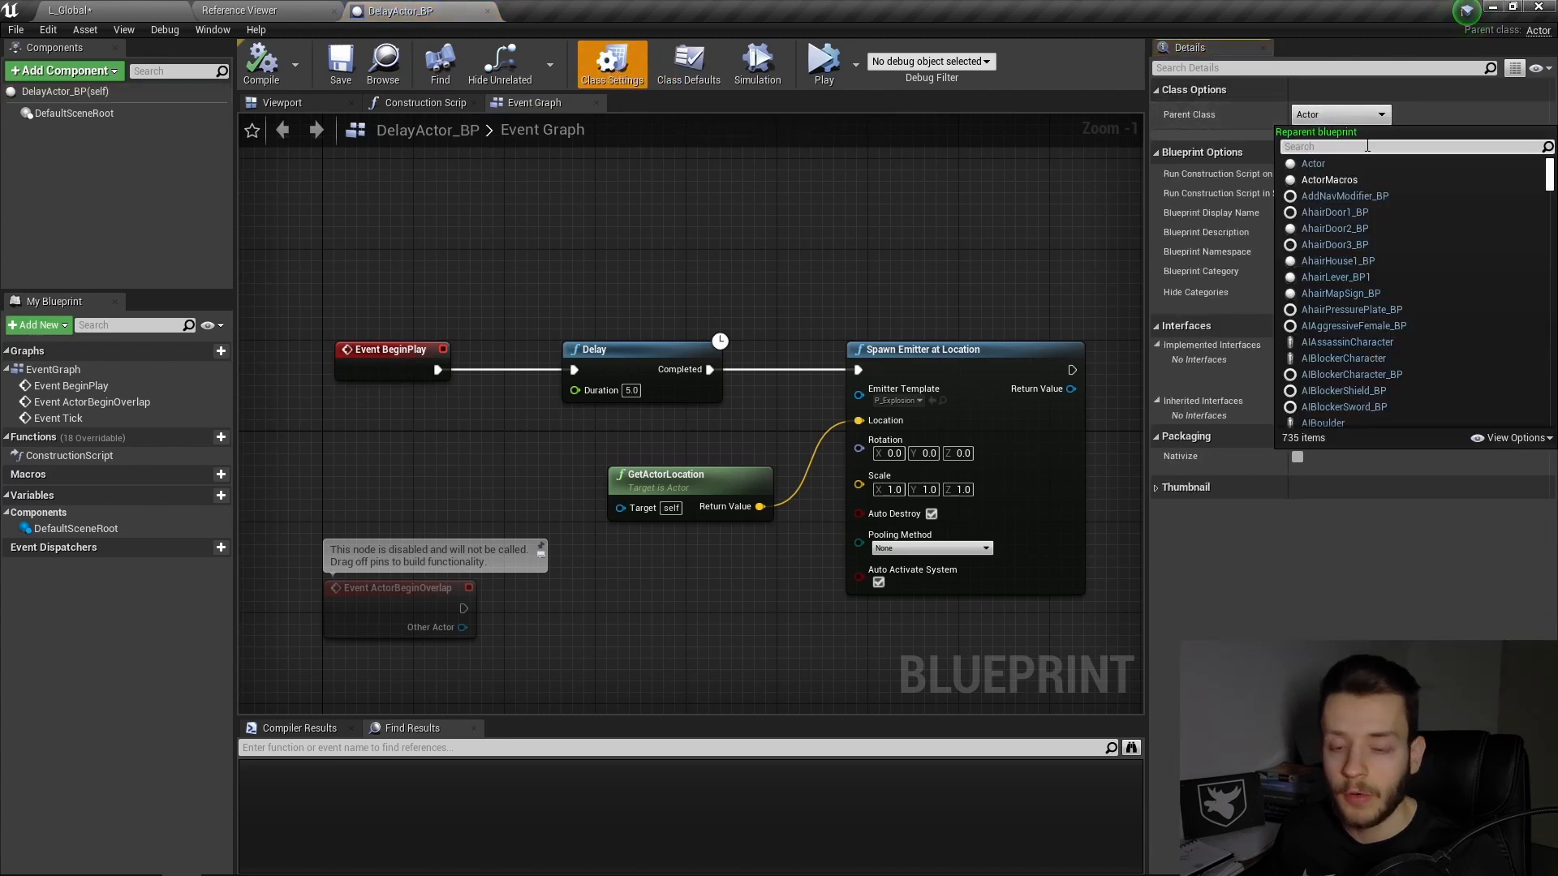
type("Delay")
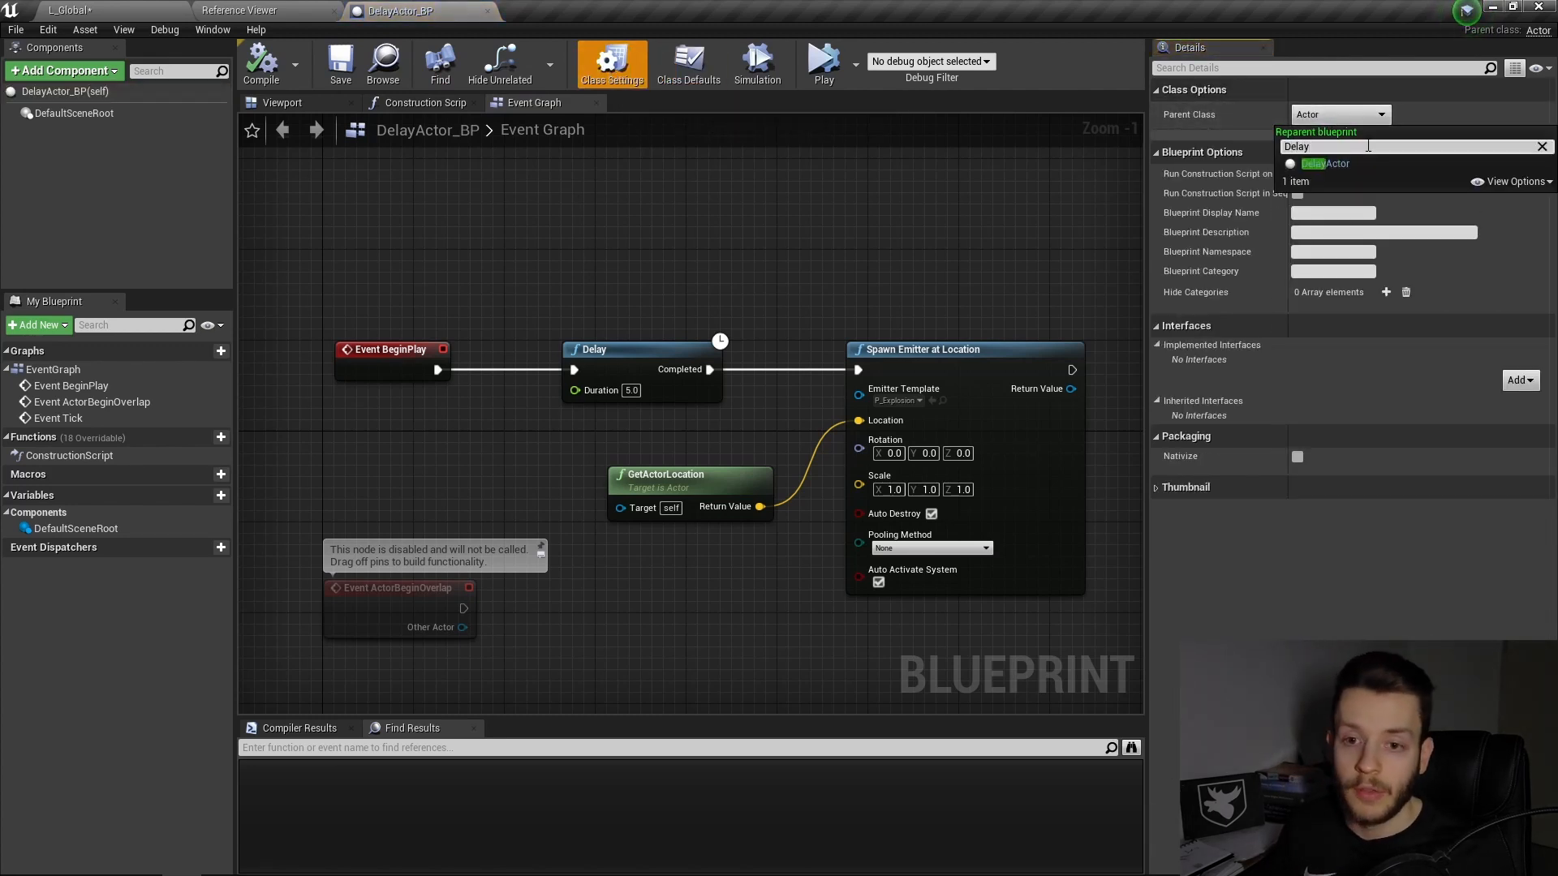
left_click(1326, 163)
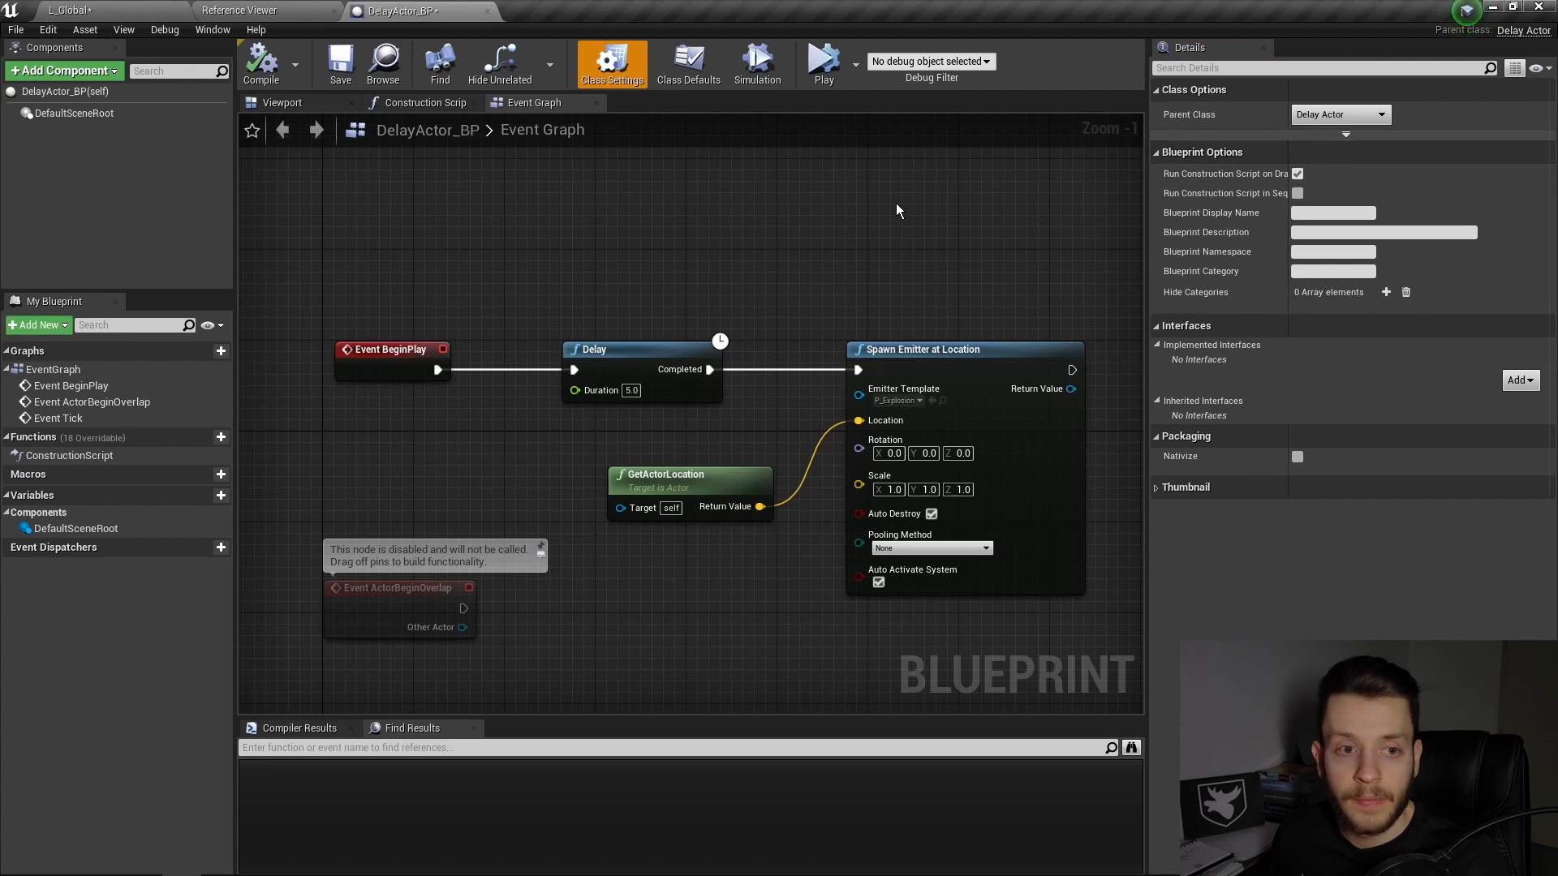
left_click(688, 61)
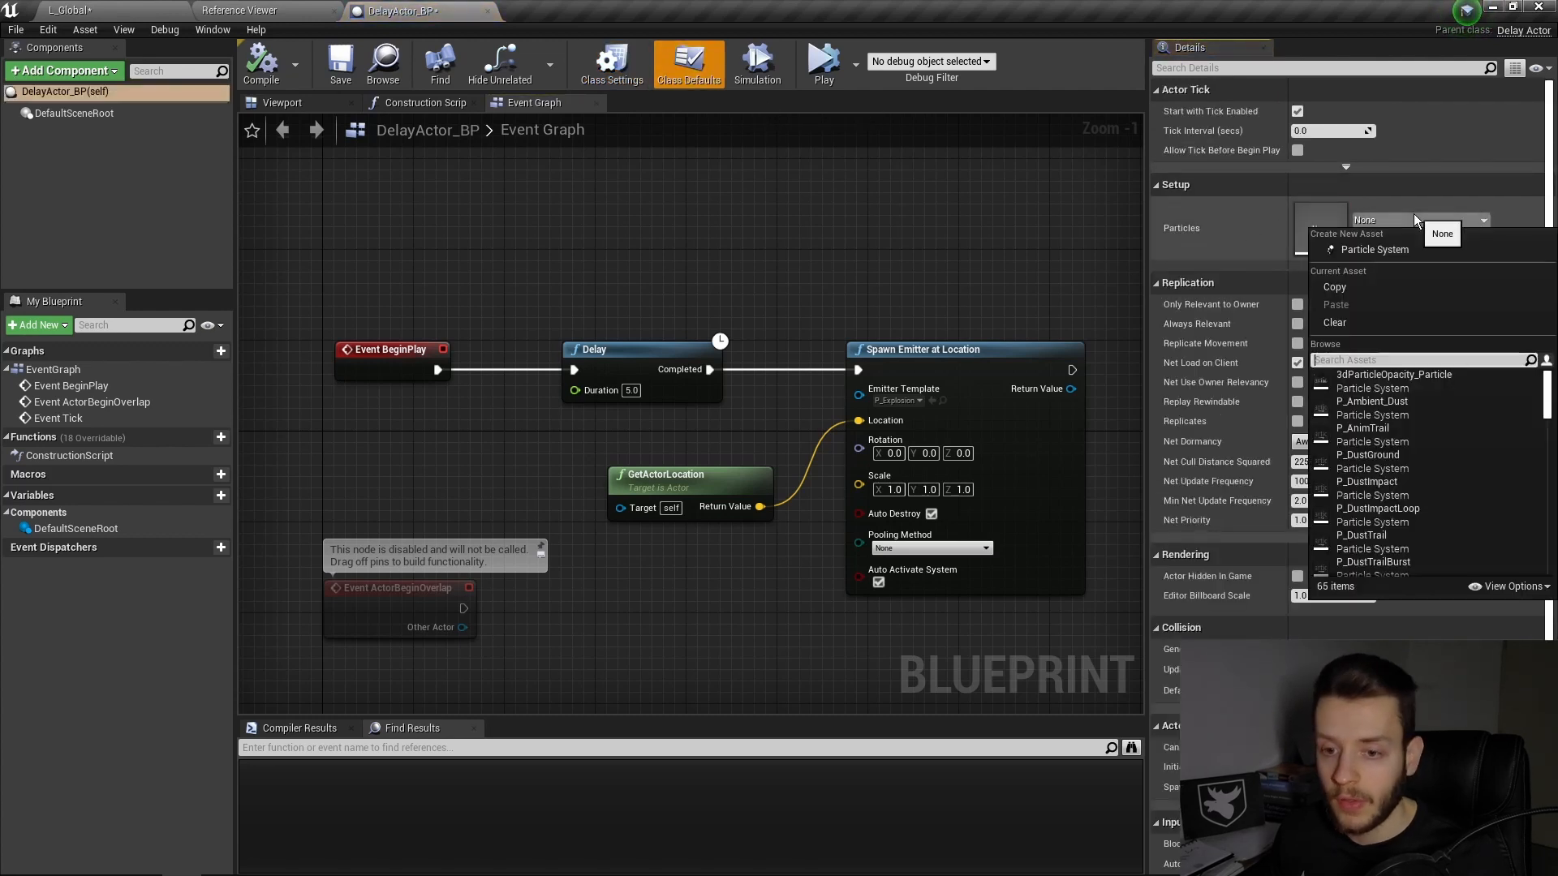
Step: Set DelayActor_BP's Particles default to P_Explosion
type("explos")
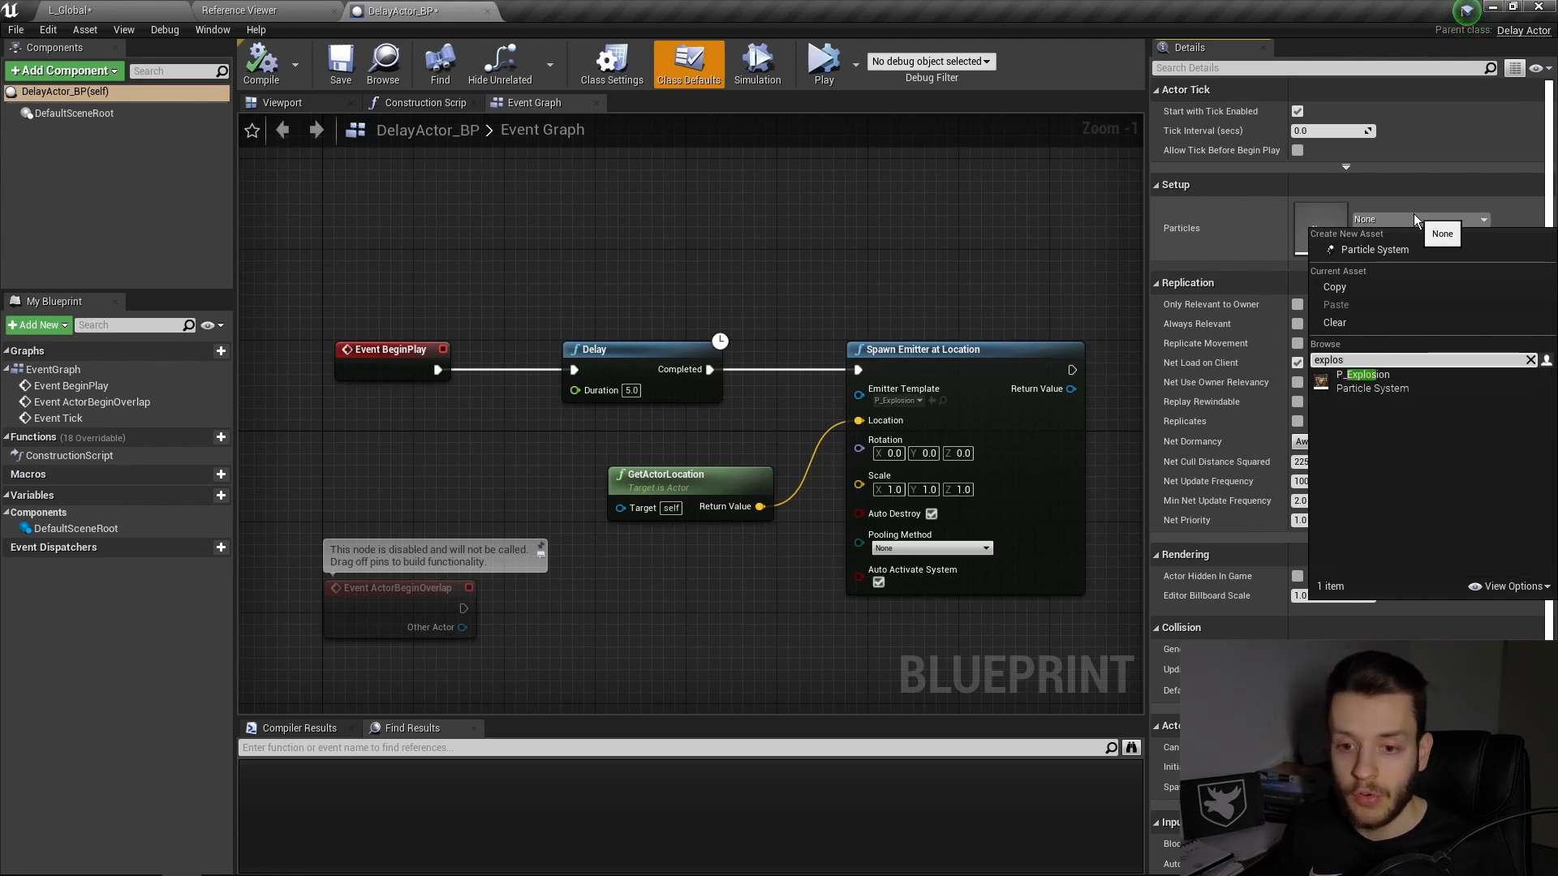
left_click(1362, 380)
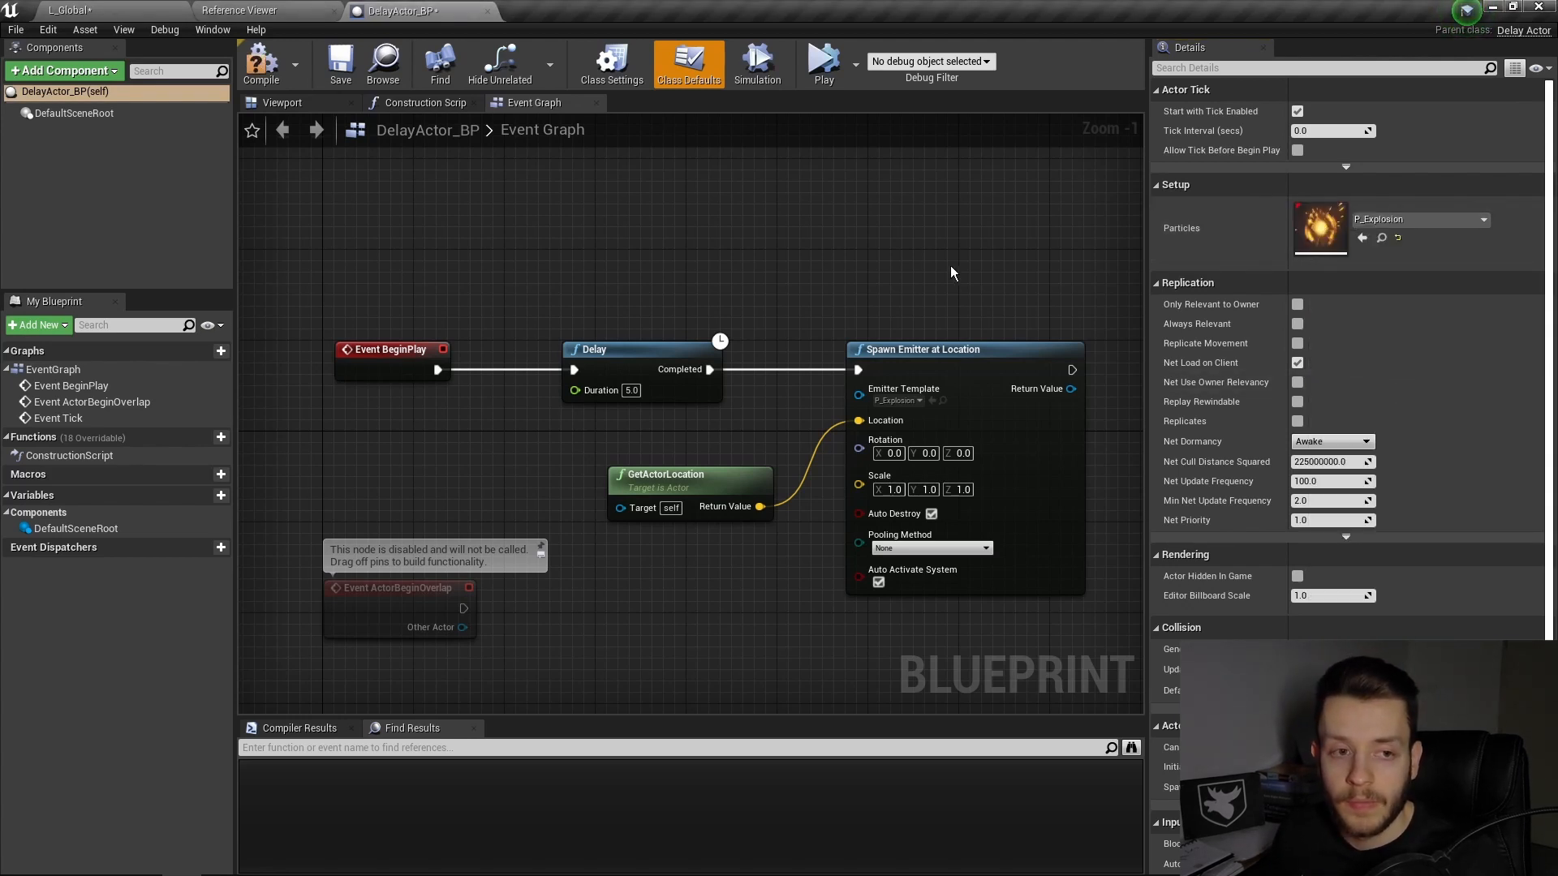
mouse_move(298, 98)
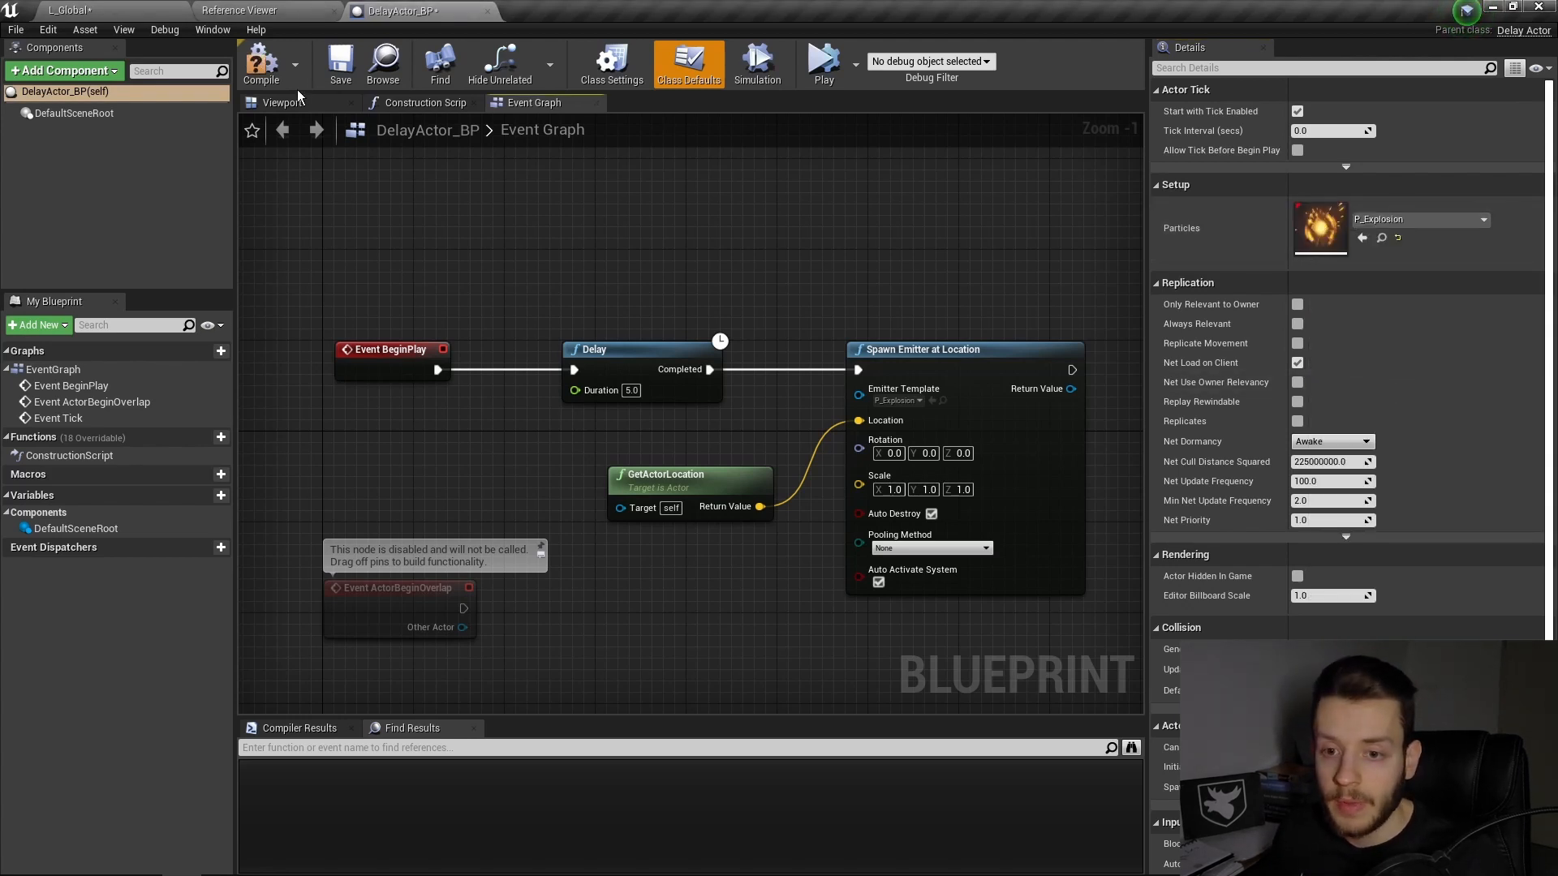
mouse_move(486, 220)
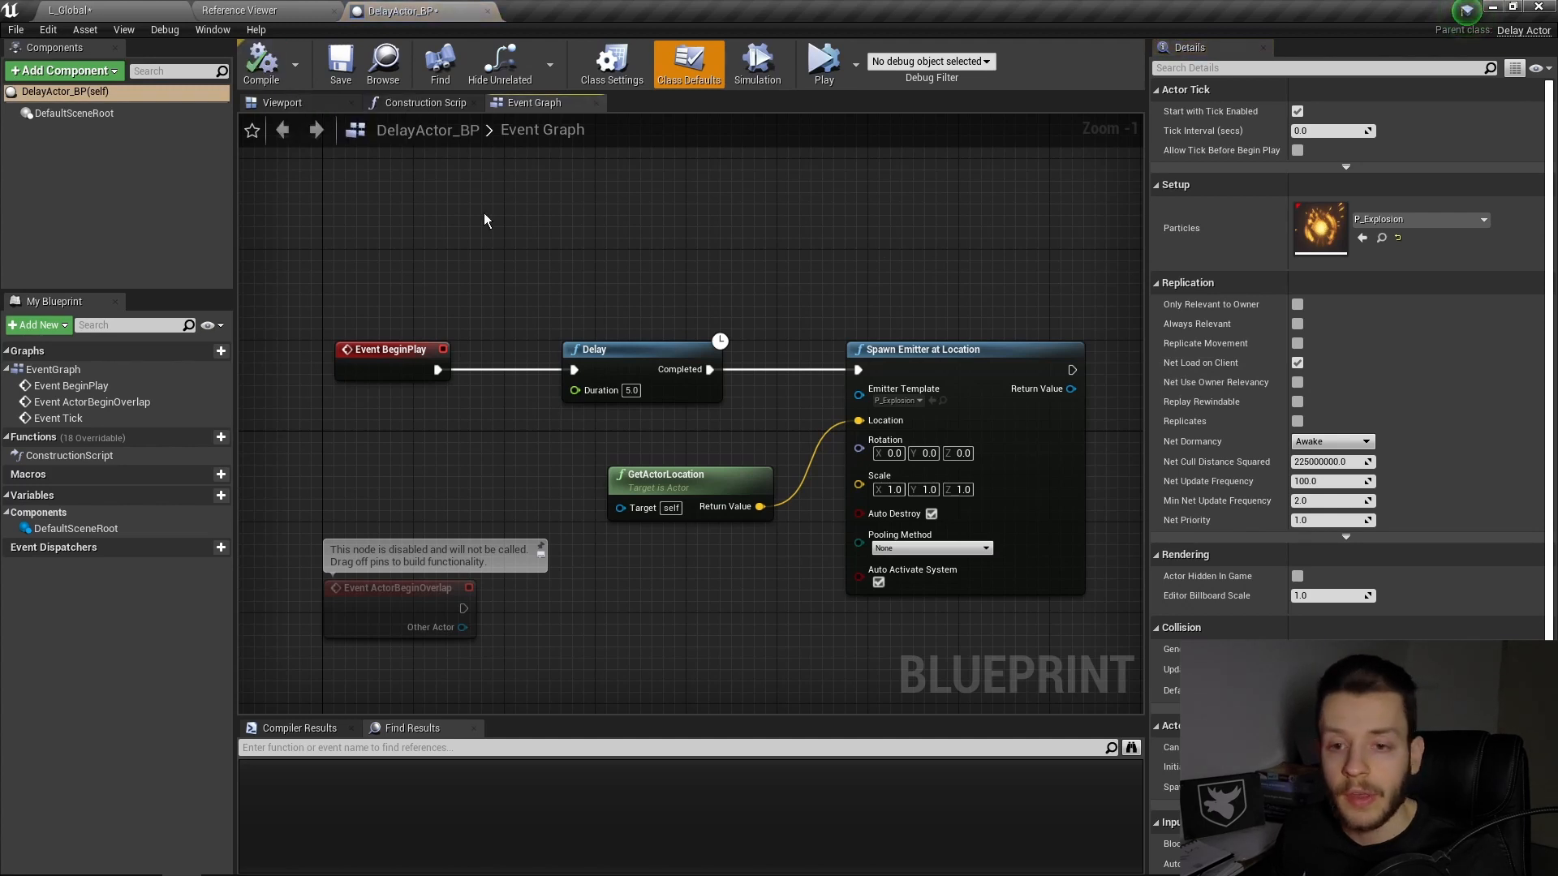
mouse_move(1038, 241)
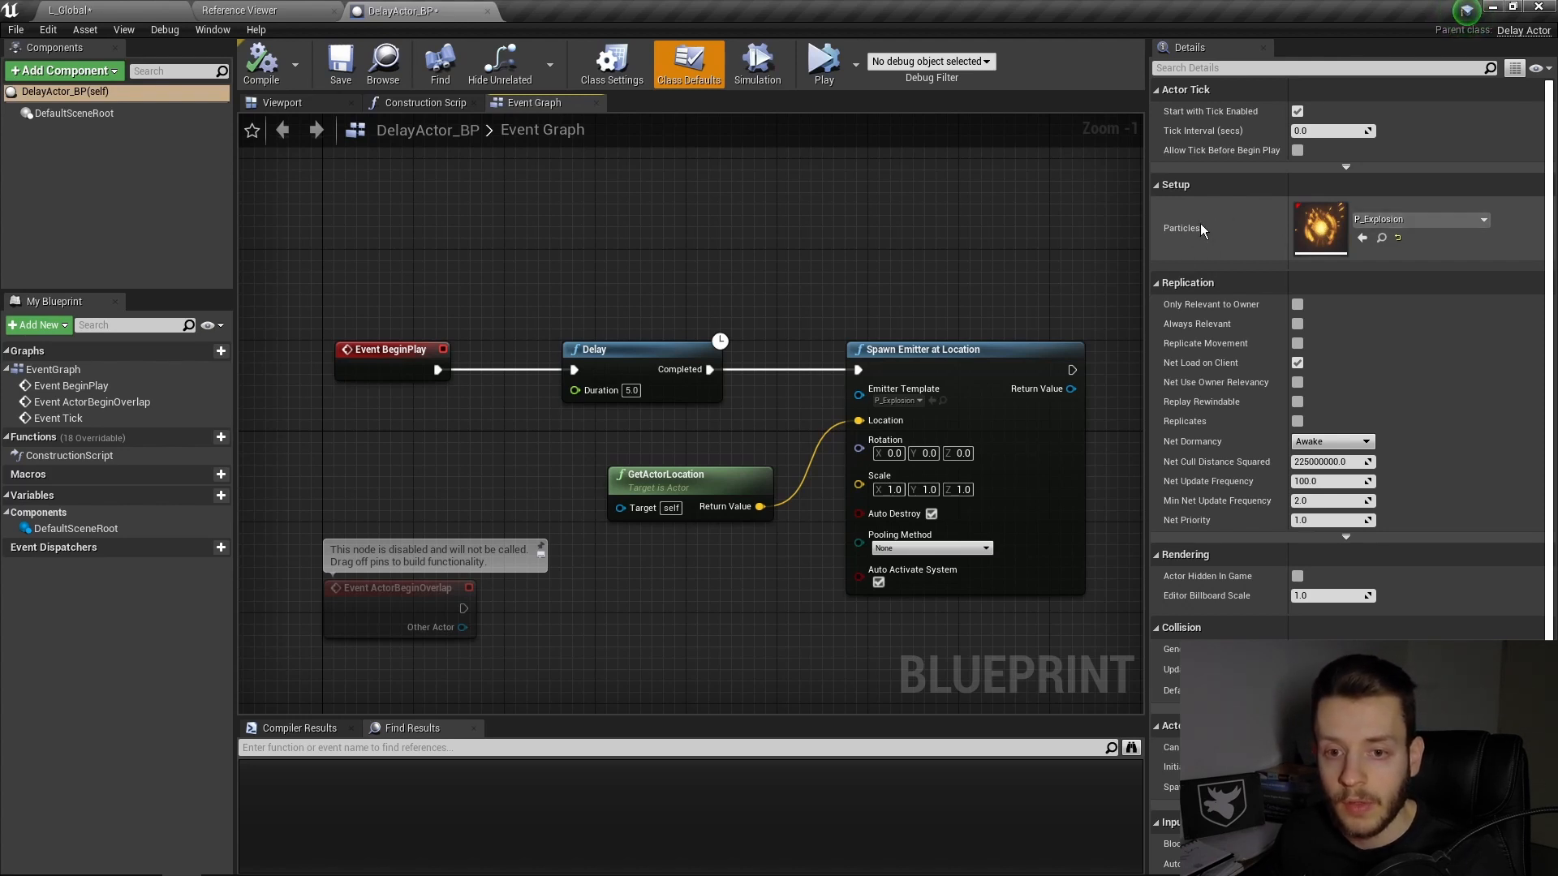
mouse_move(966, 246)
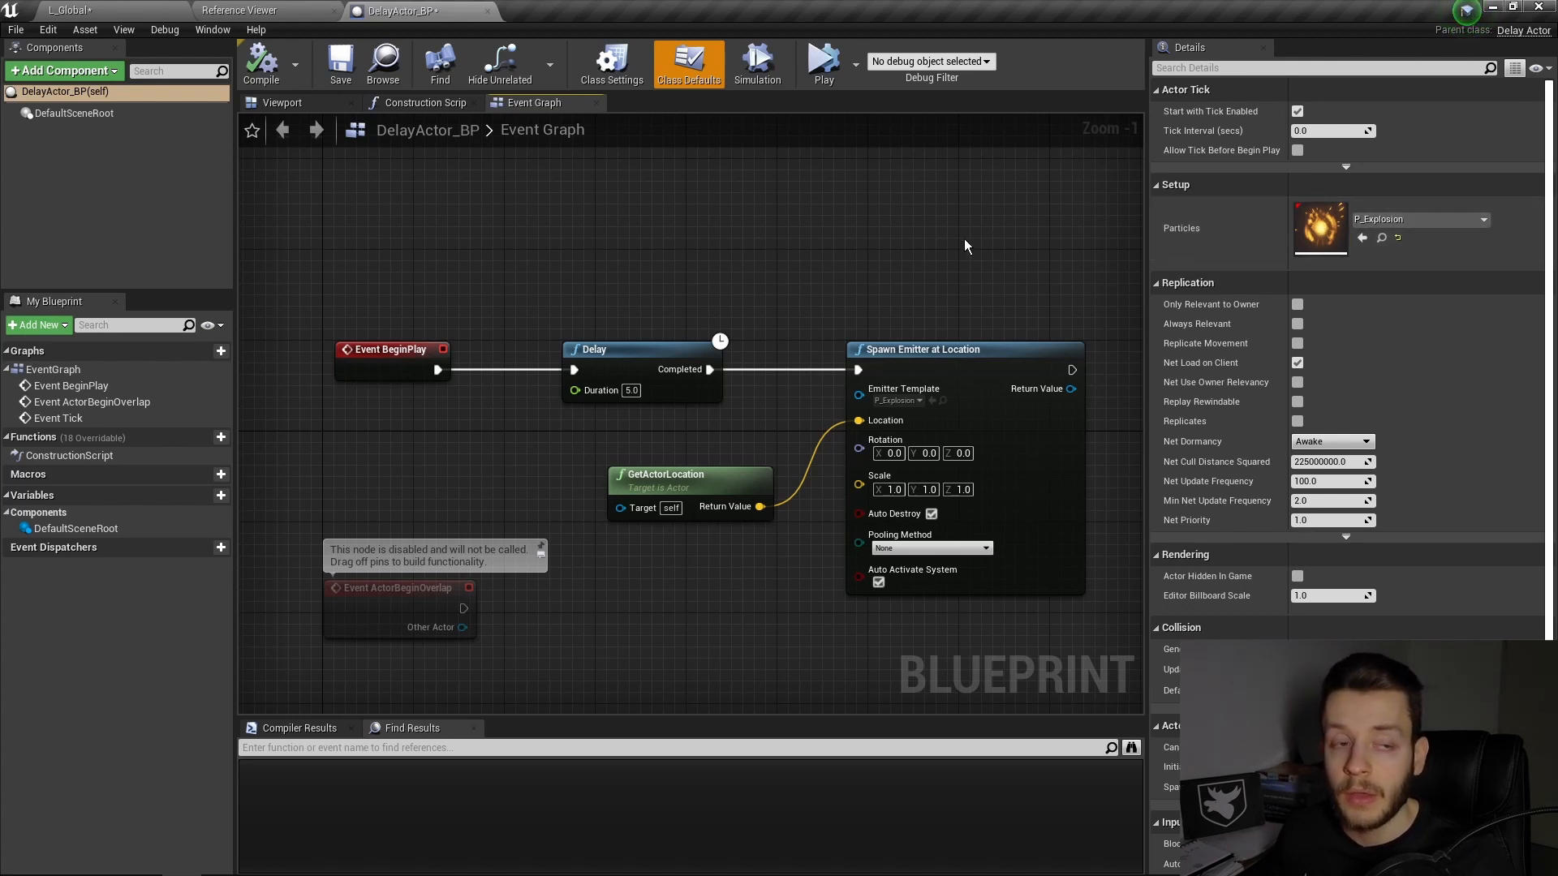
mouse_move(675, 164)
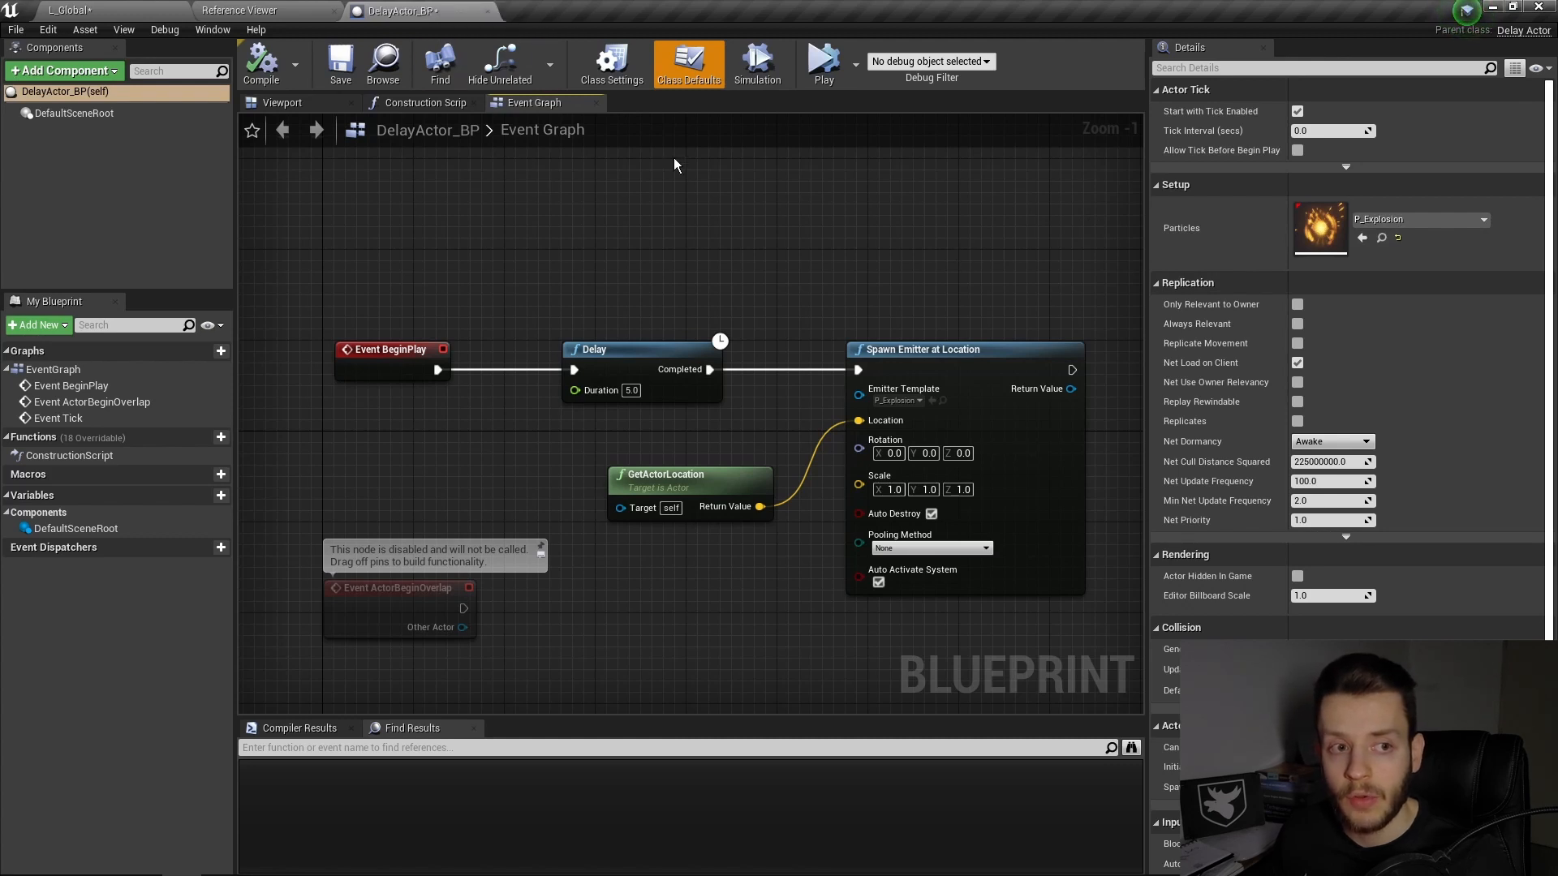
mouse_move(790, 225)
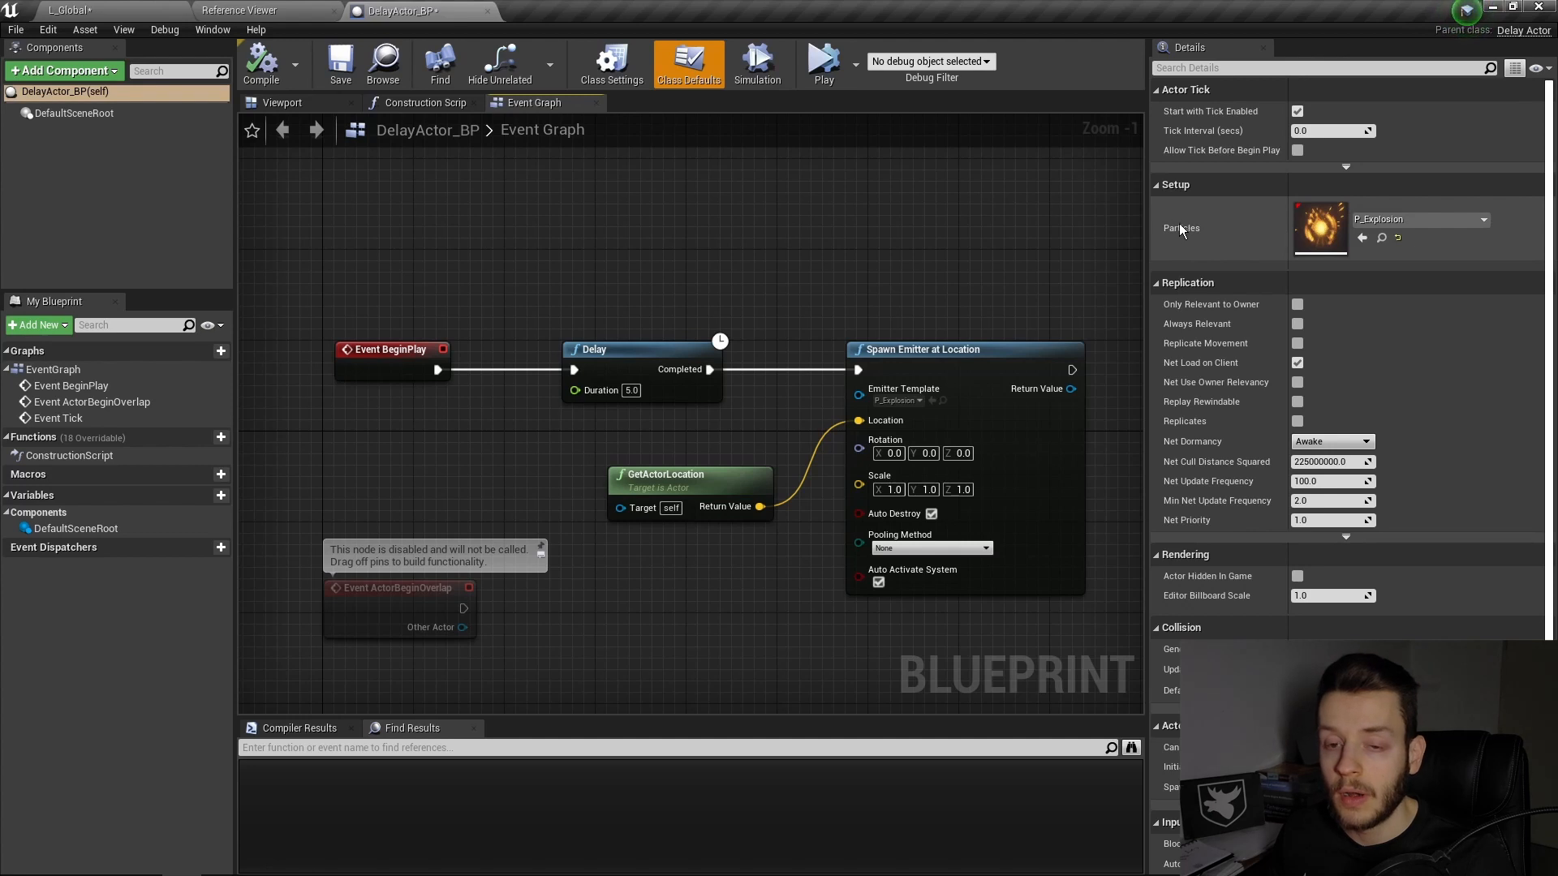
mouse_move(1205, 263)
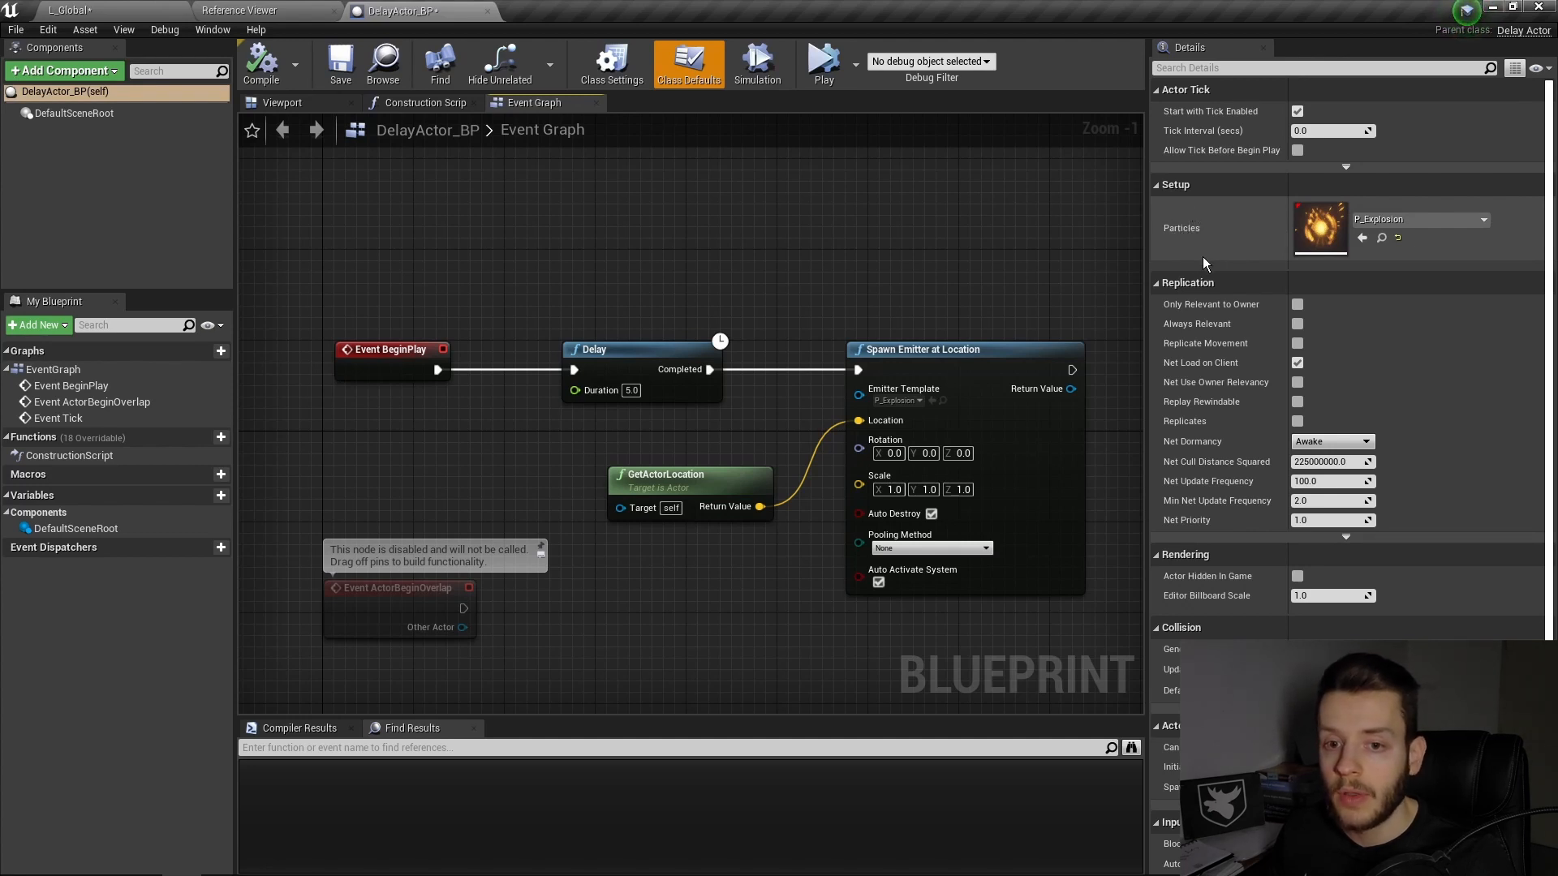
mouse_move(1224, 238)
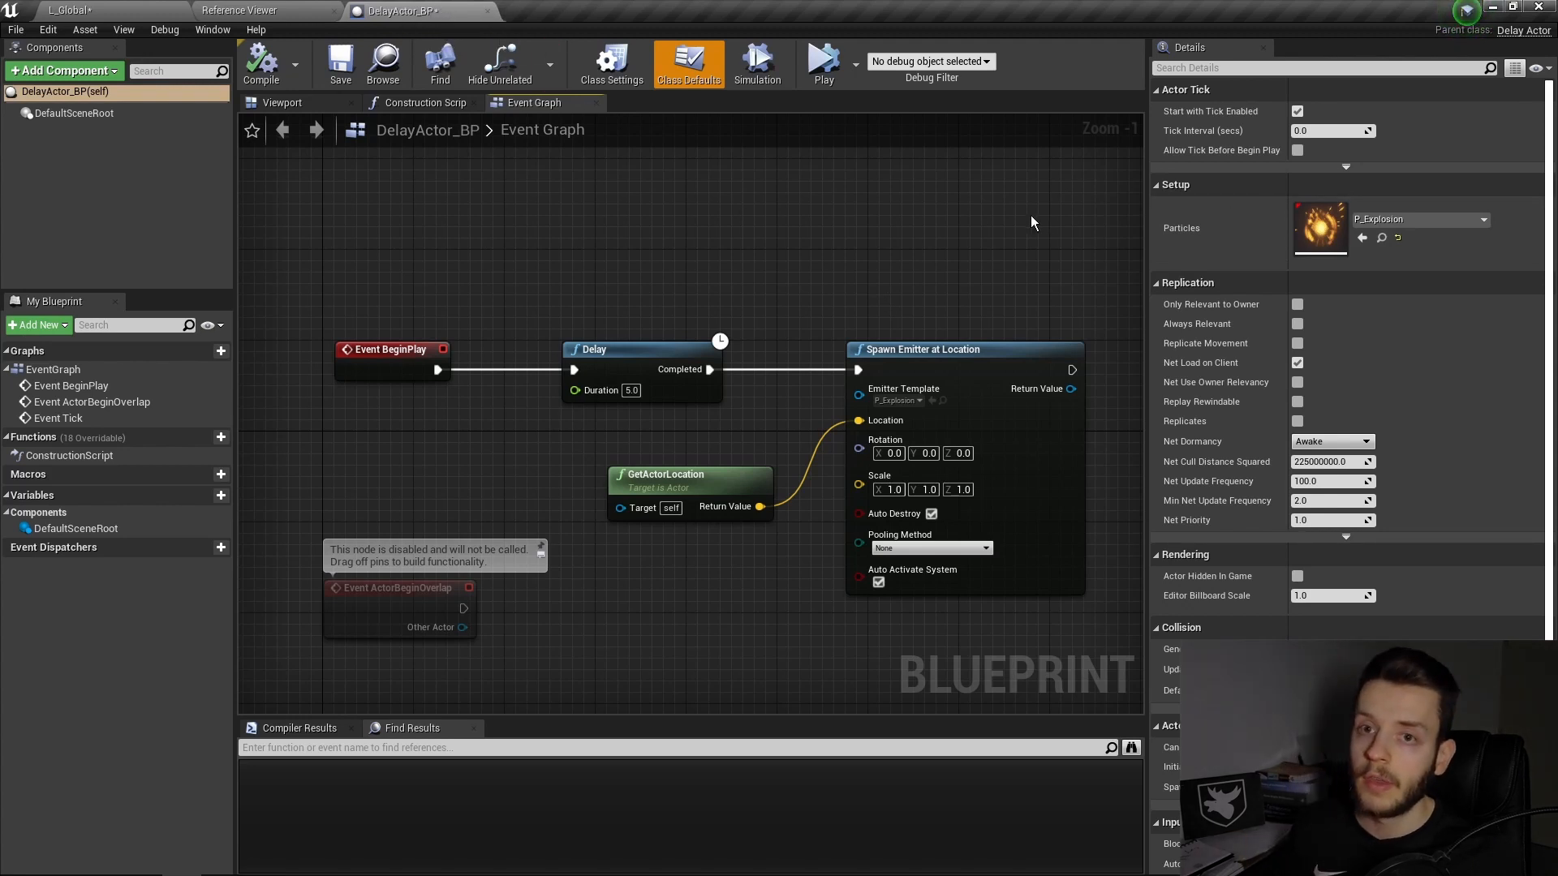
mouse_move(1078, 265)
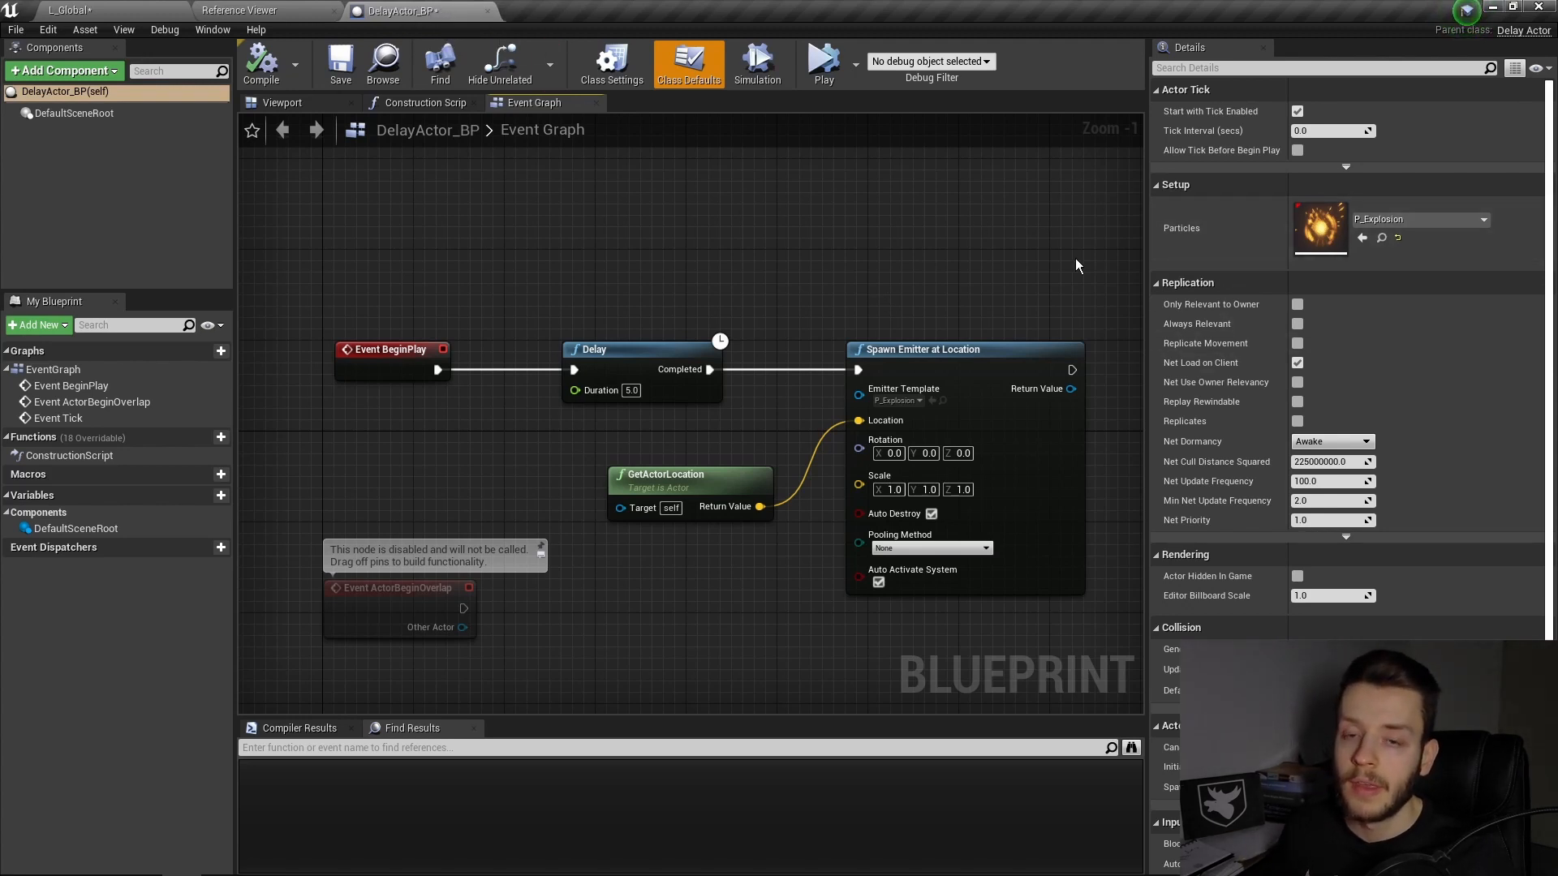
mouse_move(1062, 262)
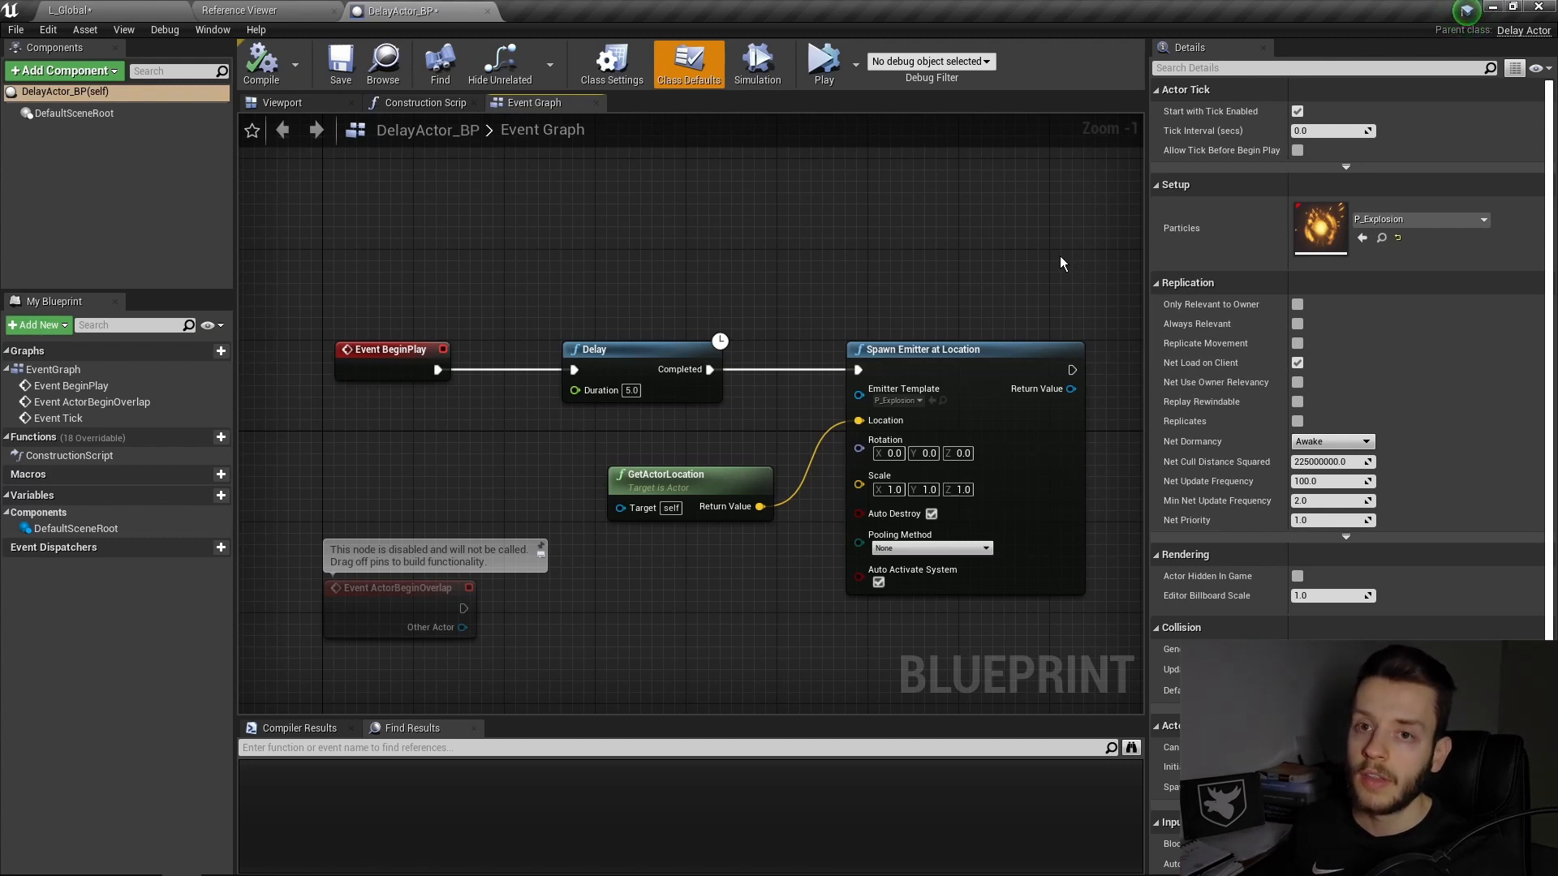
mouse_move(1046, 254)
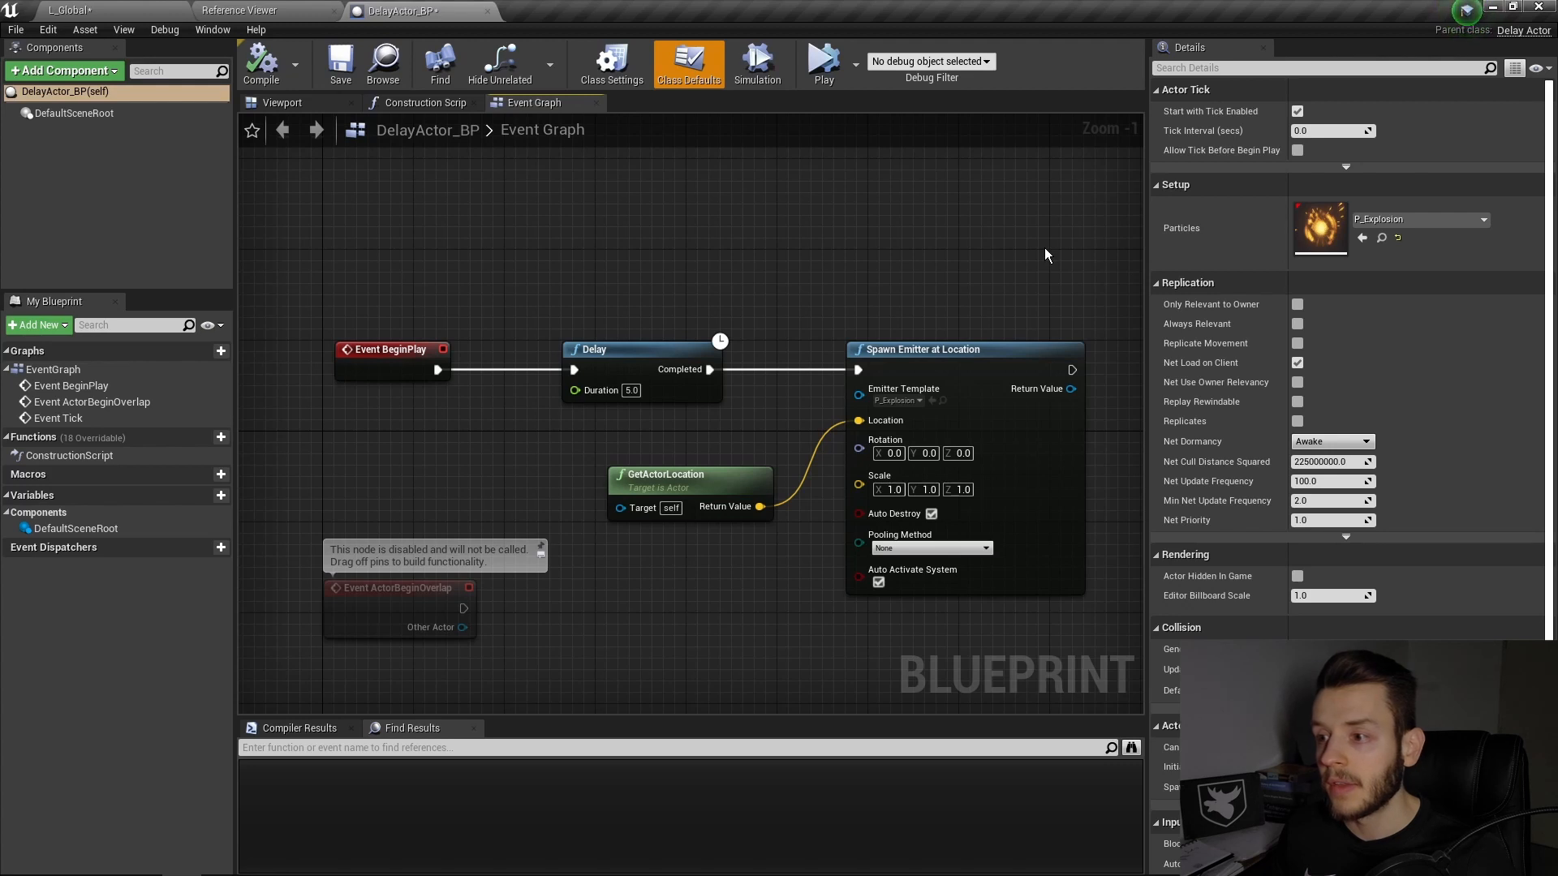
mouse_move(994, 239)
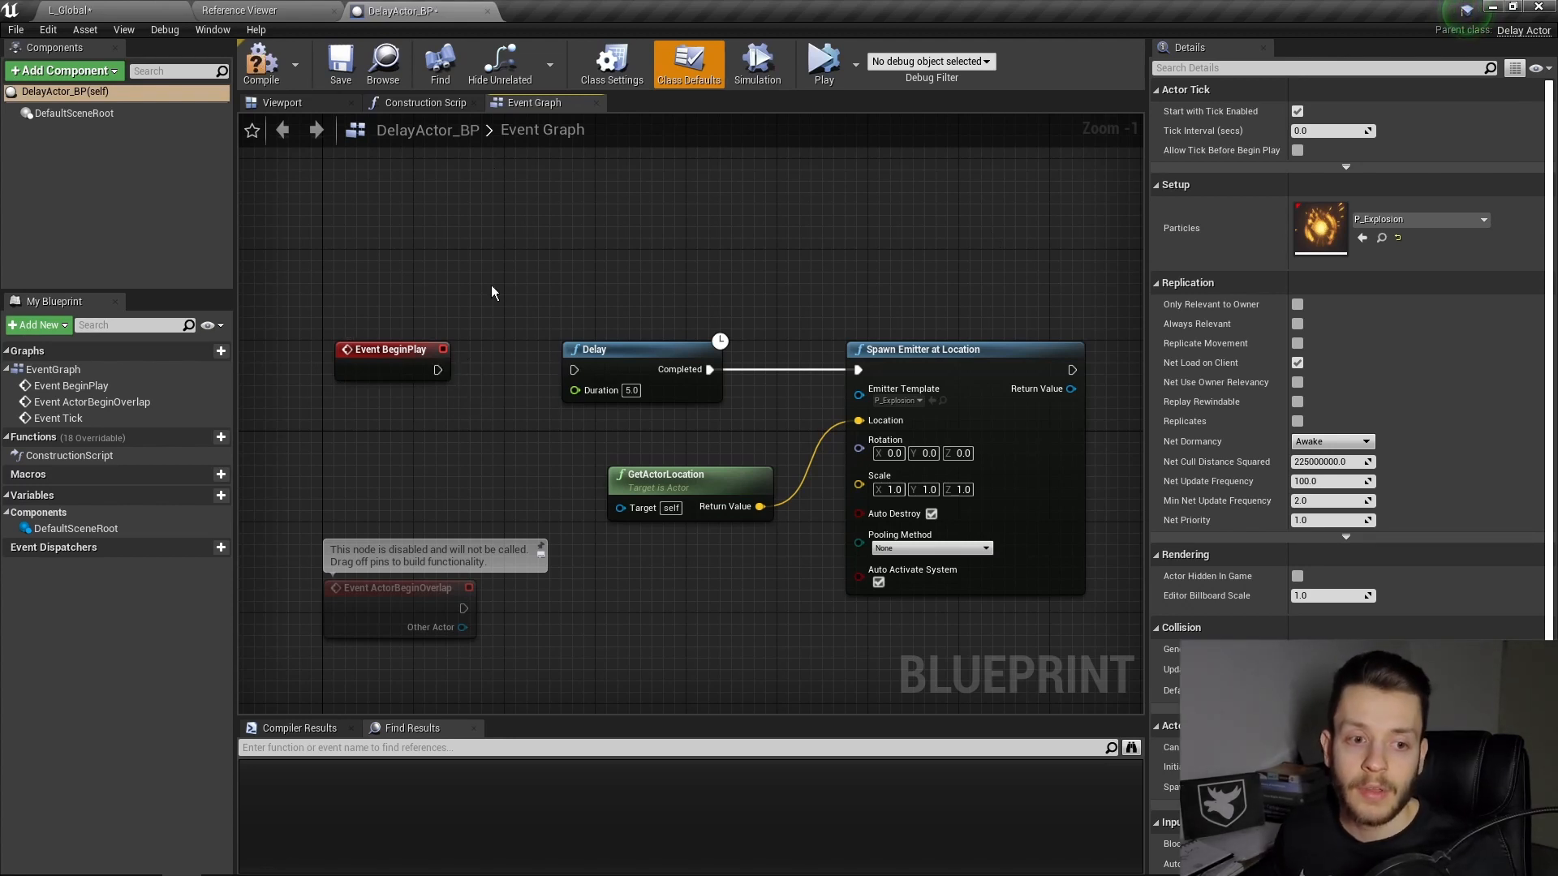
mouse_move(523, 345)
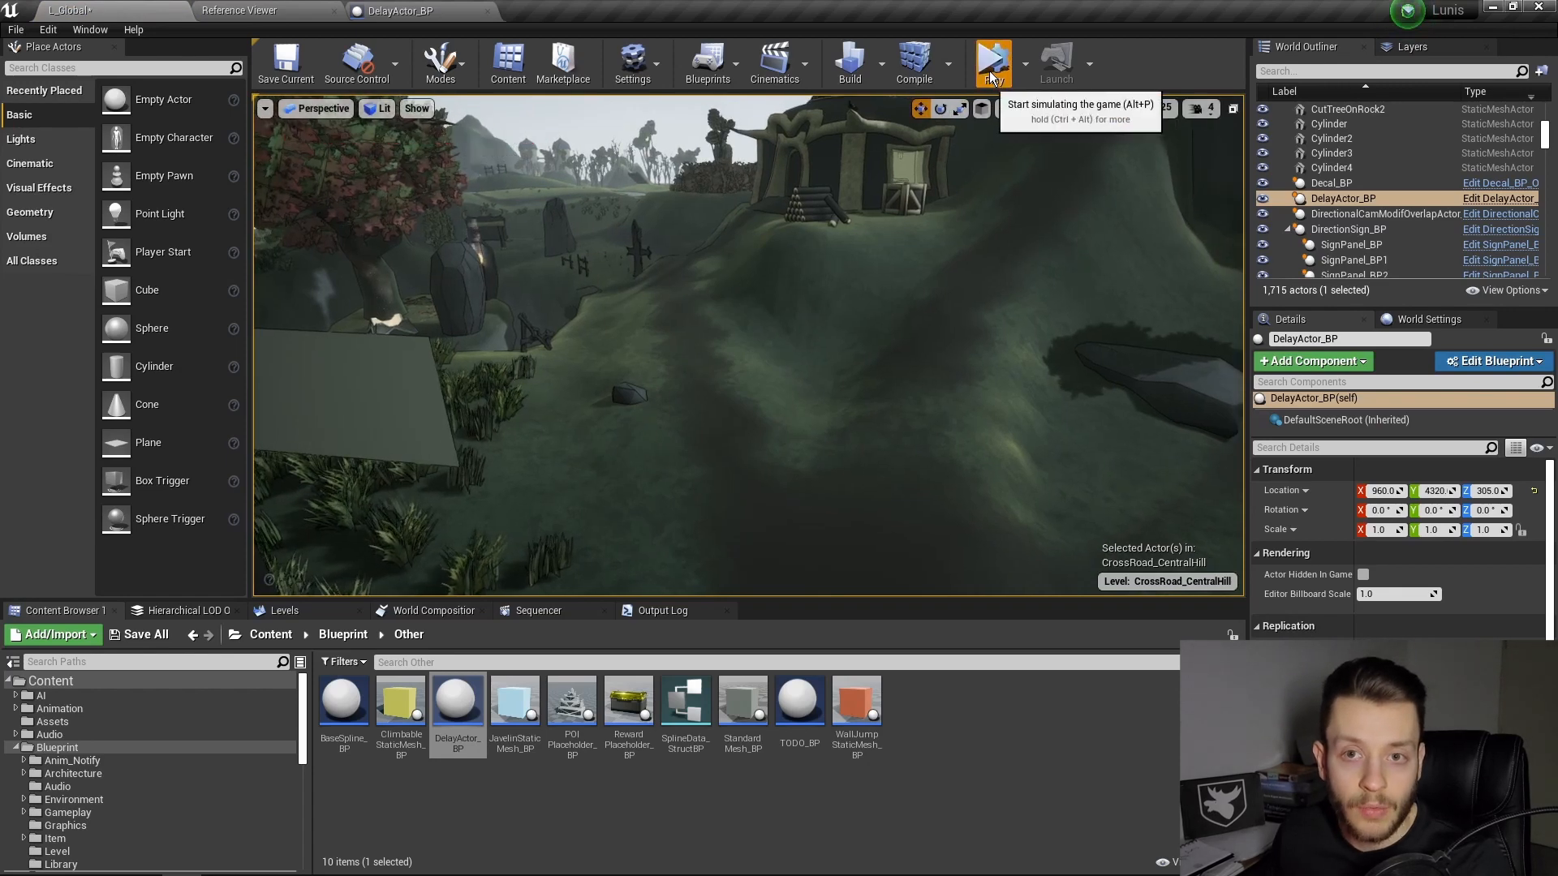
mouse_move(1004, 202)
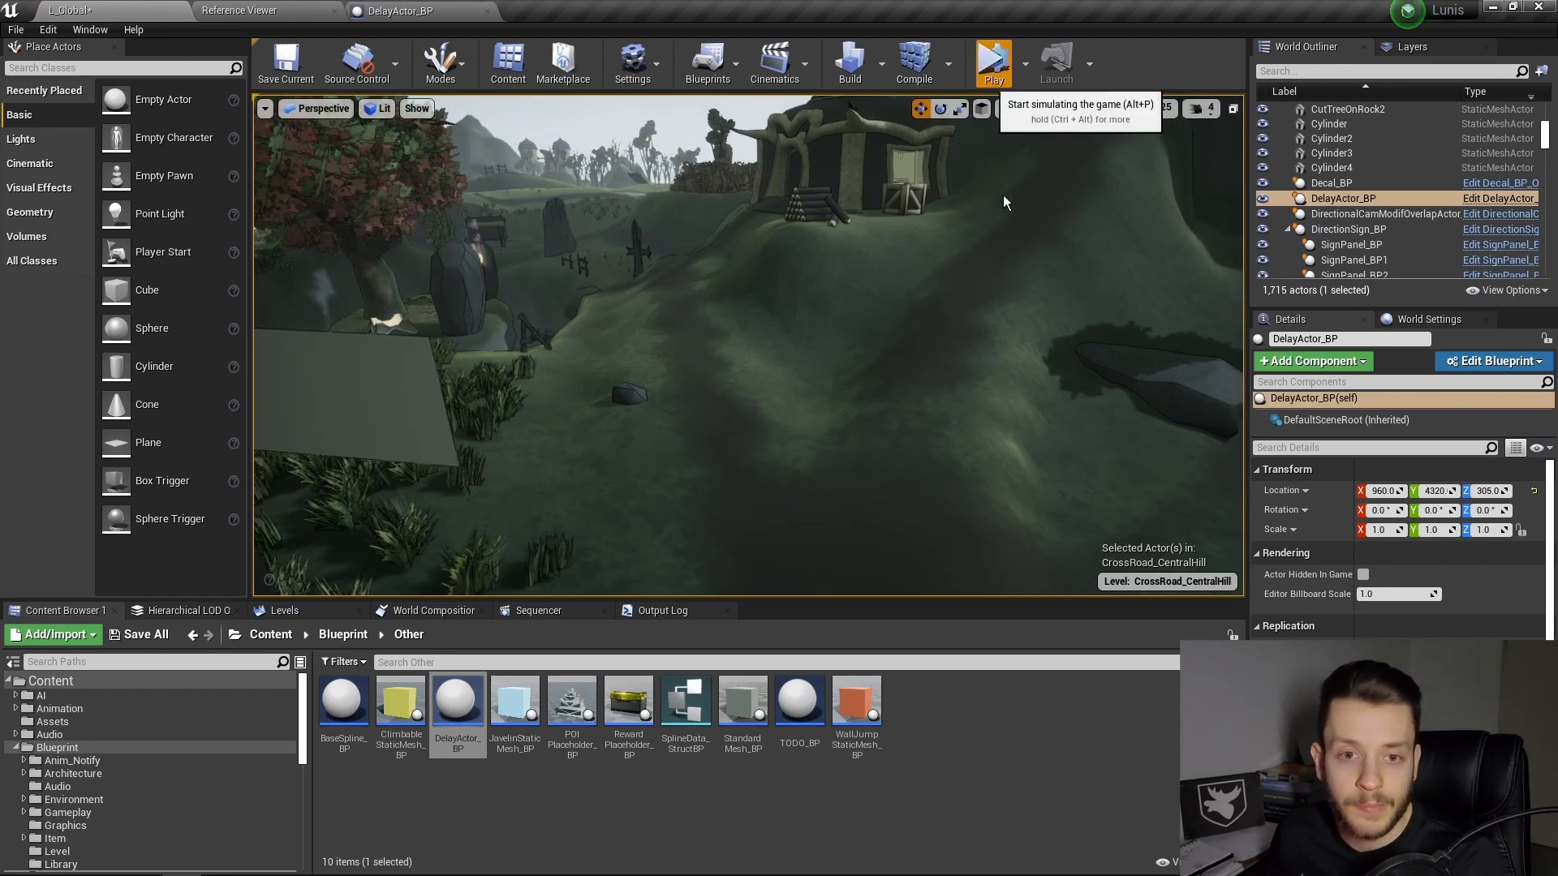
Step: Simulate the level from the toolbar to test the delayed explosion
left_click(993, 58)
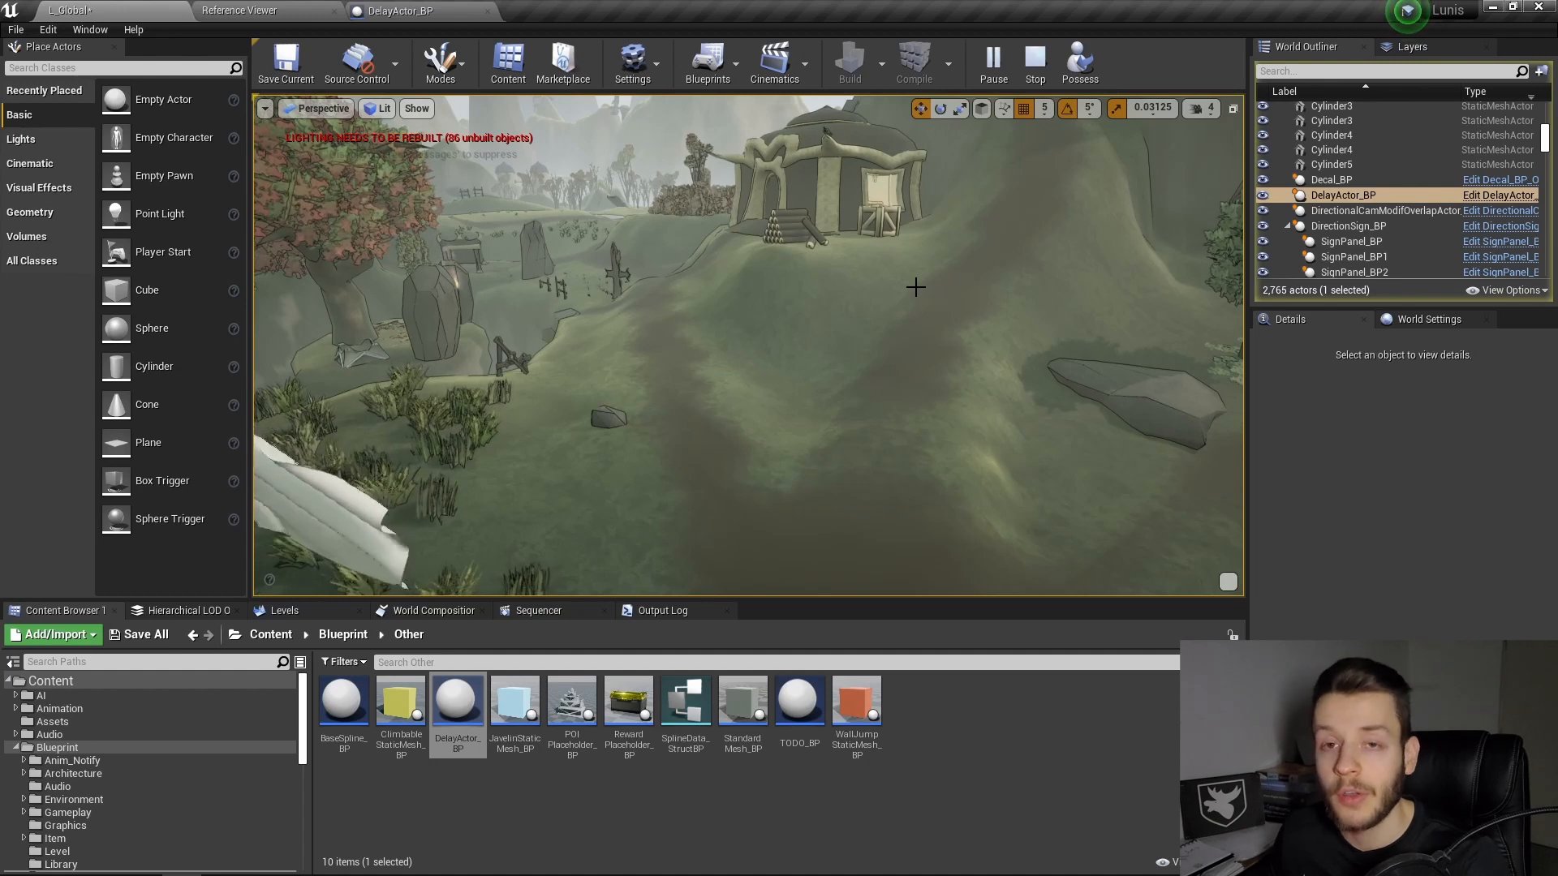
mouse_move(1091, 159)
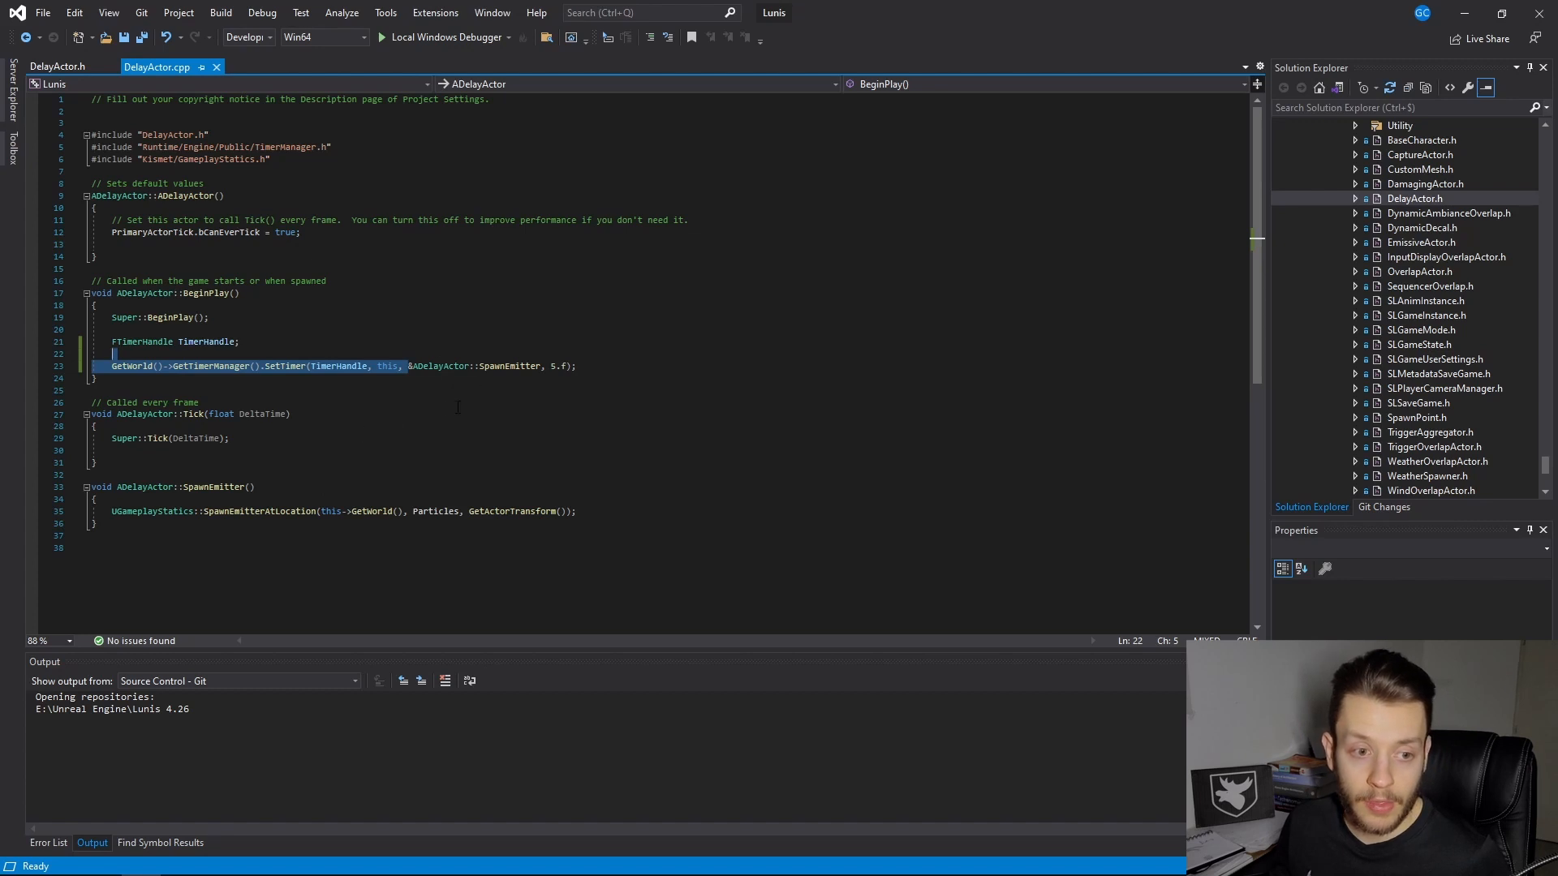
mouse_move(439, 366)
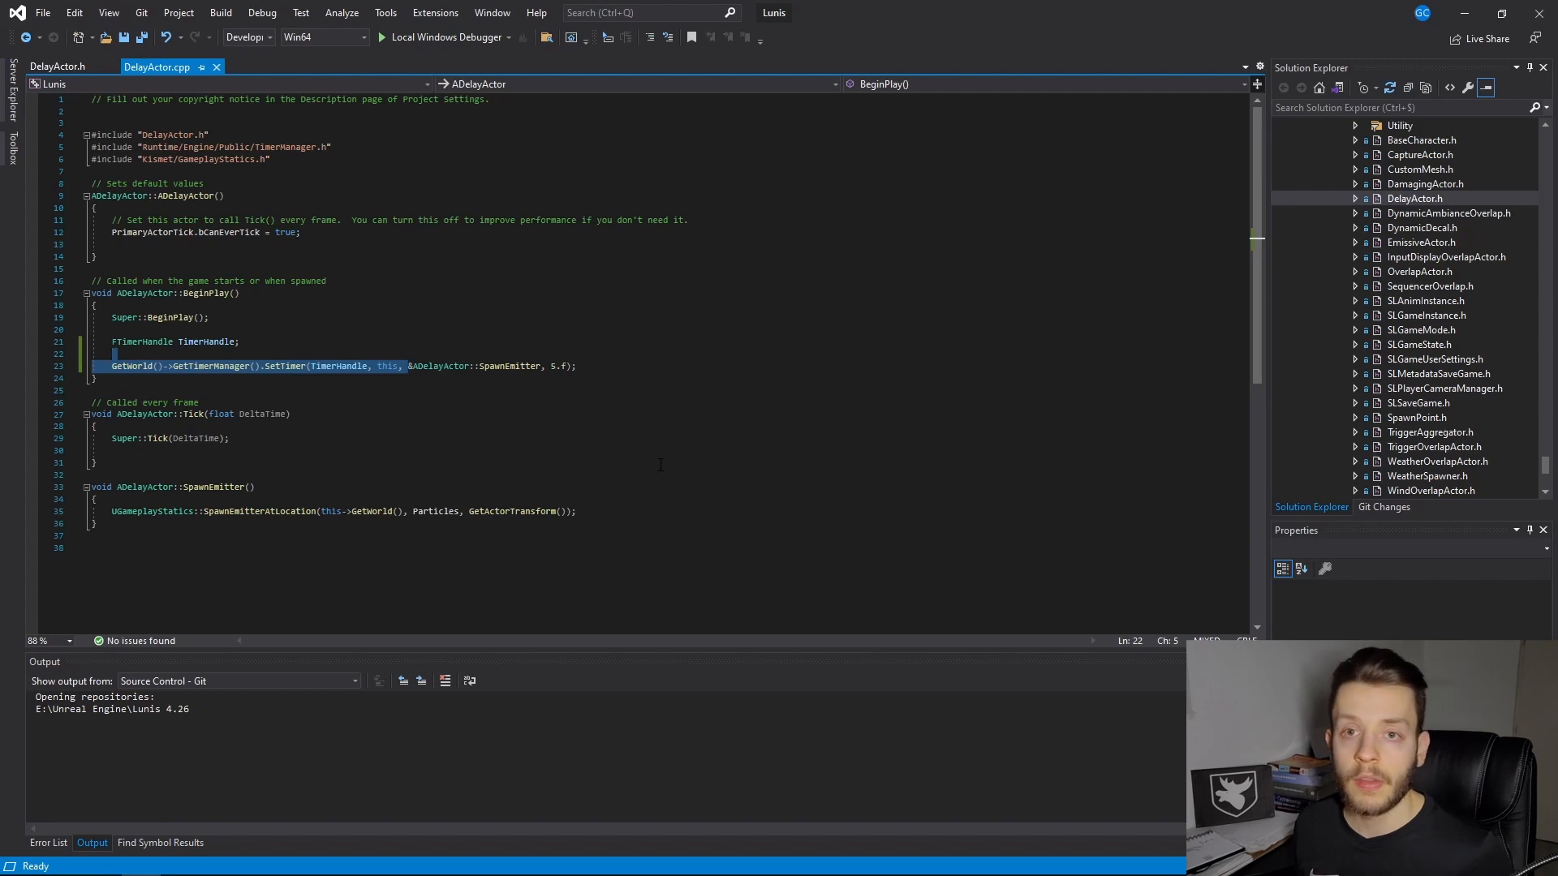
Step: Place the cursor above the FTimerHandle line in BeginPlay for new code
left_click(95, 426)
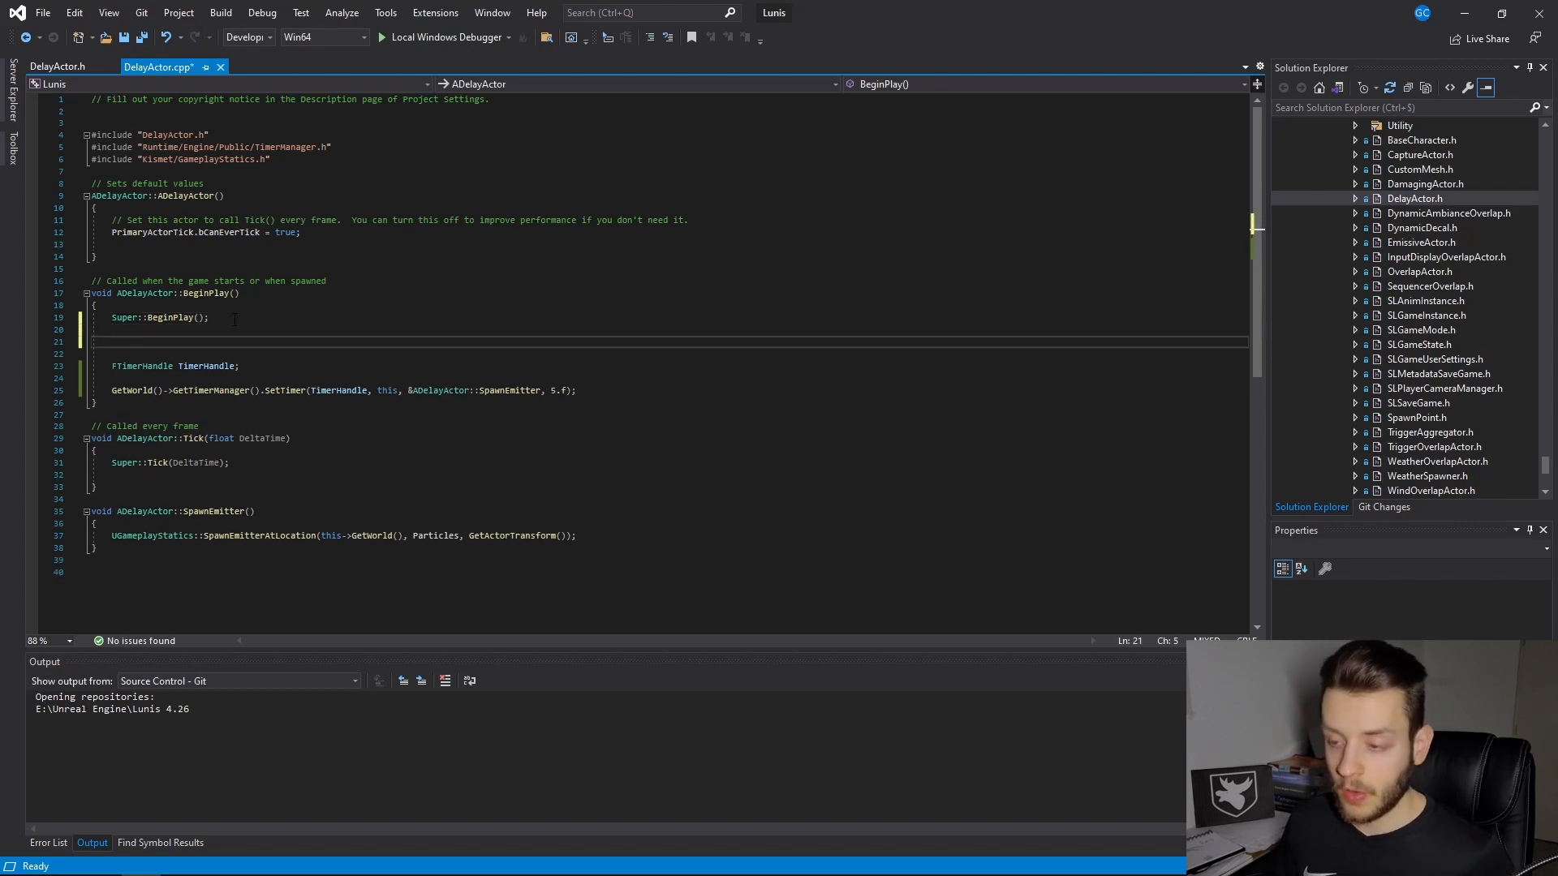
Step: Declare an FTimerDelegate named Delegate in BeginPlay
type("FTimer")
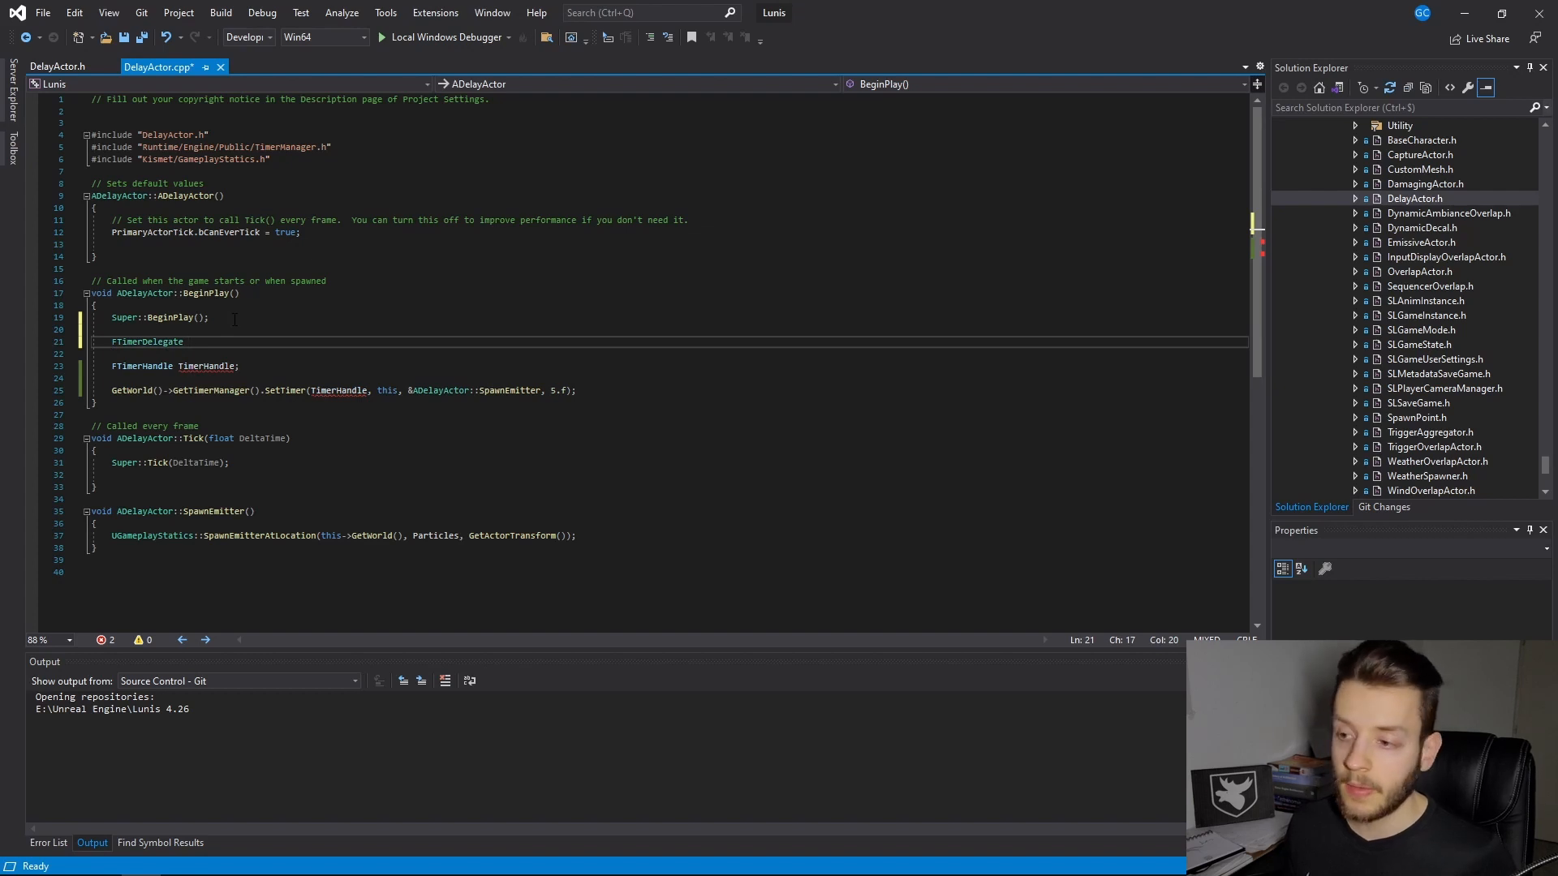
type("Dele")
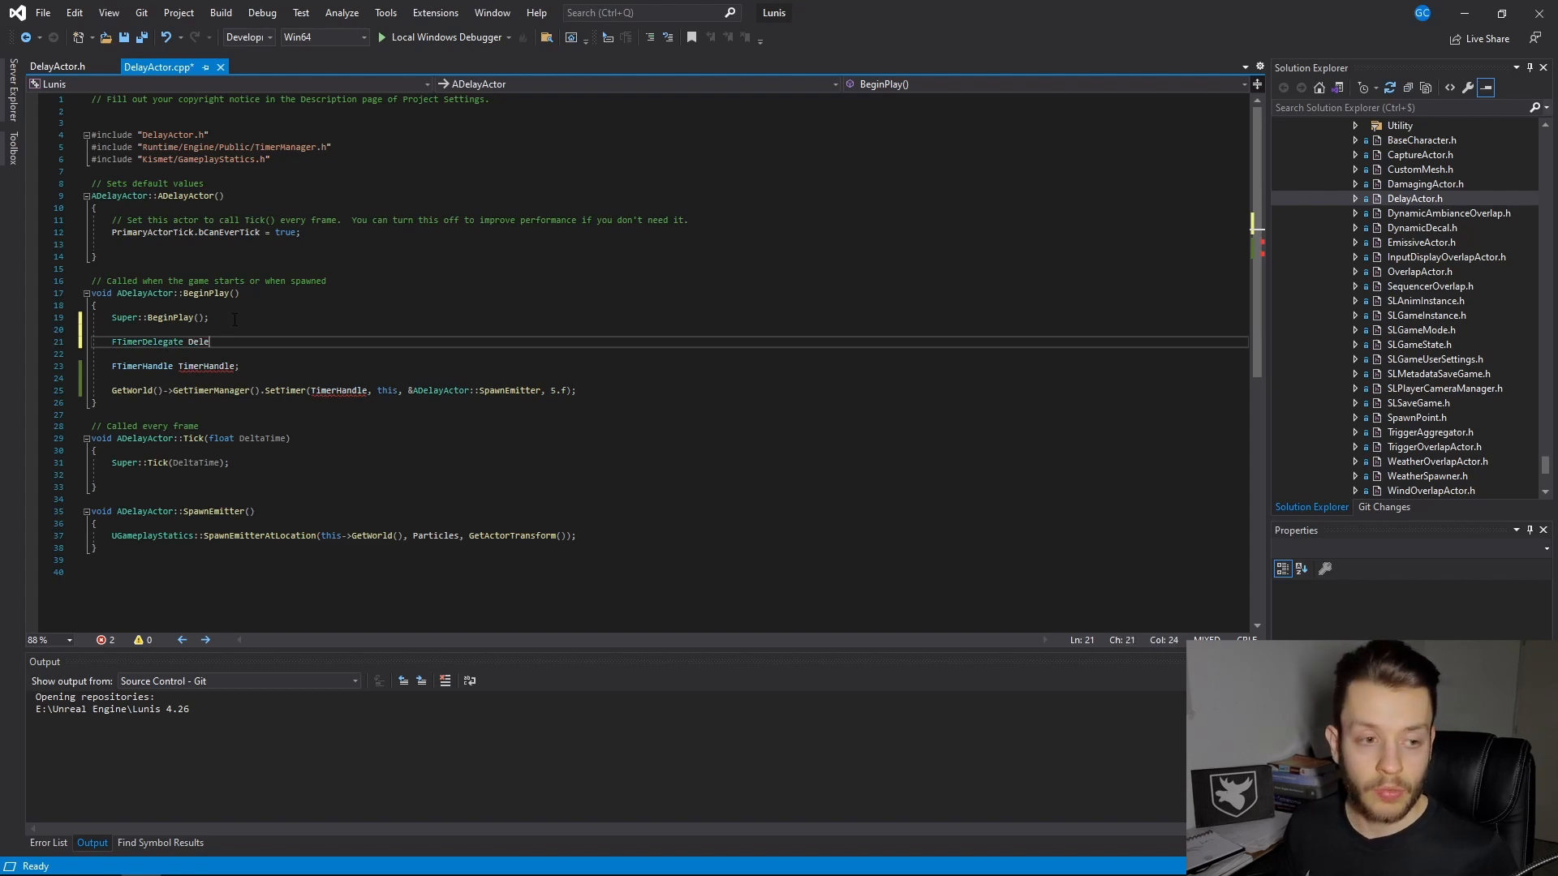
type("gat")
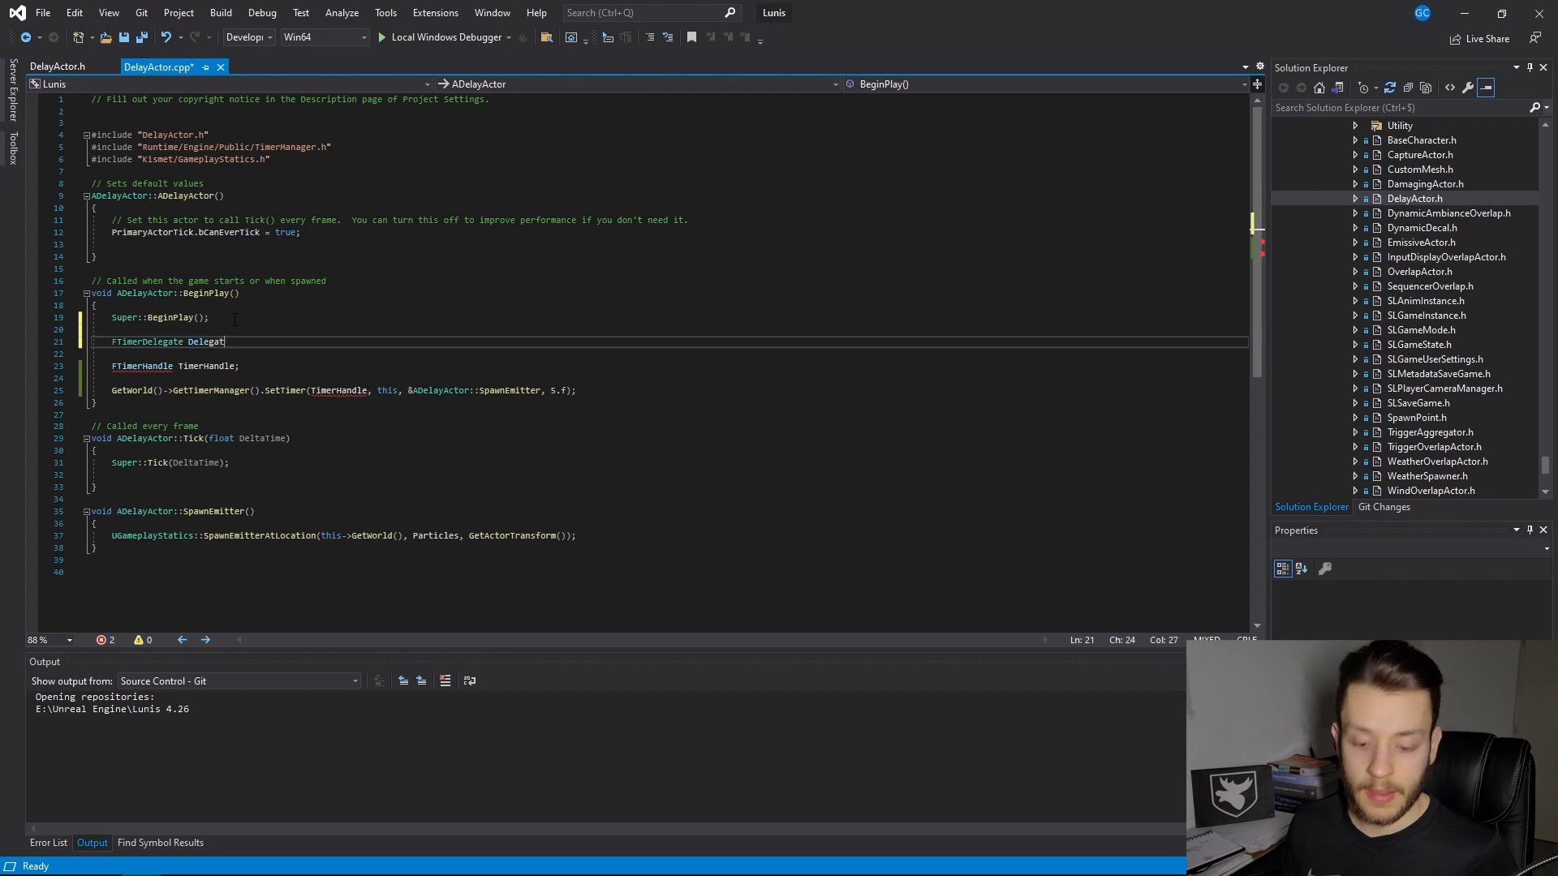
key("Enter")
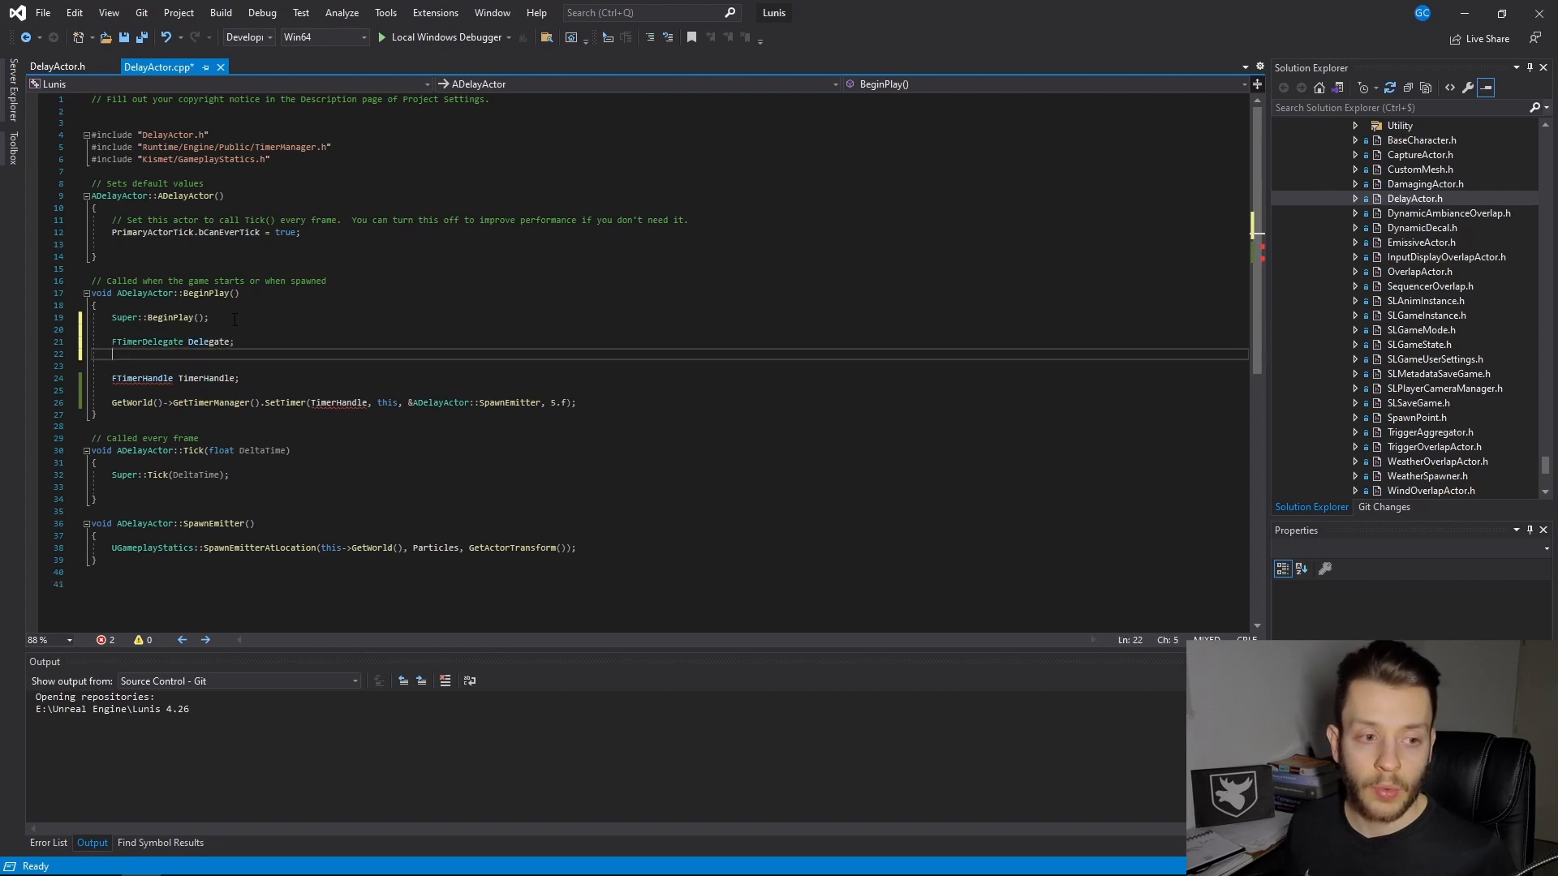
Step: Start Delegate.BindLambda with a [&]() capture-by-reference lambda and an empty body
type("D")
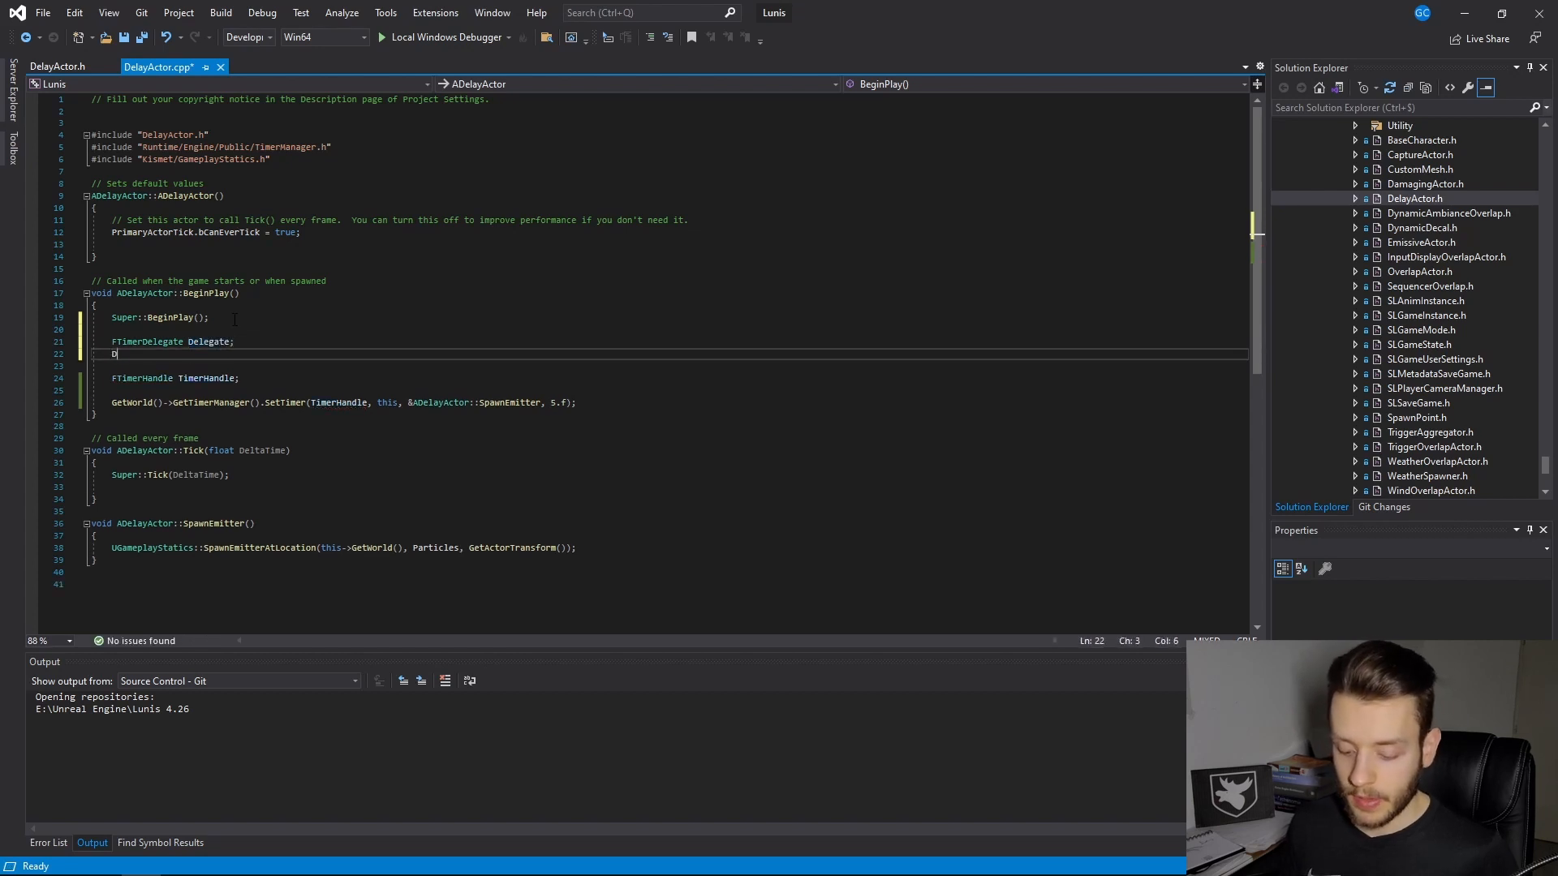
type("Delegate.")
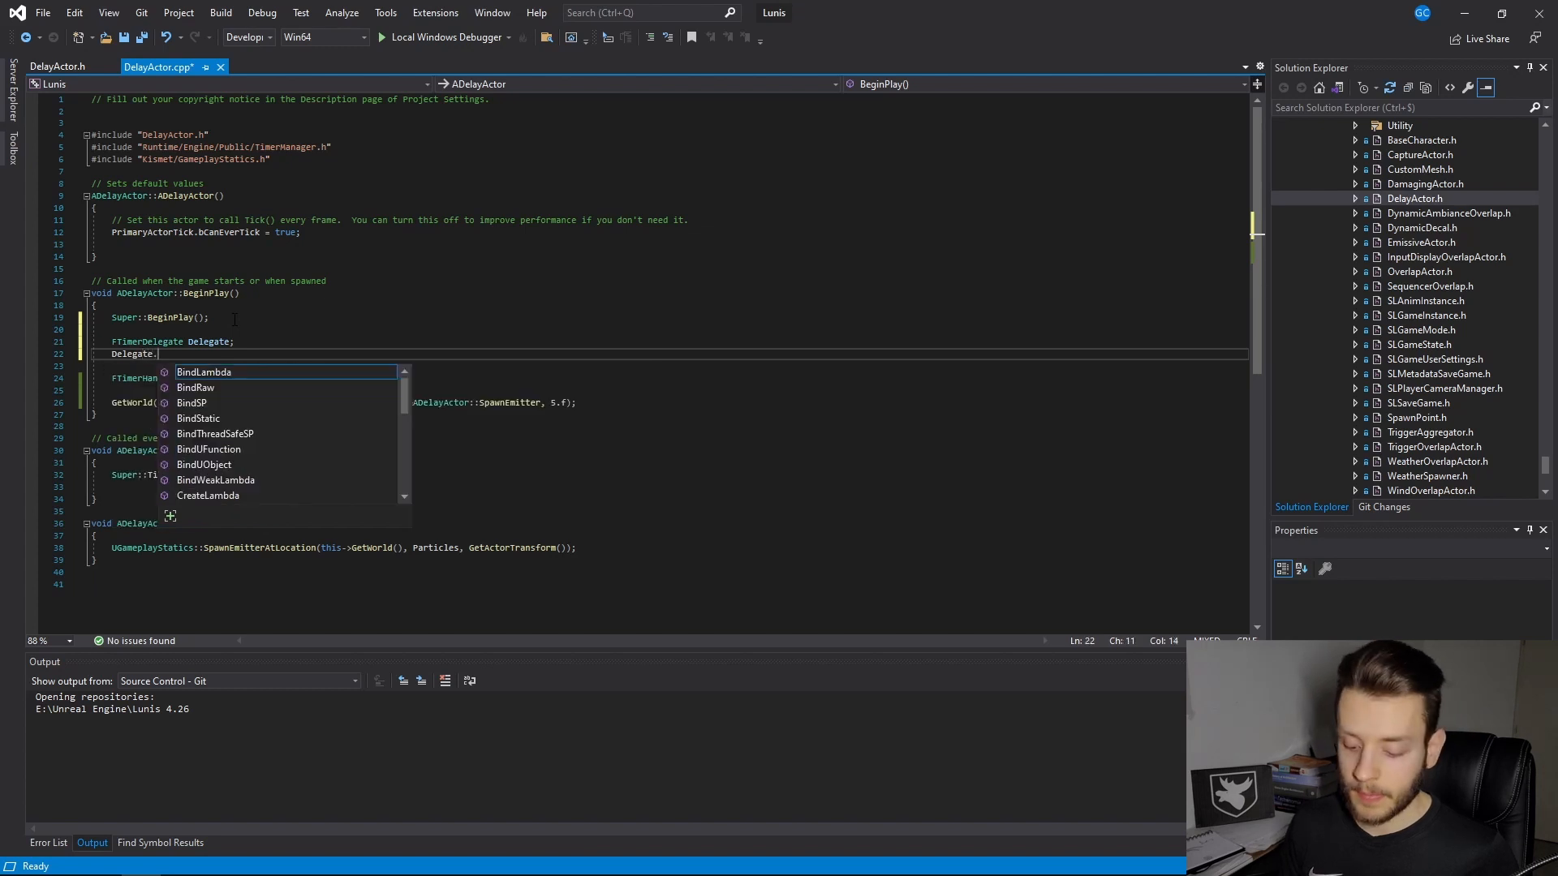
type("BindLambda")
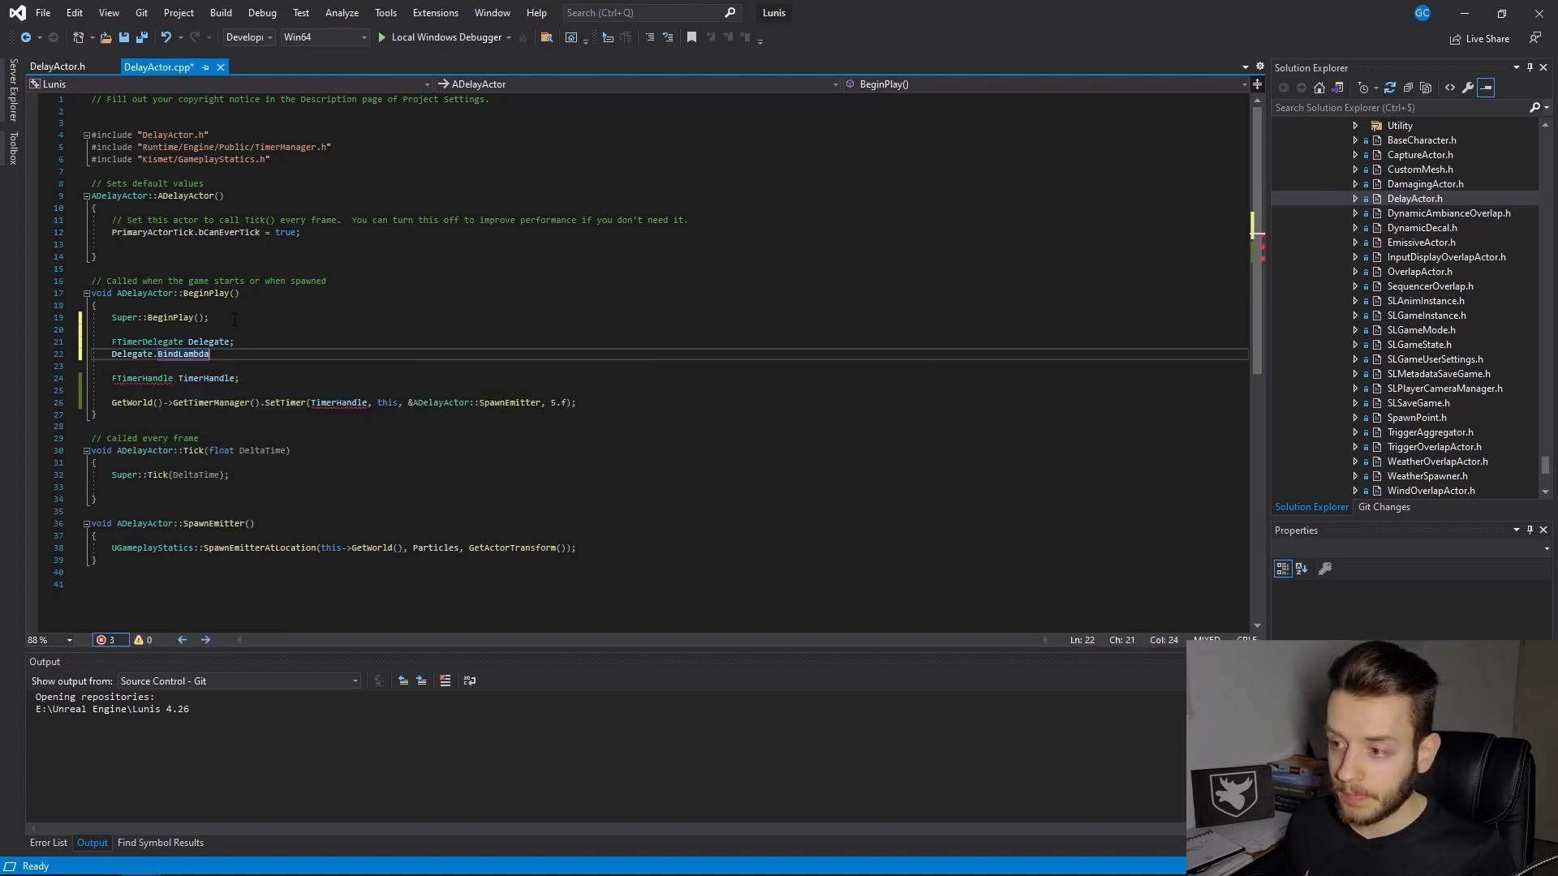
type("()")
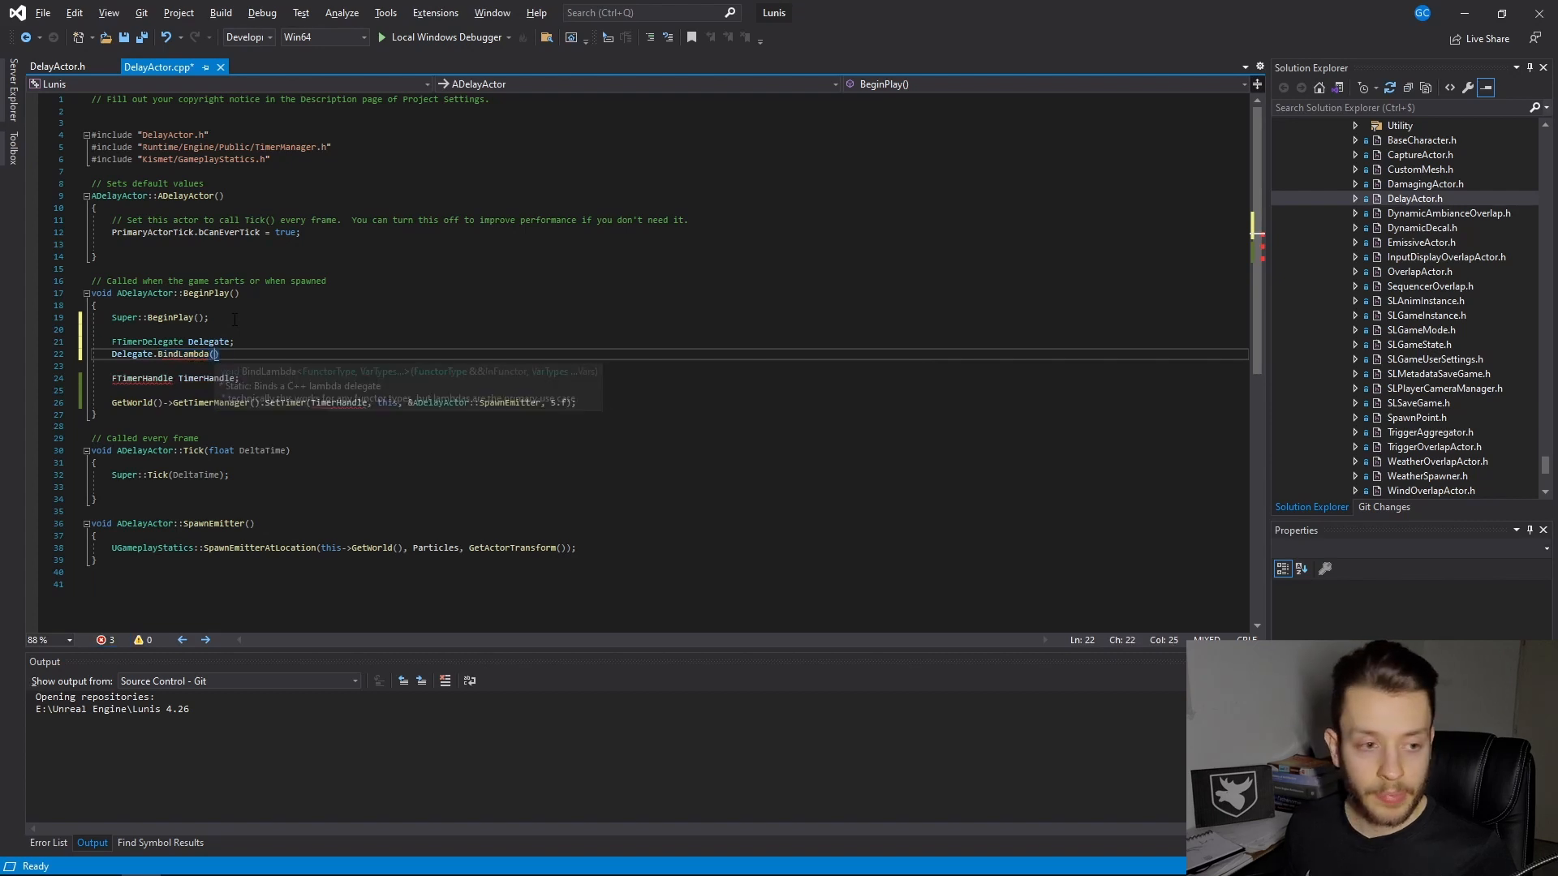
type("[&]")
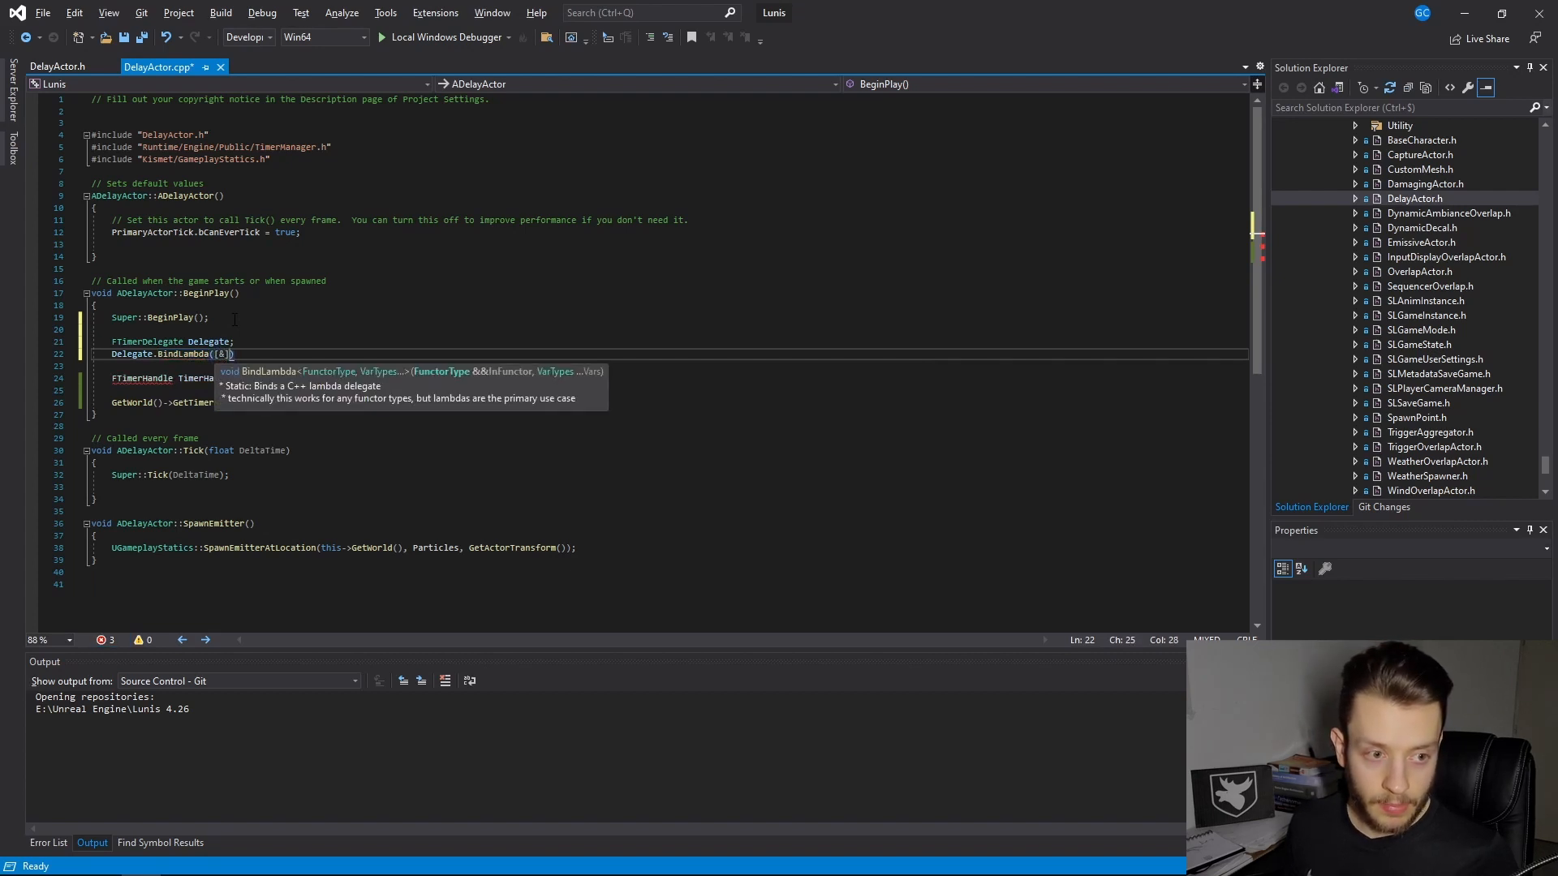
type("()")
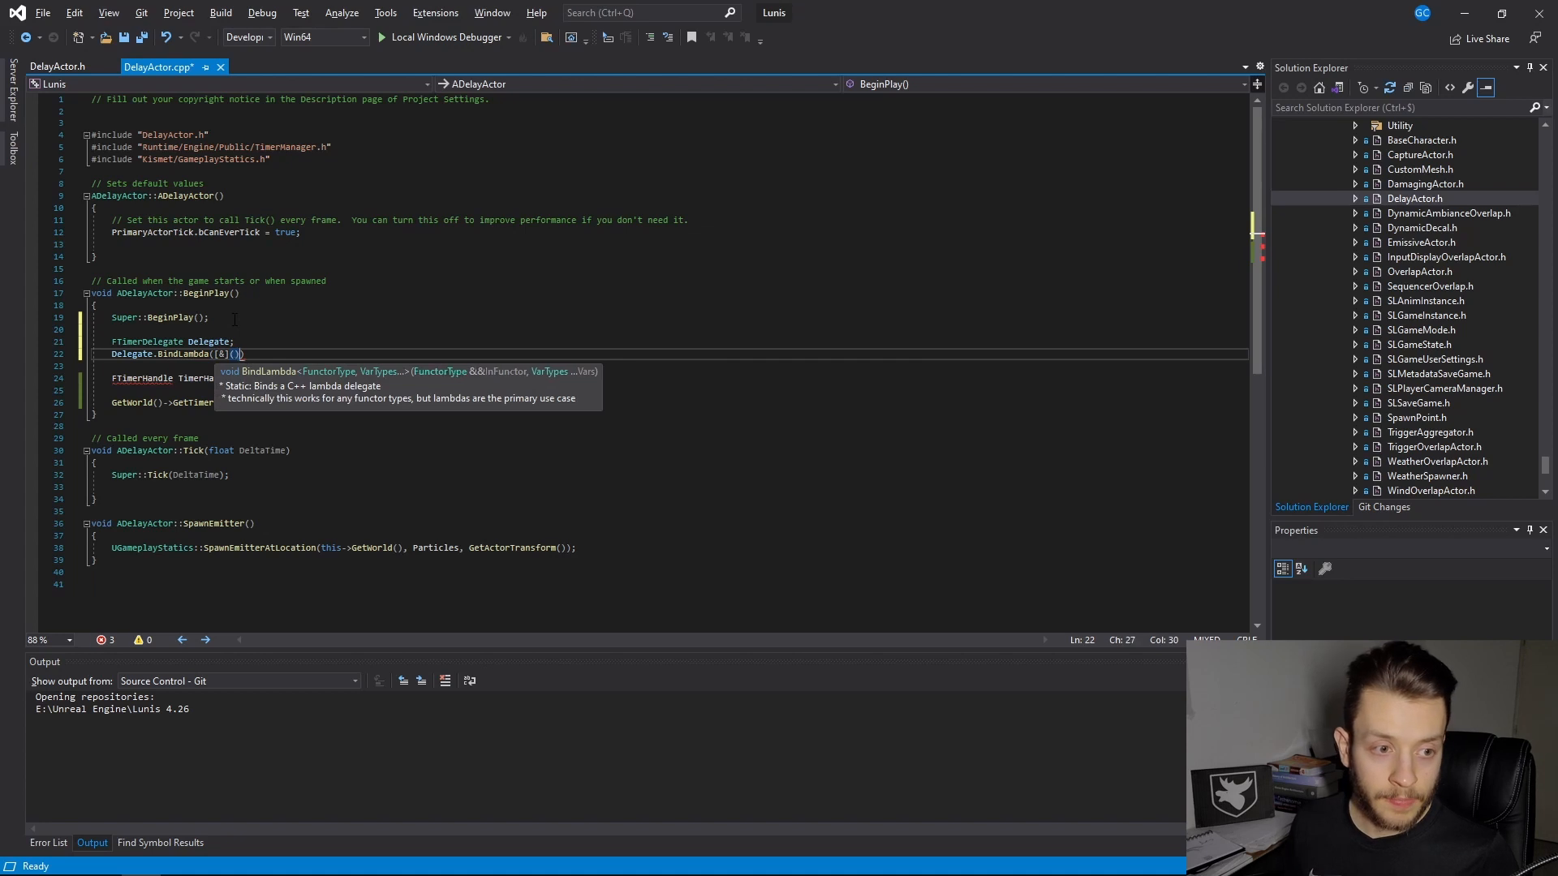
key("Enter")
type("{")
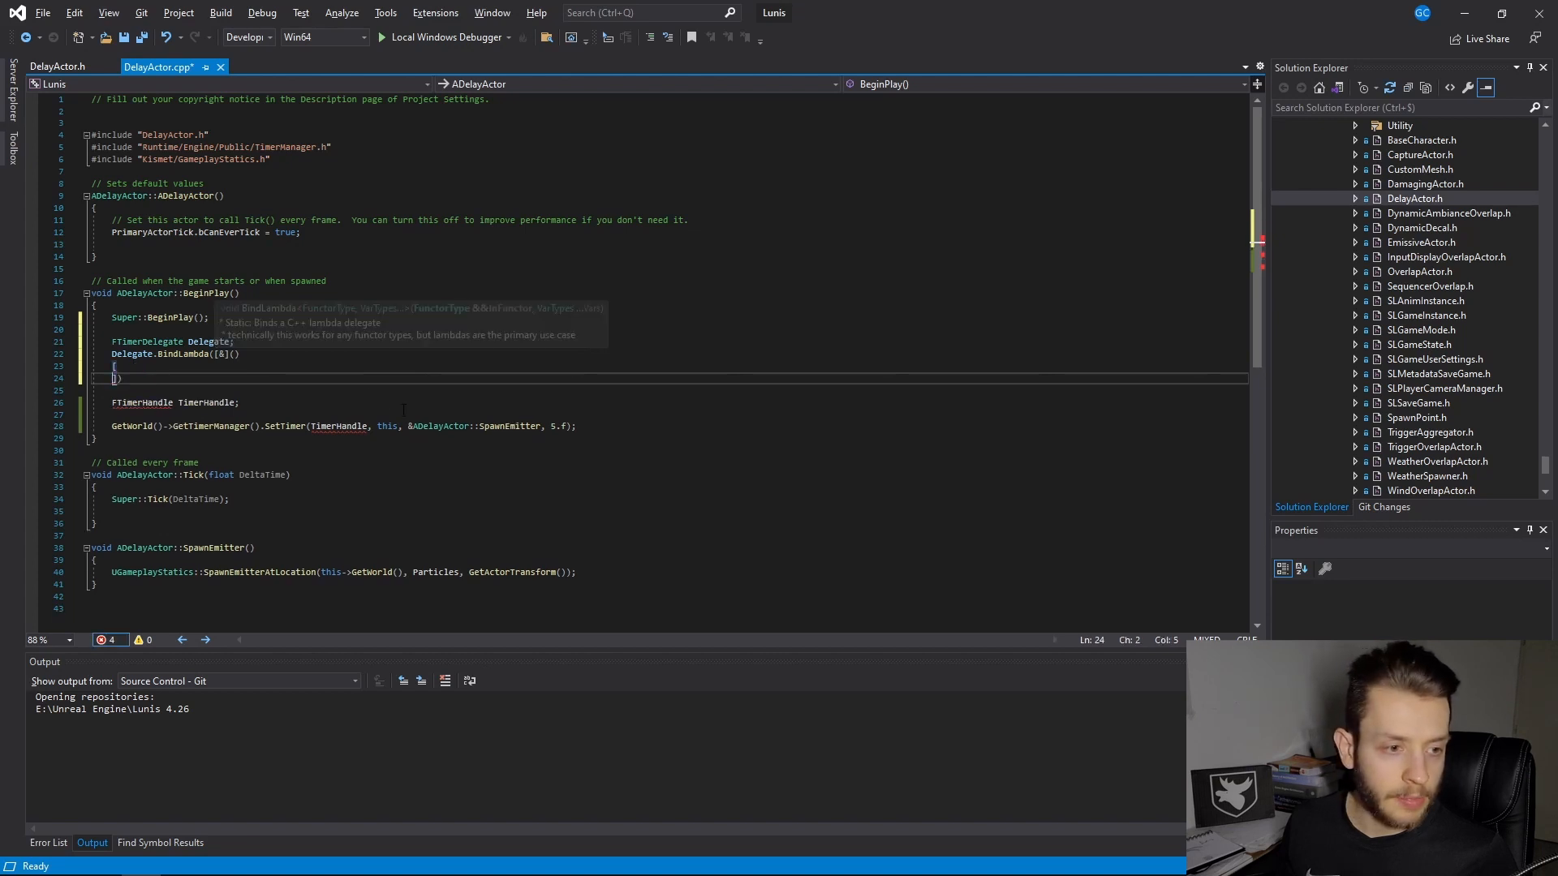
Step: Put the SpawnEmitterAtLocation call in the lambda body and close BindLambda with a semicolon
key("Backspace")
type(");")
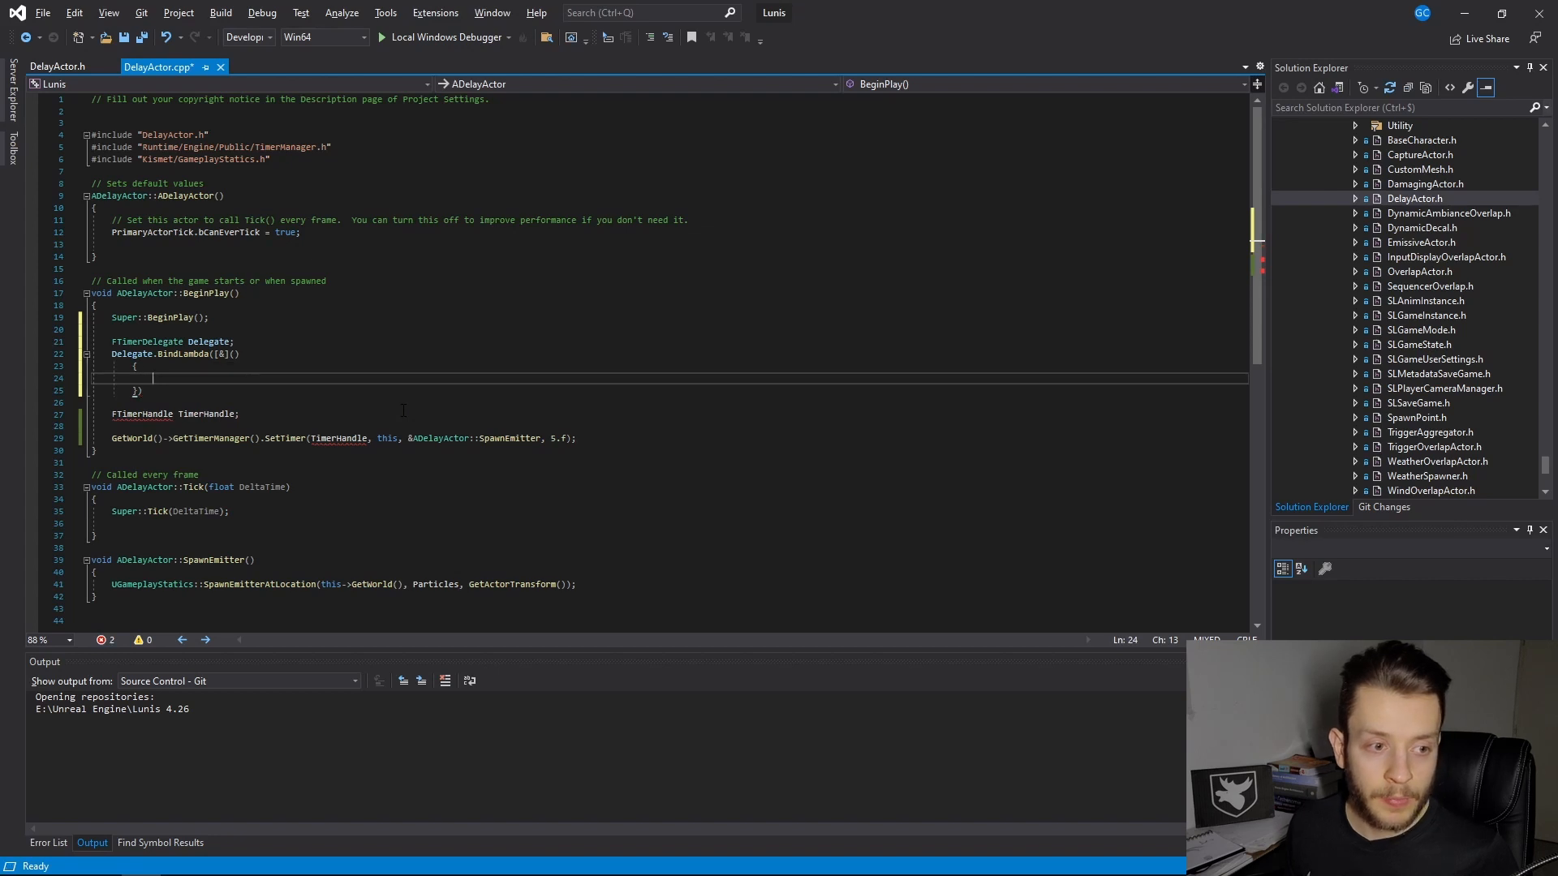
mouse_move(320, 394)
type("UGameplayStatics::SpawnEmitterAtLocation(this->GetWorld(), Particles, GetActorTransform(")
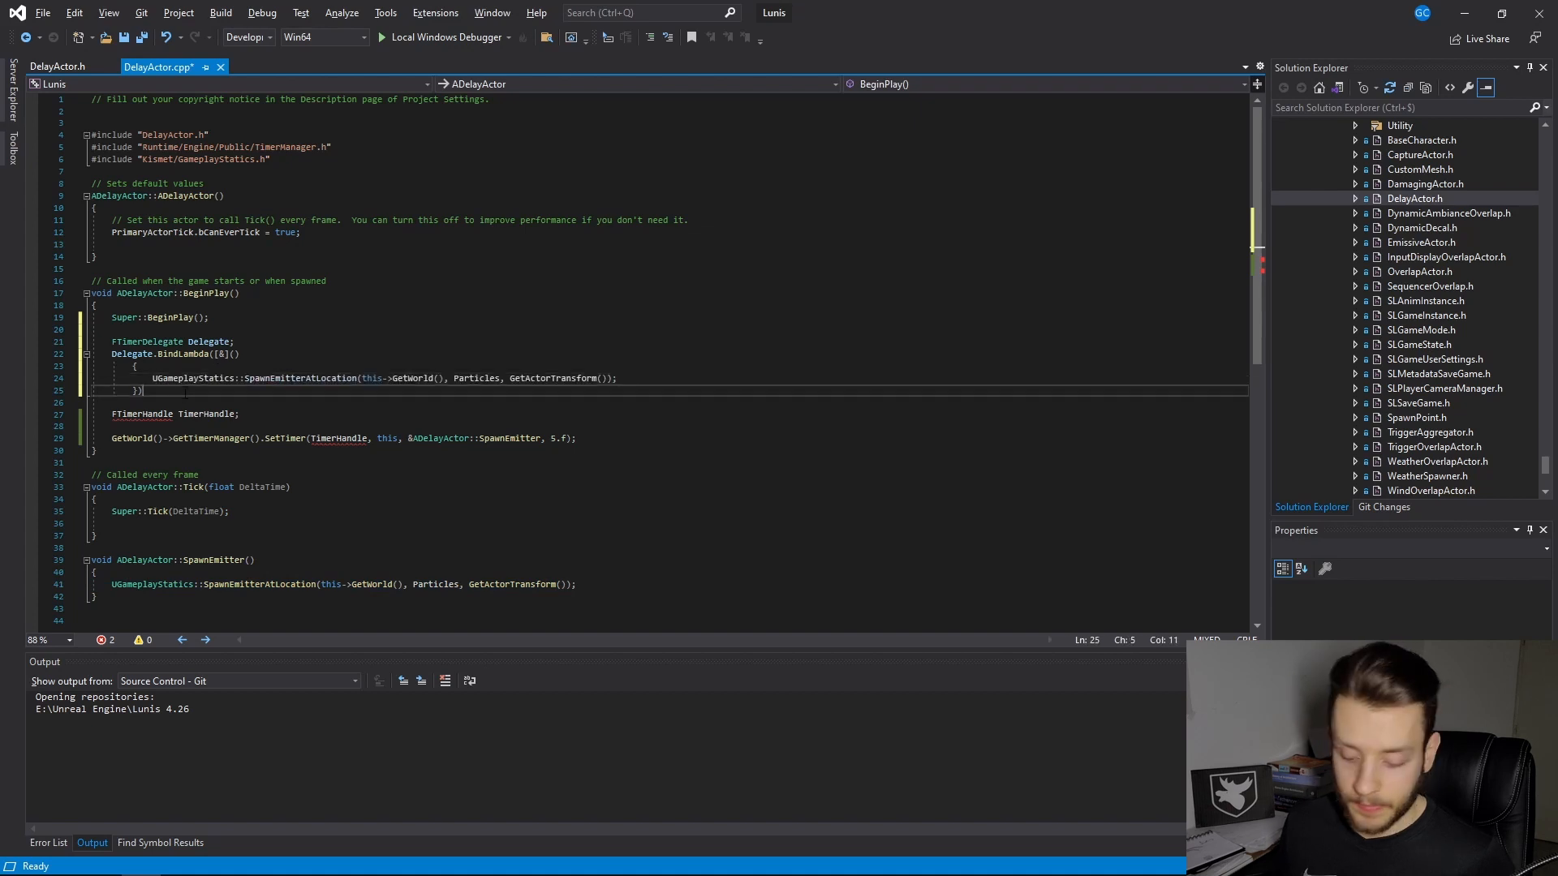
type(";")
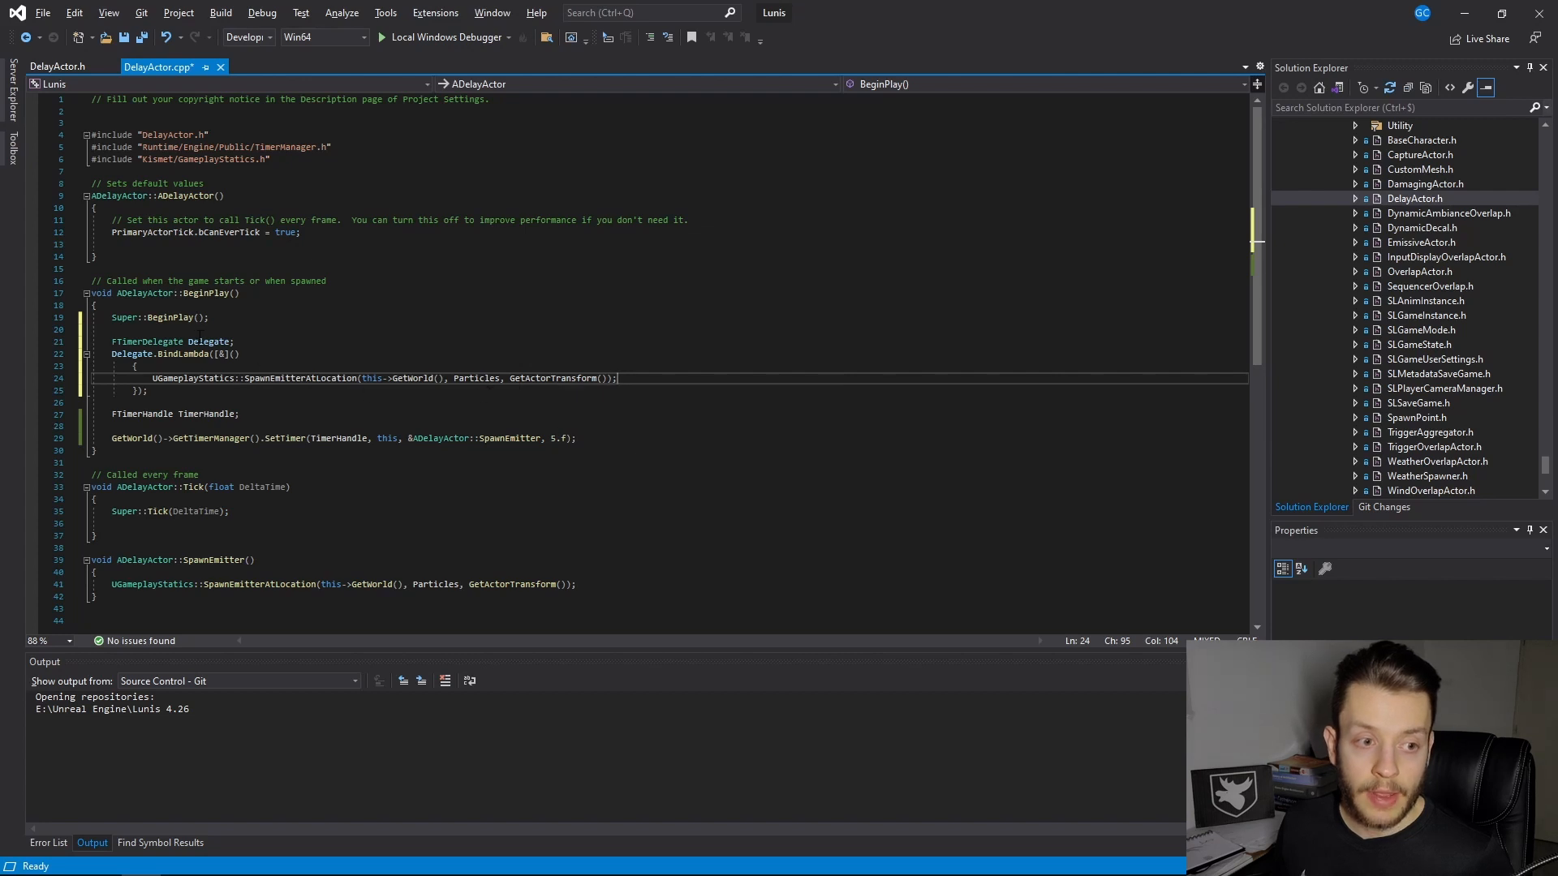
double_click(209, 342)
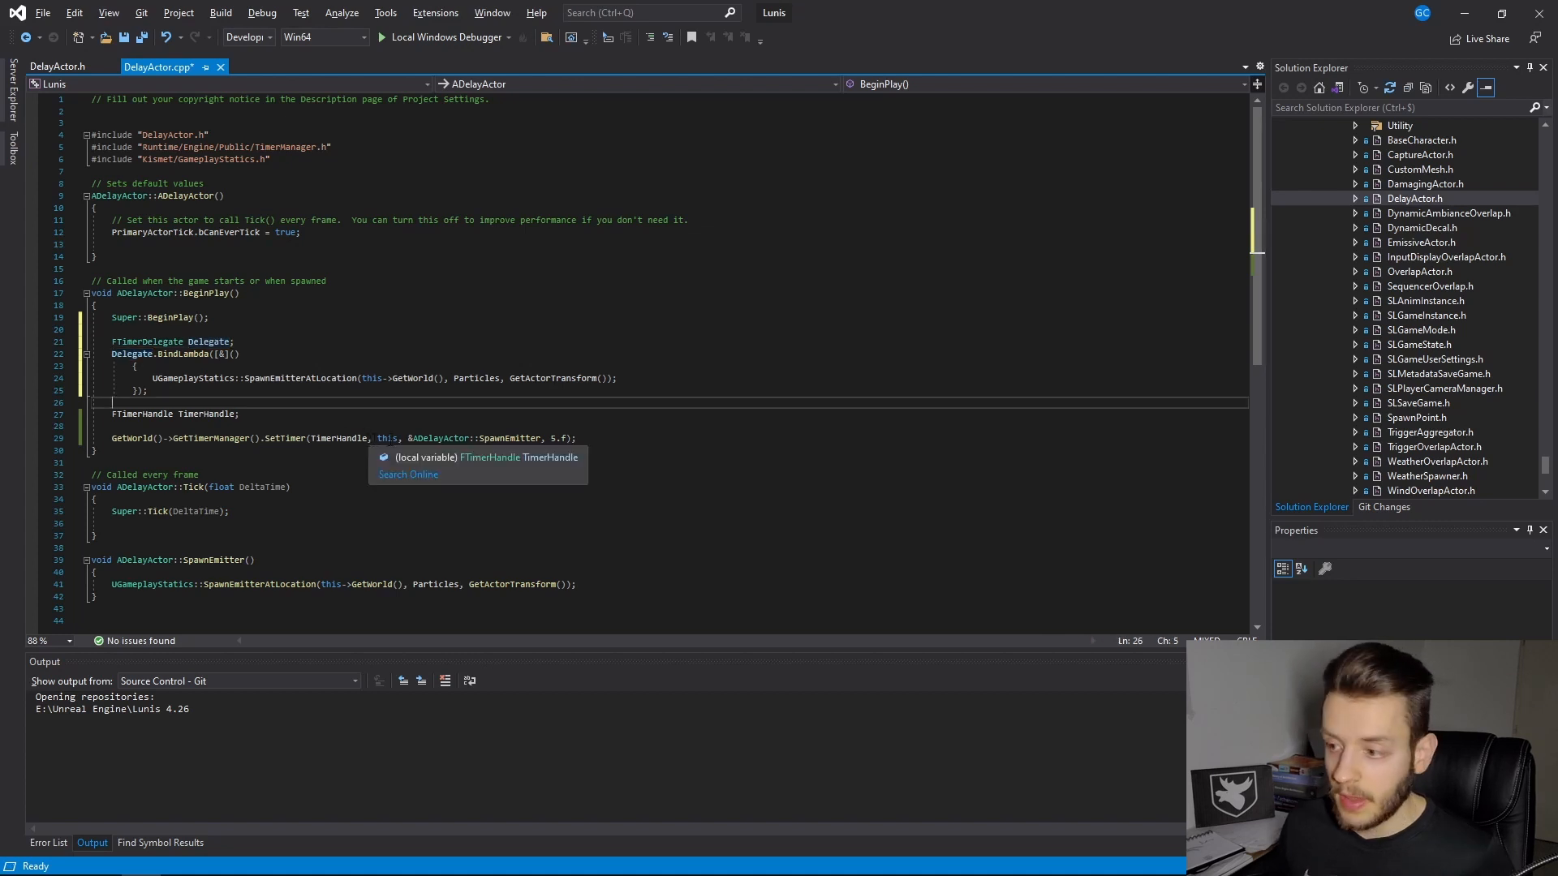
Step: Change SetTimer to take TimerHandle, Delegate, 5.f, false in BeginPlay
type("Del")
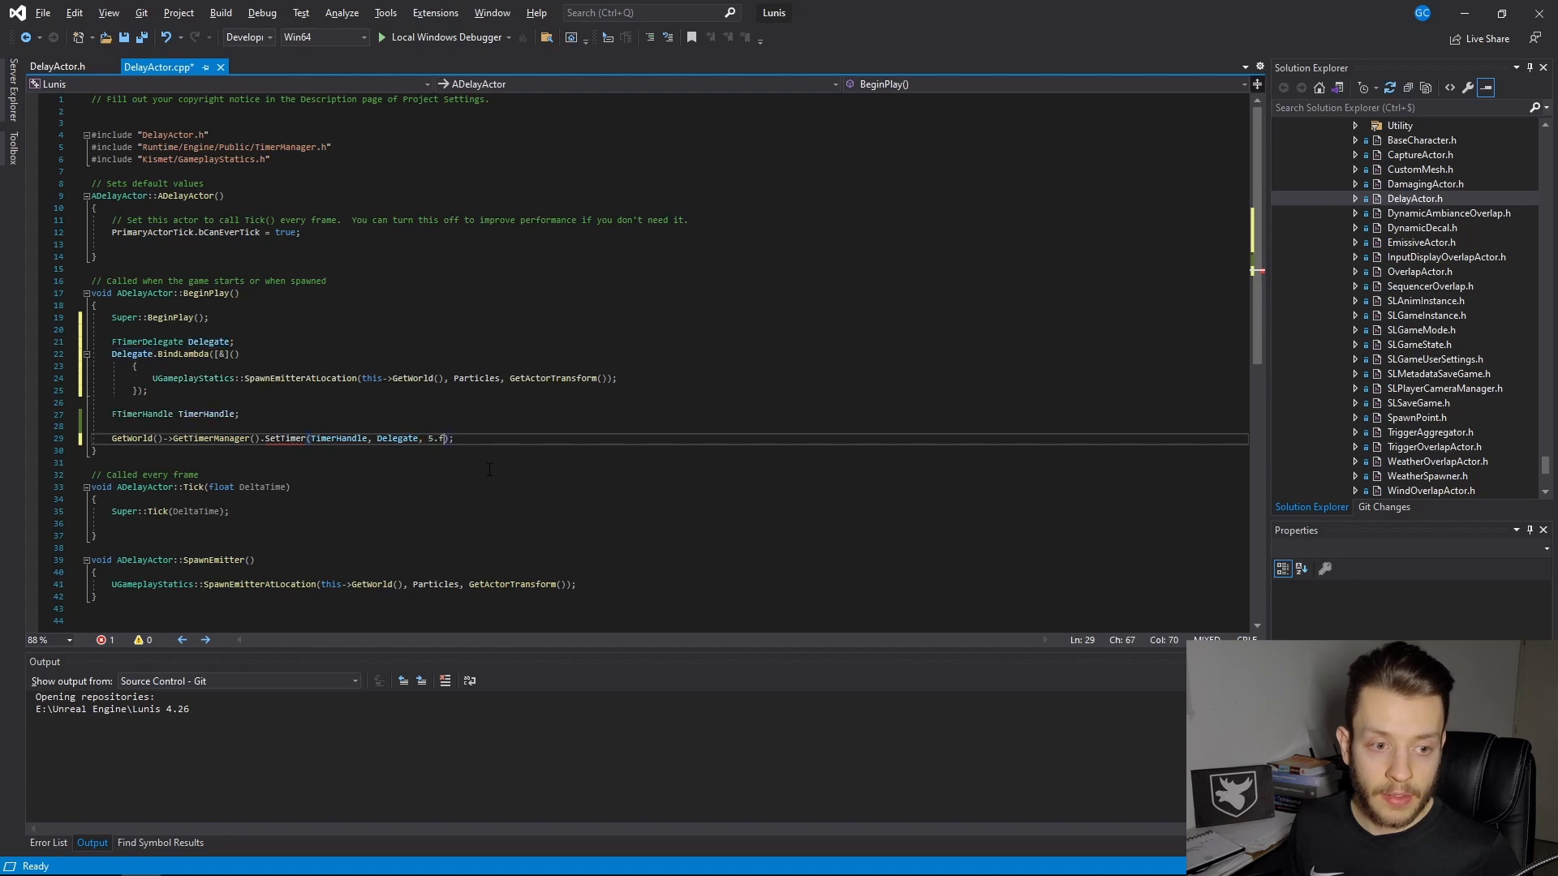
type(", false")
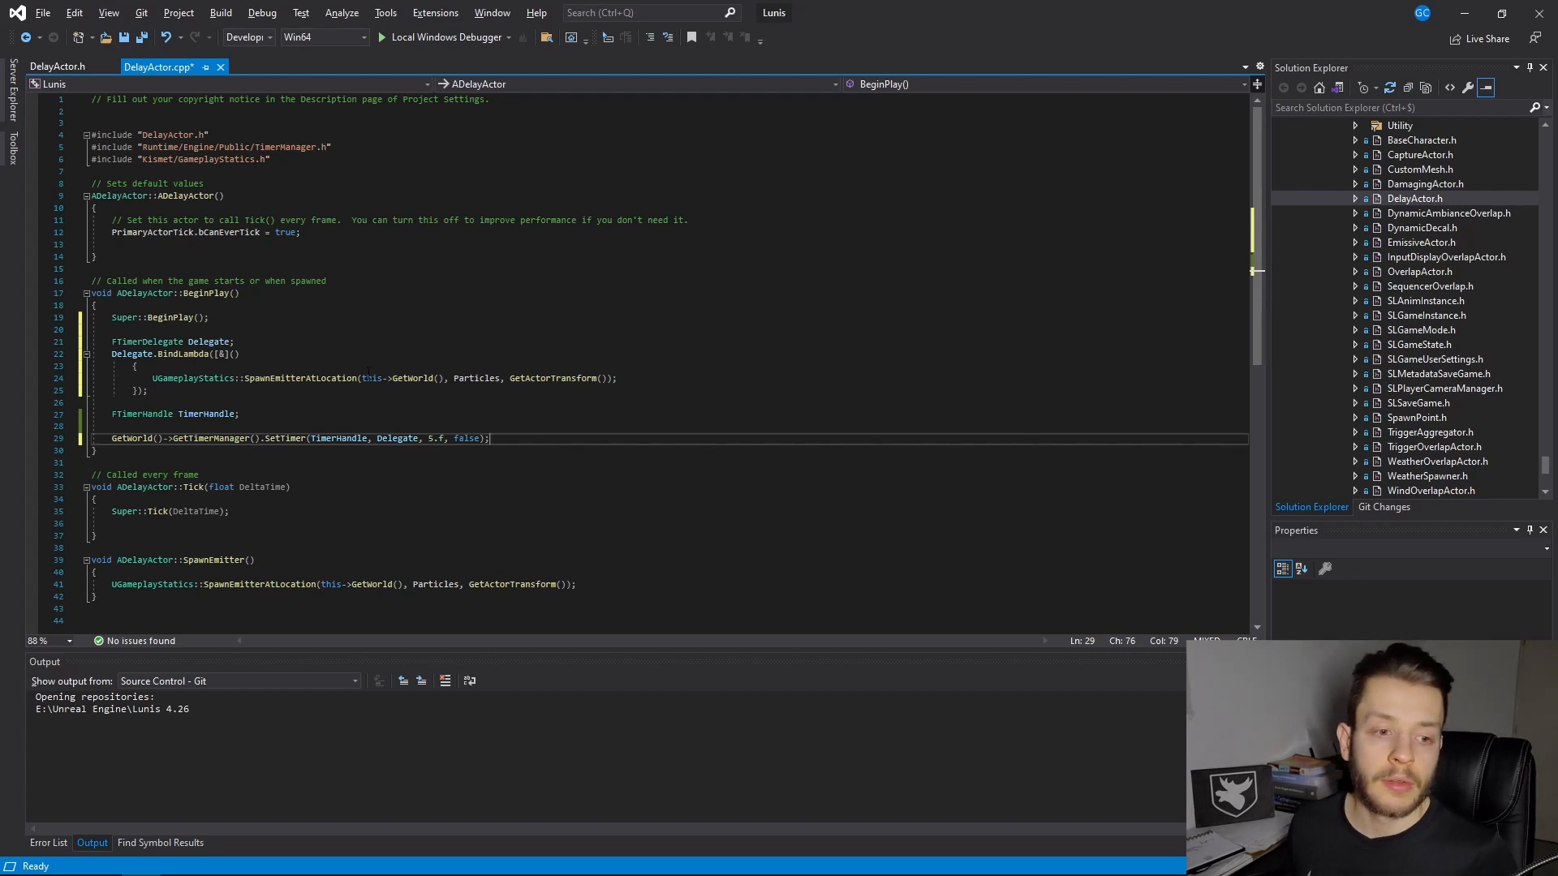
left_click(239, 413)
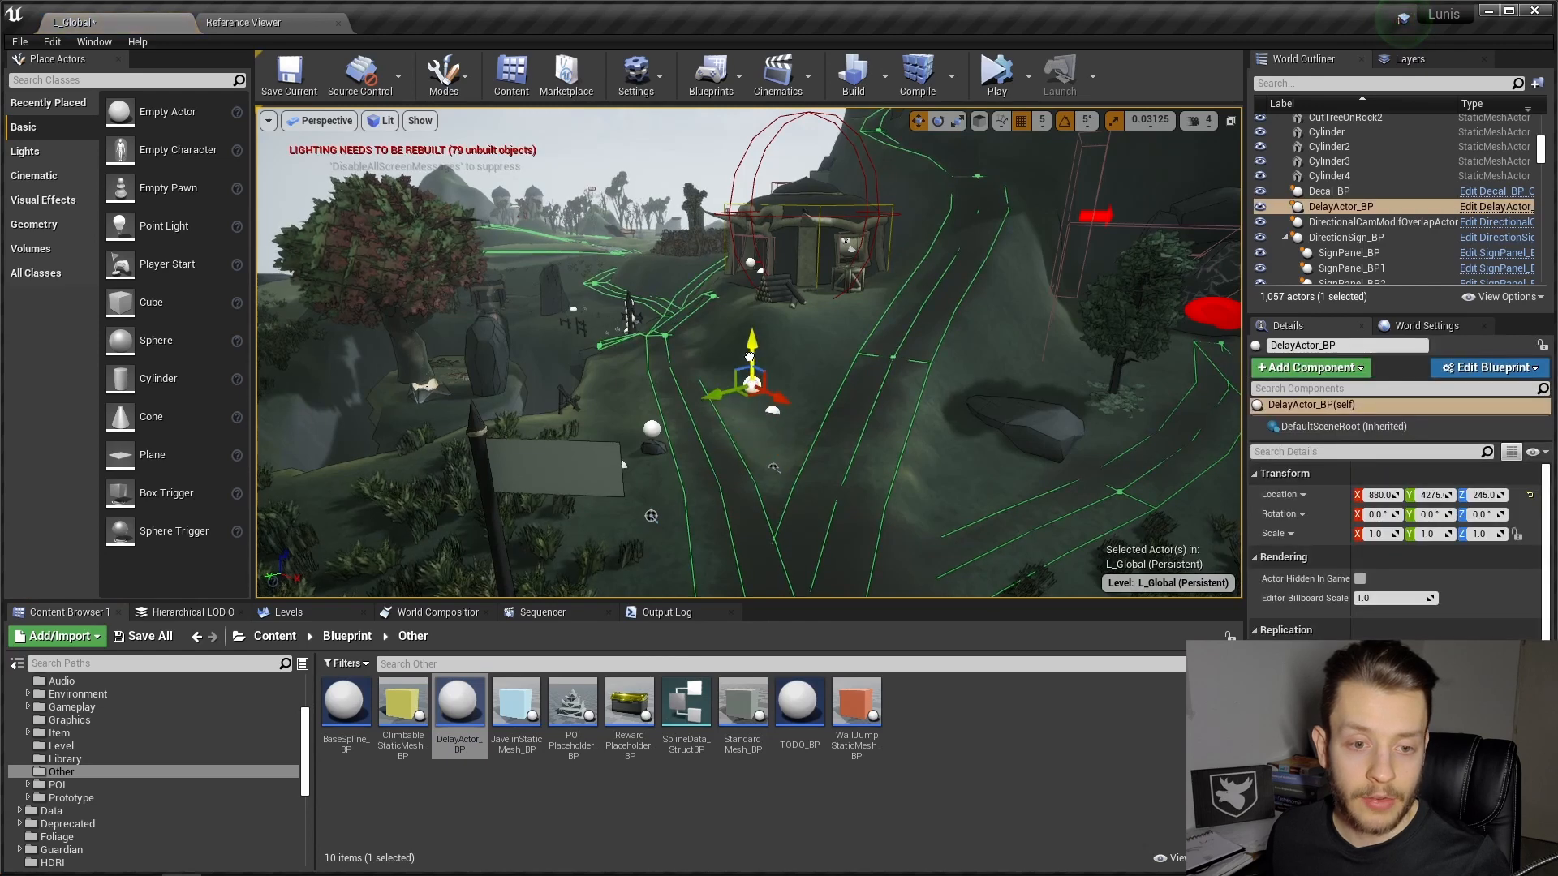
Step: Simulate the level to test DelayActor_BP's lambda-delegate explosion timer
left_click(998, 71)
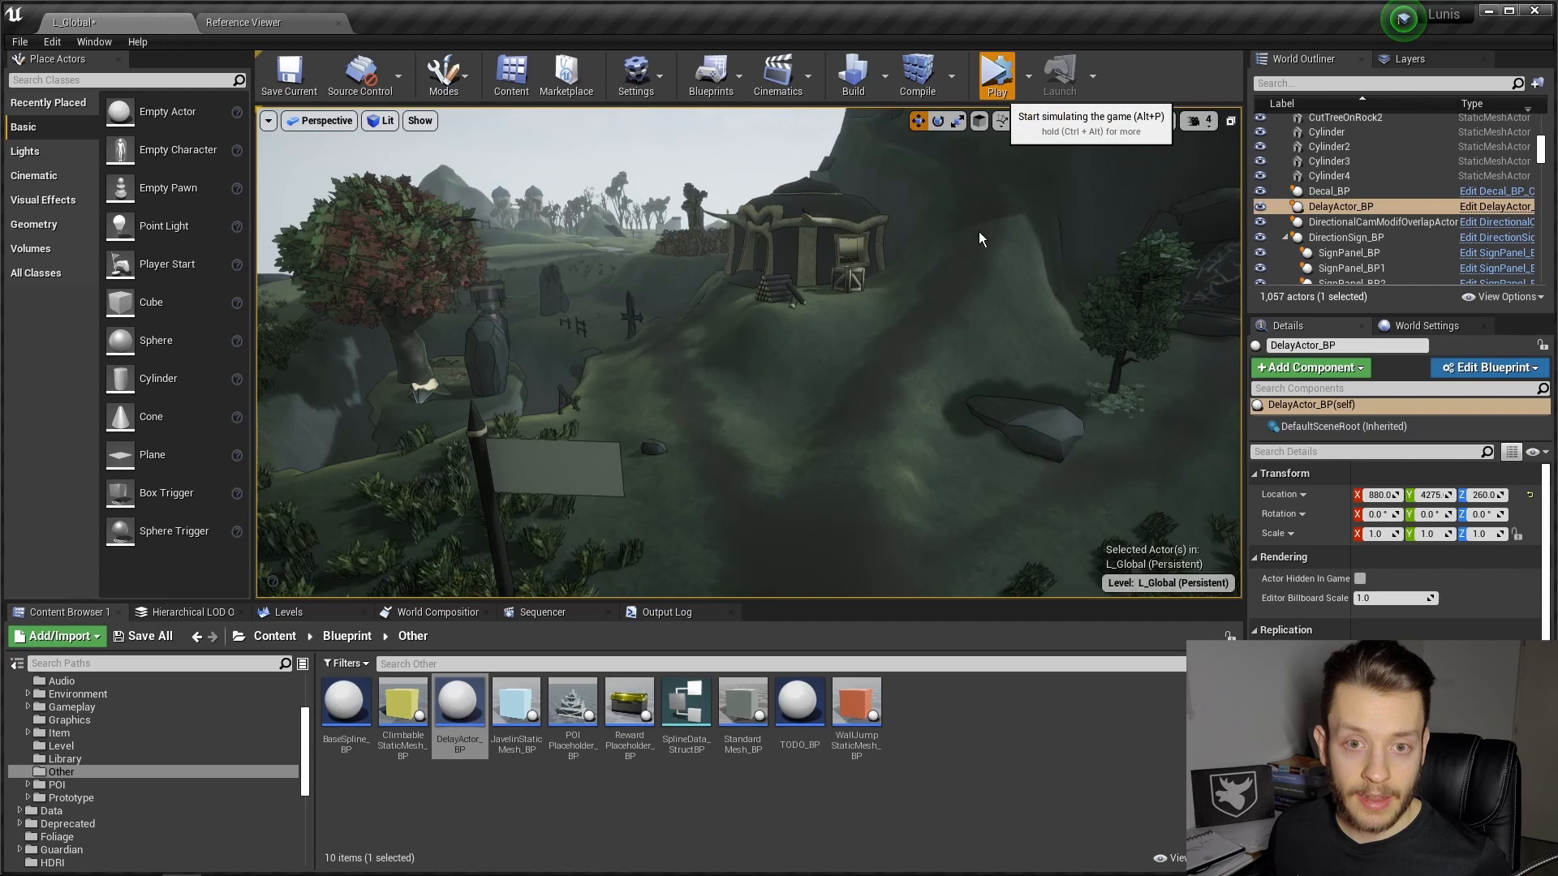
left_click(997, 69)
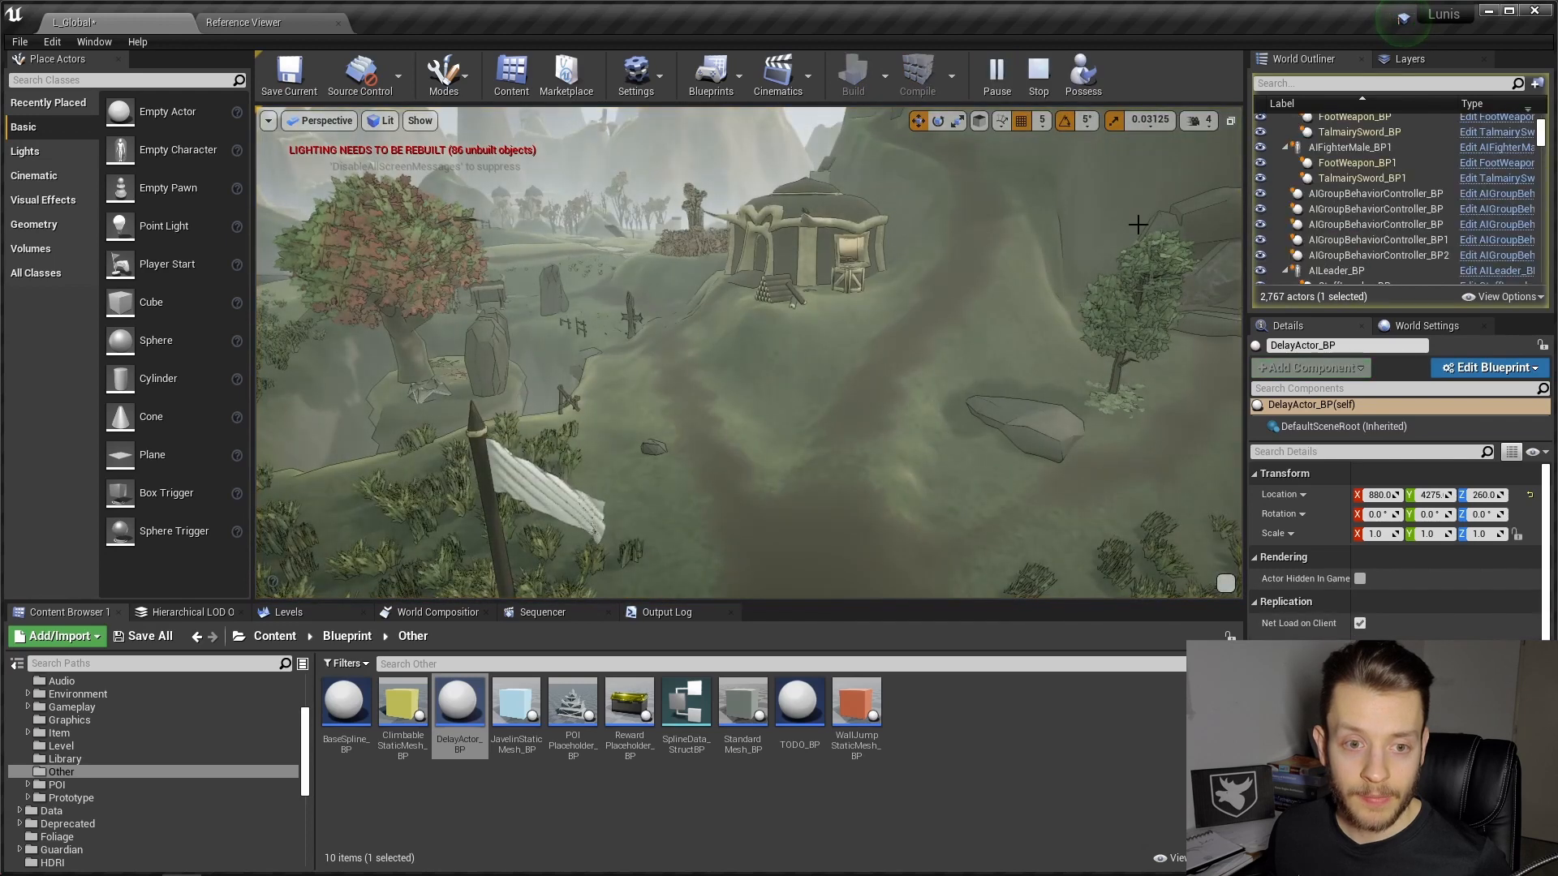